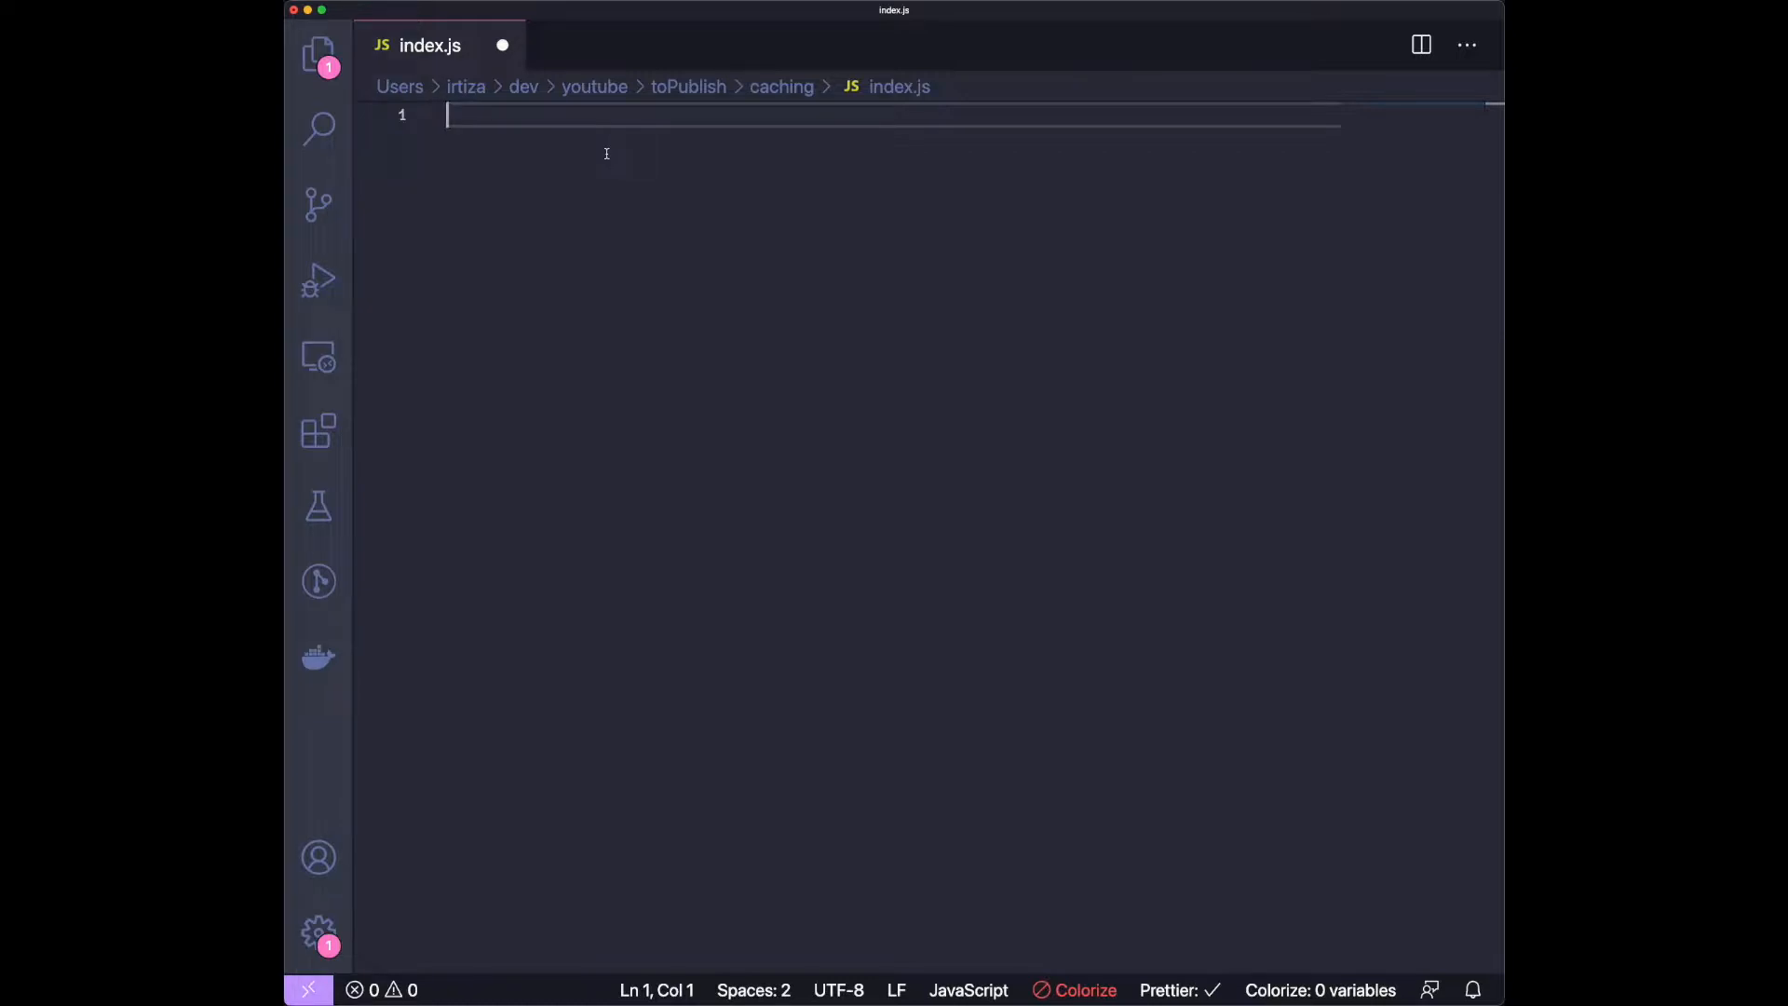
Require express and node-fetch as constants at the top of index.js.
{"action": "type", "text": "const ex"}
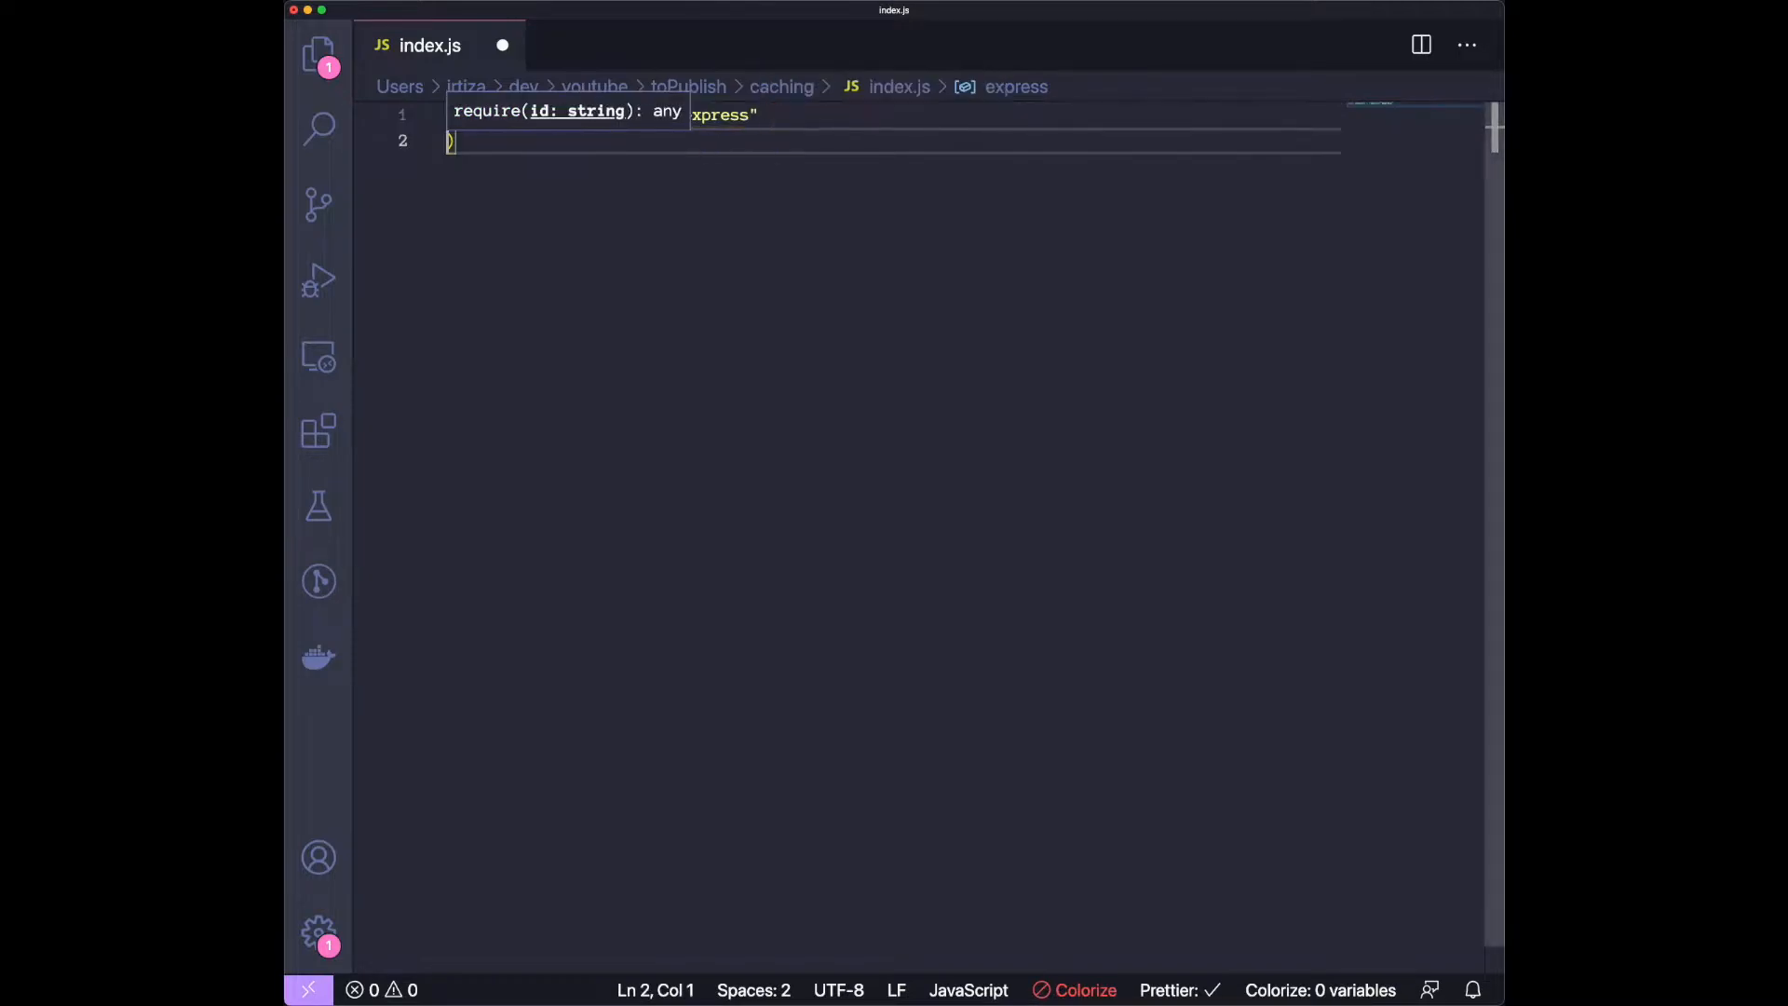
{"action": "type", "text": "c"}
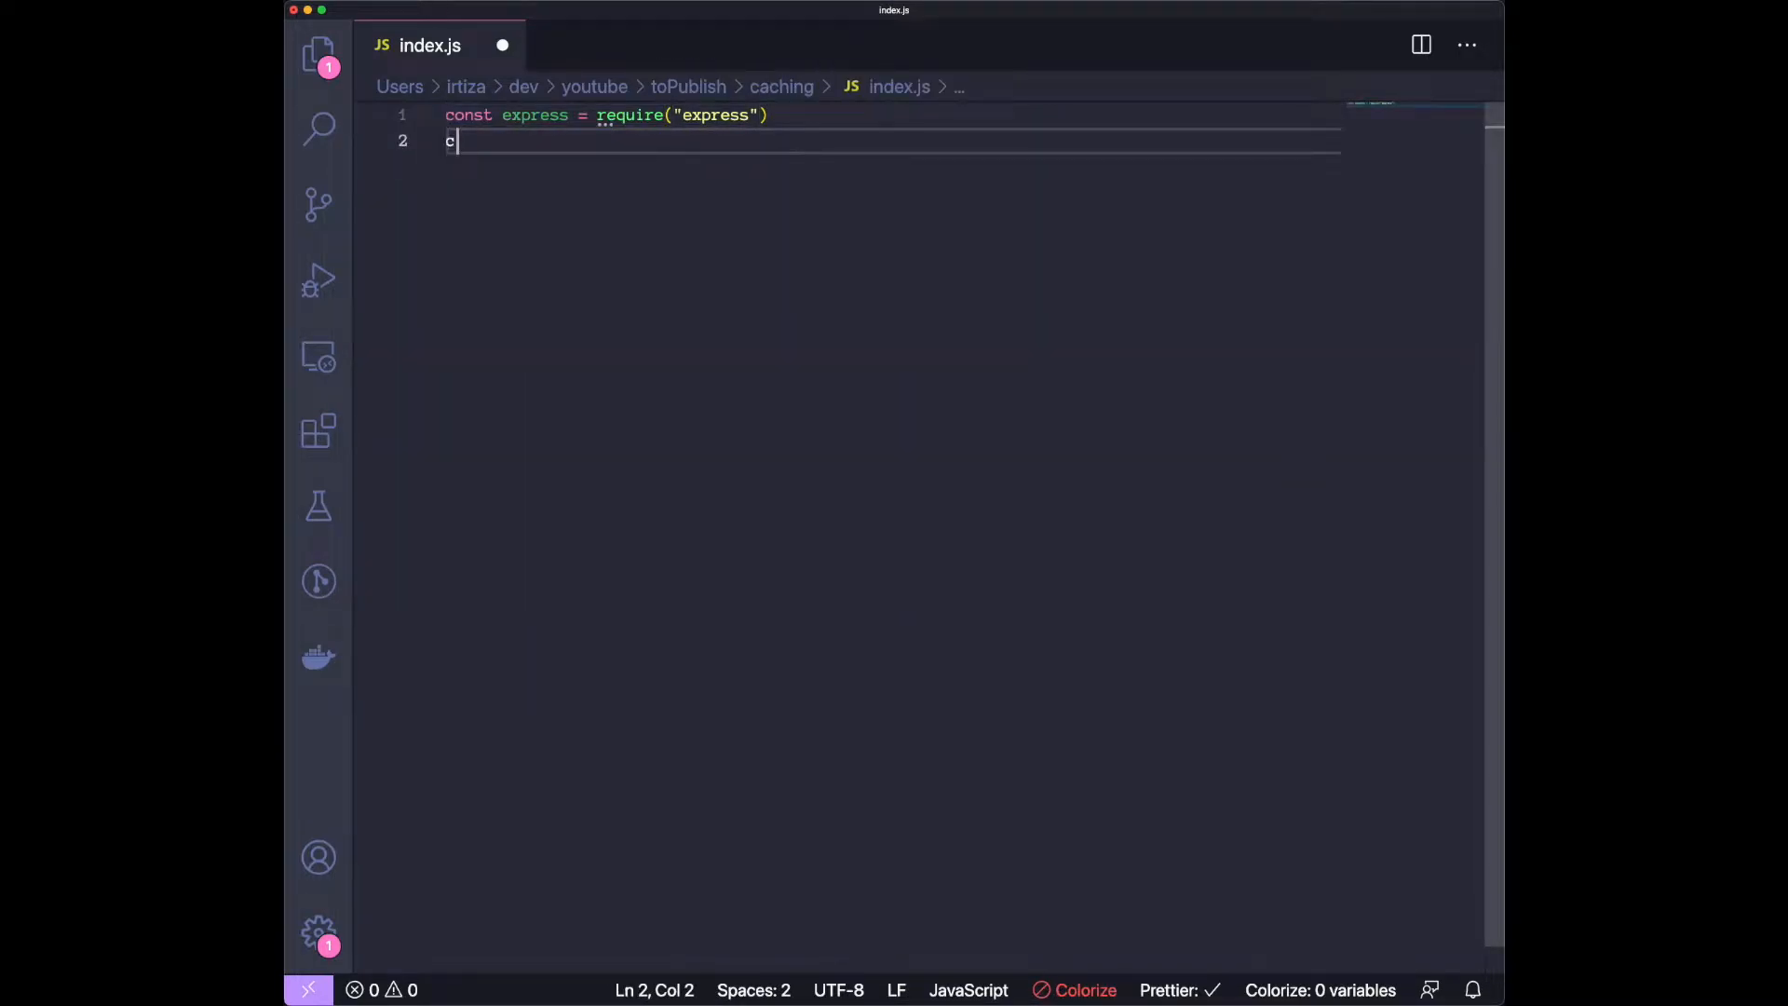
{"action": "type", "text": "onst fetch"}
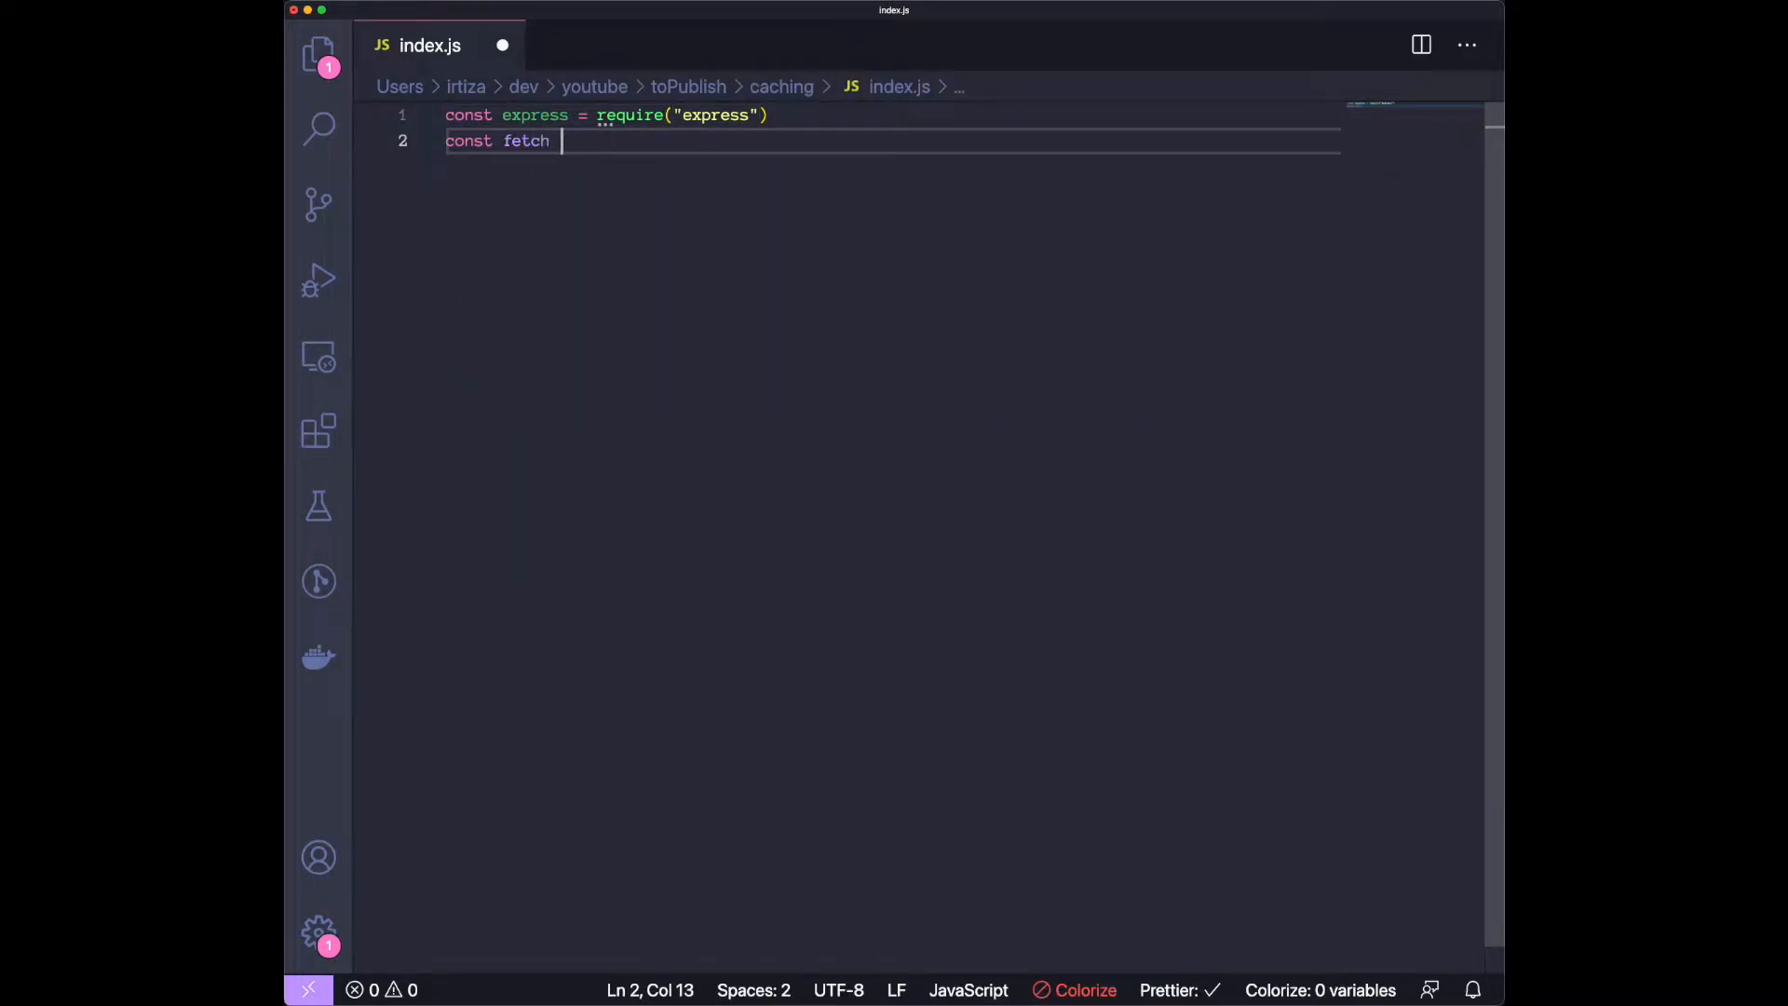
{"action": "type", "text": "= require(\"nod"}
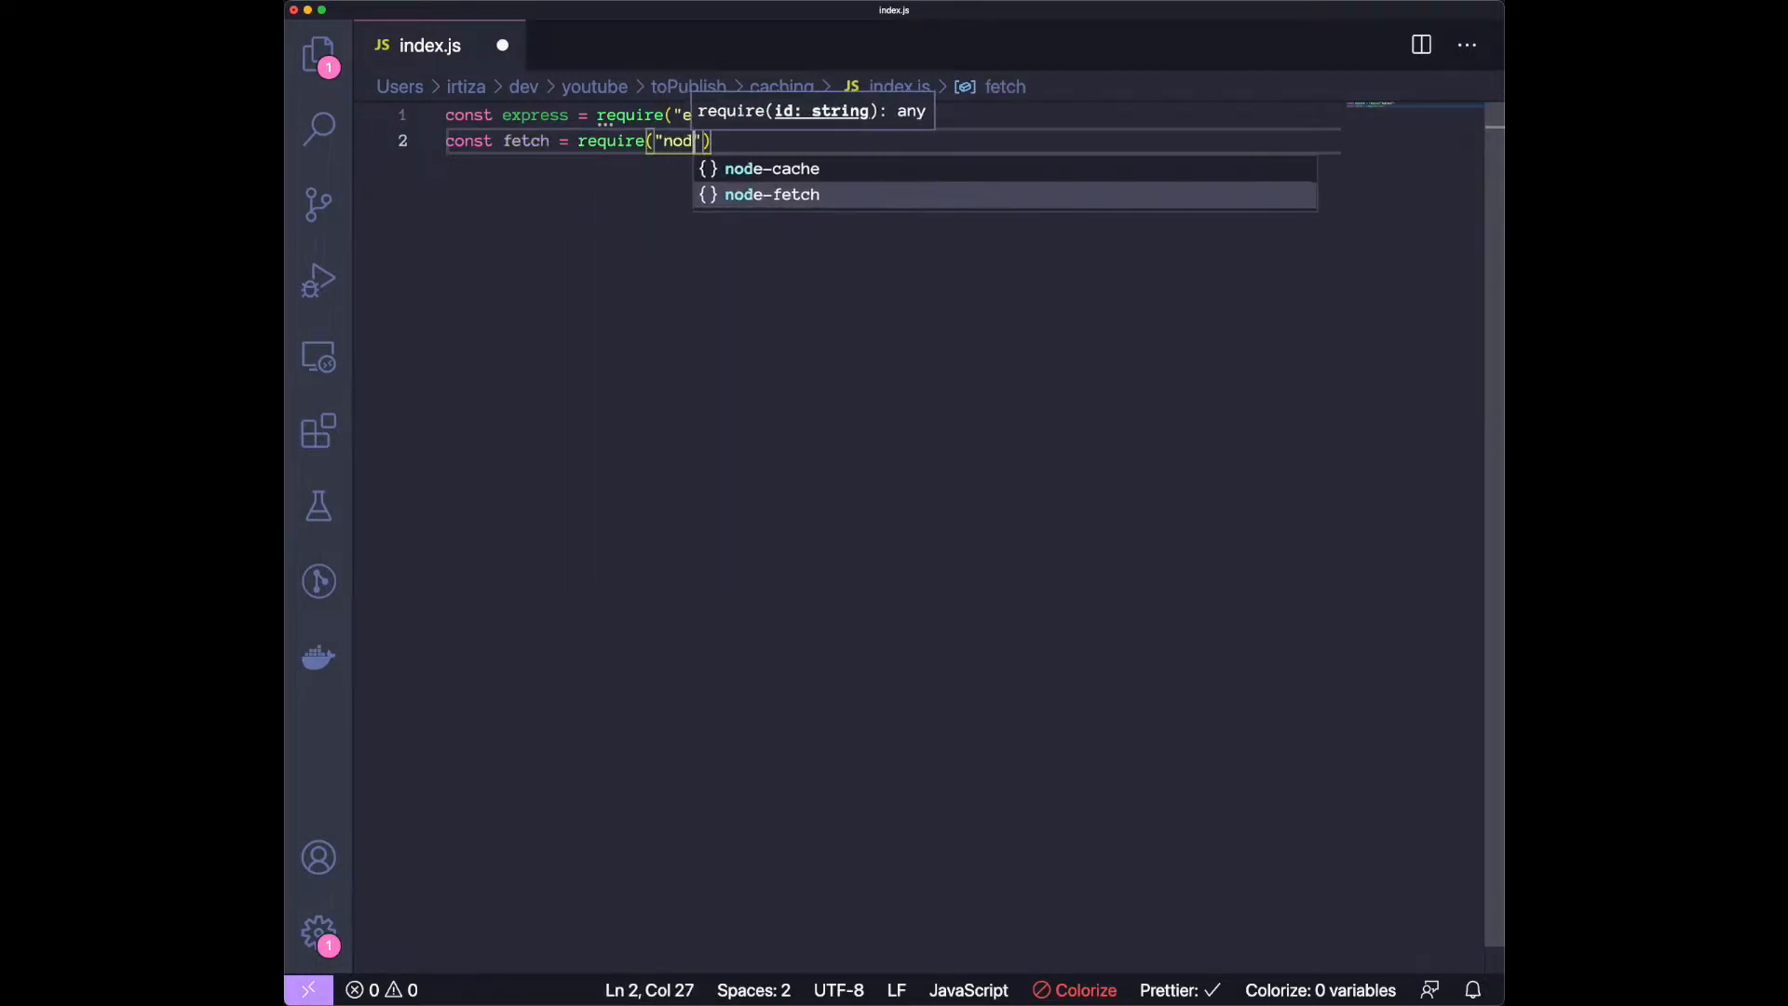
{"action": "left_click", "coordinate": [771, 194]}
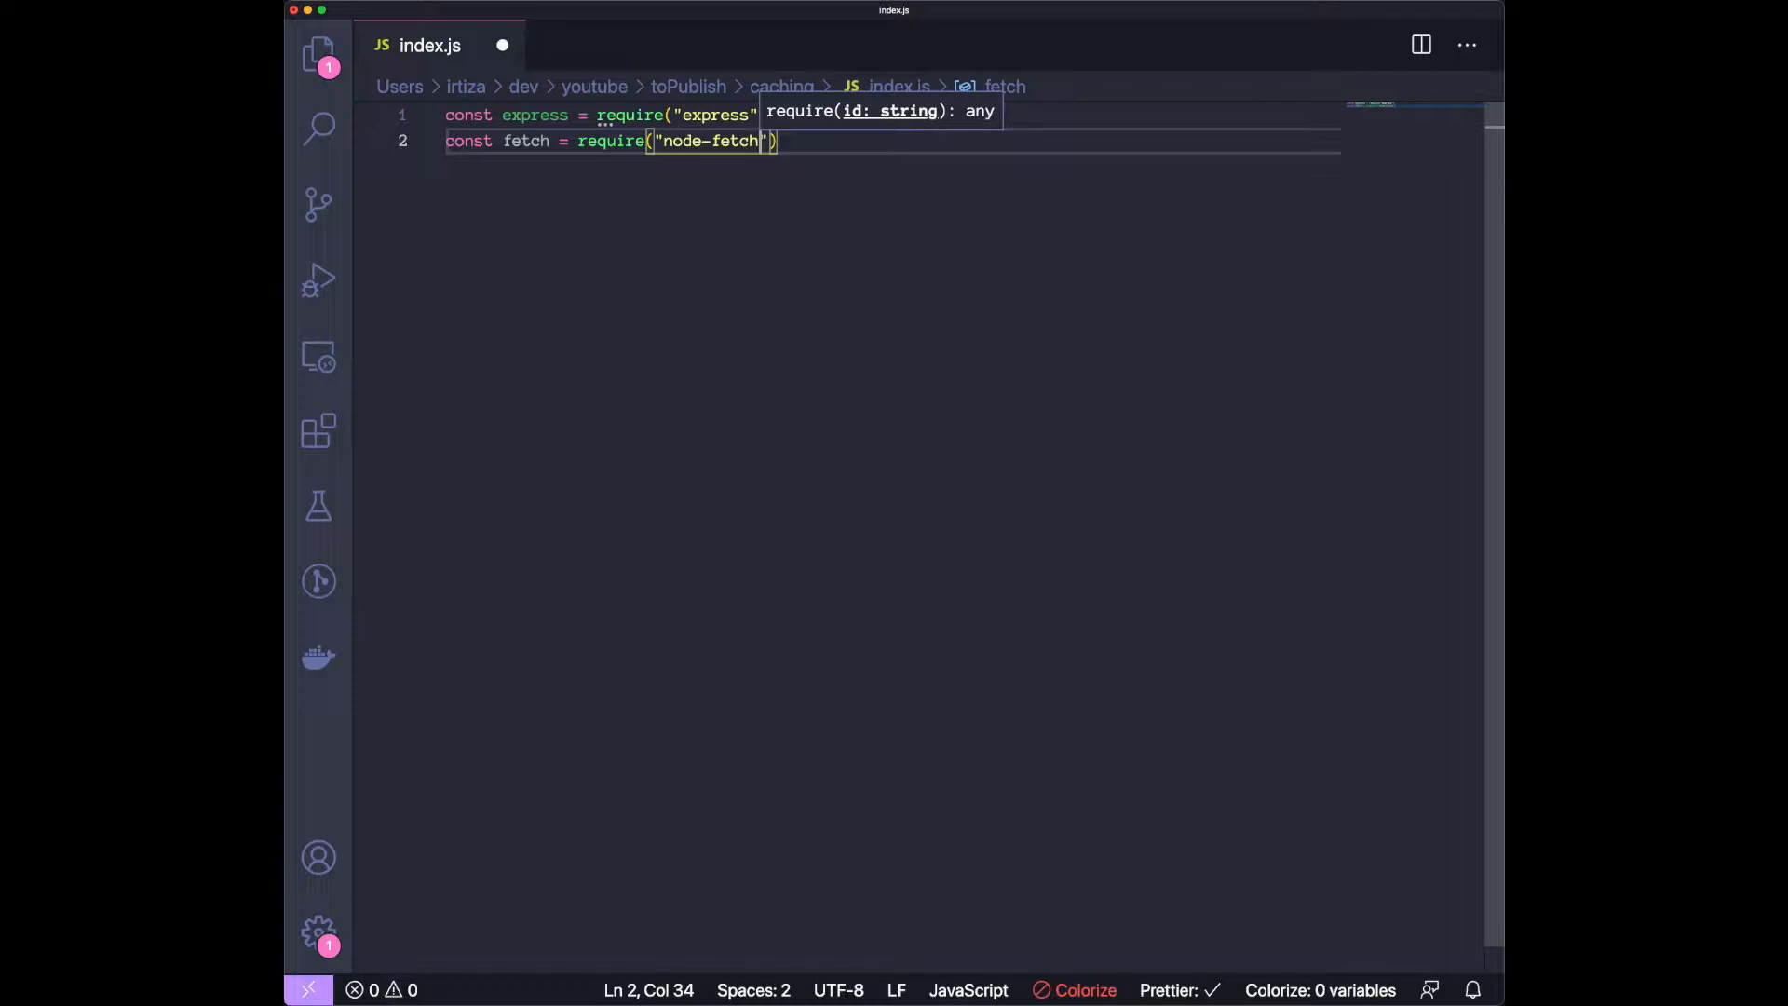
{"action": "key", "text": "Enter"}
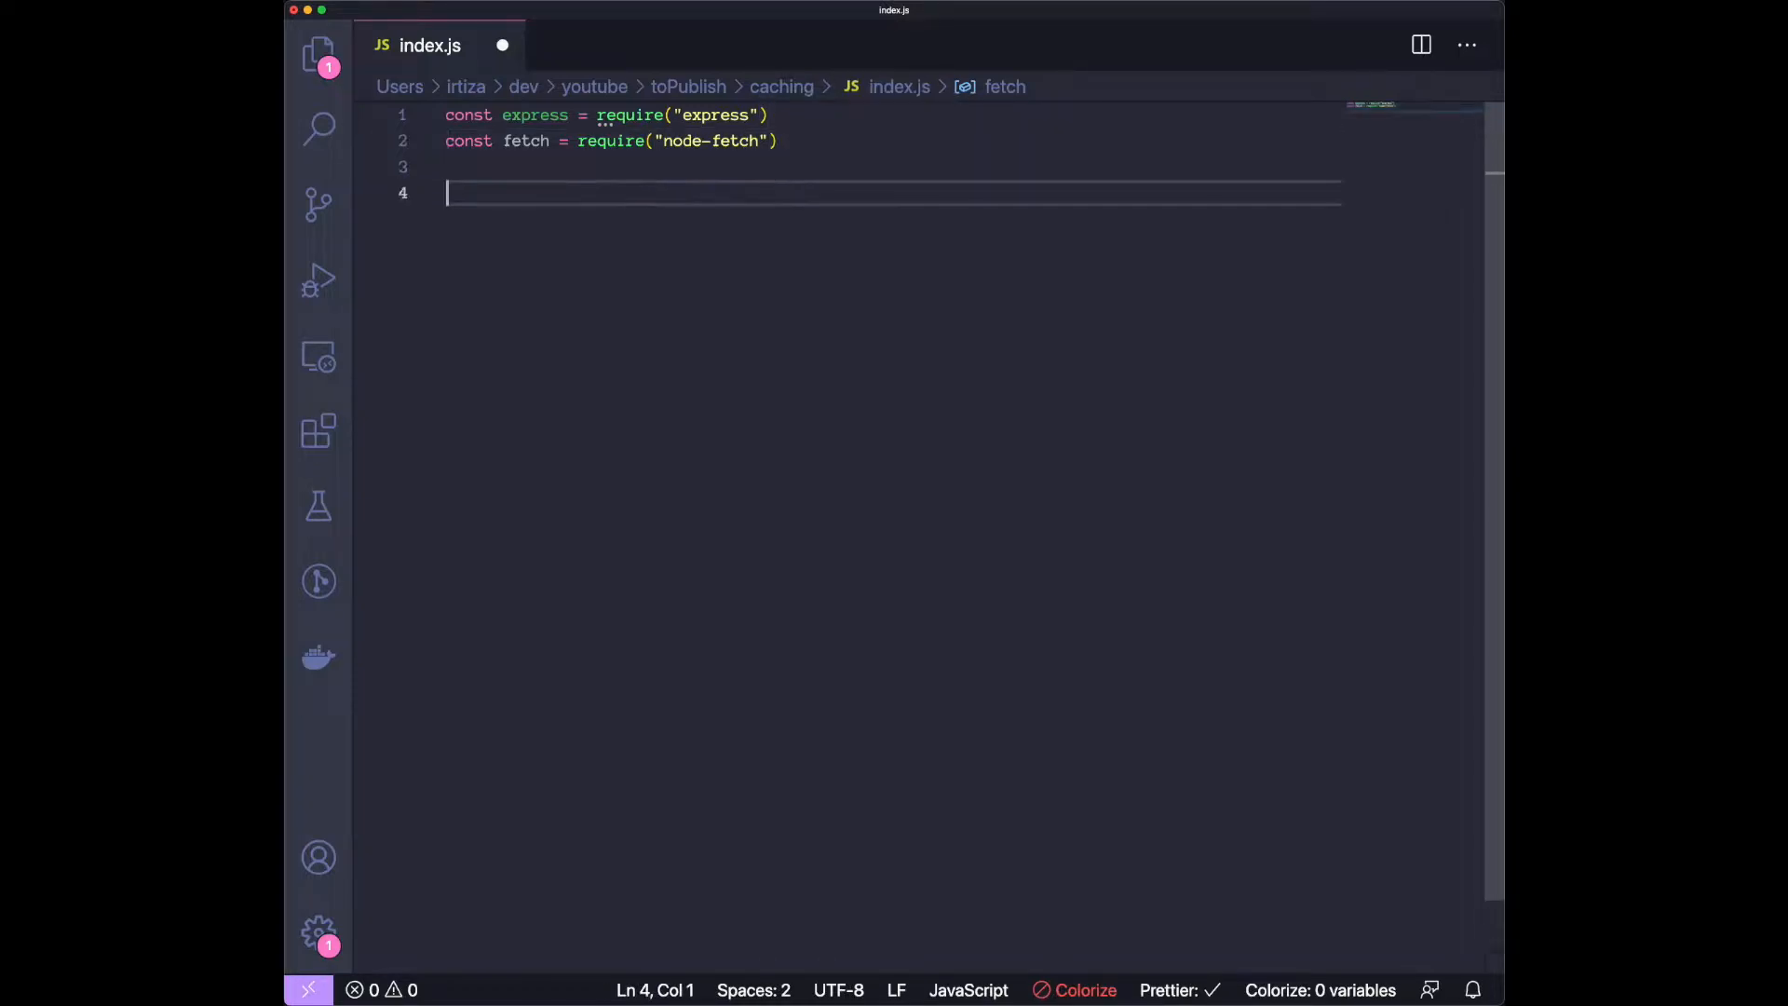
Require node-cache as NodeCache below the other imports.
{"action": "type", "text": "const Node"}
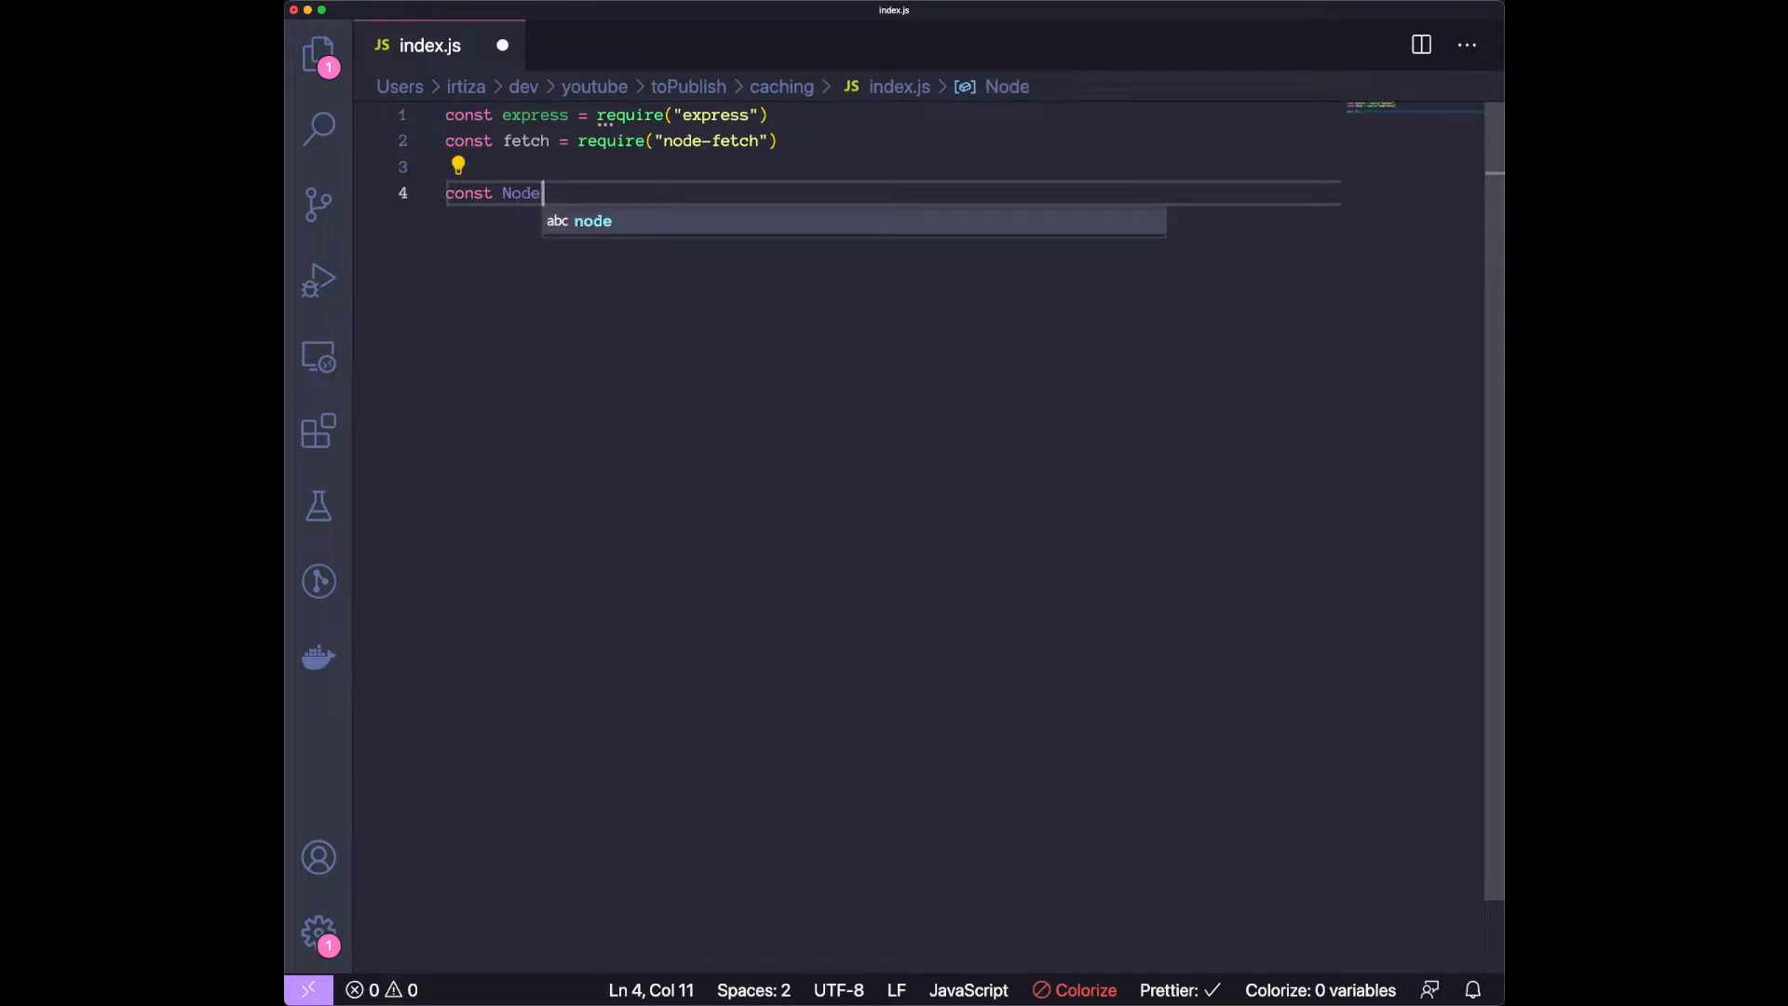
{"action": "type", "text": "Cache = require(\""}
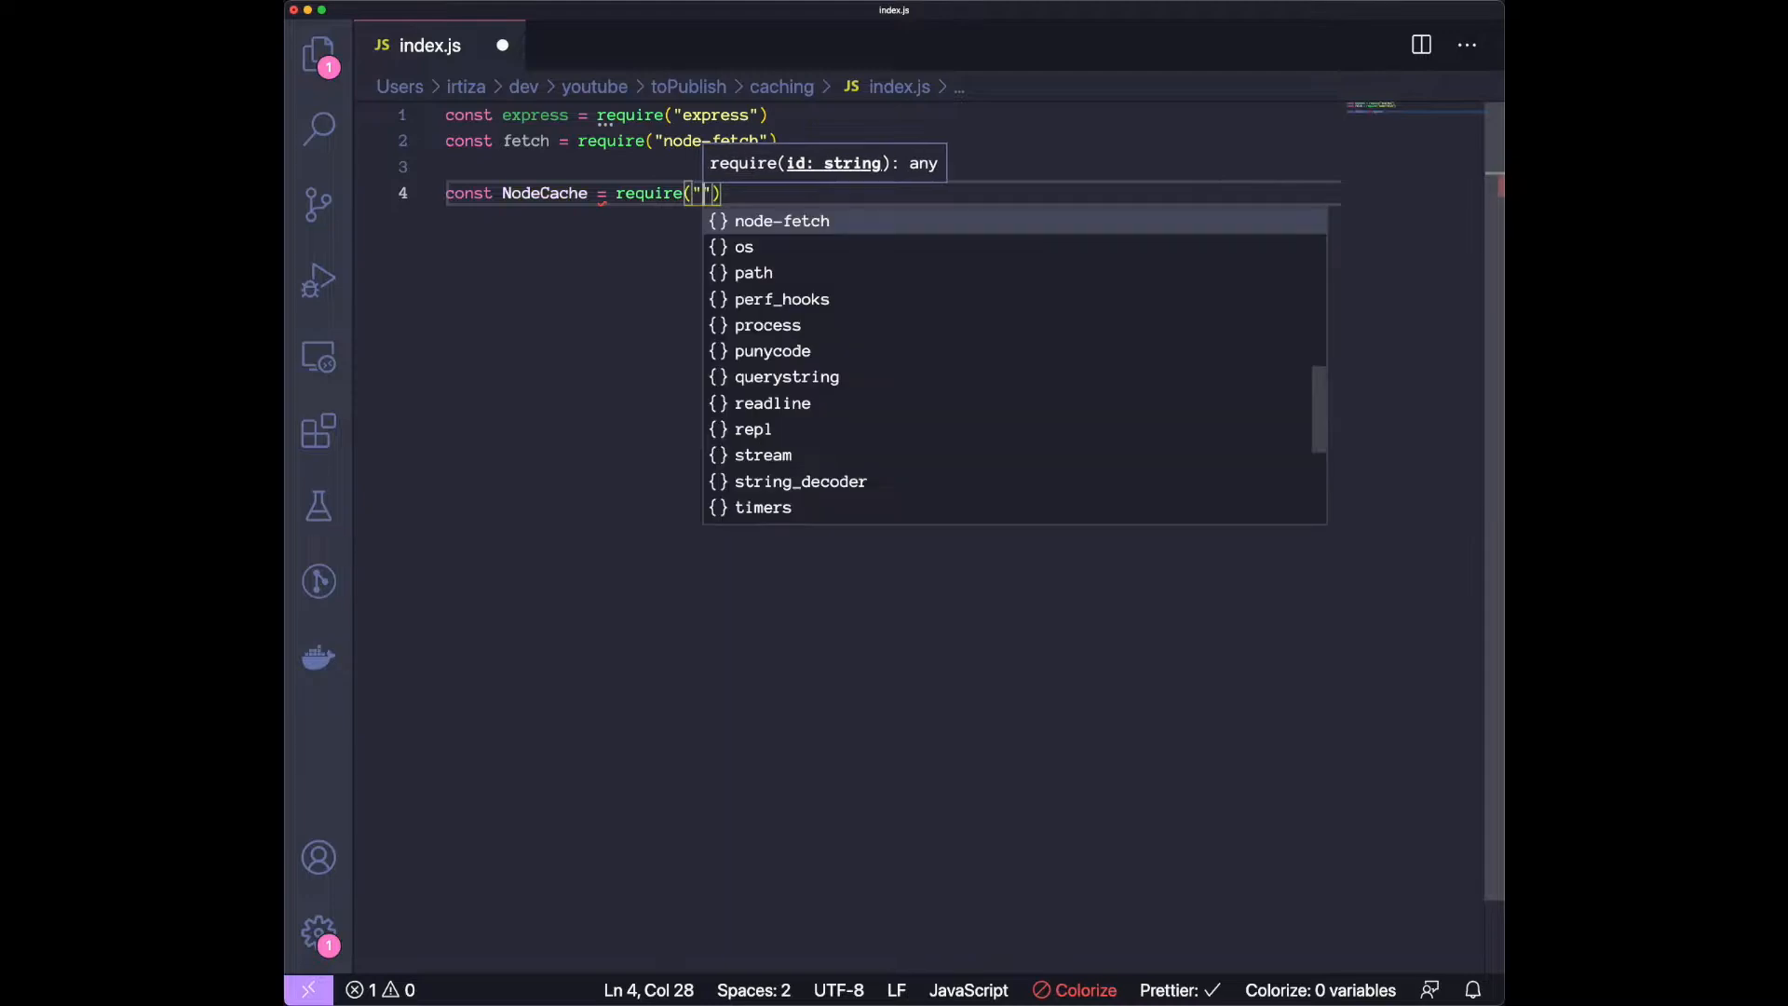
{"action": "type", "text": "node-cache"}
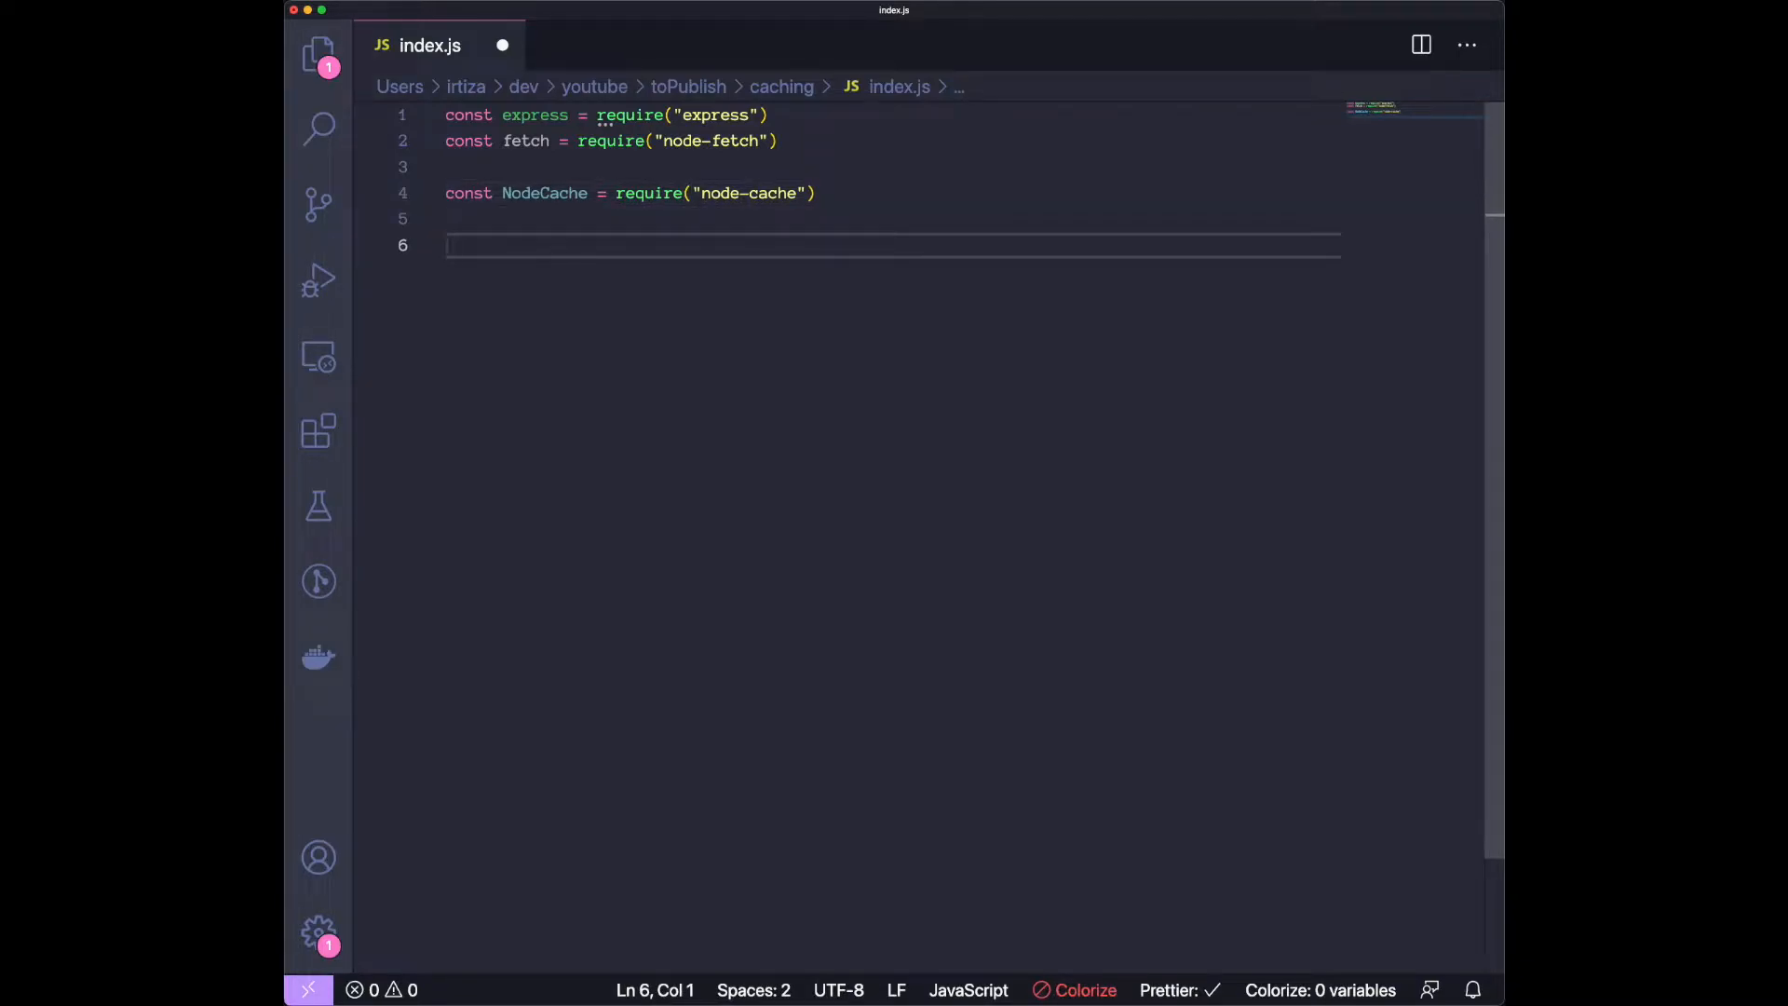
Declare myCache as a new NodeCache with stdTTL 10, then save to format.
{"action": "type", "text": "const"}
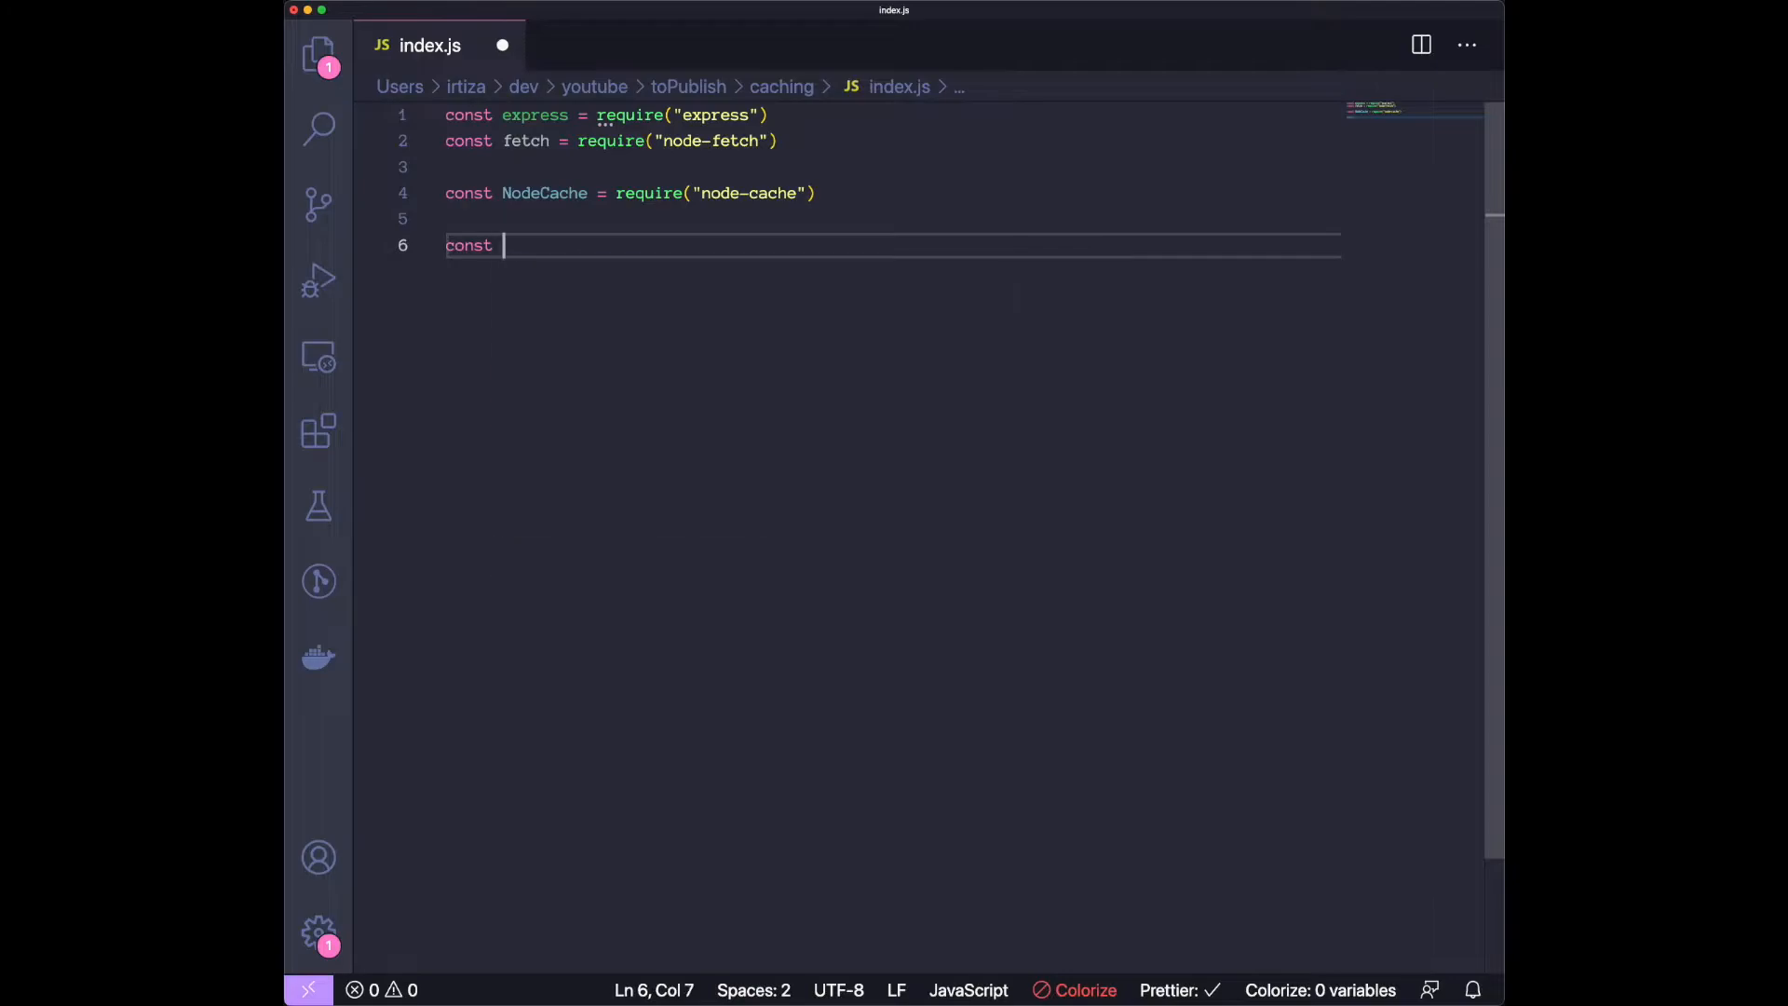
{"action": "type", "text": "myCache ="}
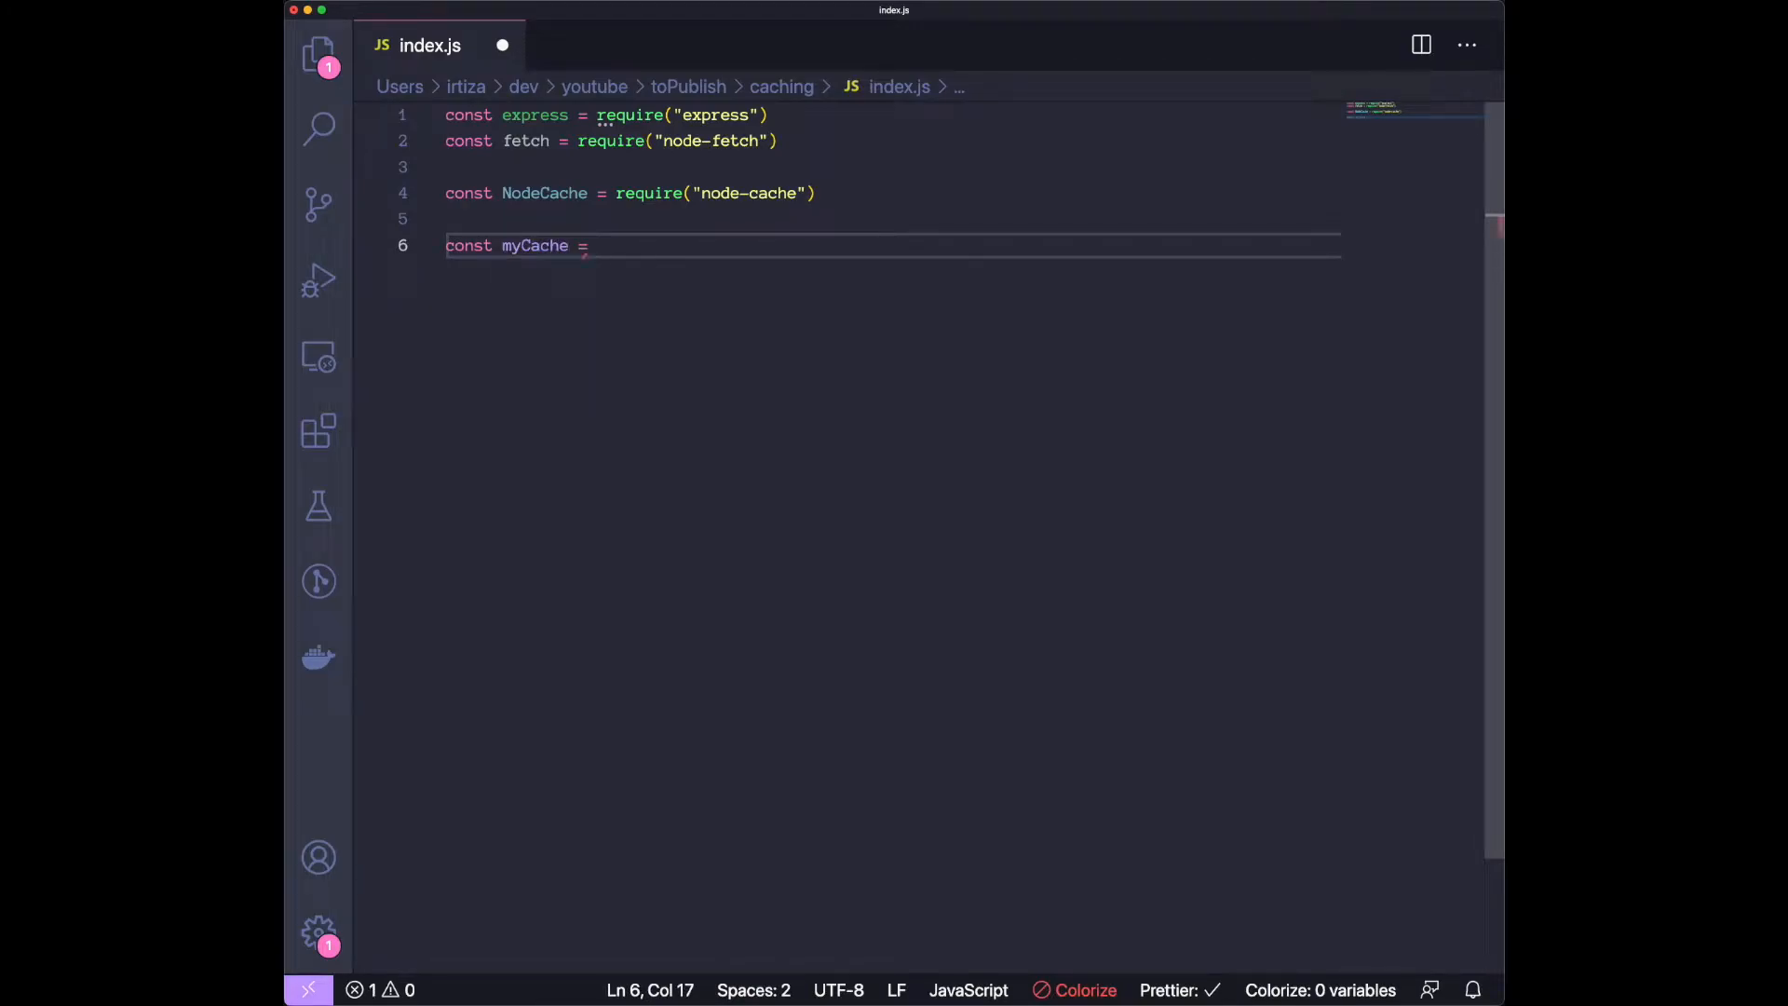
{"action": "type", "text": "new NodeCache("}
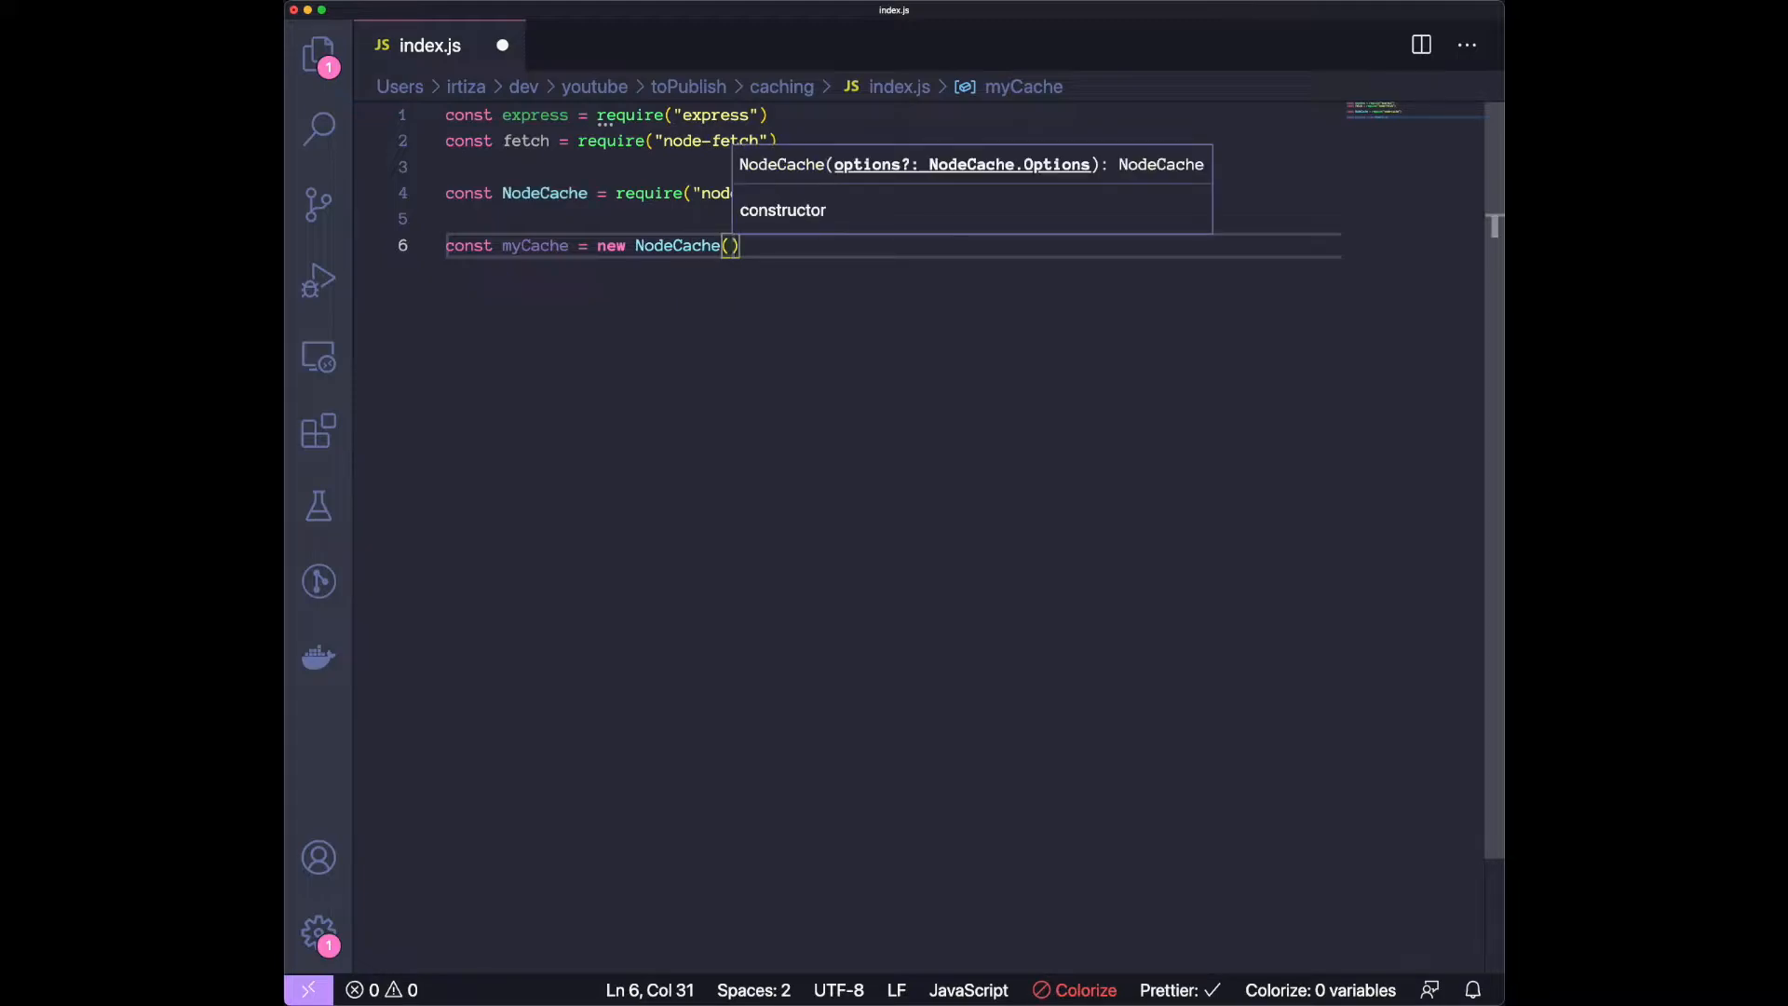
{"action": "type", "text": "{ stdTTL"}
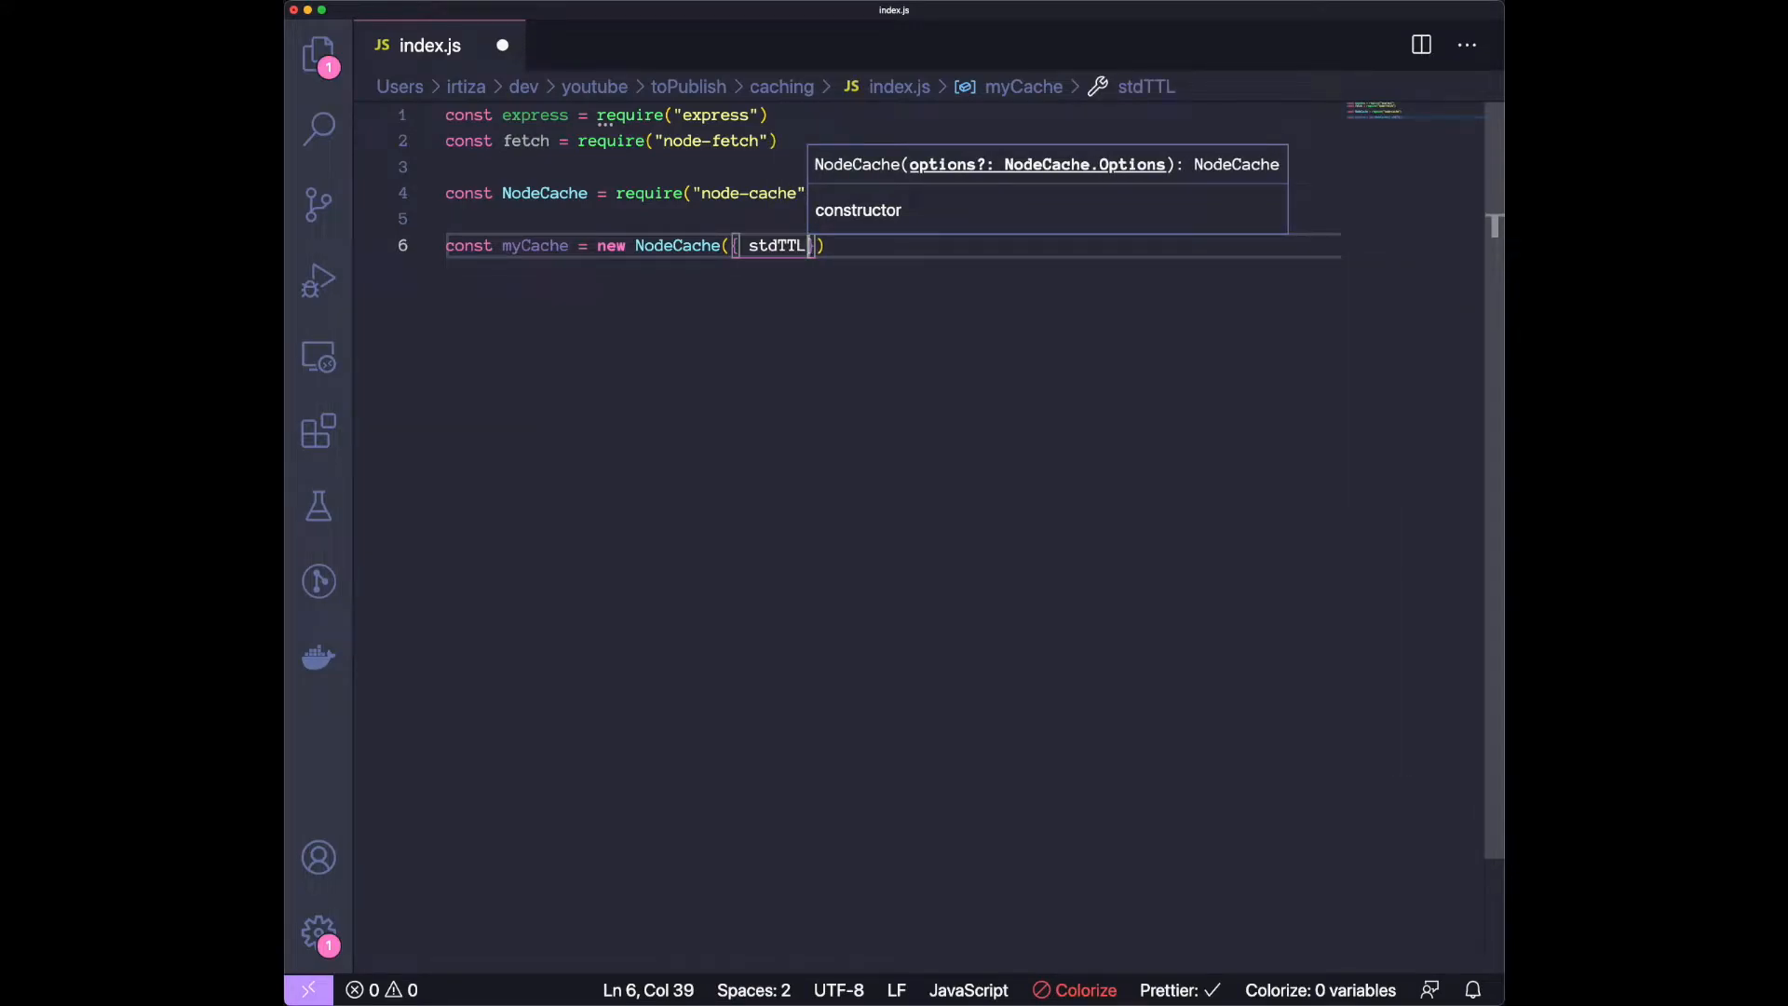
{"action": "type", "text": ": 1-"}
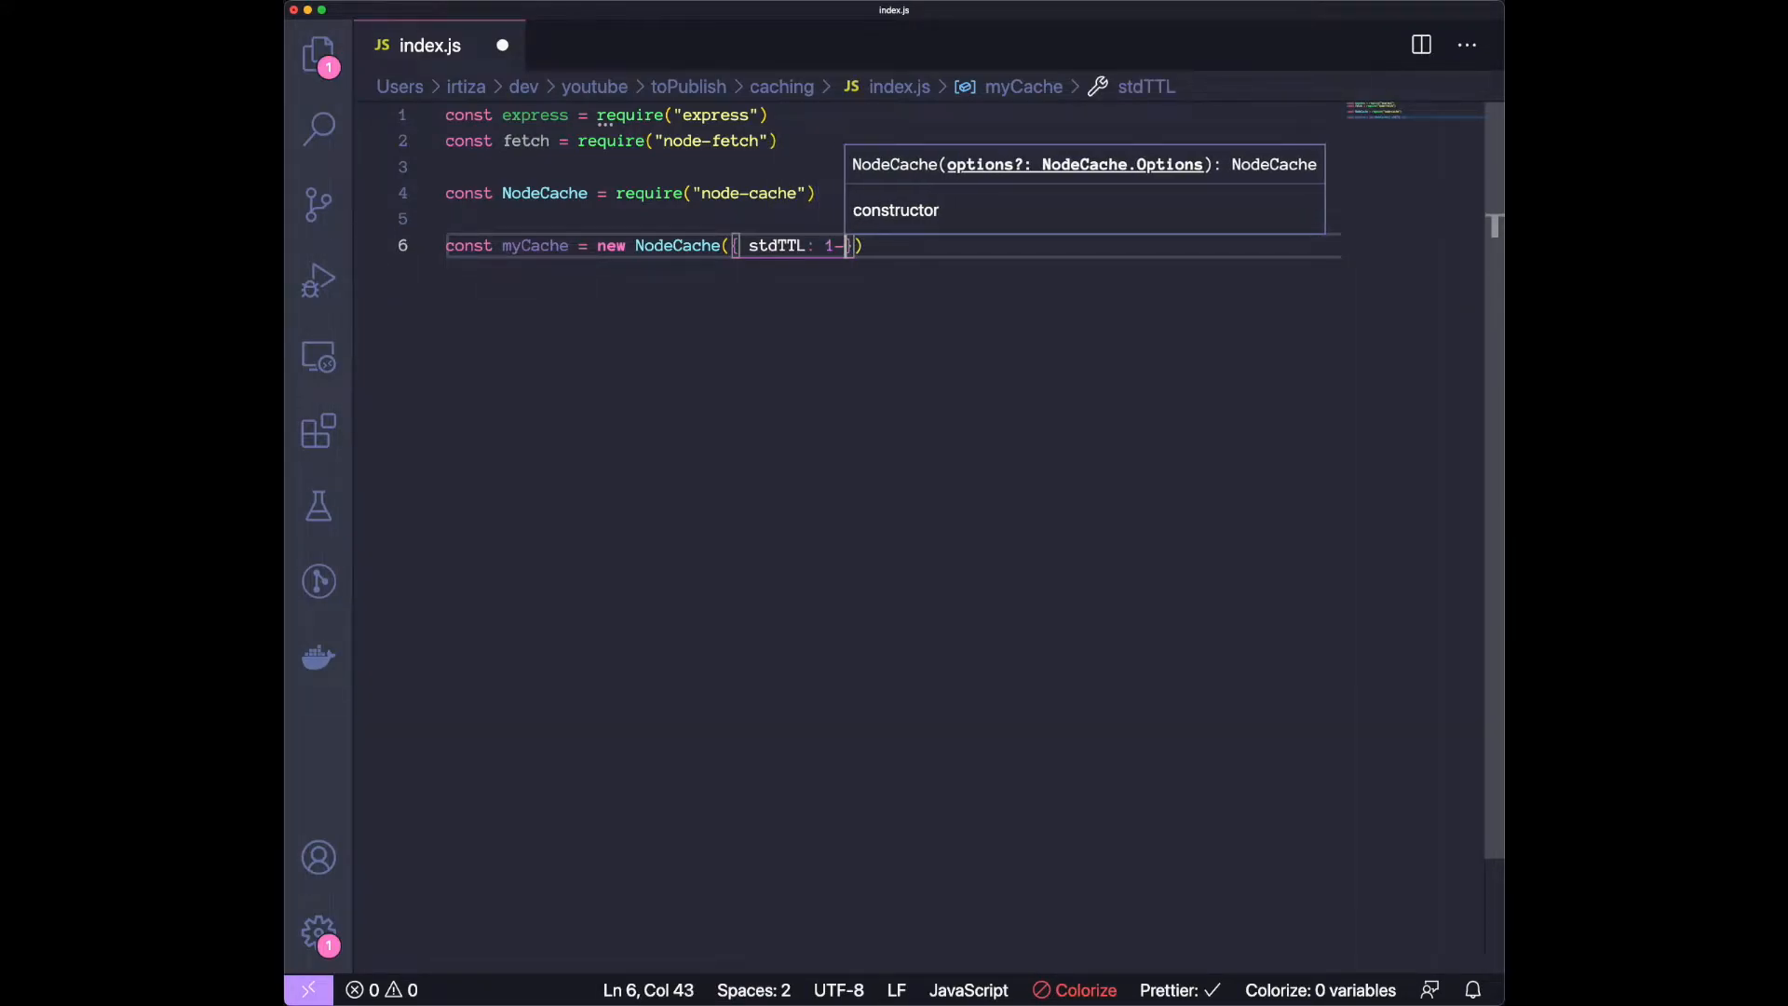
{"action": "key", "text": "Backspace"}
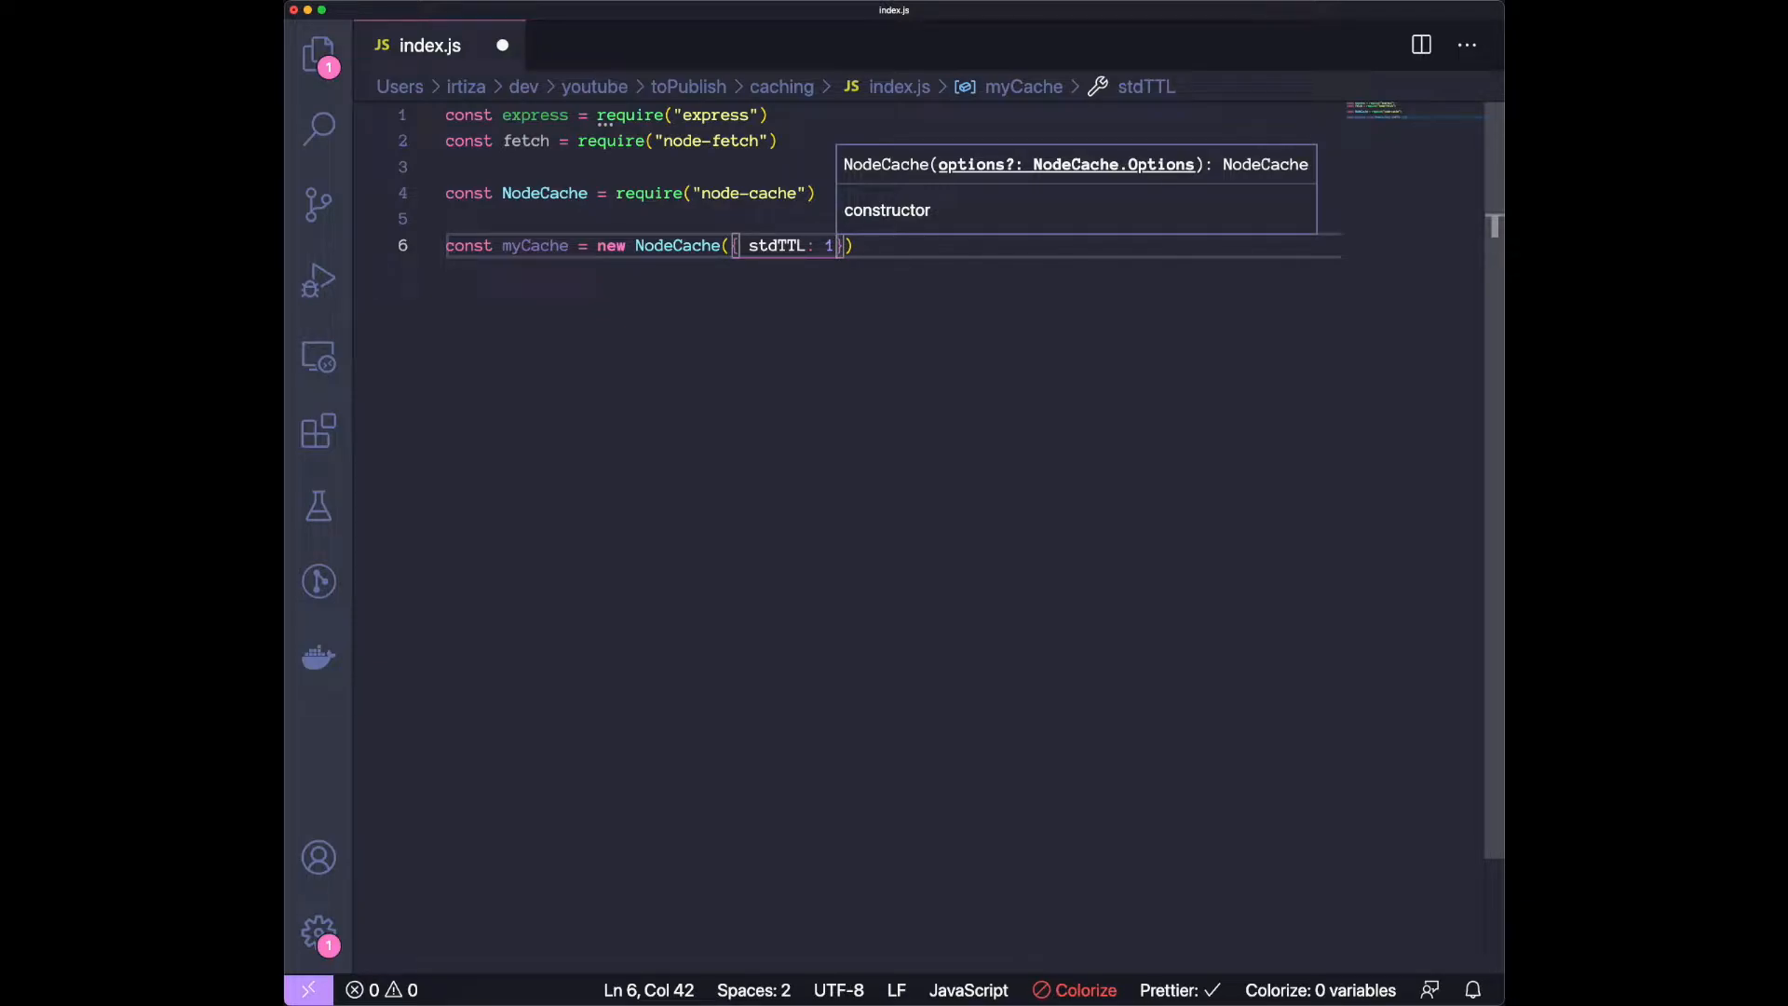
{"action": "type", "text": "0"}
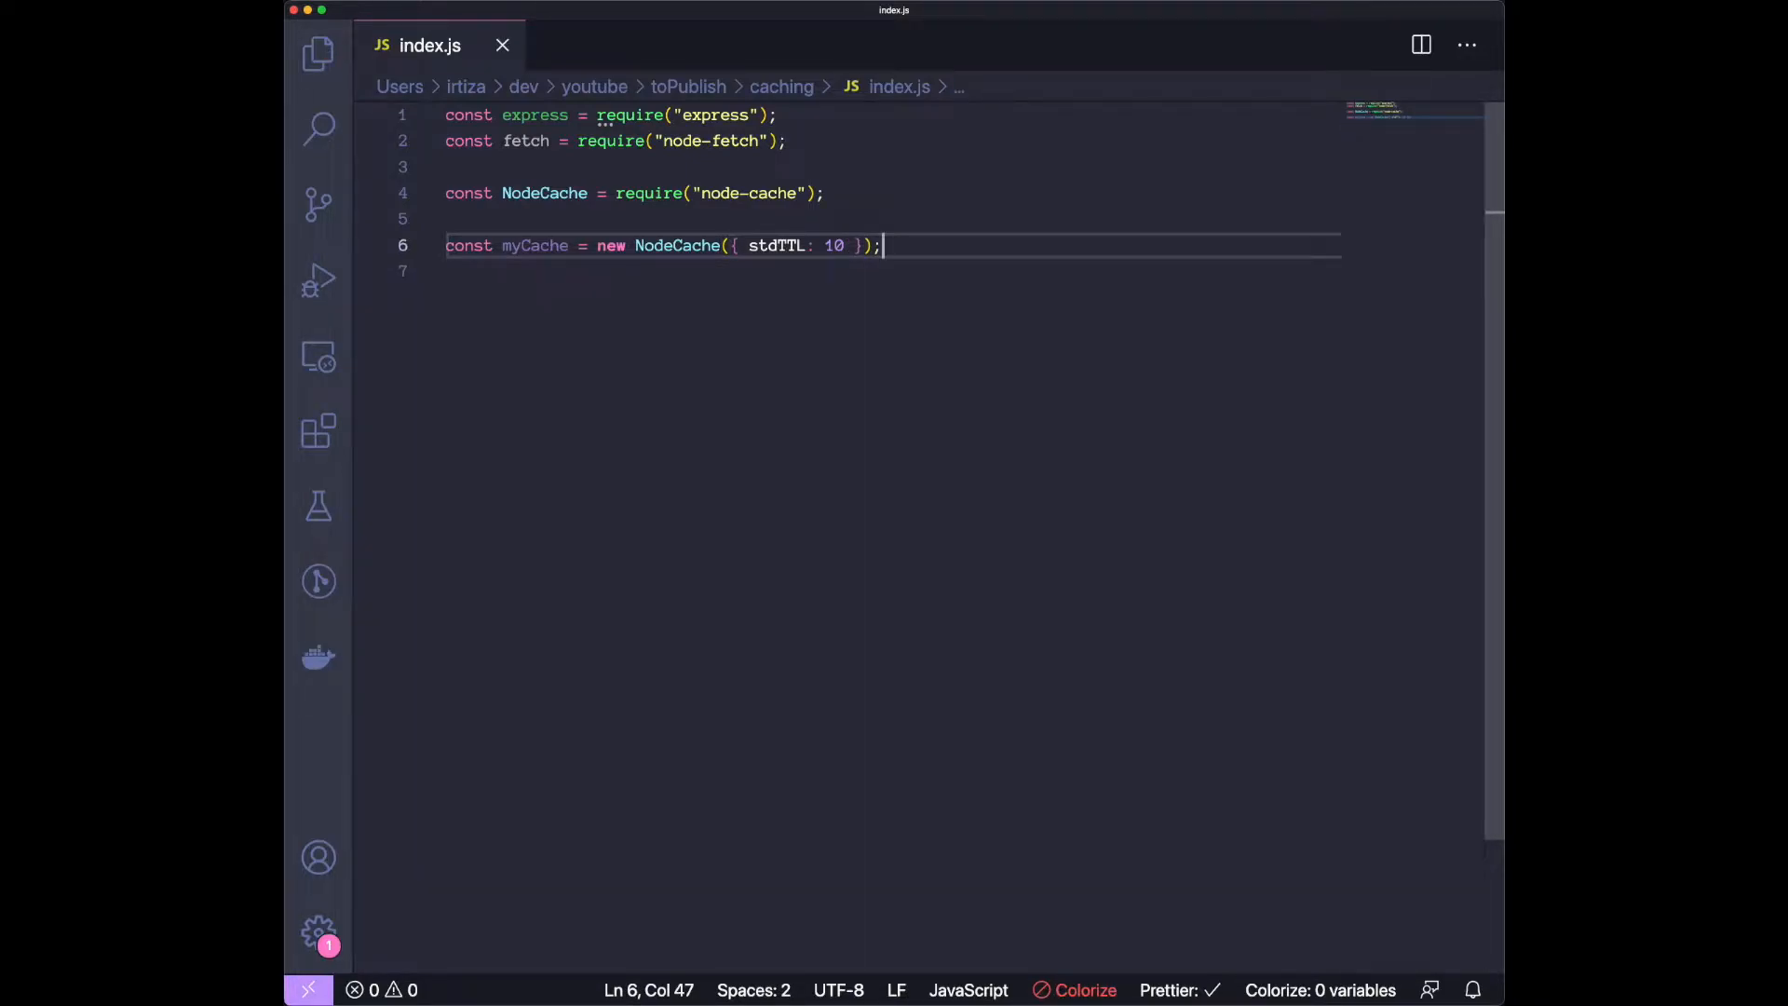
{"action": "type", "text": "const app ="}
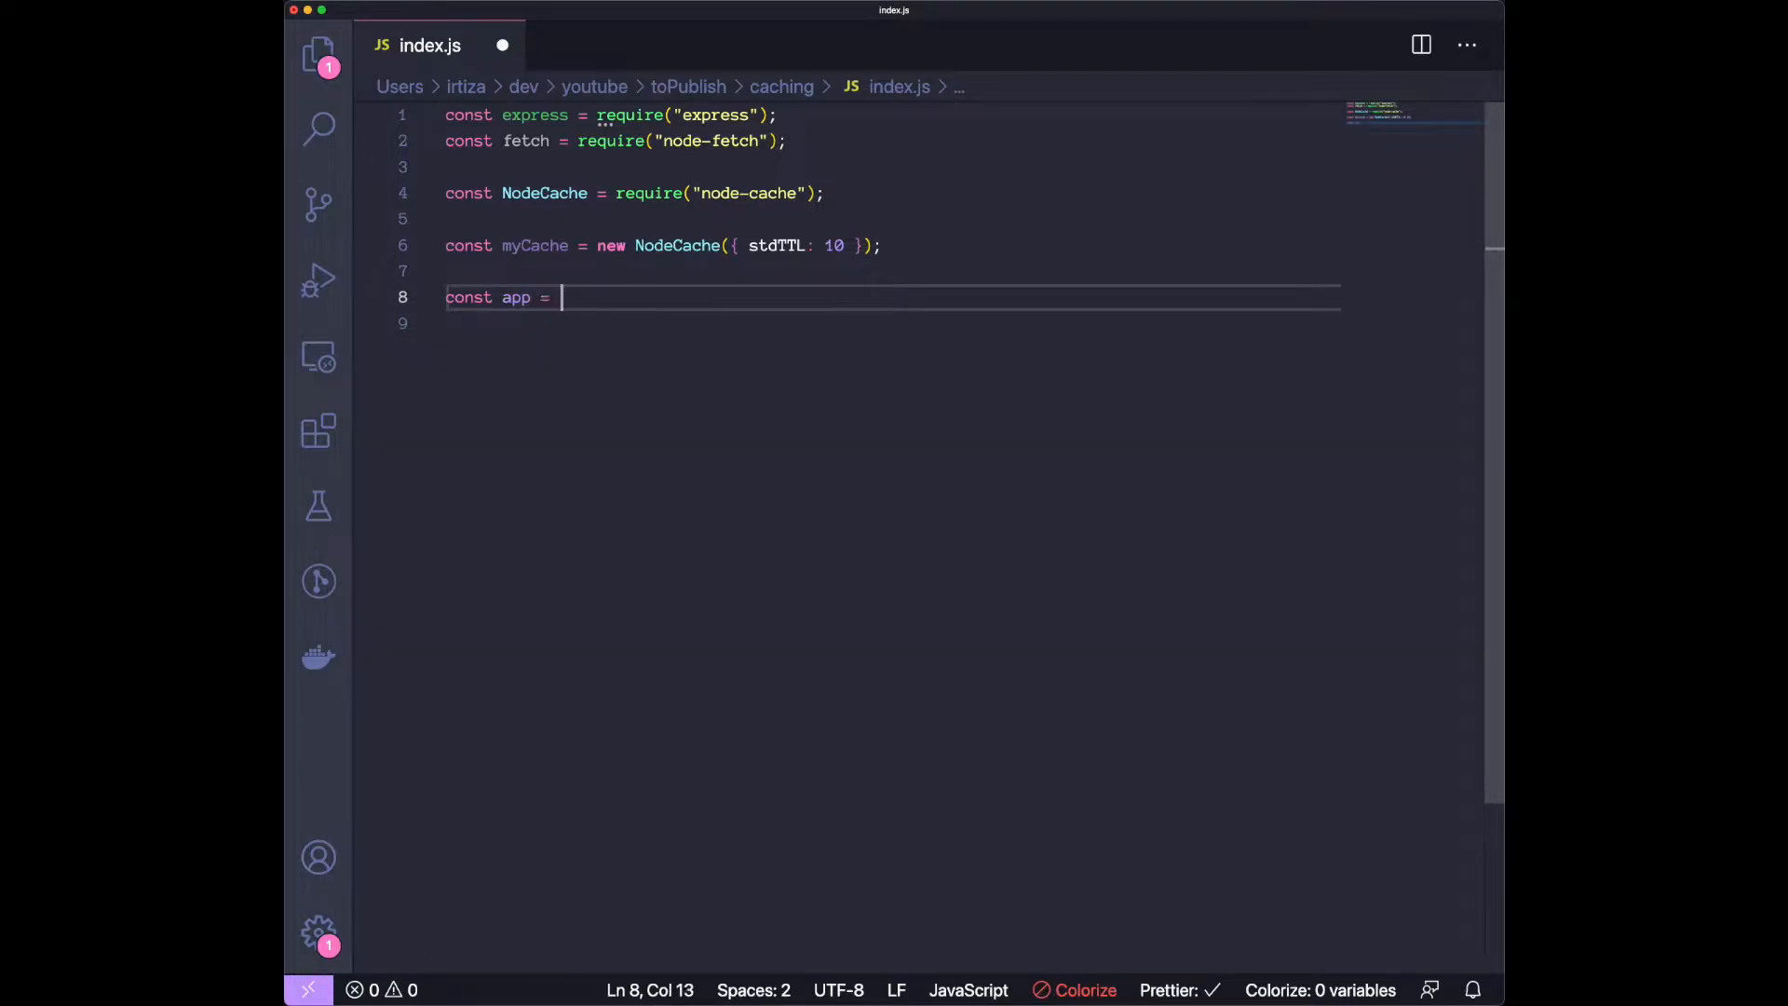
Declare app as express() and port as 3000.
{"action": "type", "text": "express()"}
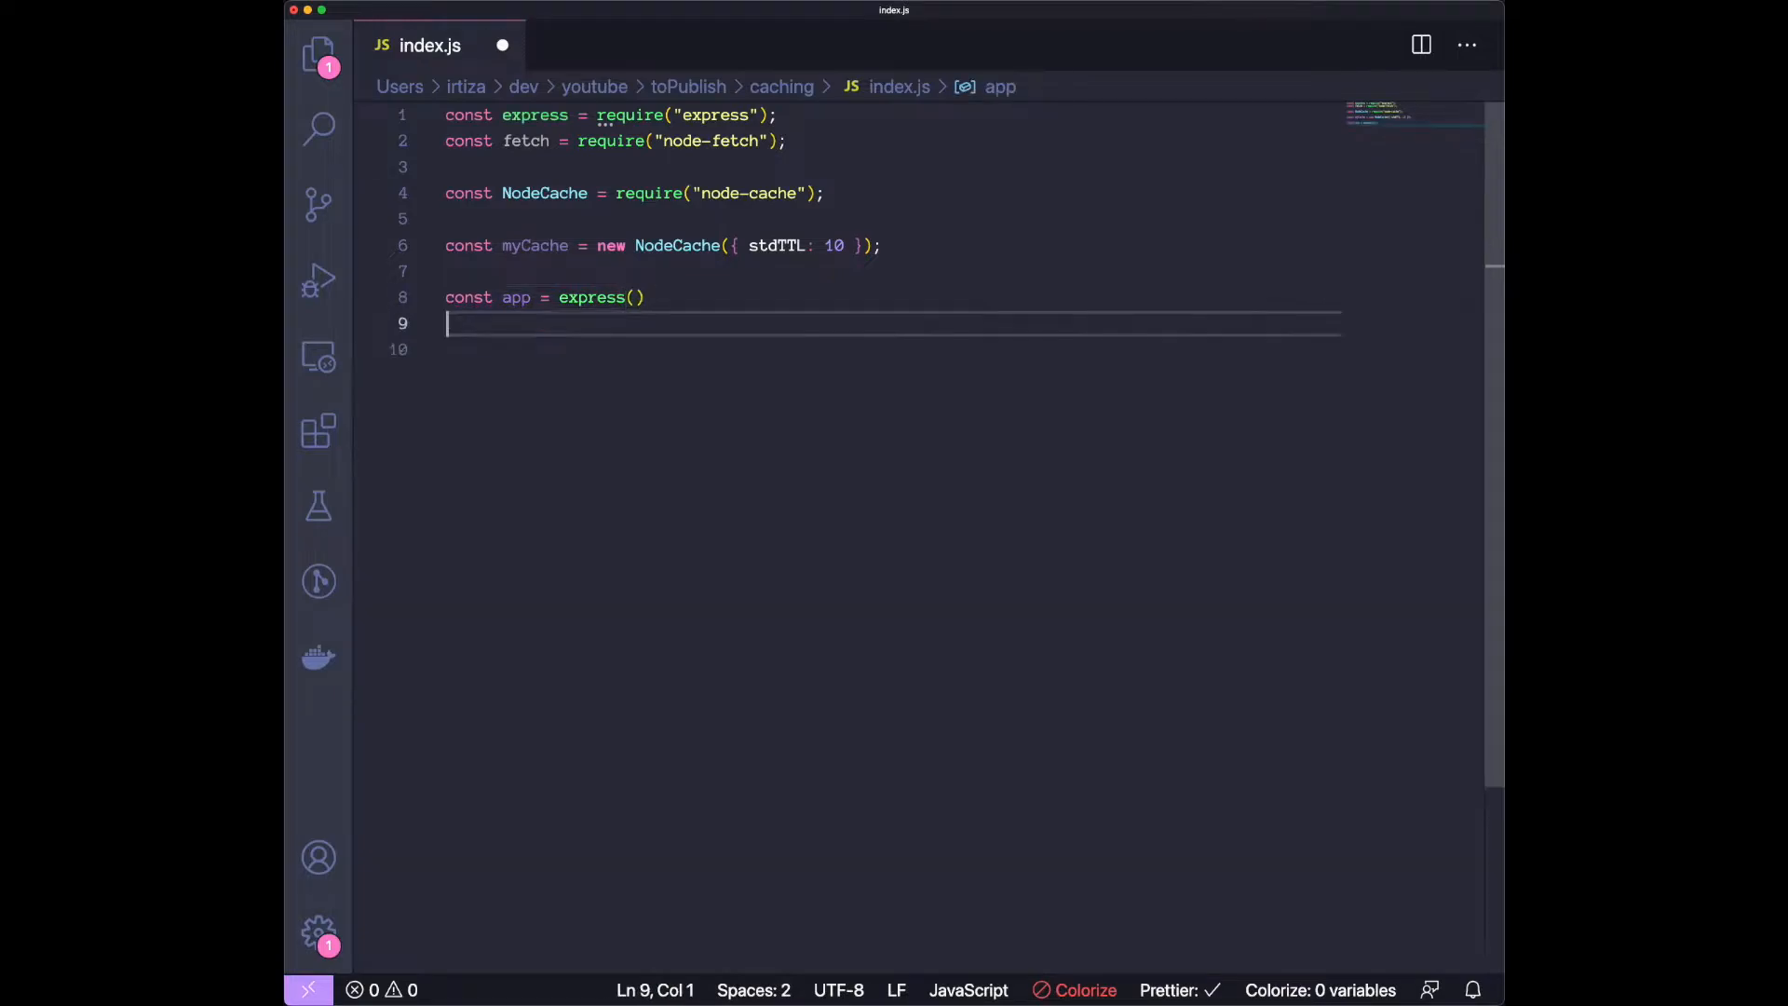
{"action": "type", "text": "const port = 3000;"}
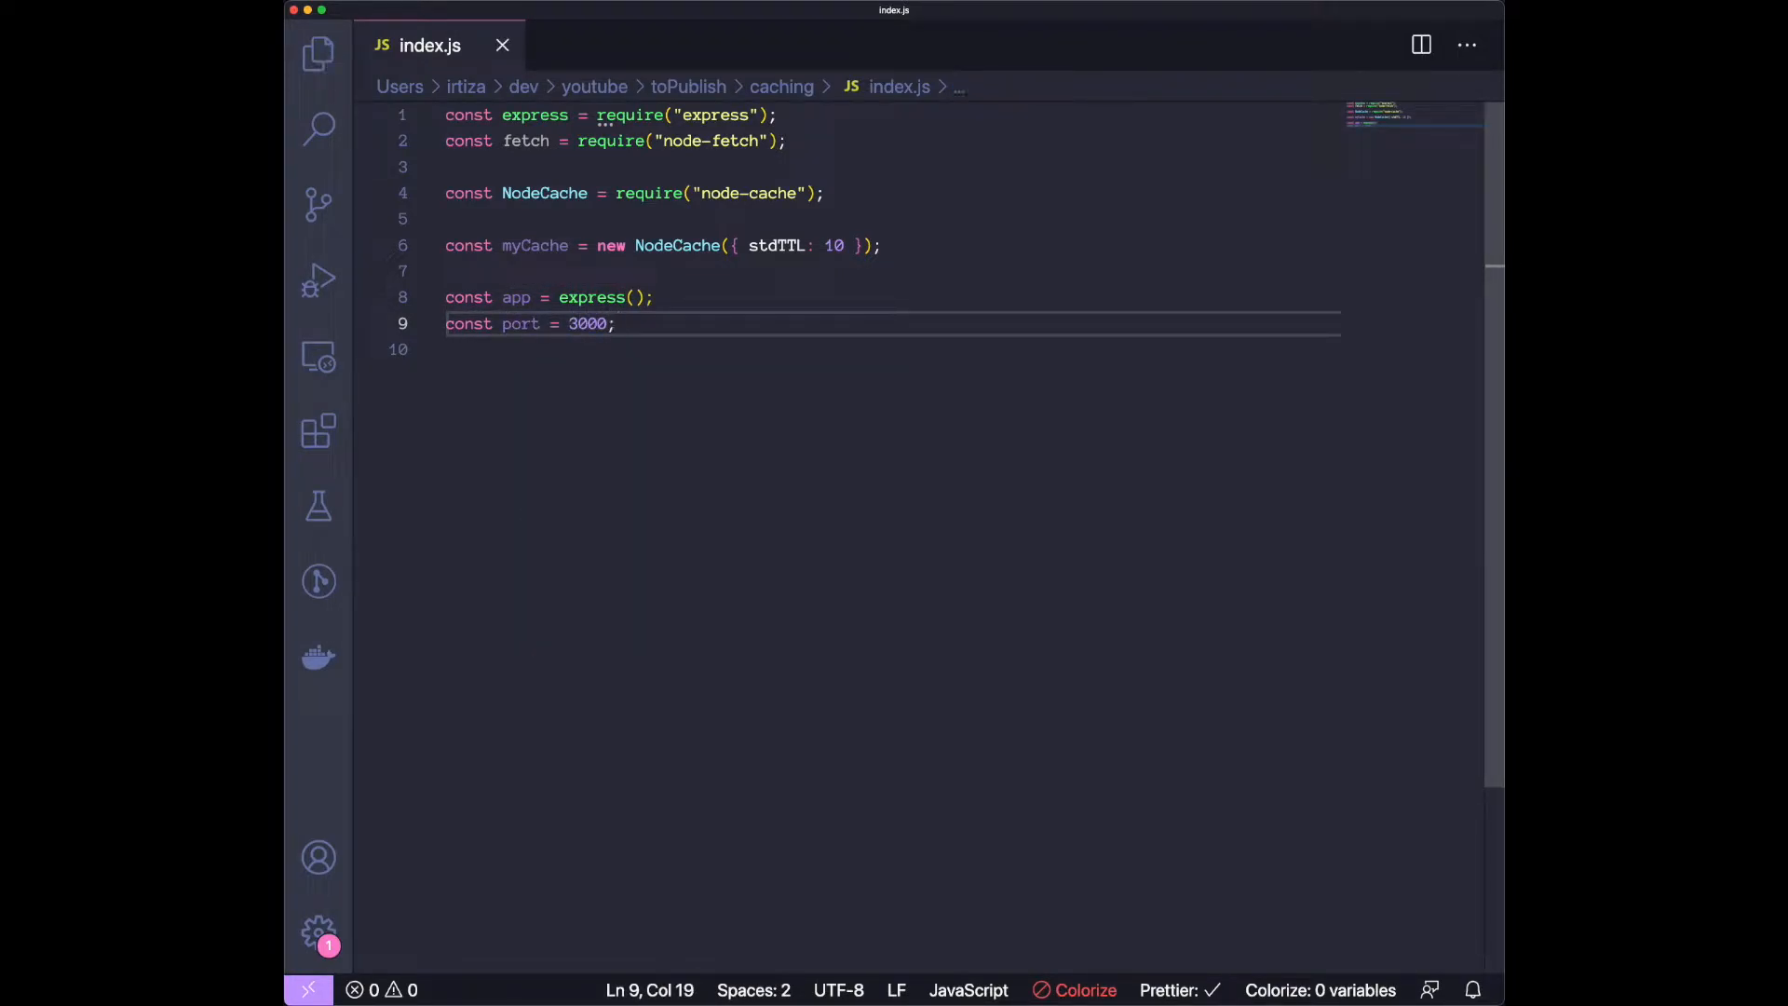
{"action": "type", "text": "cons"}
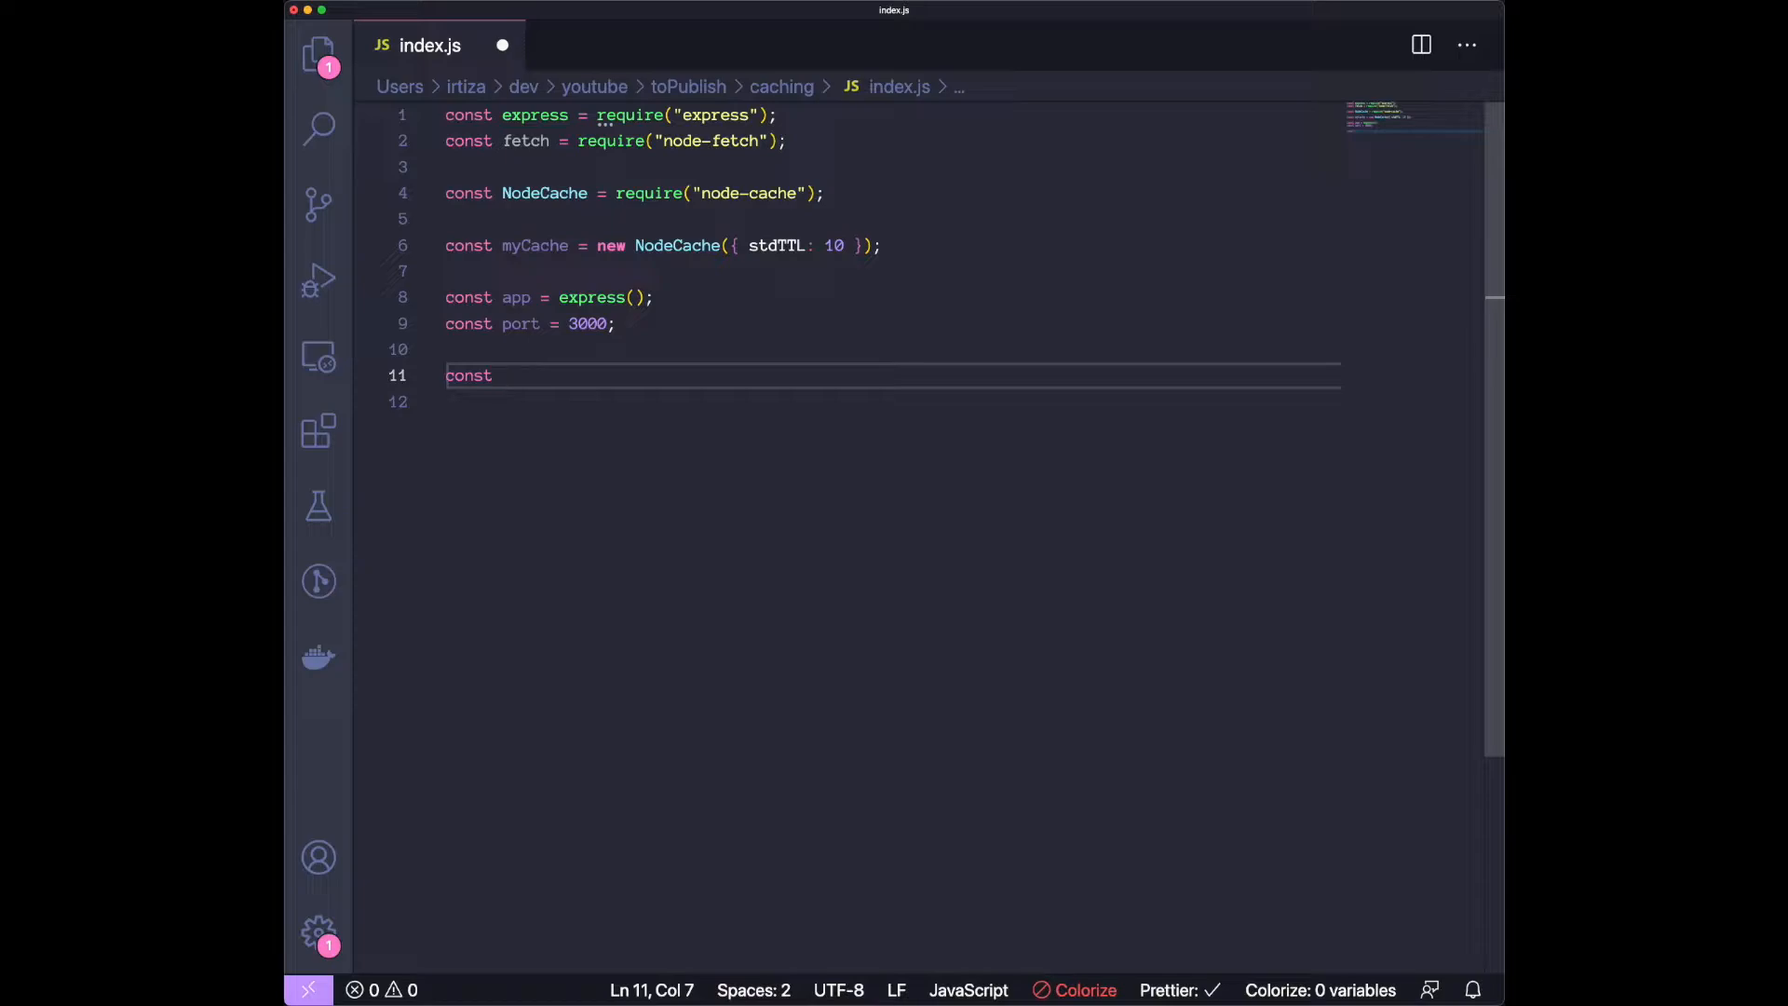
{"action": "type", "text": "todosUrl"}
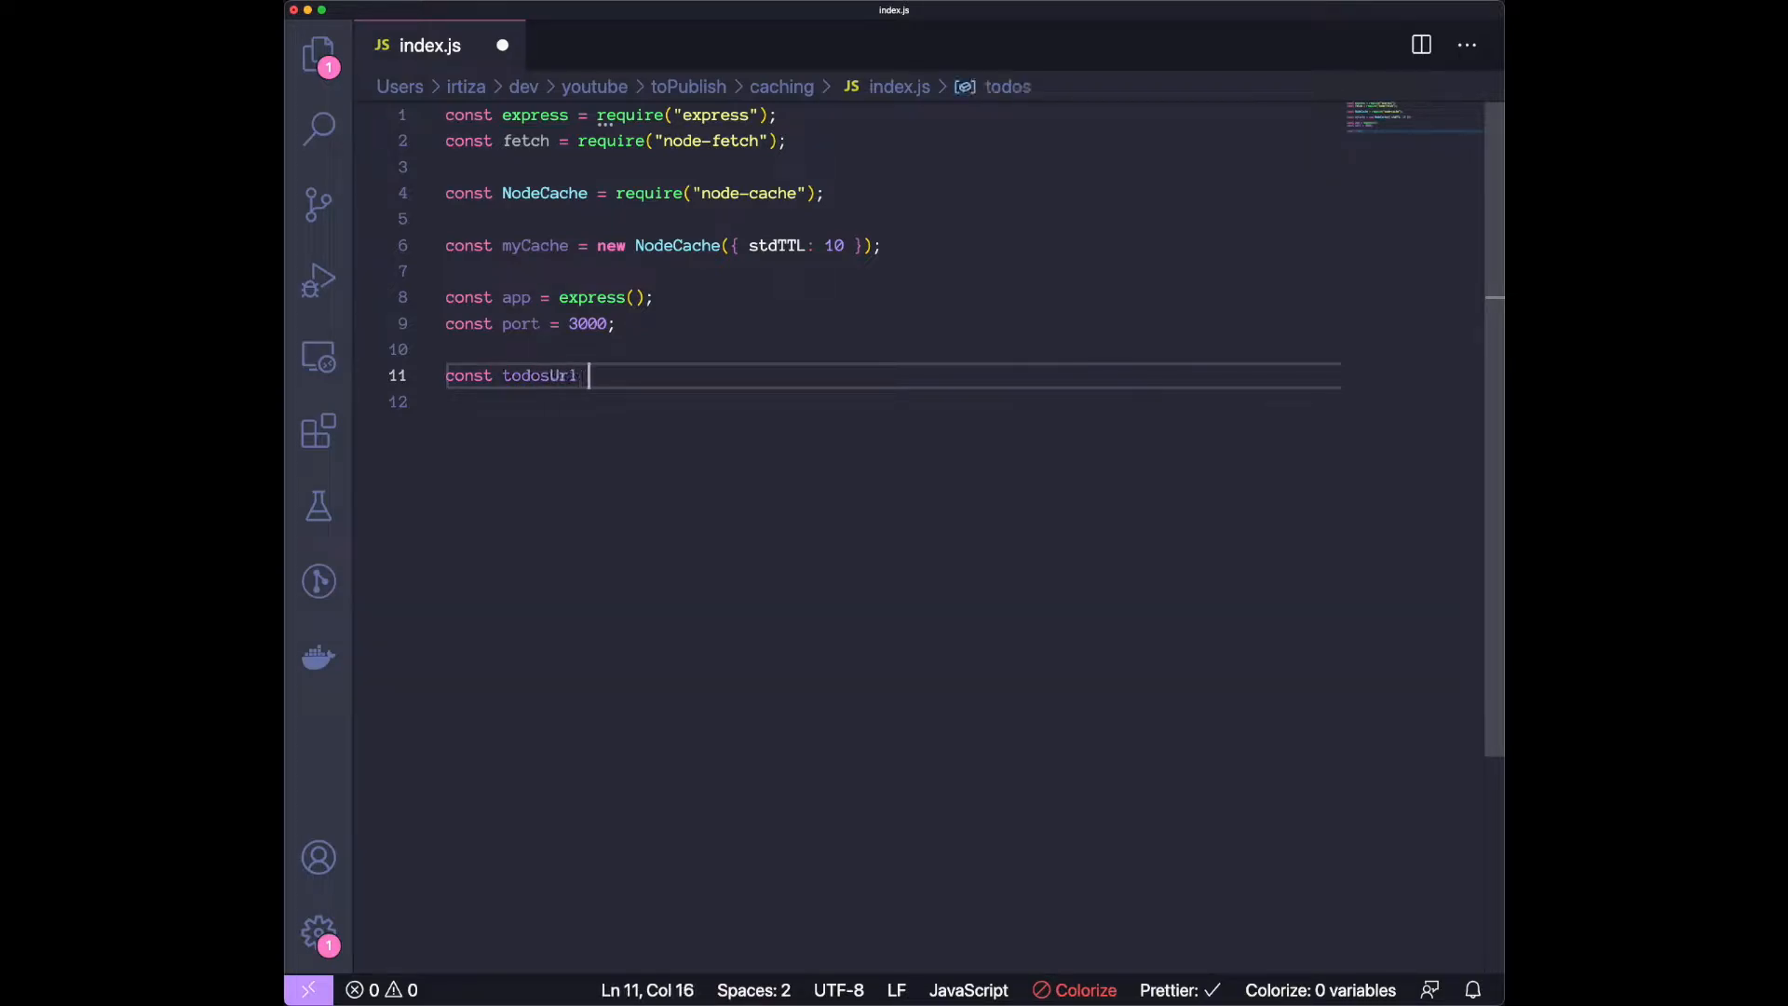
{"action": "type", "text": "="}
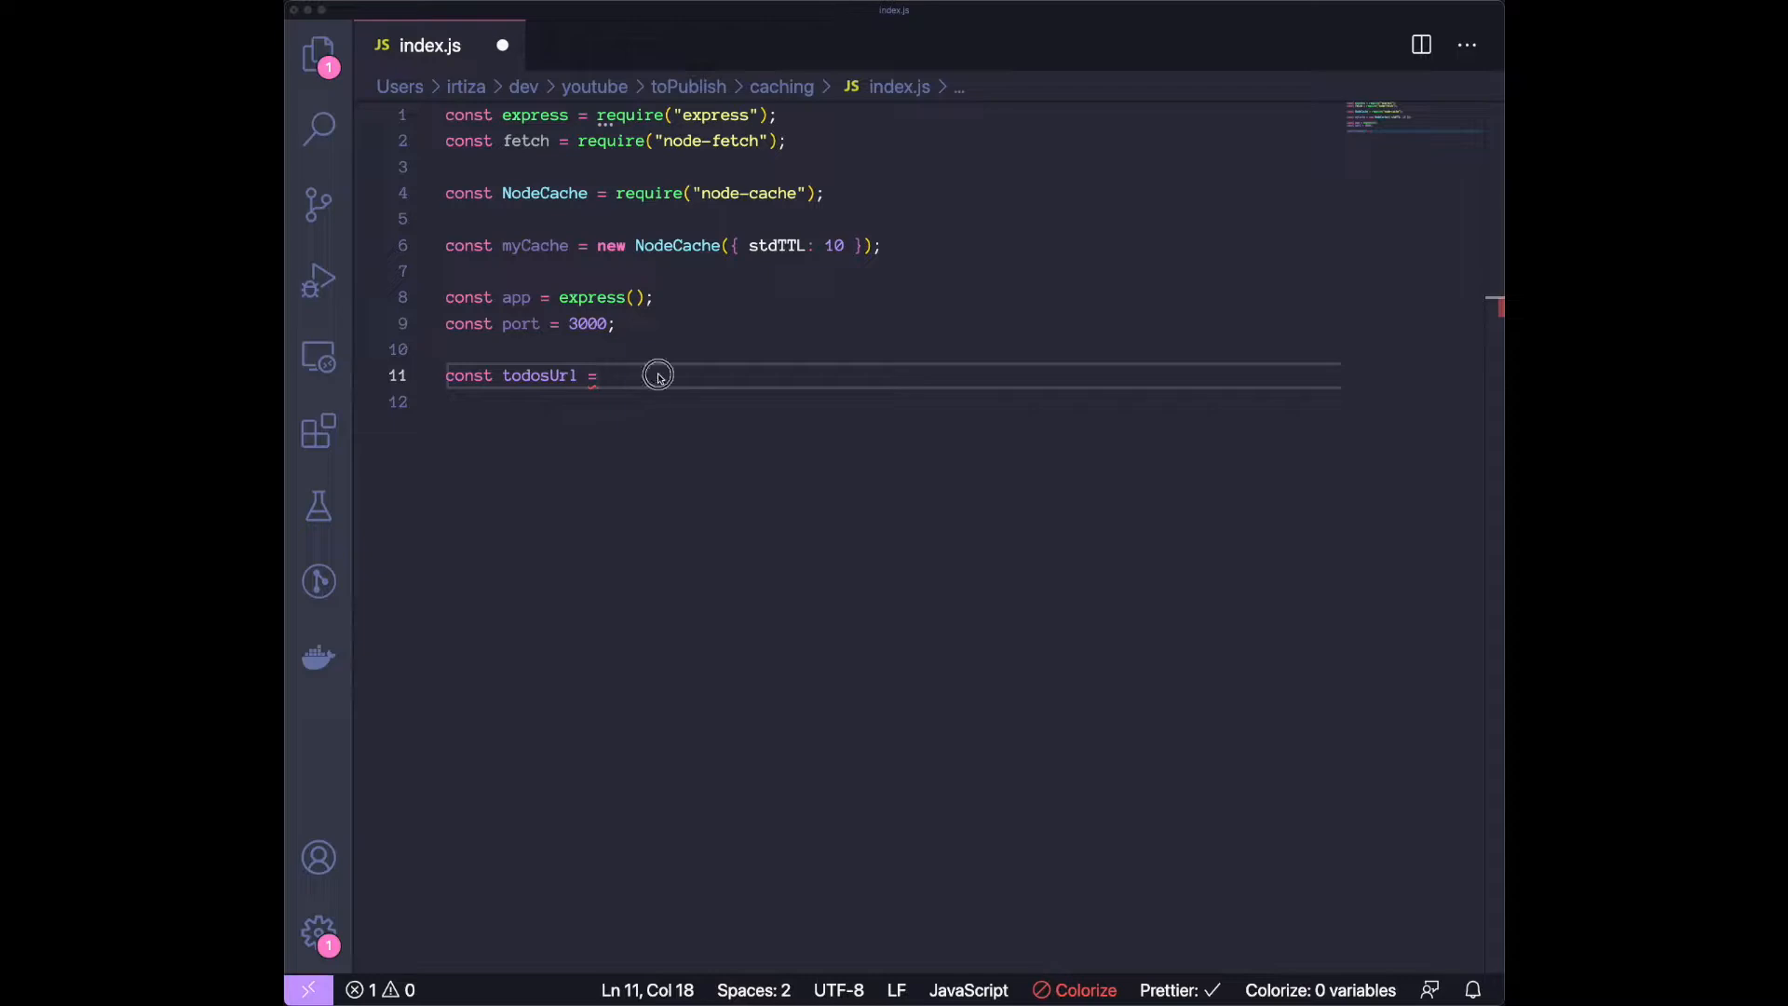
{"action": "type", "text": "\"https://jsonplaceholder.typicode.com/todos\""}
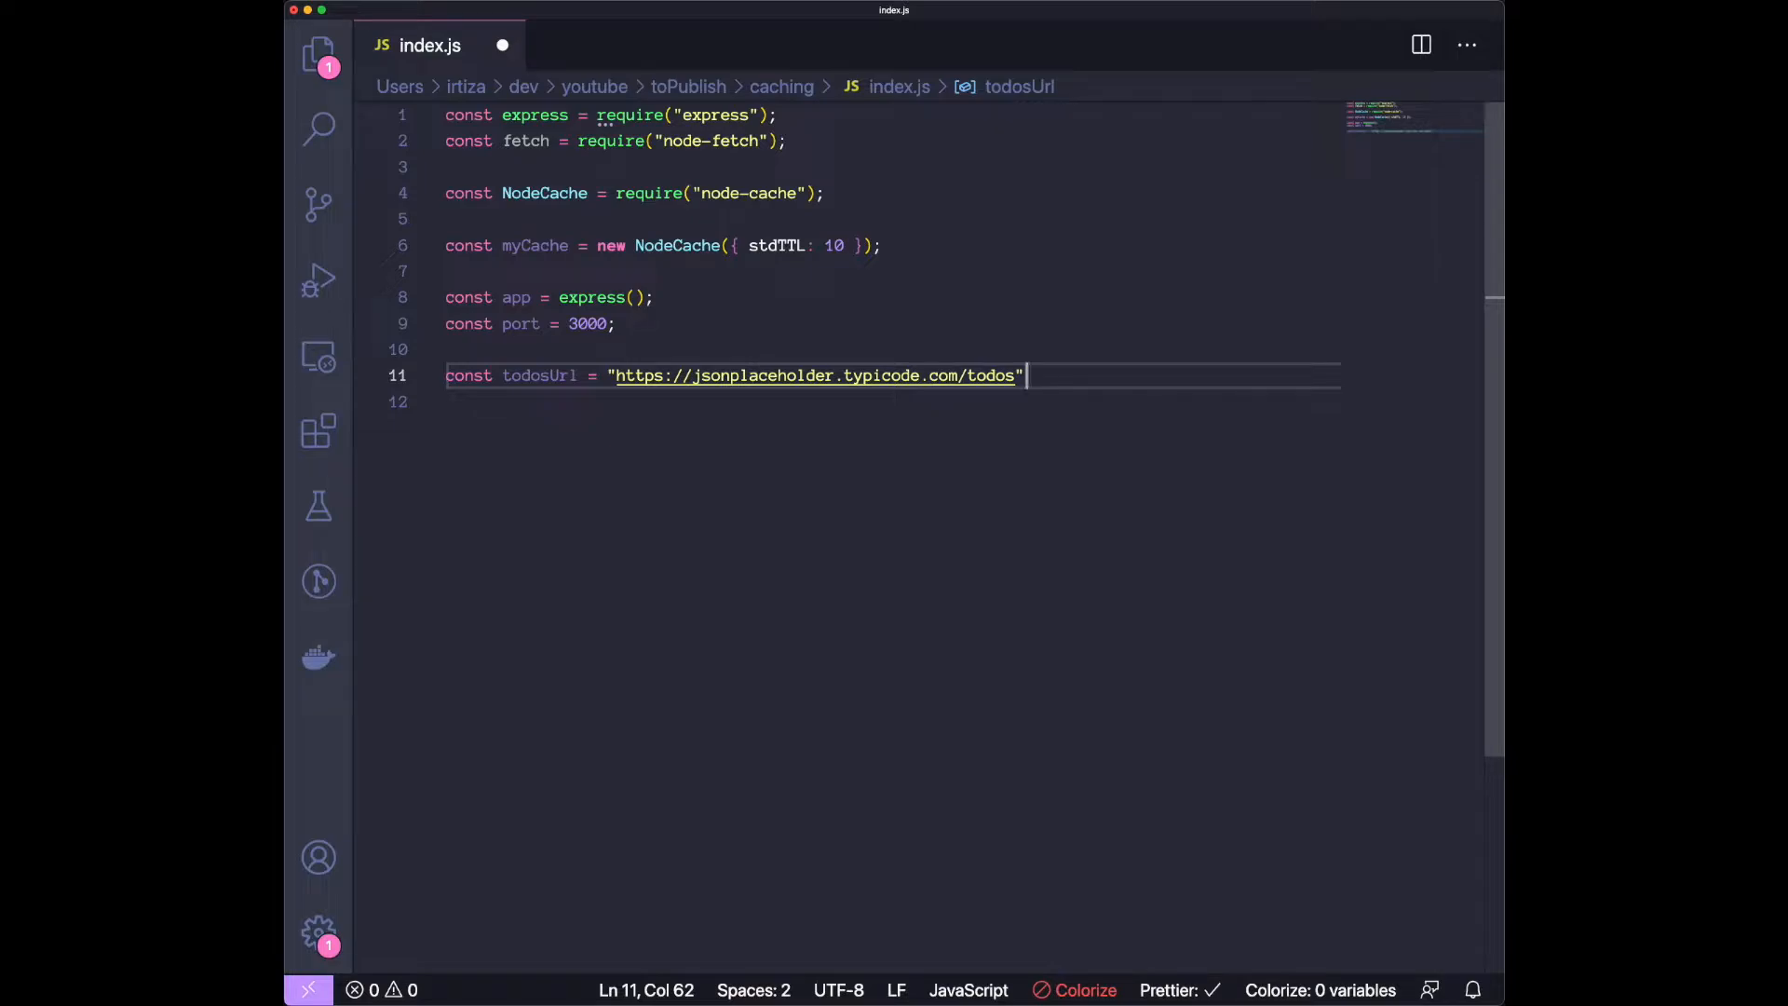
{"action": "type", "text": ";"}
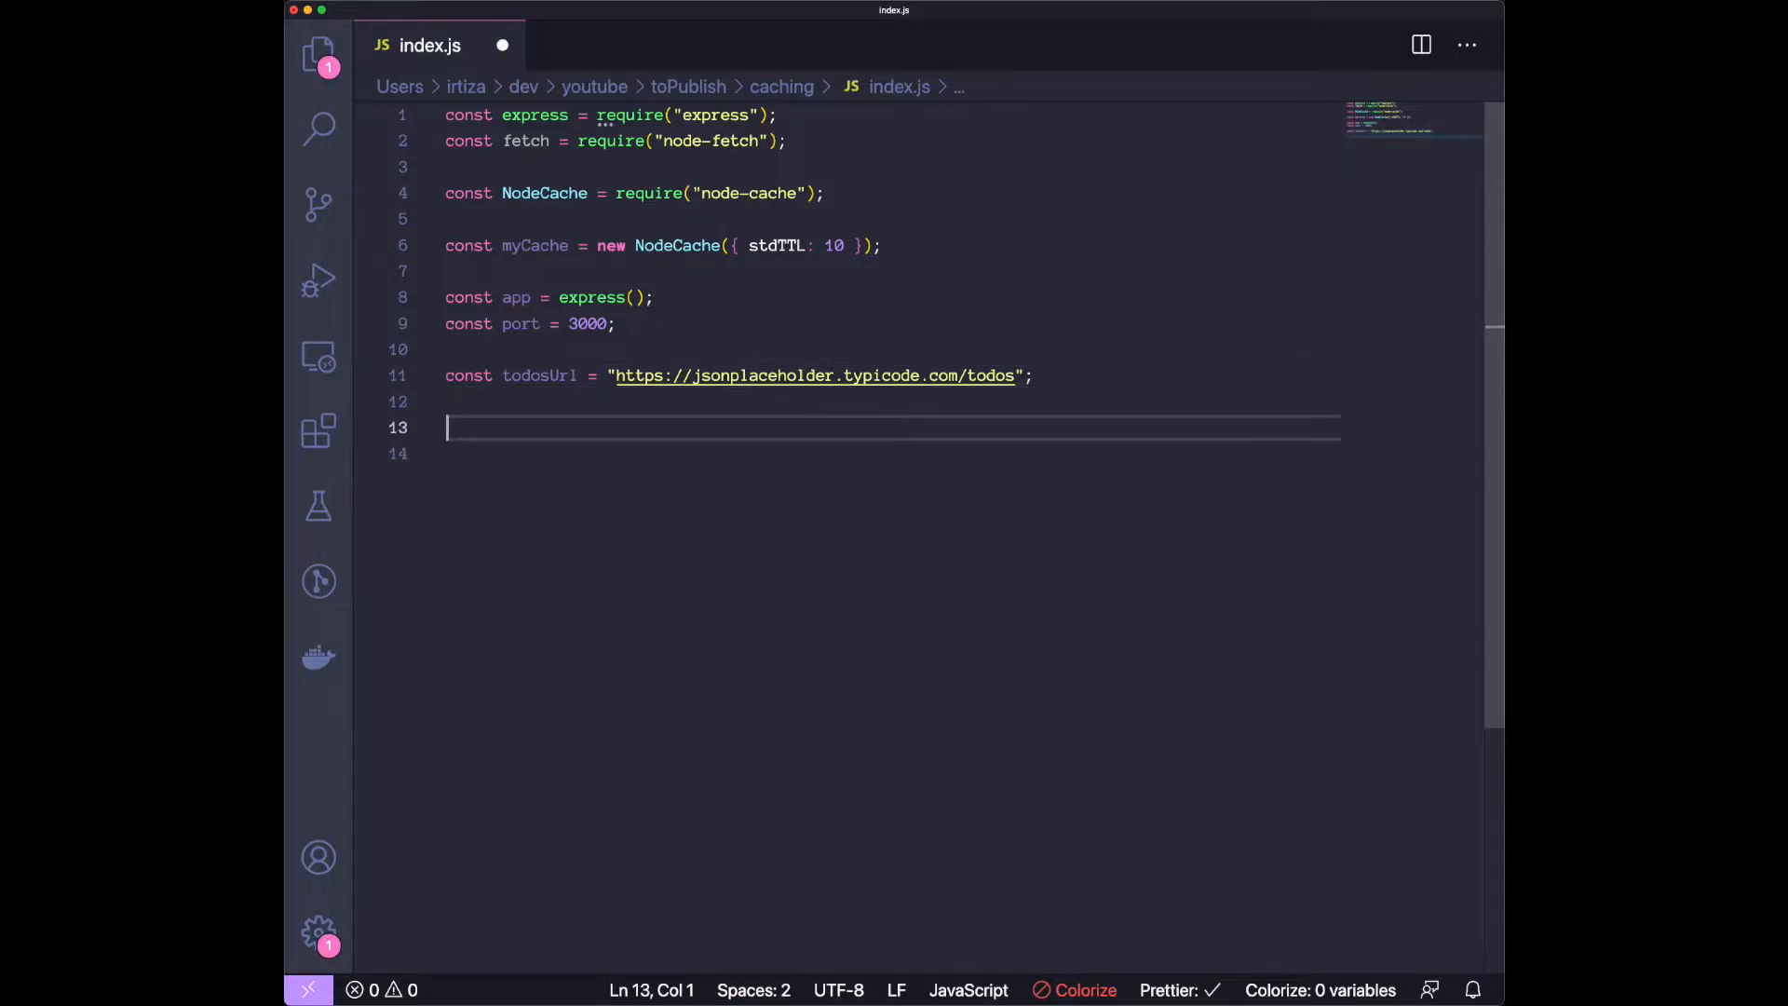
Add an app.get("/todos") route whose handler sends "Hello World".
{"action": "type", "text": "app.get(\"/todos\","}
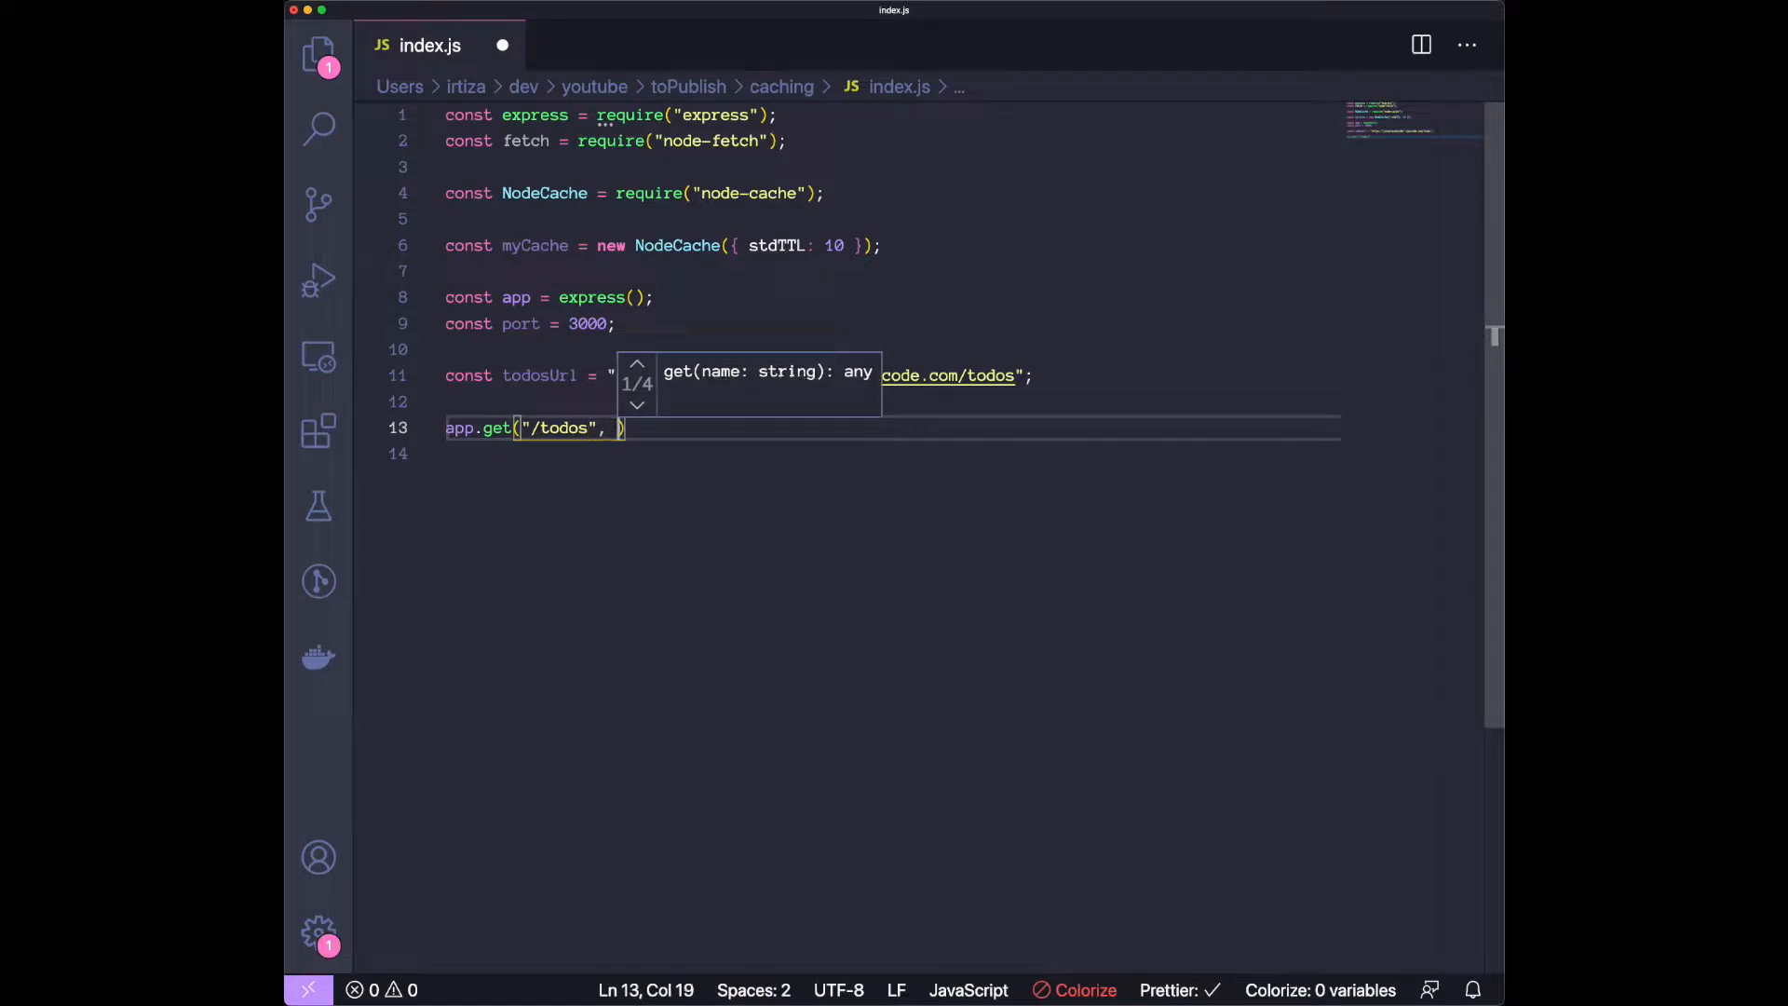
{"action": "type", "text": "(req, res) =>"}
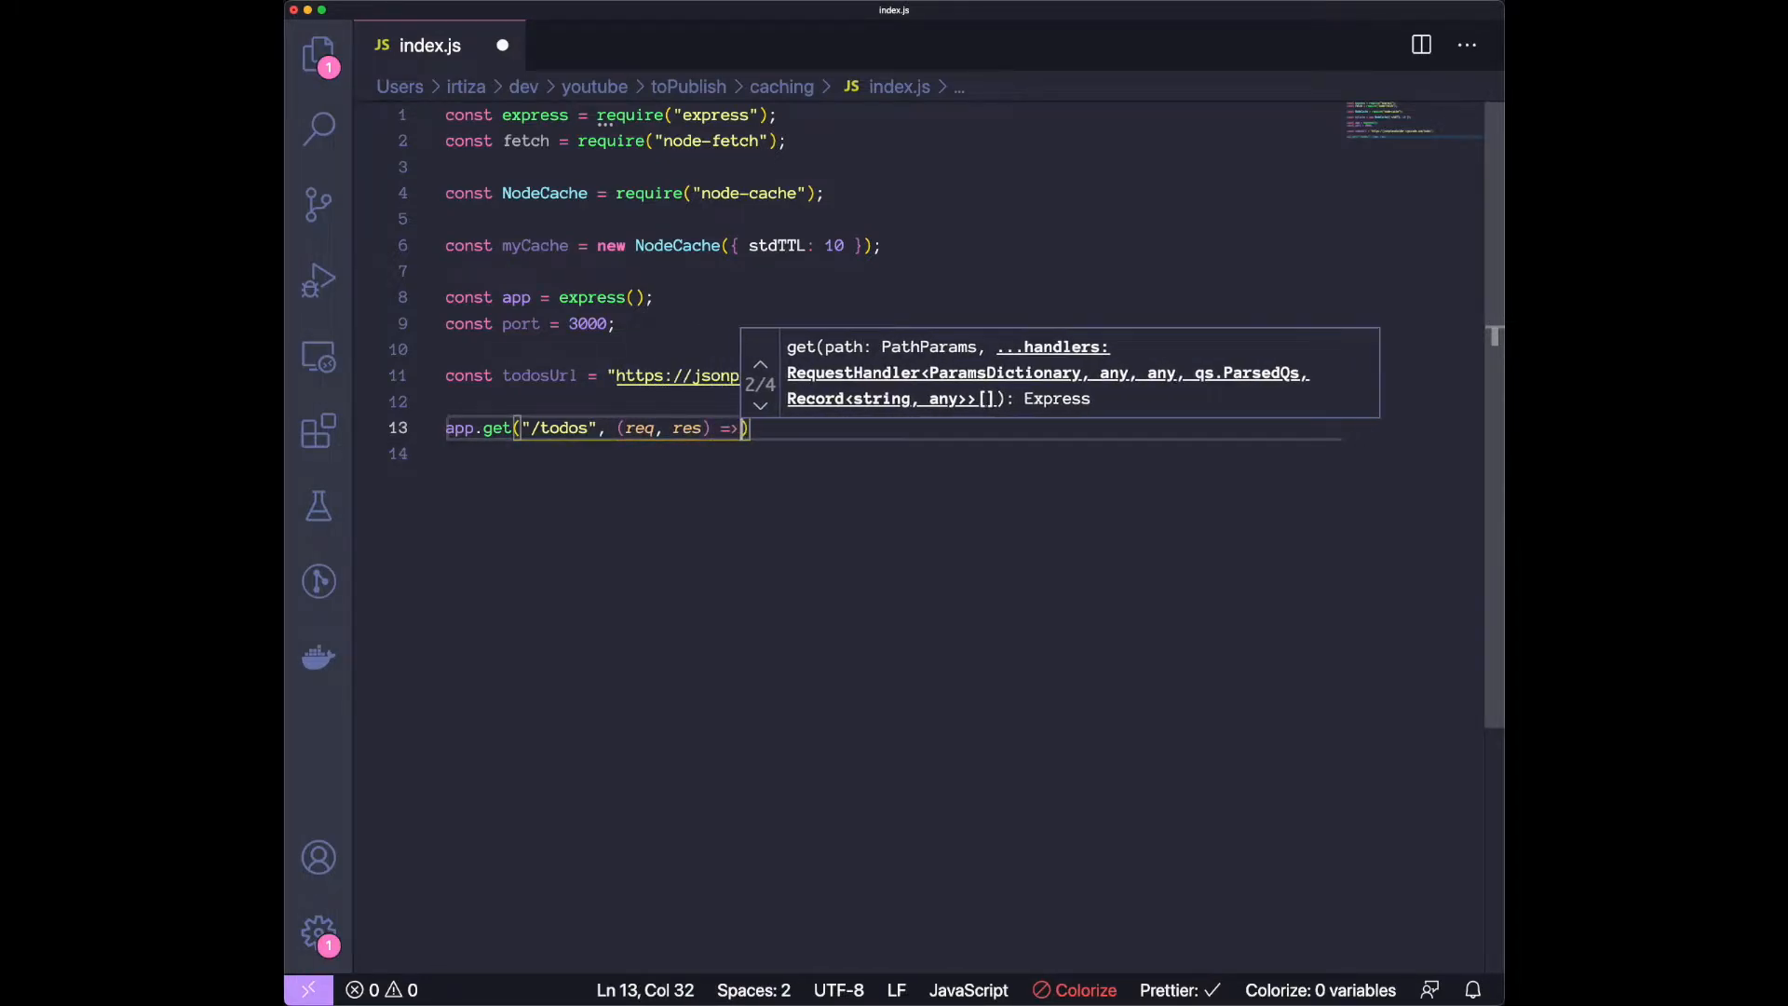
{"action": "type", "text": "{"}
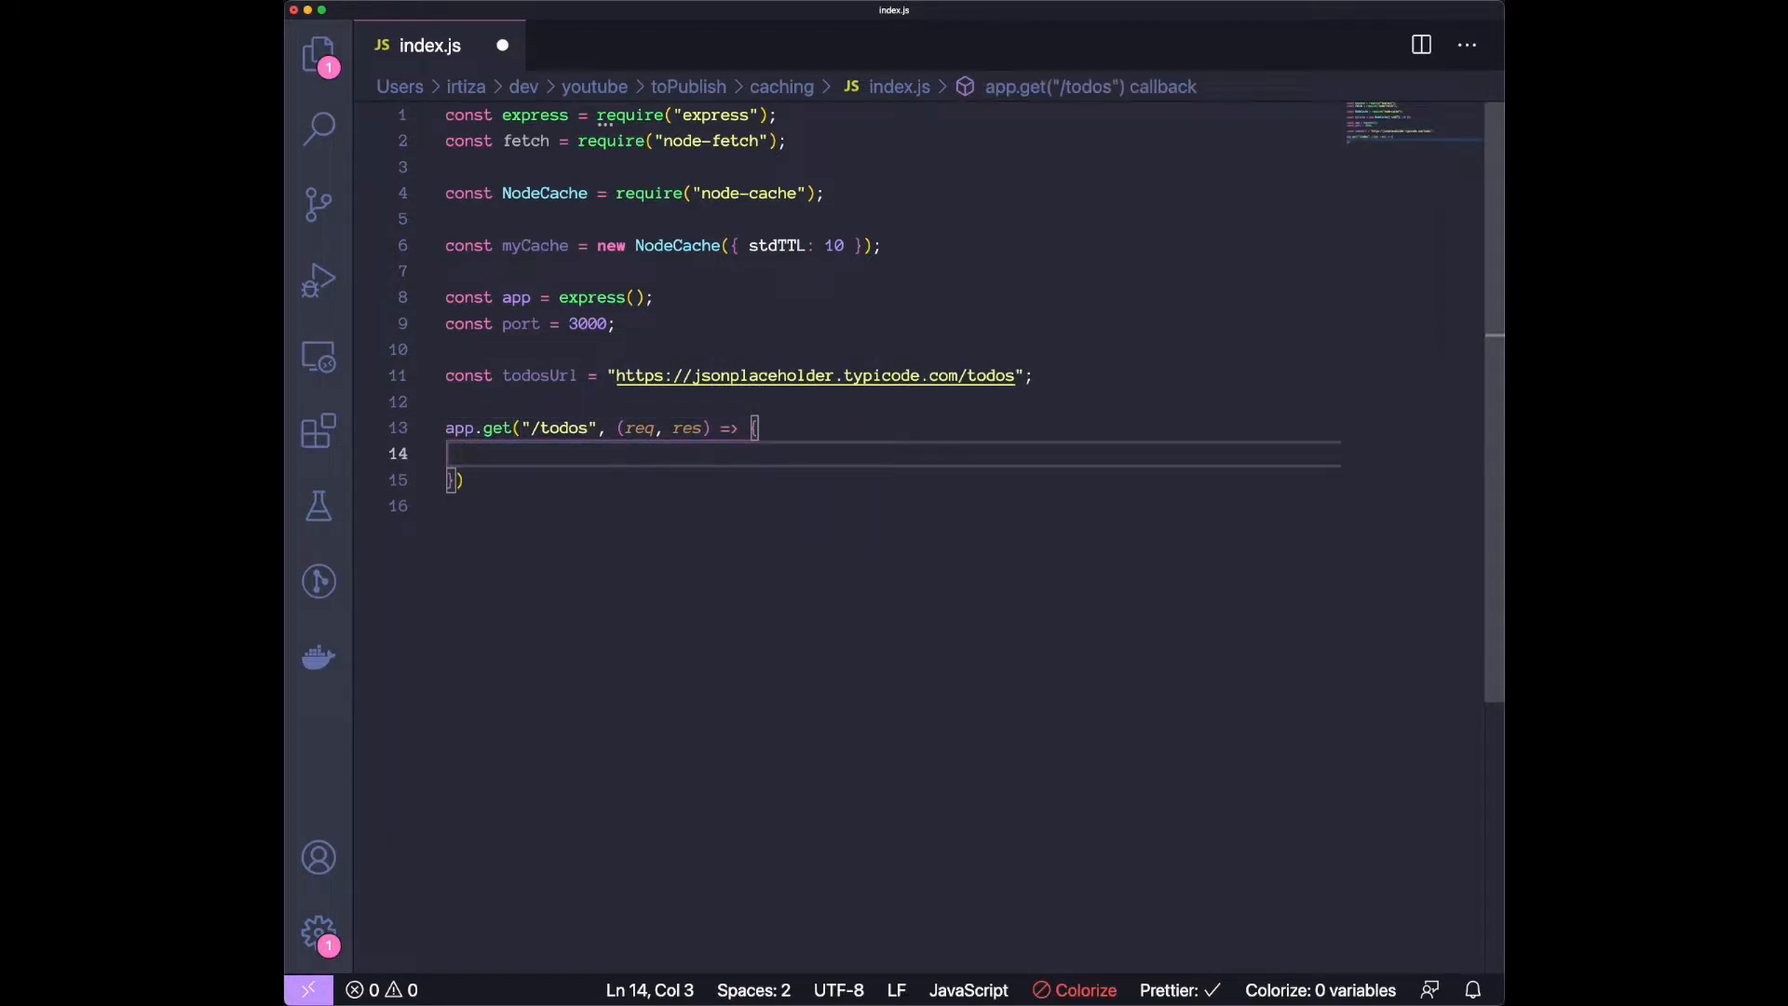
{"action": "type", "text": "res.send(\"Hello World\");"}
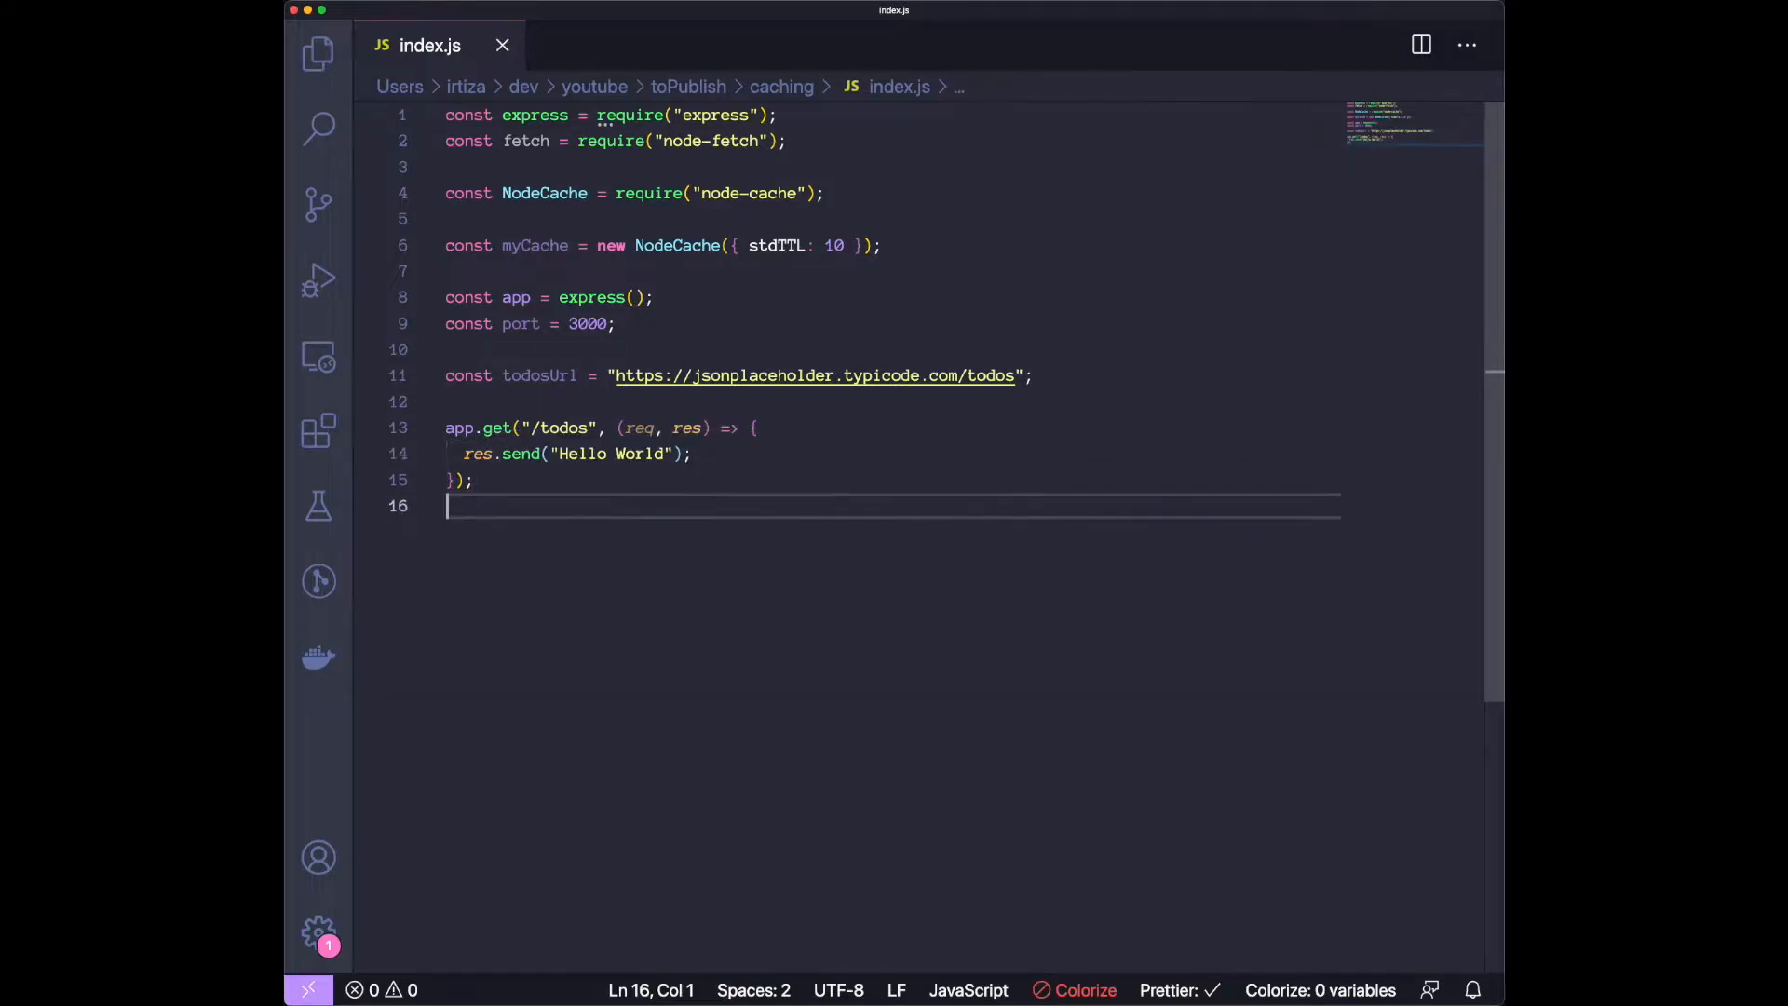
{"action": "key", "text": "enter"}
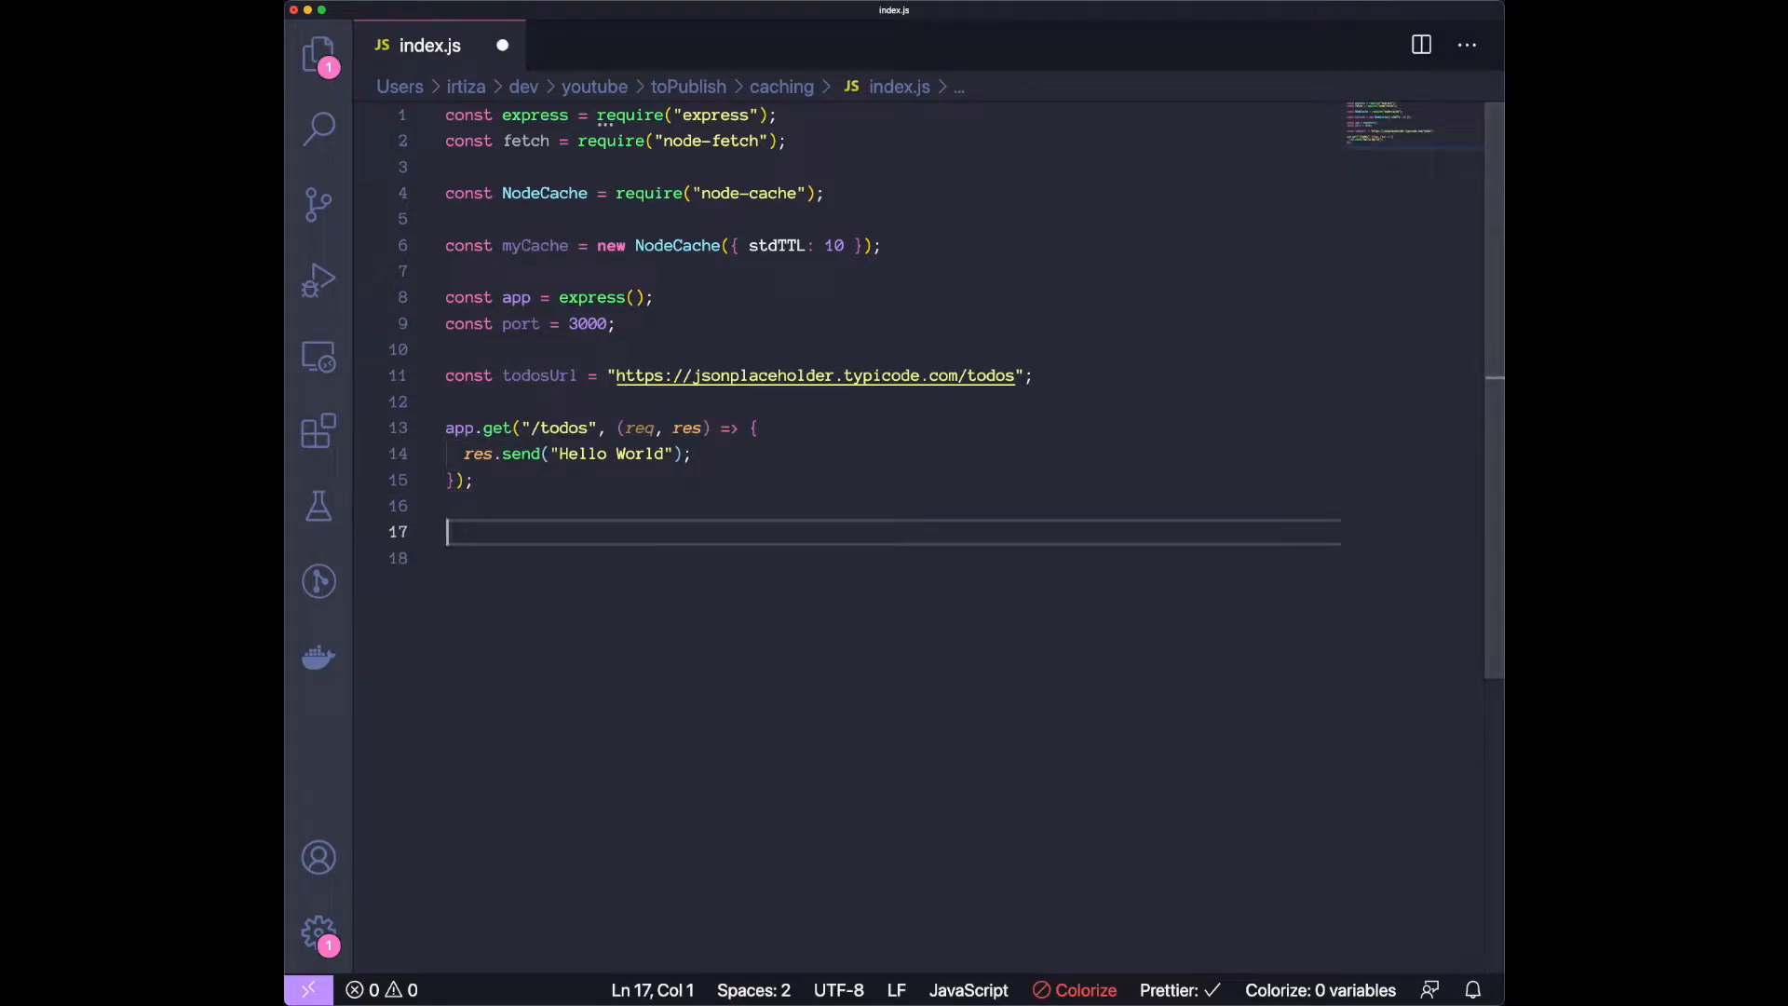
{"action": "mouse_move", "coordinate": [598, 568]}
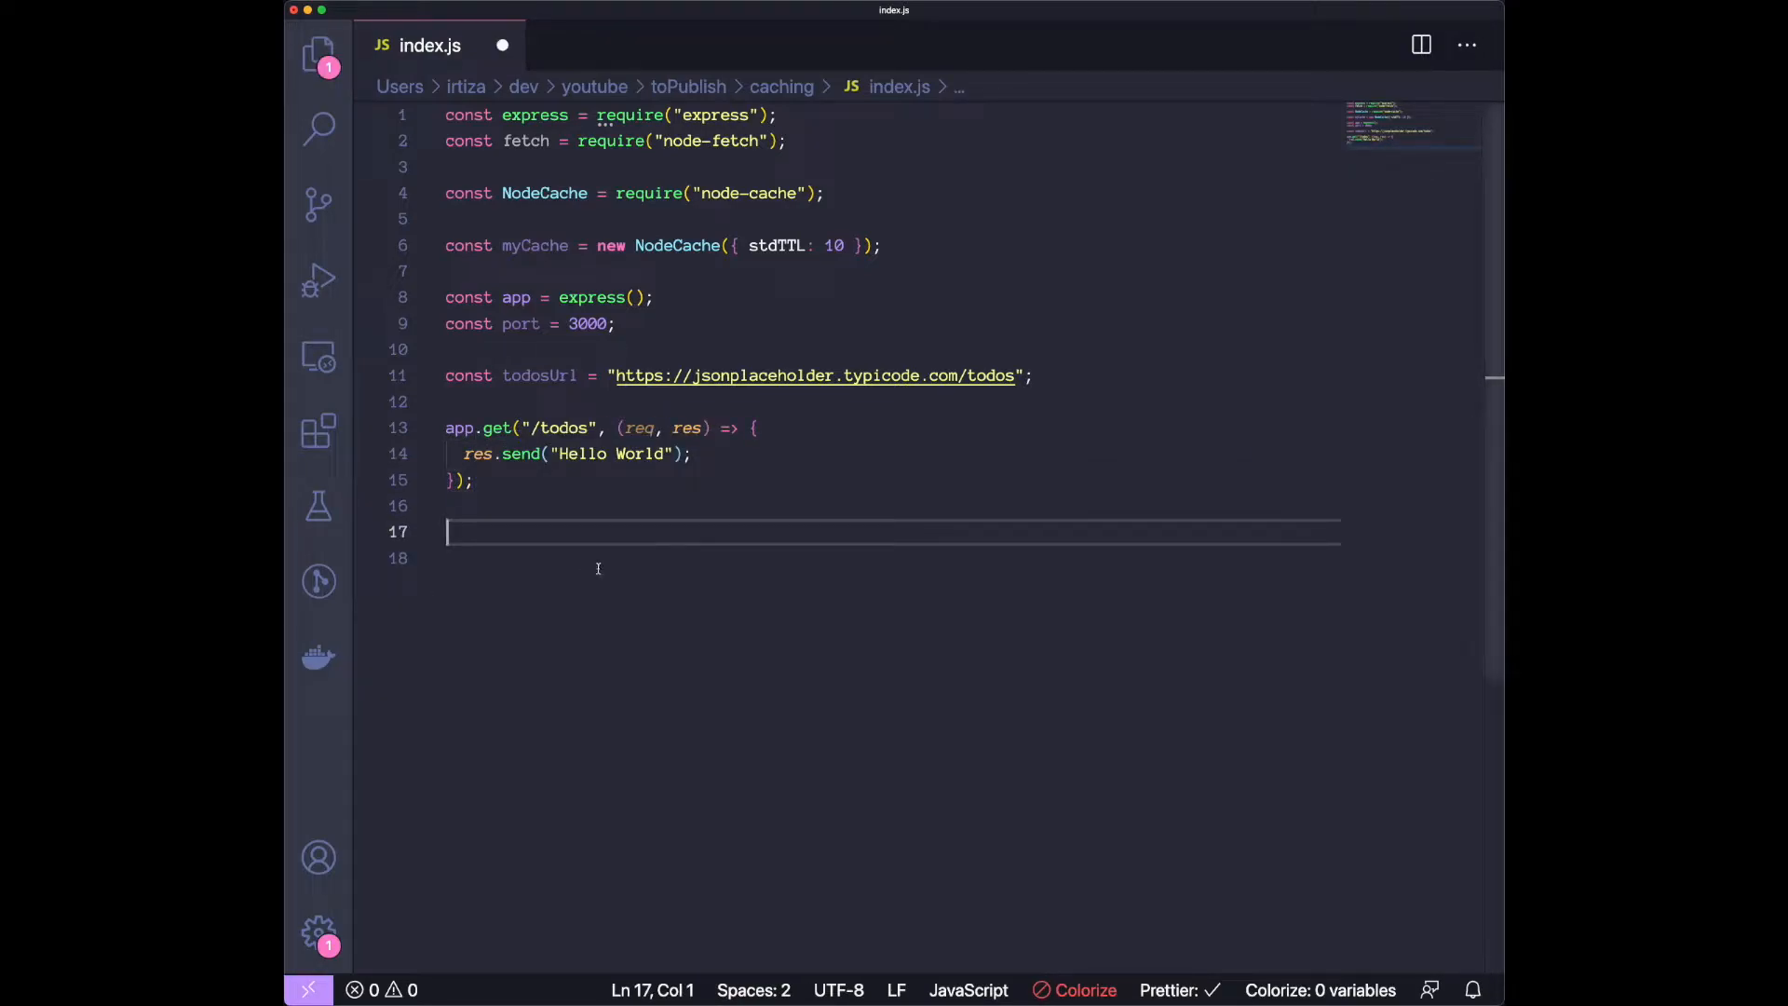
Add app.listen(port) logging `Example server is running at port ${port}`.
{"action": "type", "text": "app.listen("}
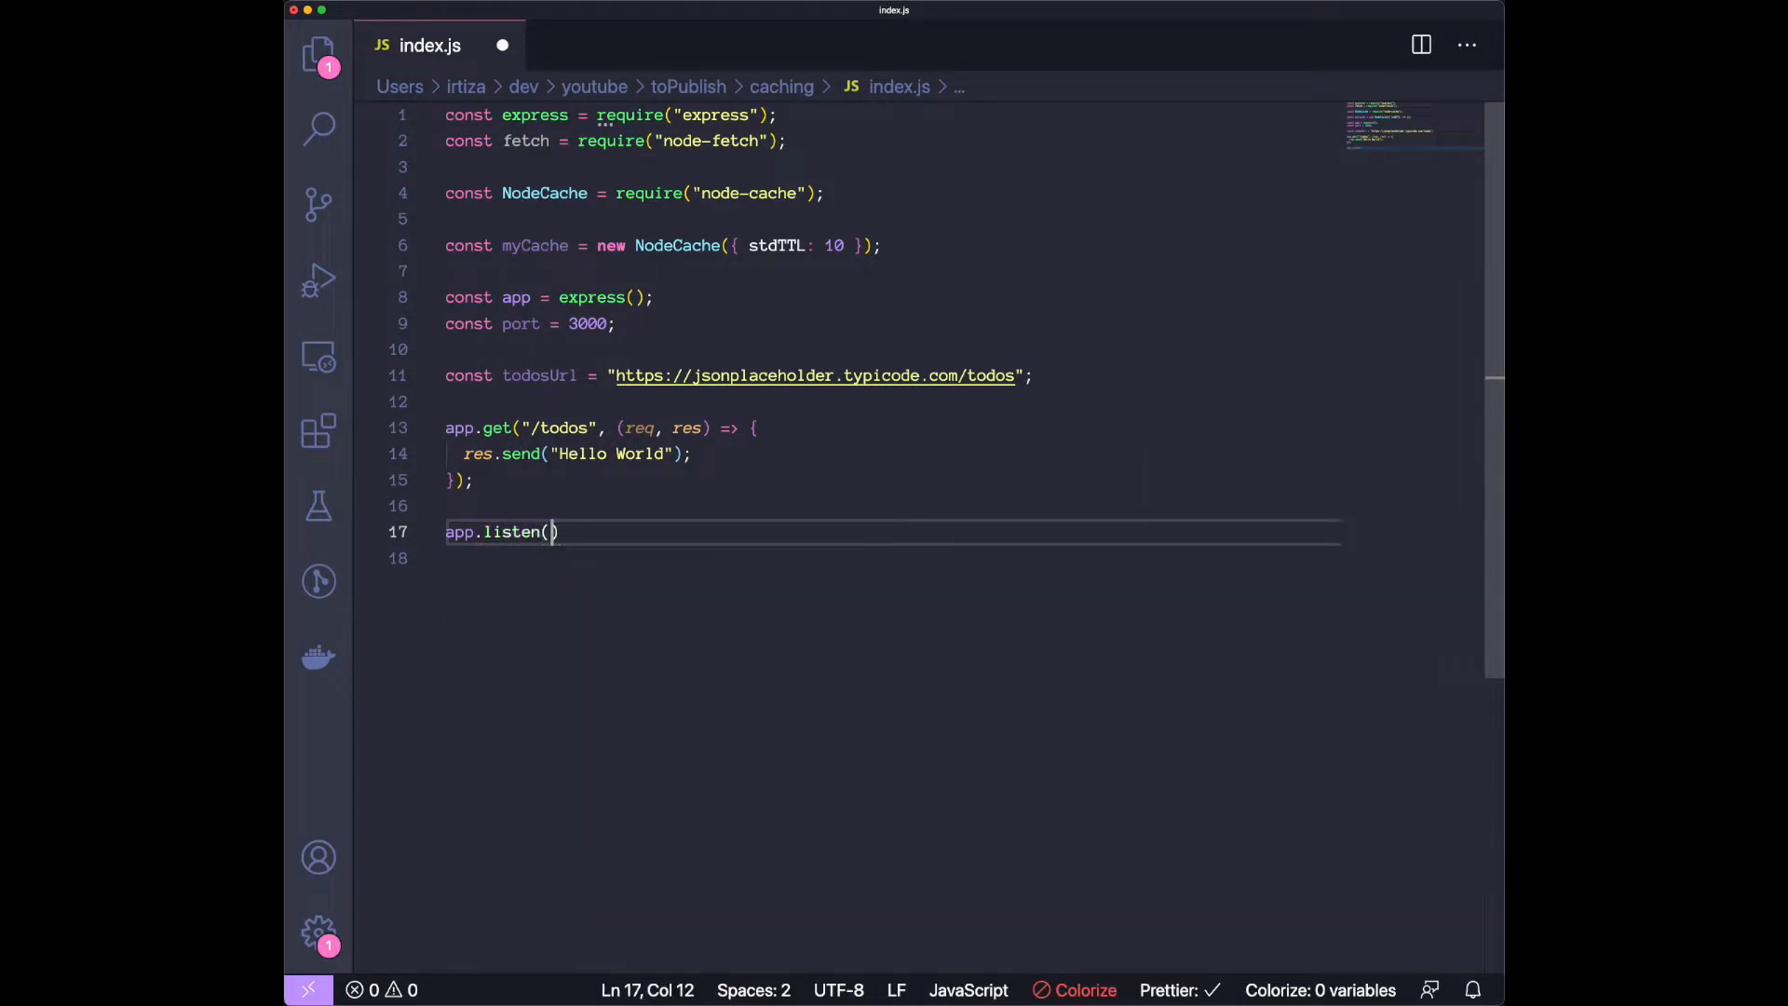
{"action": "type", "text": "port"}
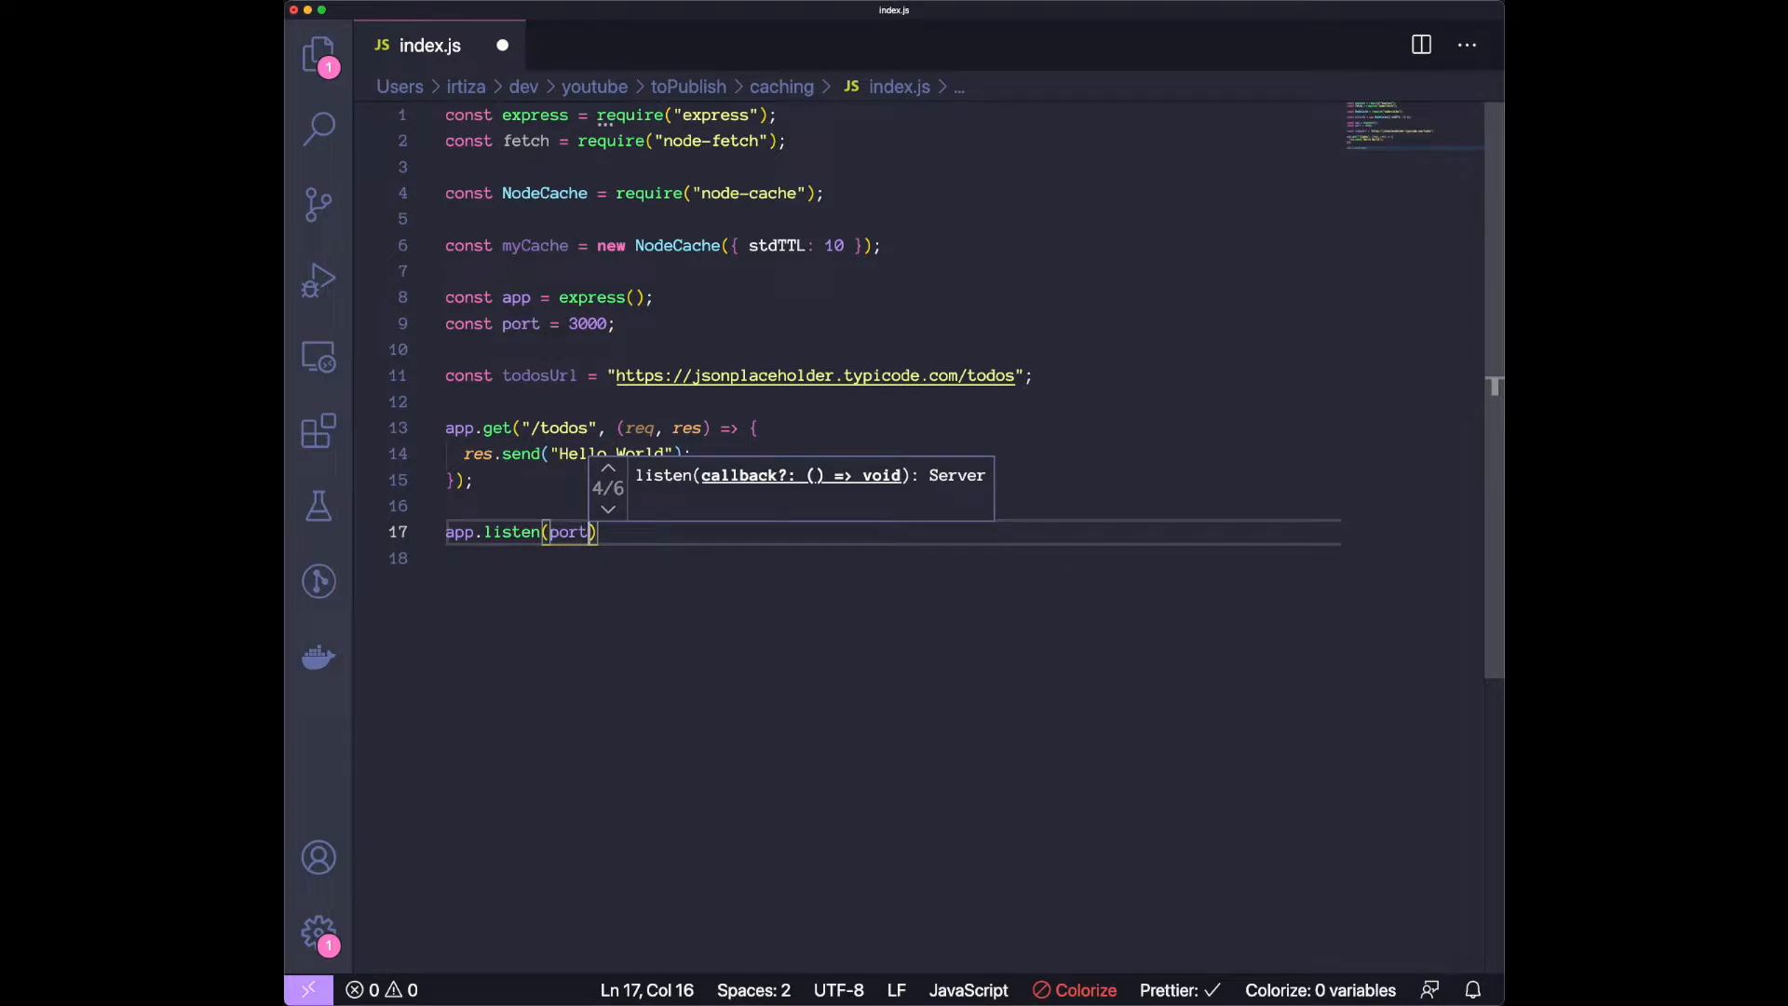
{"action": "type", "text": ", ()"}
{"action": "left_click", "coordinate": [893, 557]}
{"action": "type", "text": "console.log(`"}
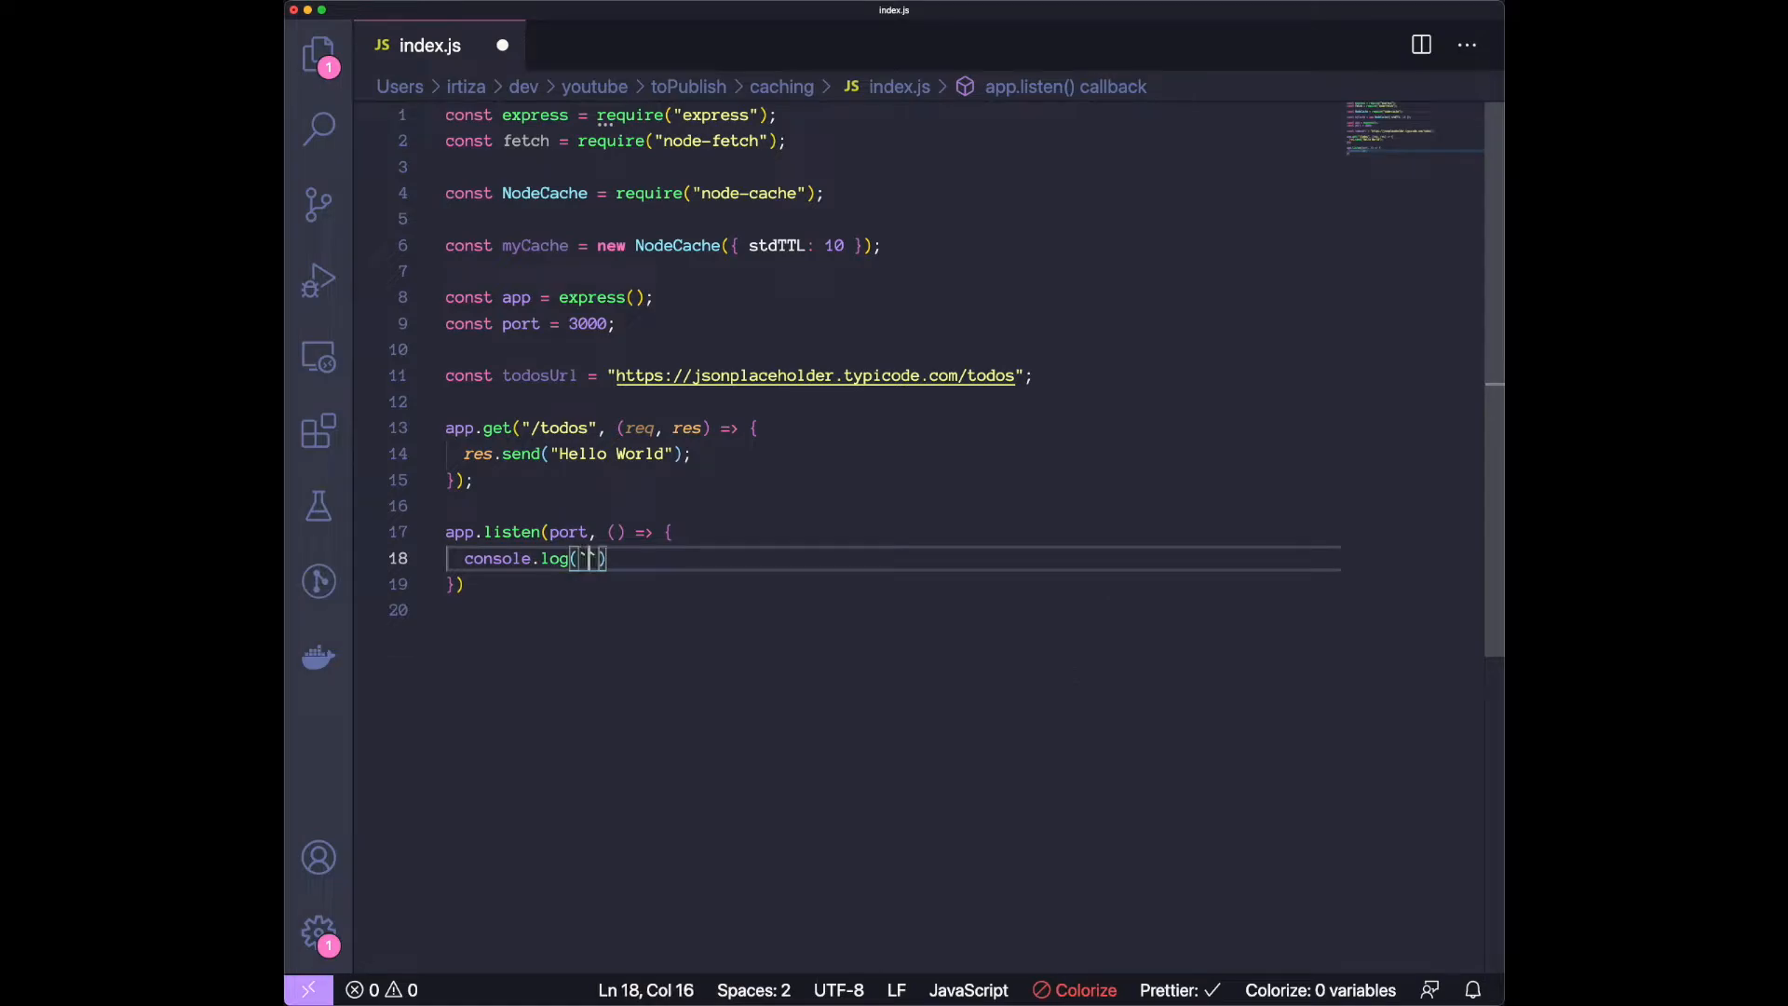
{"action": "type", "text": "Exa"}
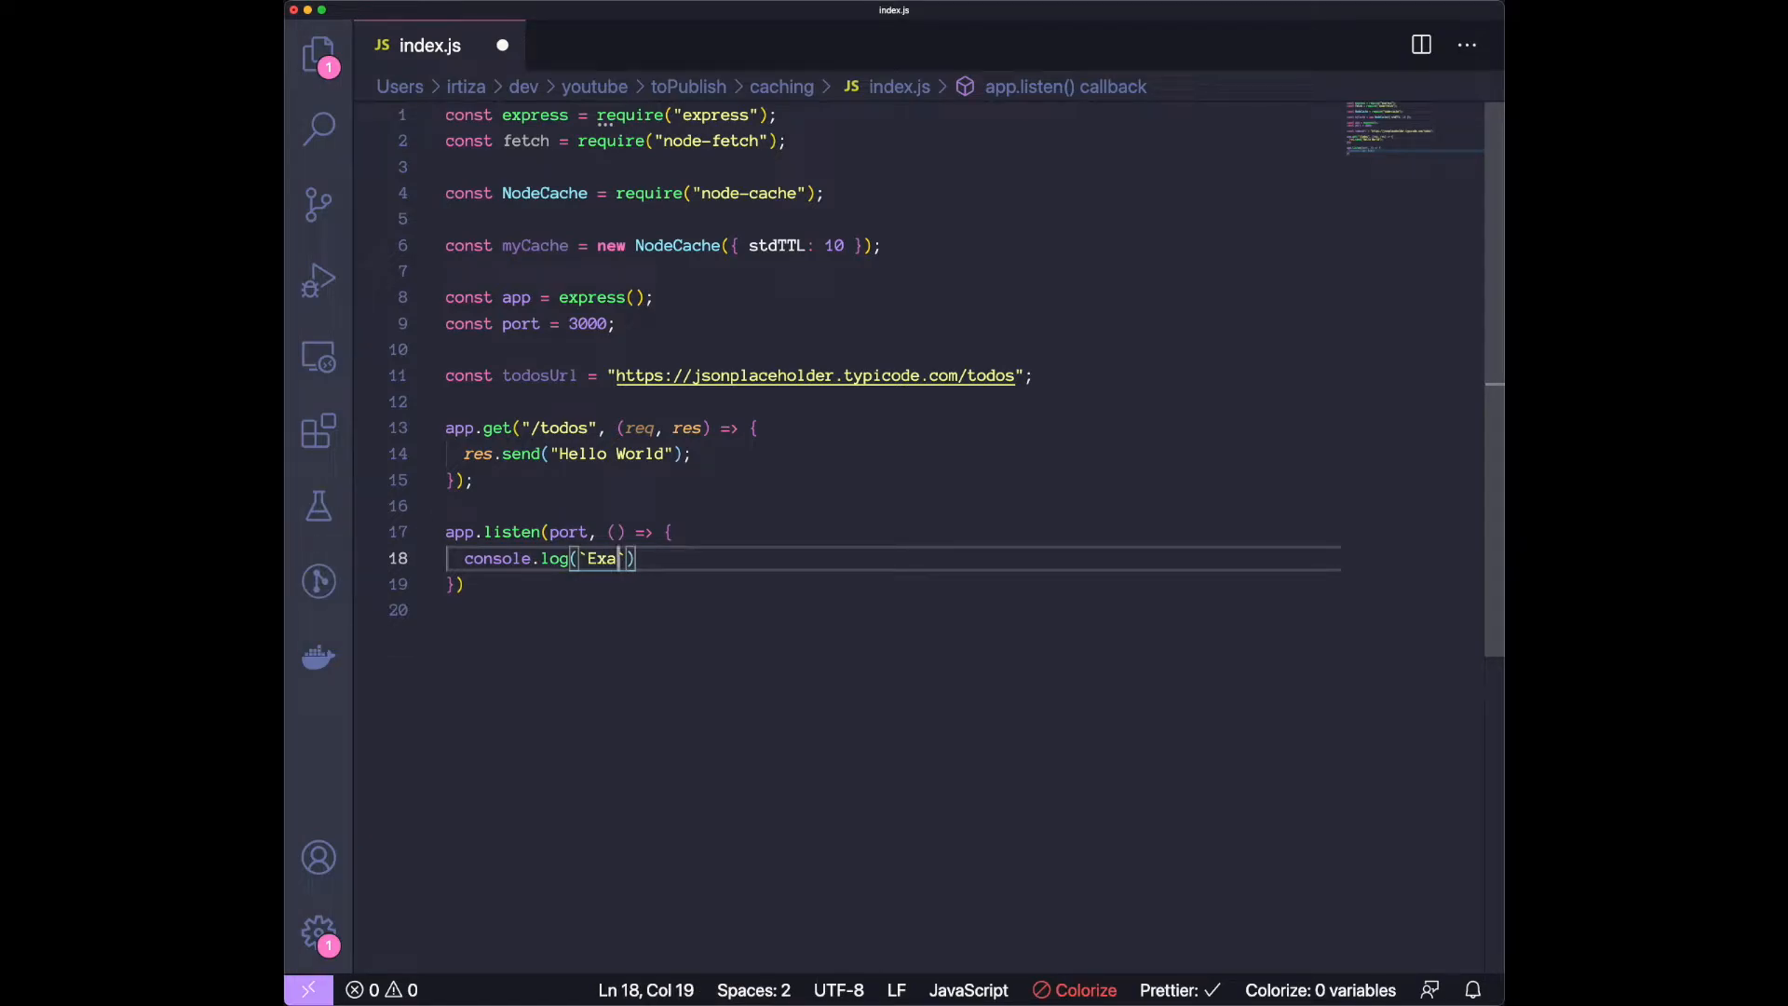
{"action": "type", "text": "mple server is running at port"}
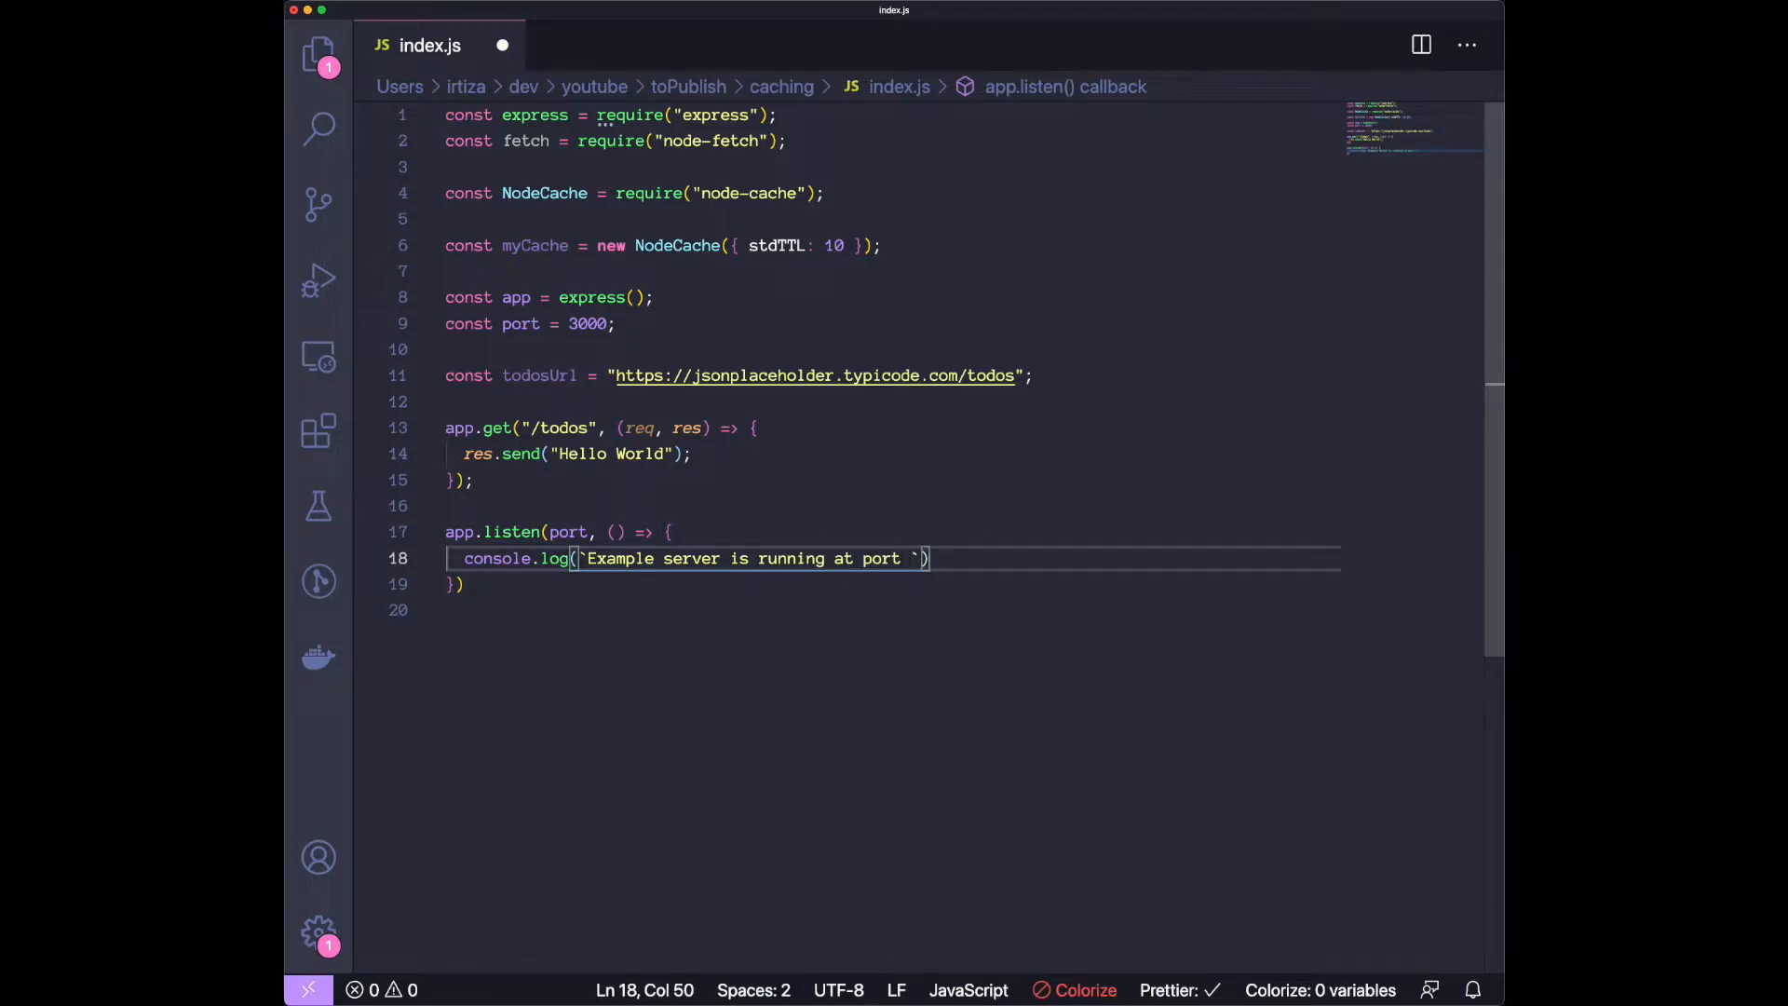
{"action": "type", "text": "${port}"}
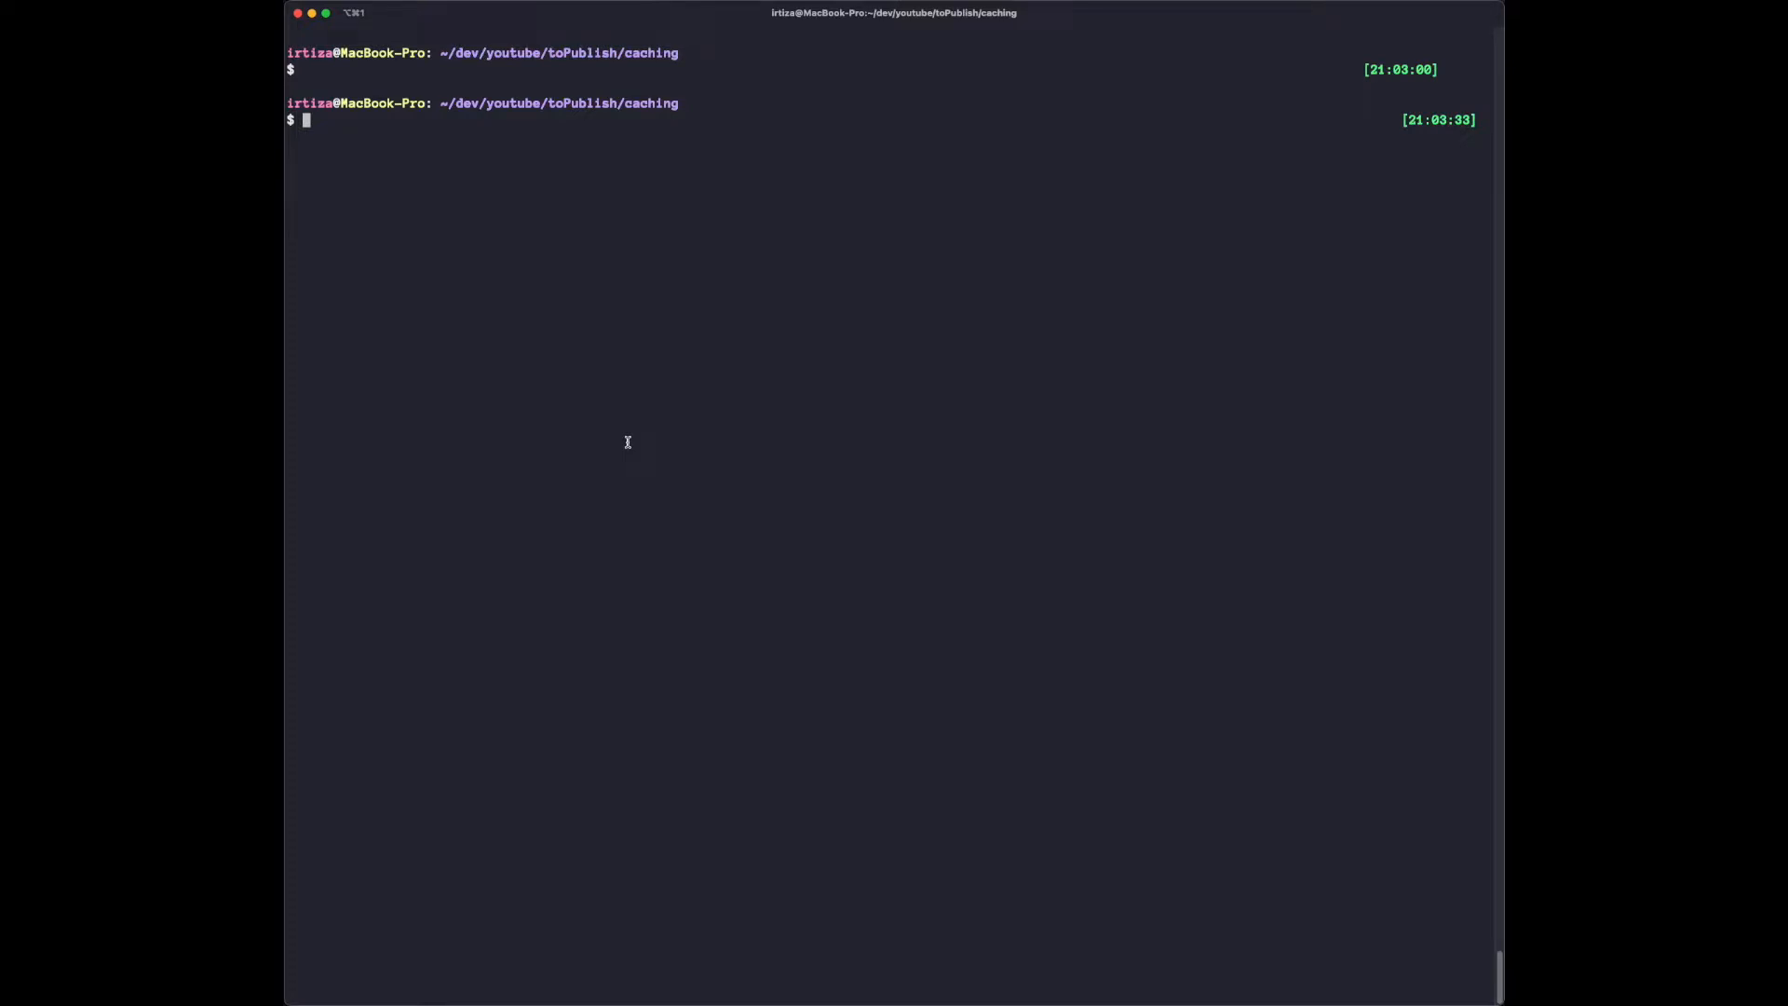
List the caching folder with ls and start the server with node index.js.
{"action": "type", "text": "ls"}
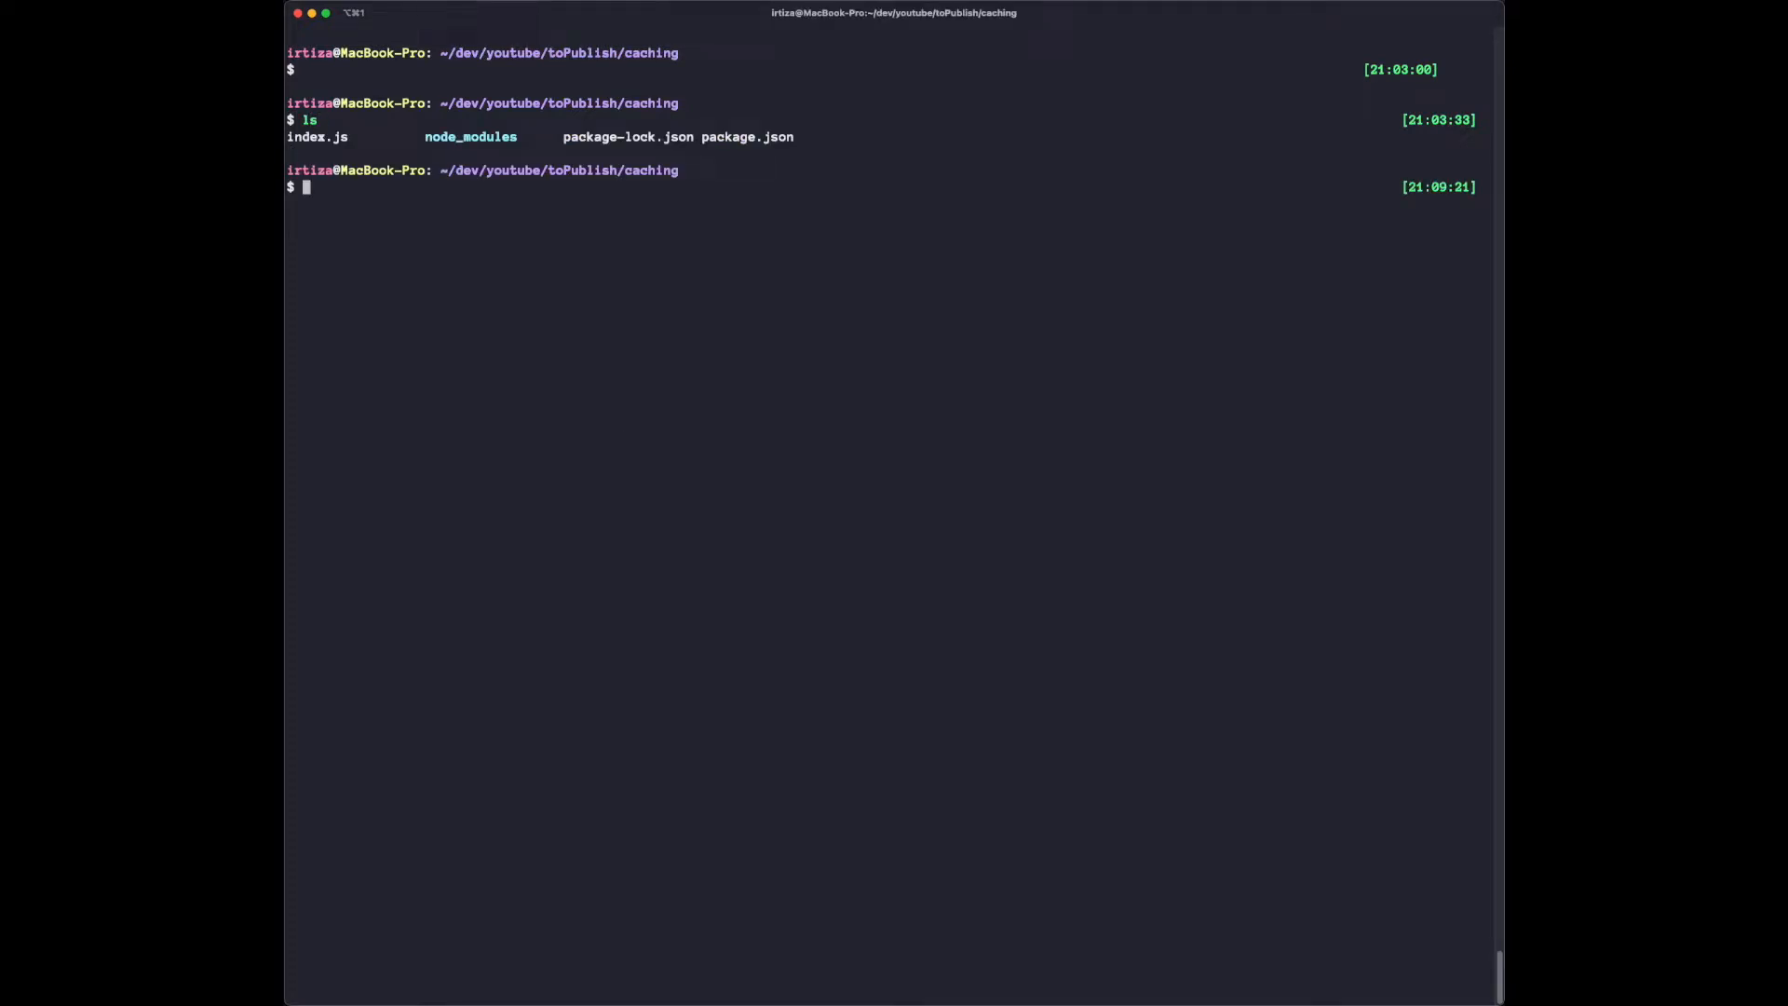
{"action": "type", "text": "node index.js"}
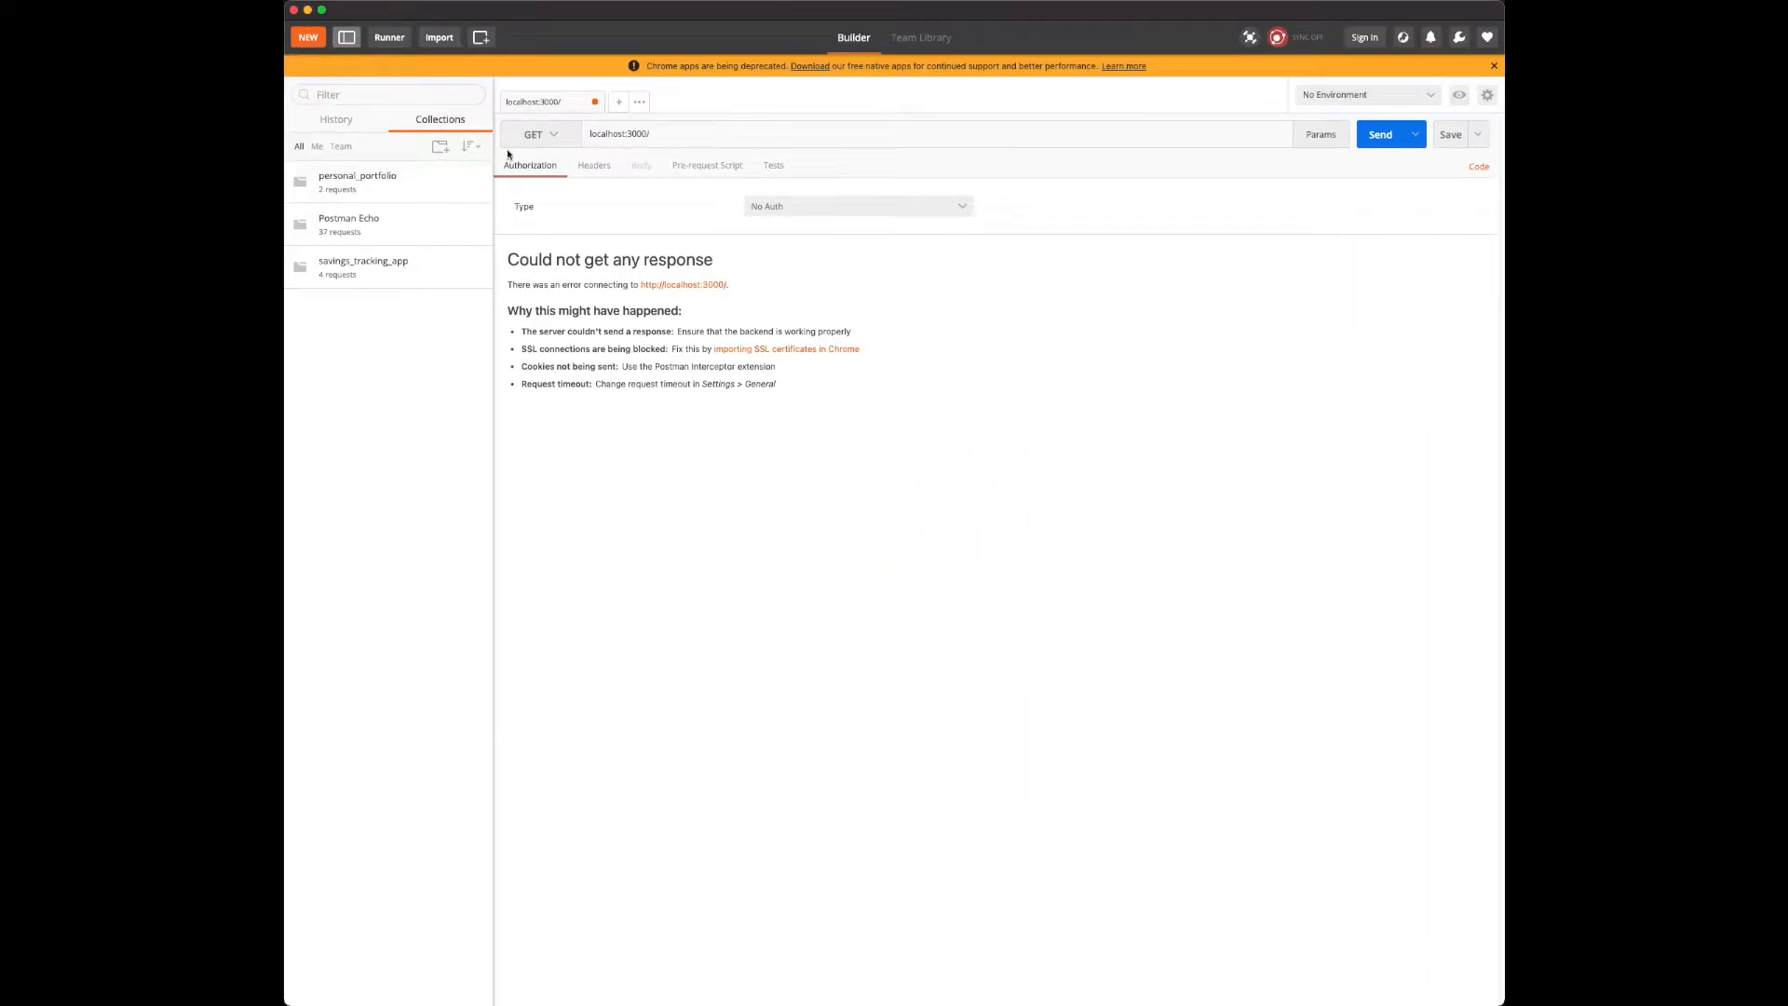
Send GET localhost:3000/posts, see the 404, then switch the address to /todos.
{"action": "left_click", "coordinate": [1380, 134]}
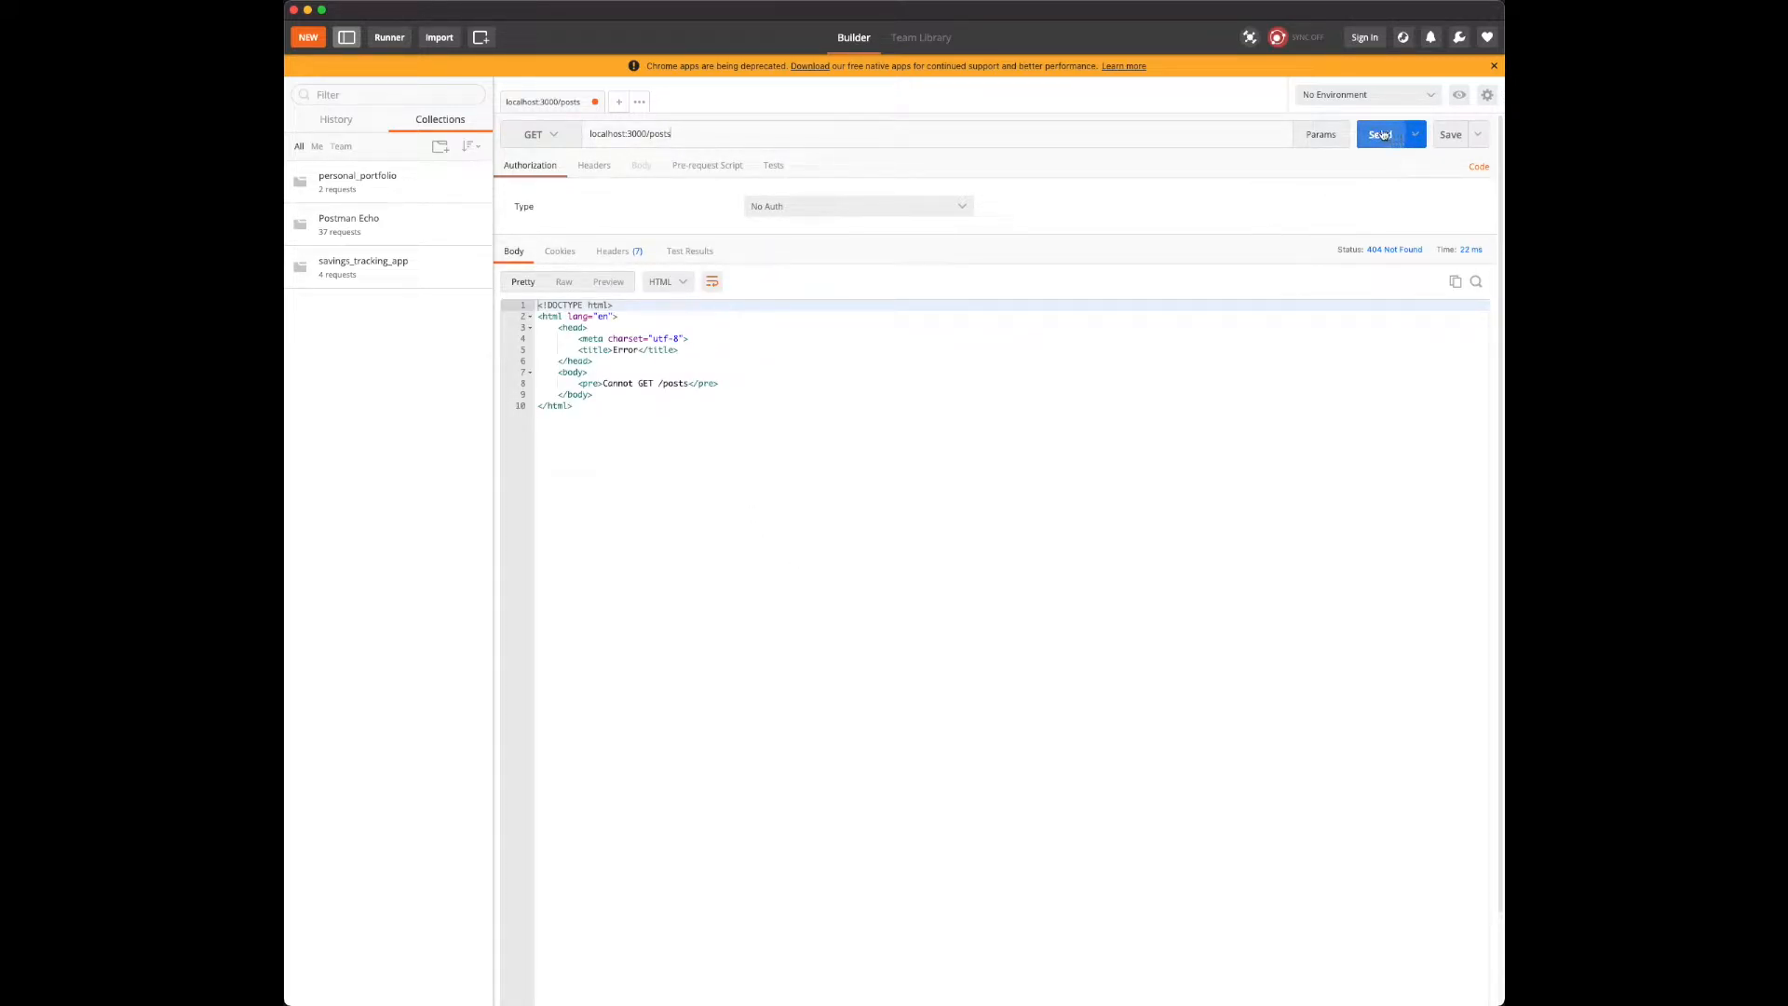
{"action": "left_click", "coordinate": [1380, 134]}
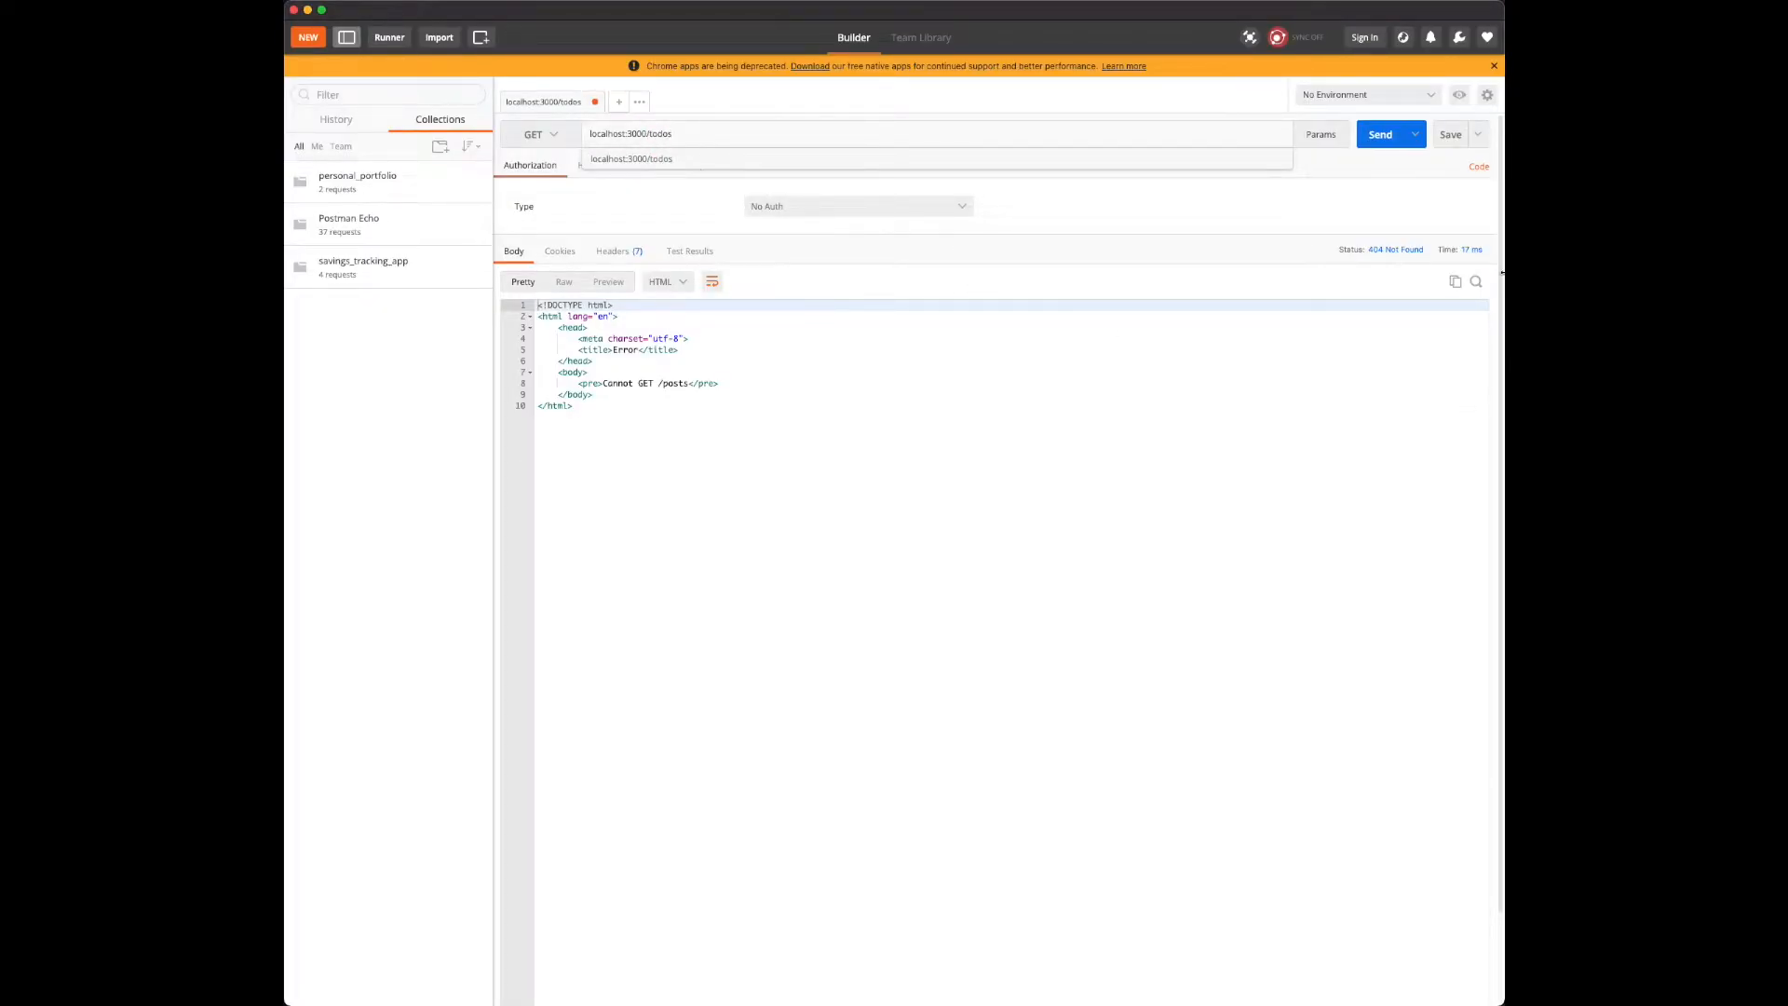
{"action": "left_click", "coordinate": [1381, 135]}
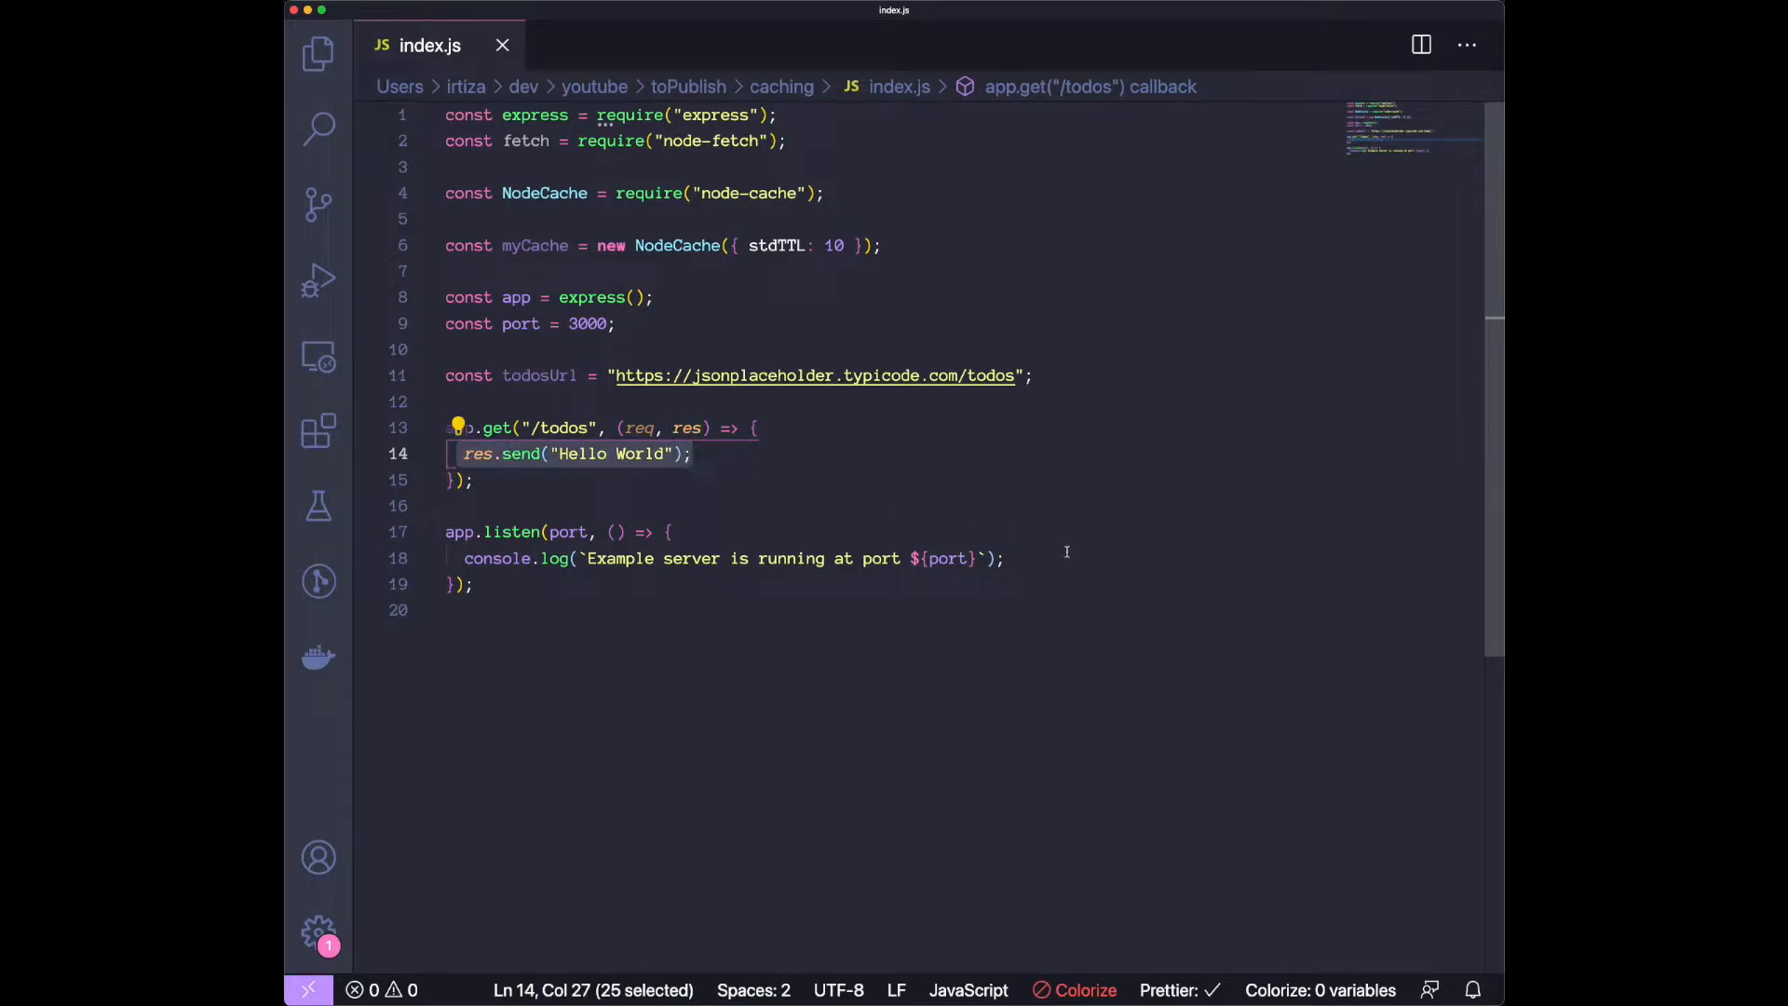
{"action": "key", "text": "Backspace"}
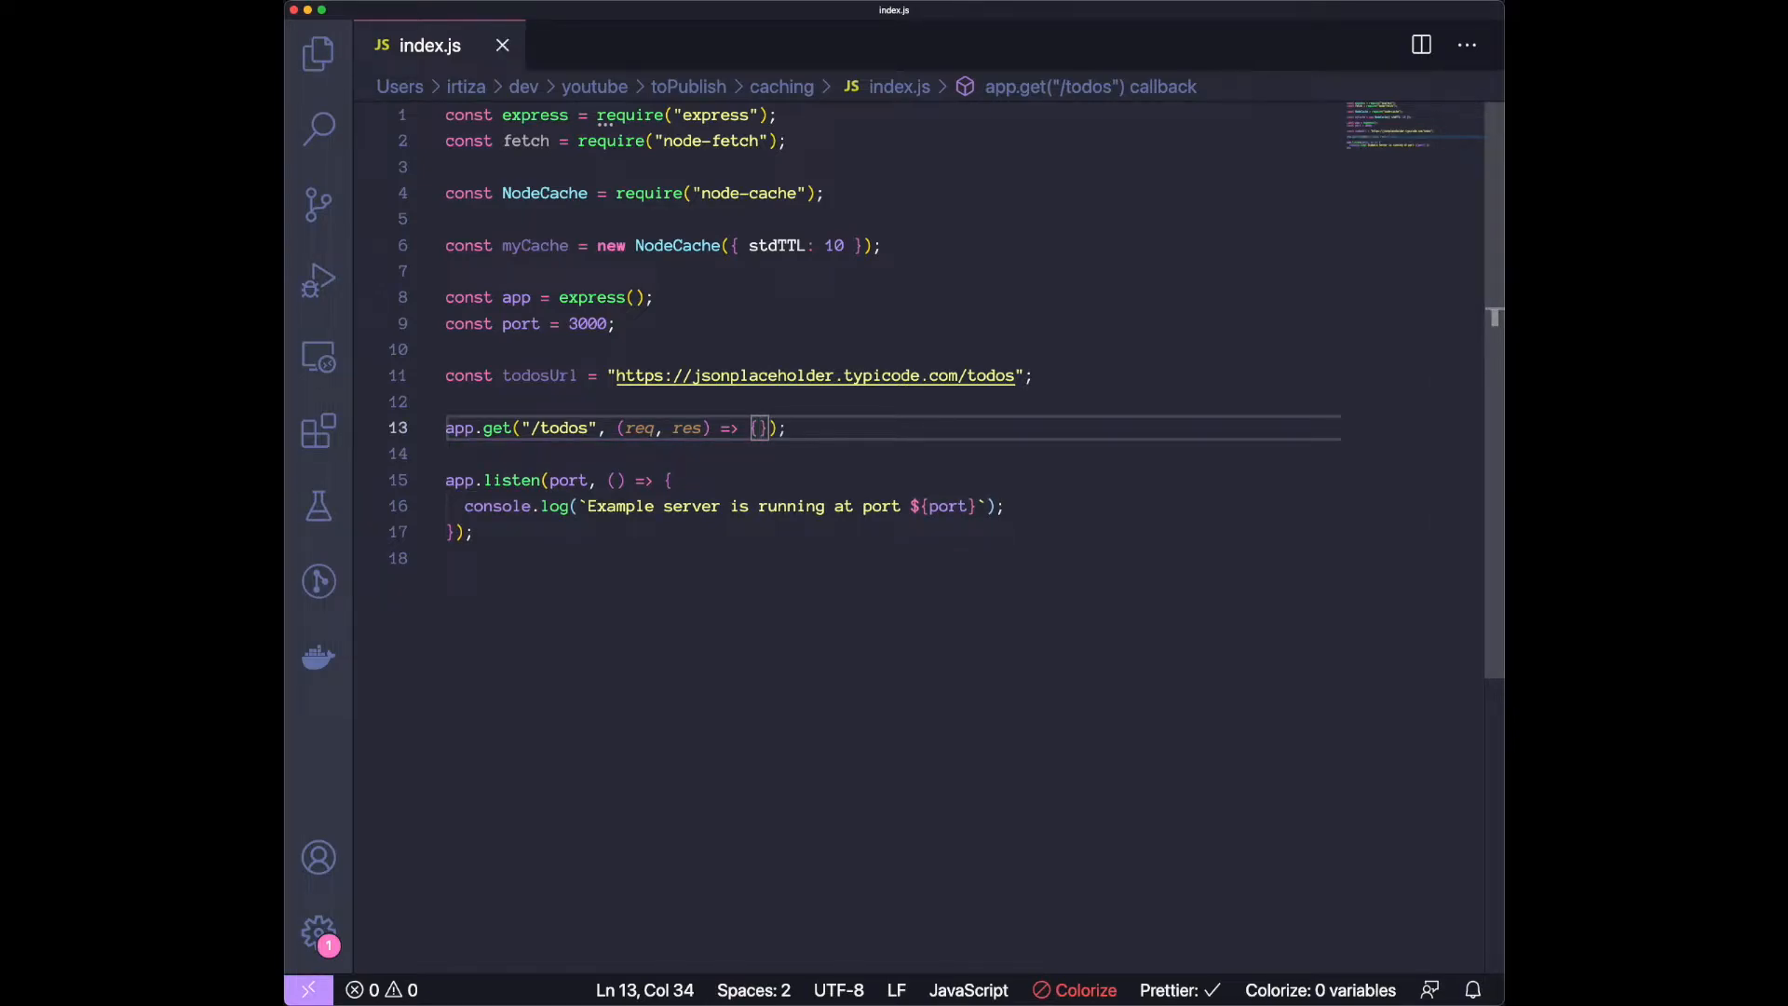
{"action": "type", "text": "fet"}
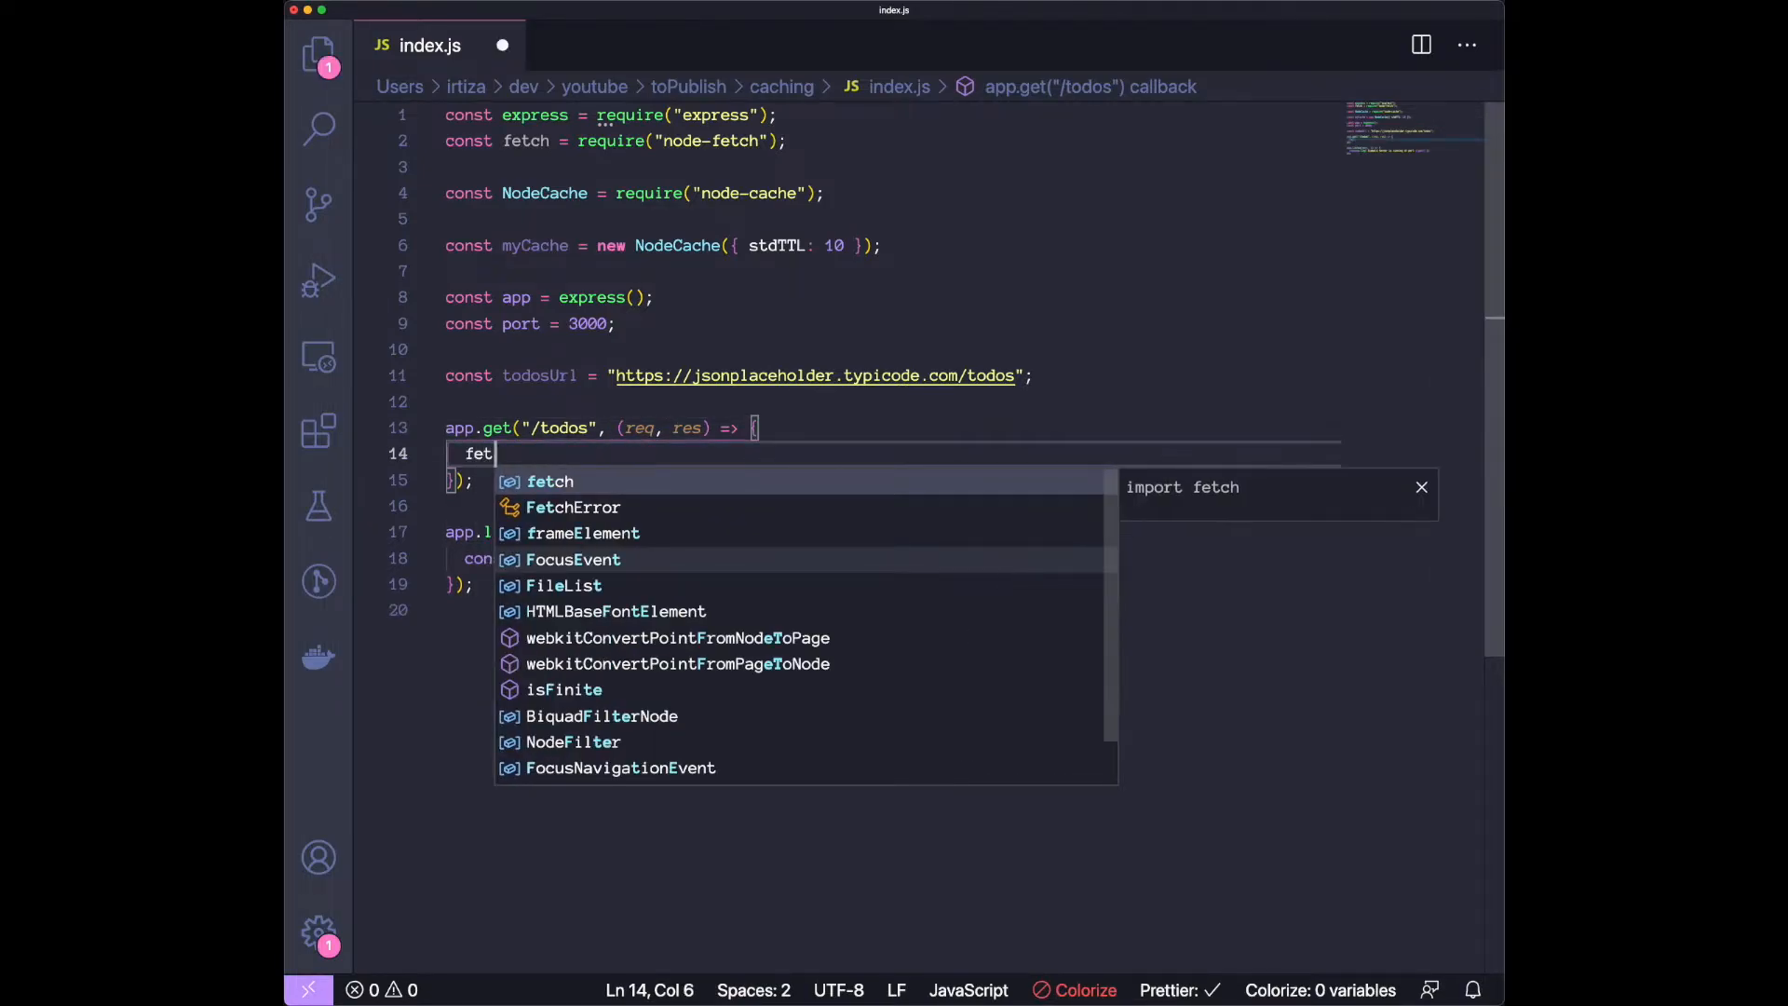
{"action": "type", "text": "ch(todosUrl"}
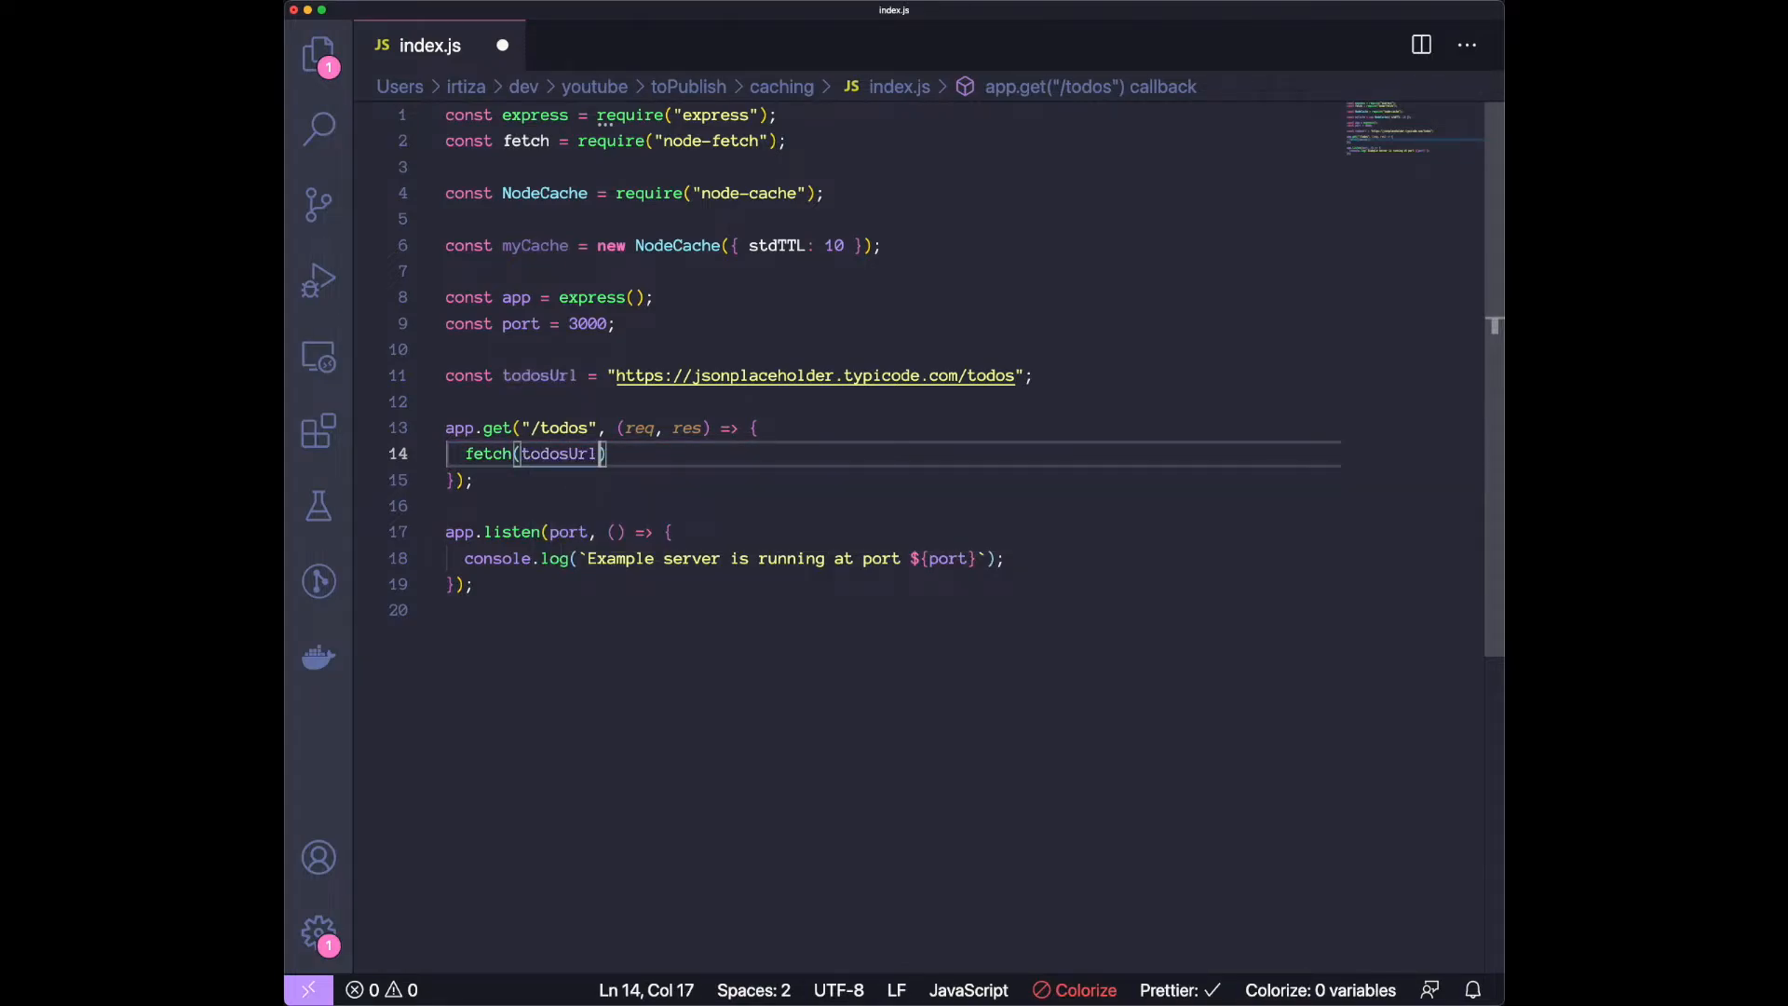
{"action": "type", "text": ","}
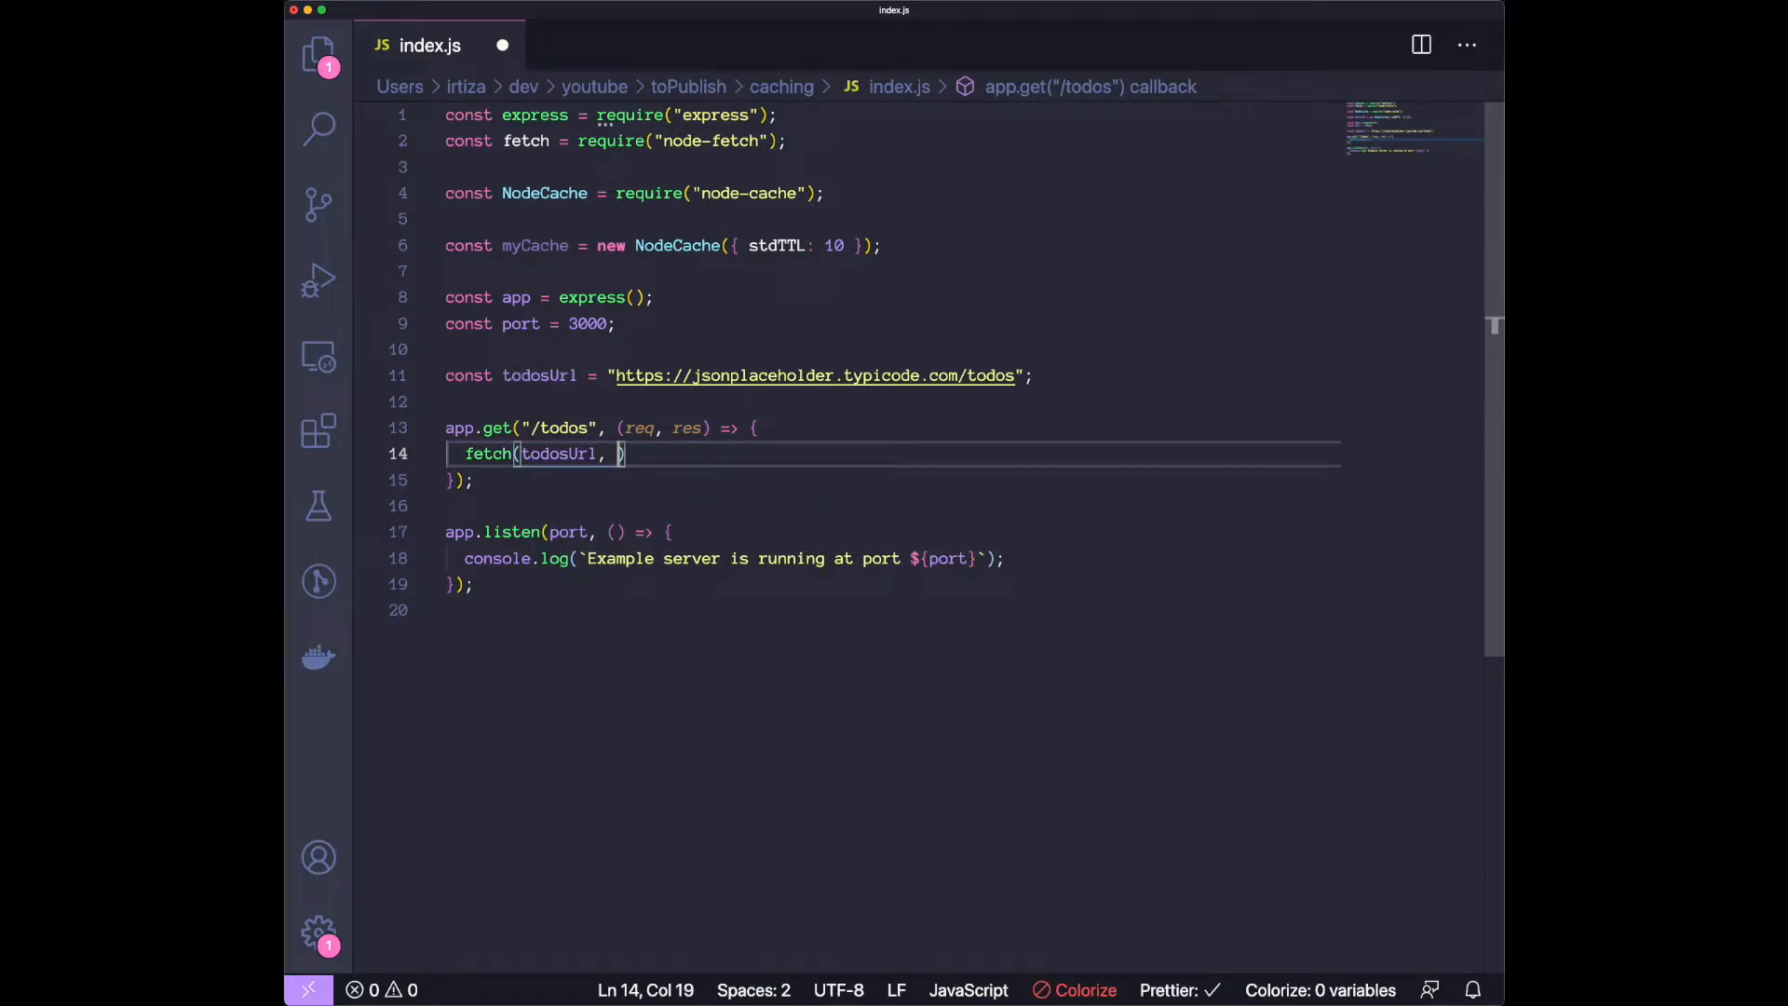
{"action": "key", "text": "Backspace"}
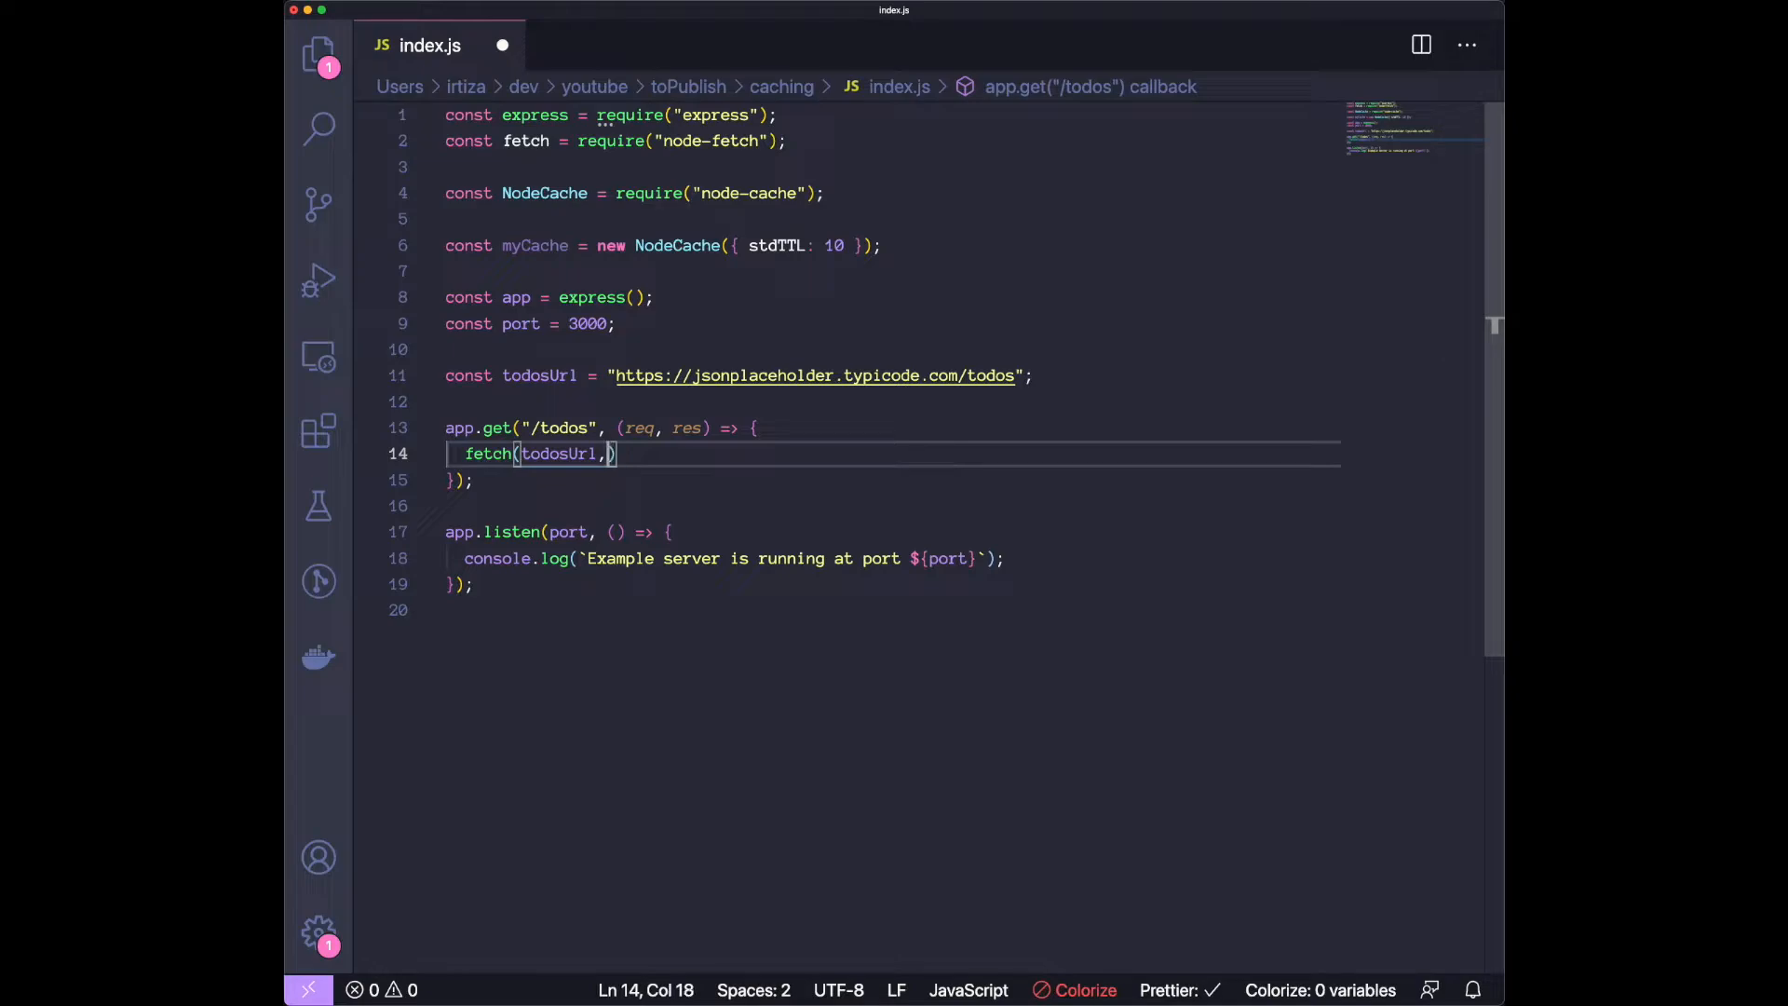
{"action": "type", "text": ".t"}
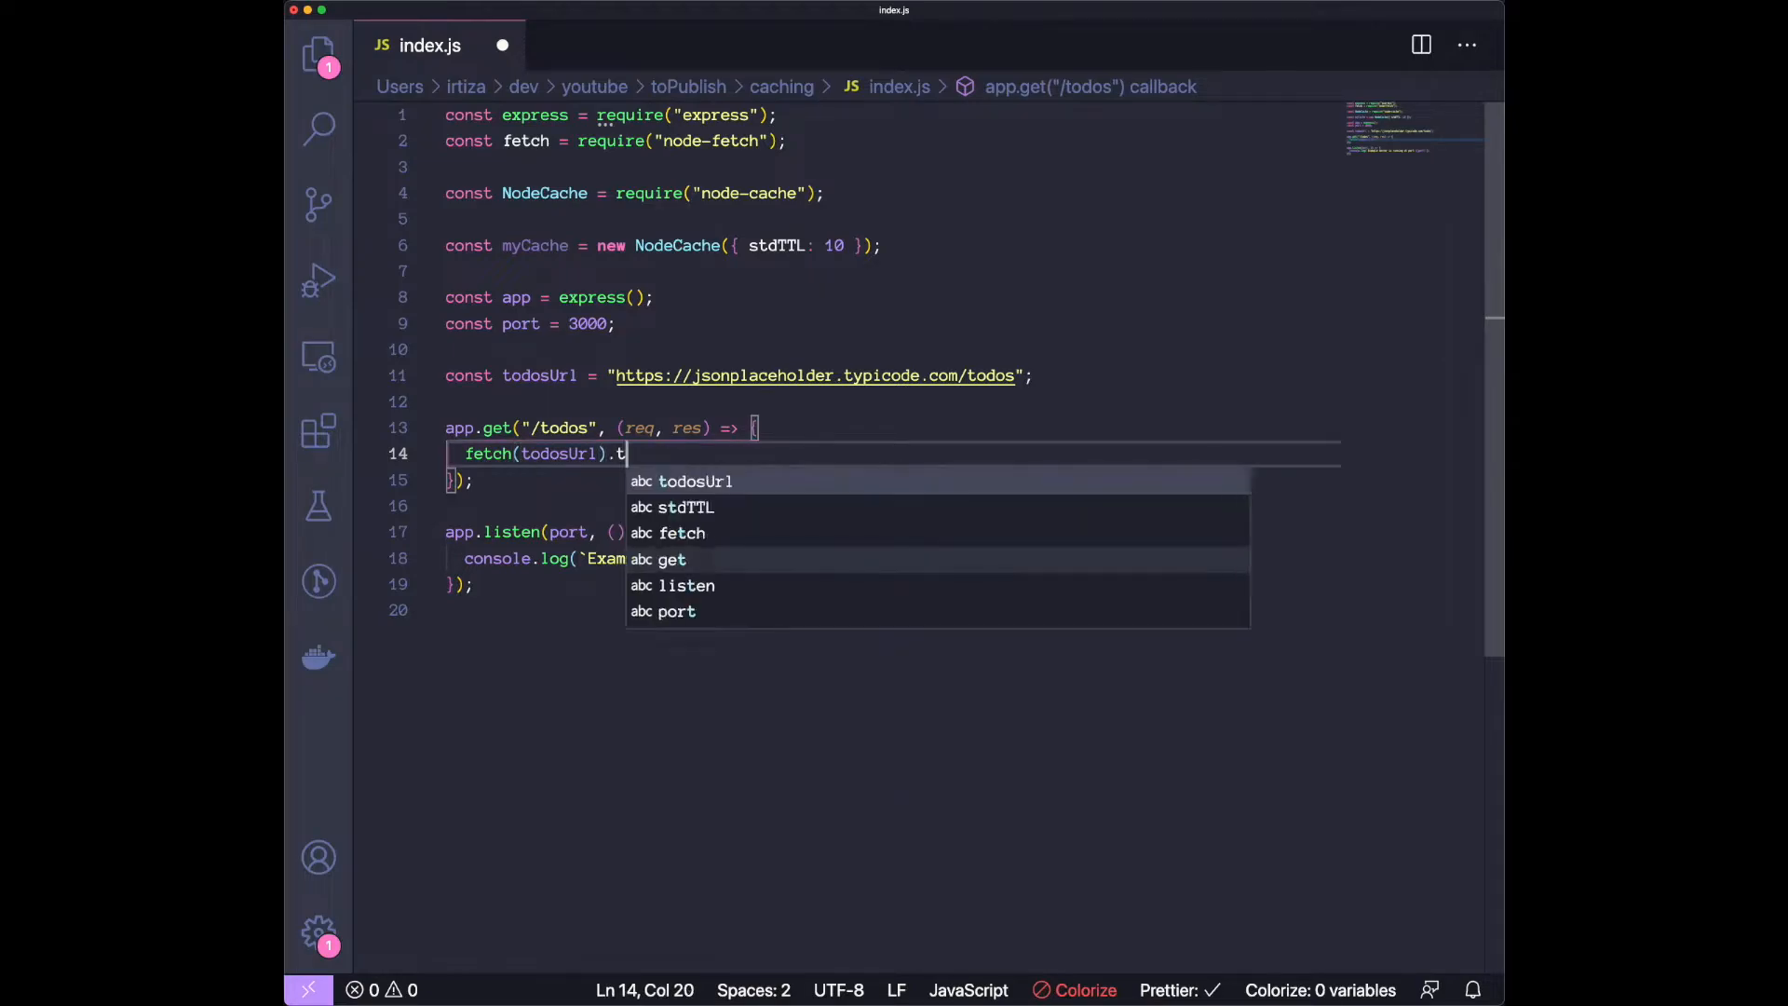
{"action": "type", "text": "hen()"}
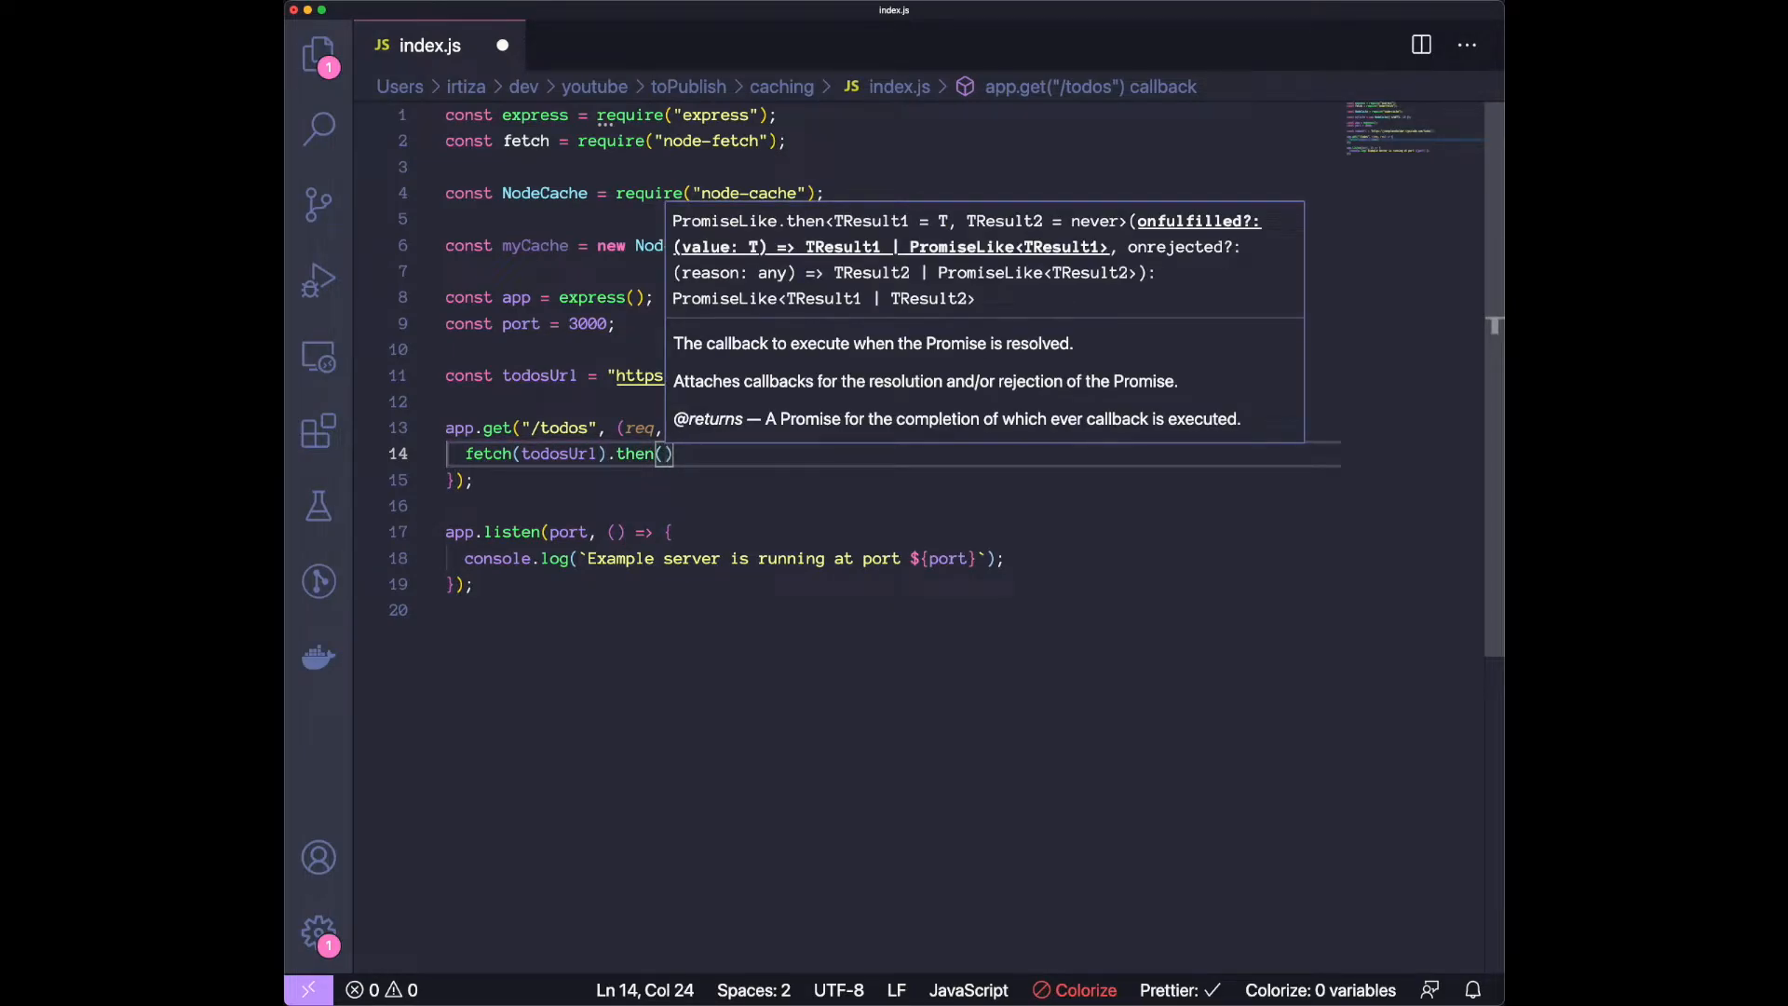
{"action": "type", "text": "(response) => )"}
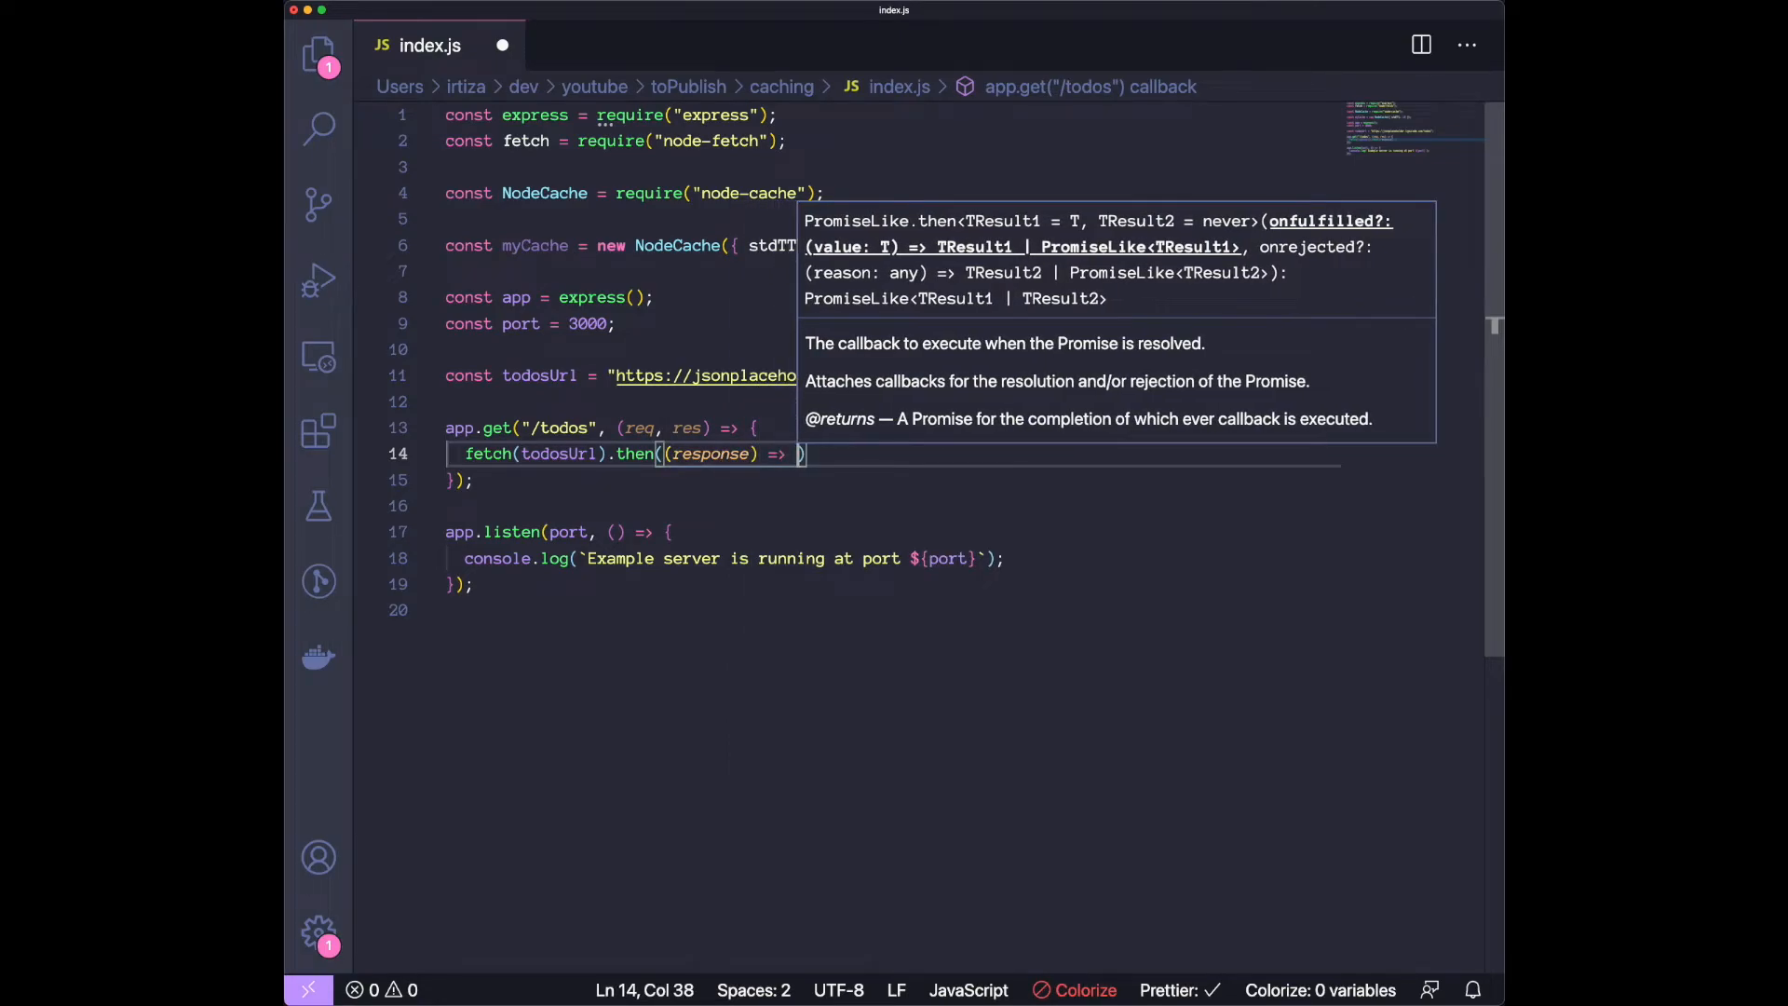
{"action": "type", "text": "response.json("}
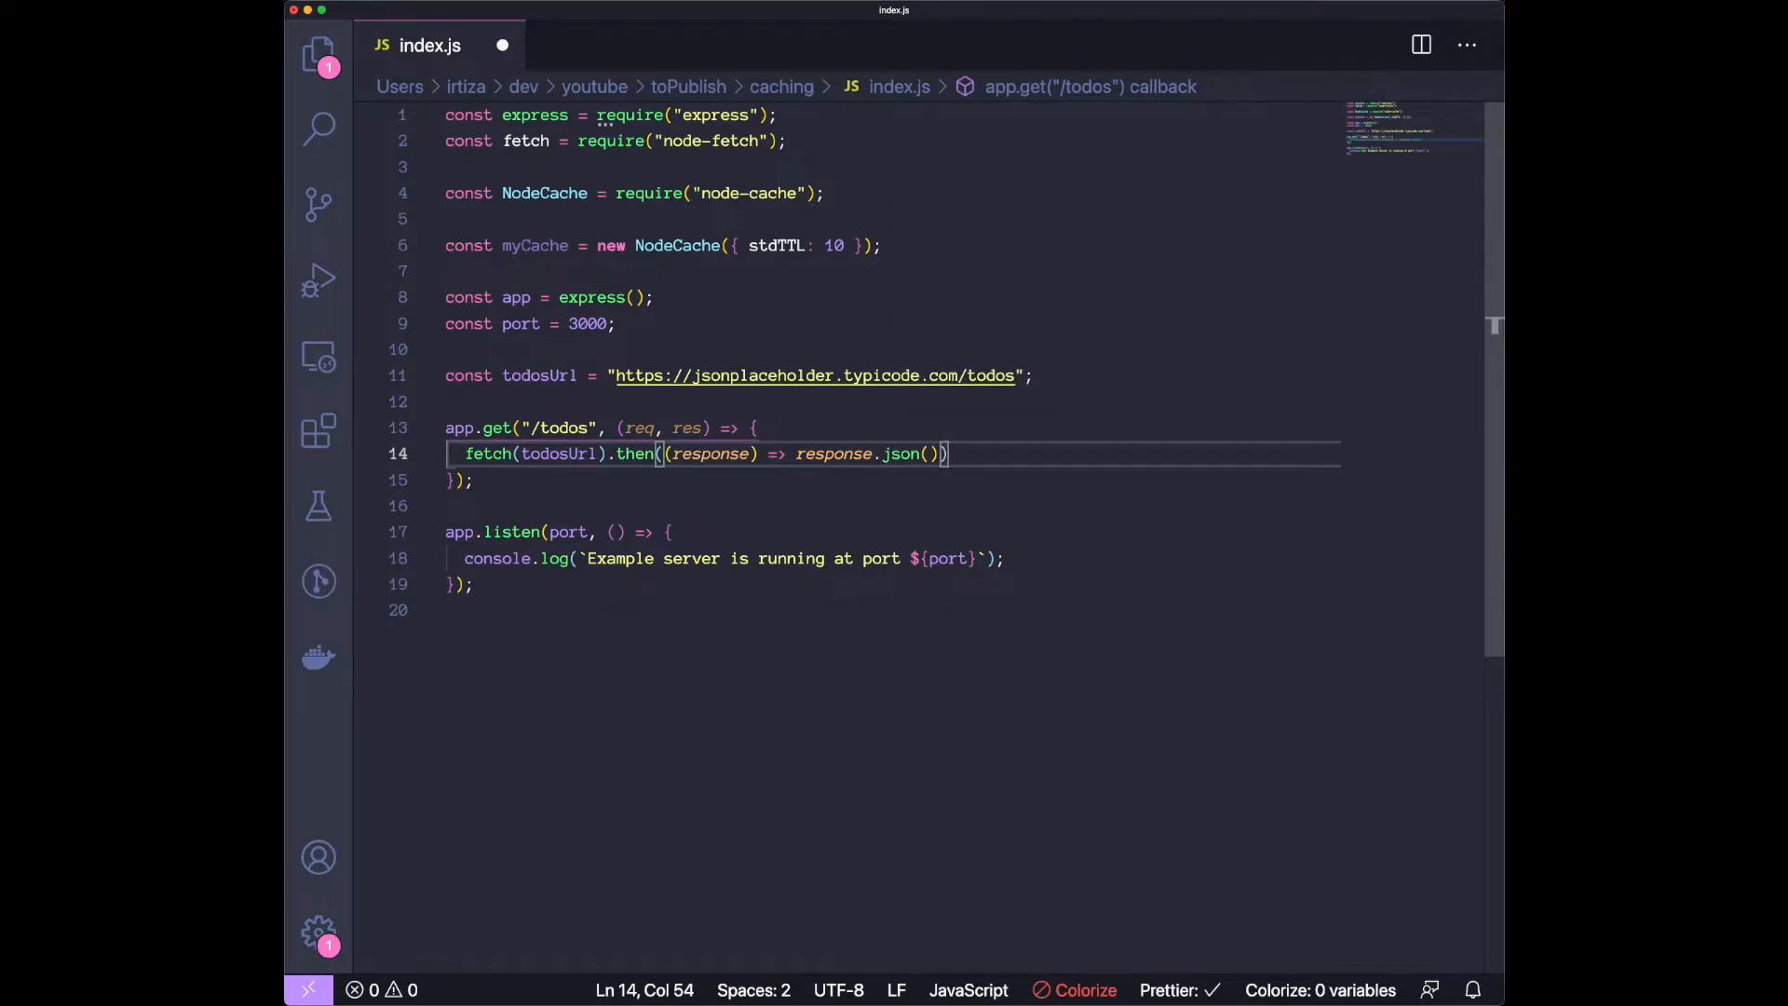
{"action": "type", "text": ".then("}
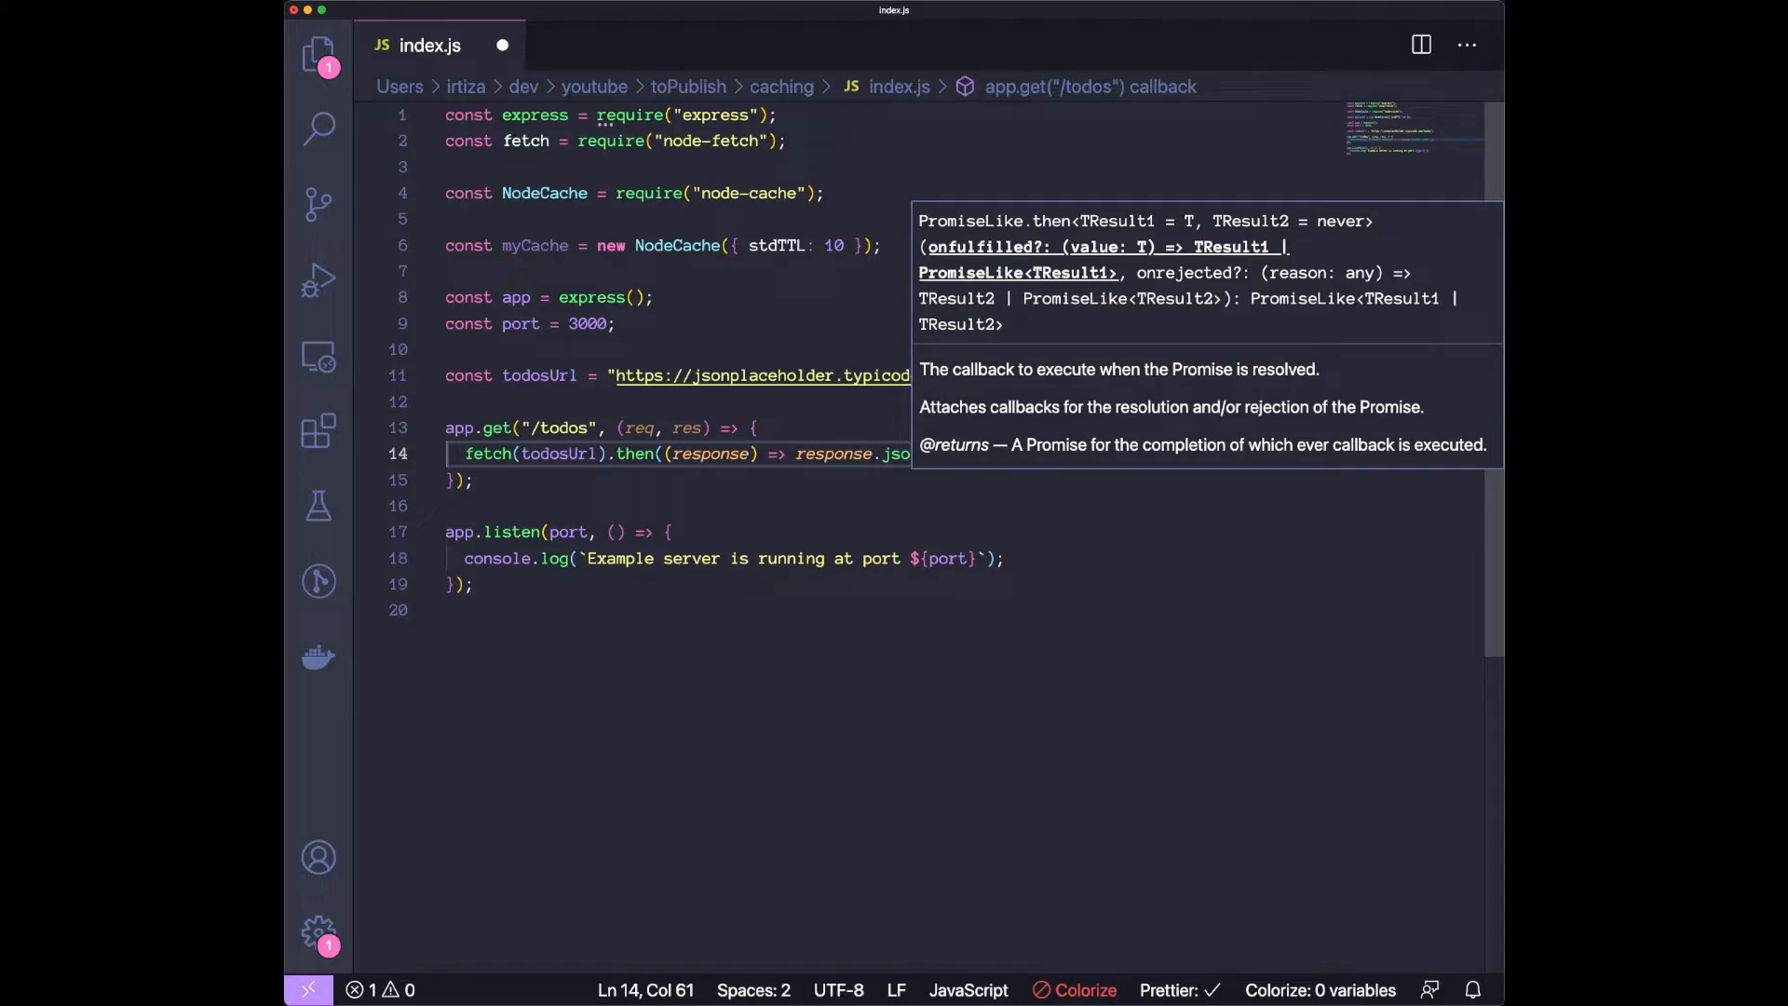
{"action": "type", "text": ".then((json)"}
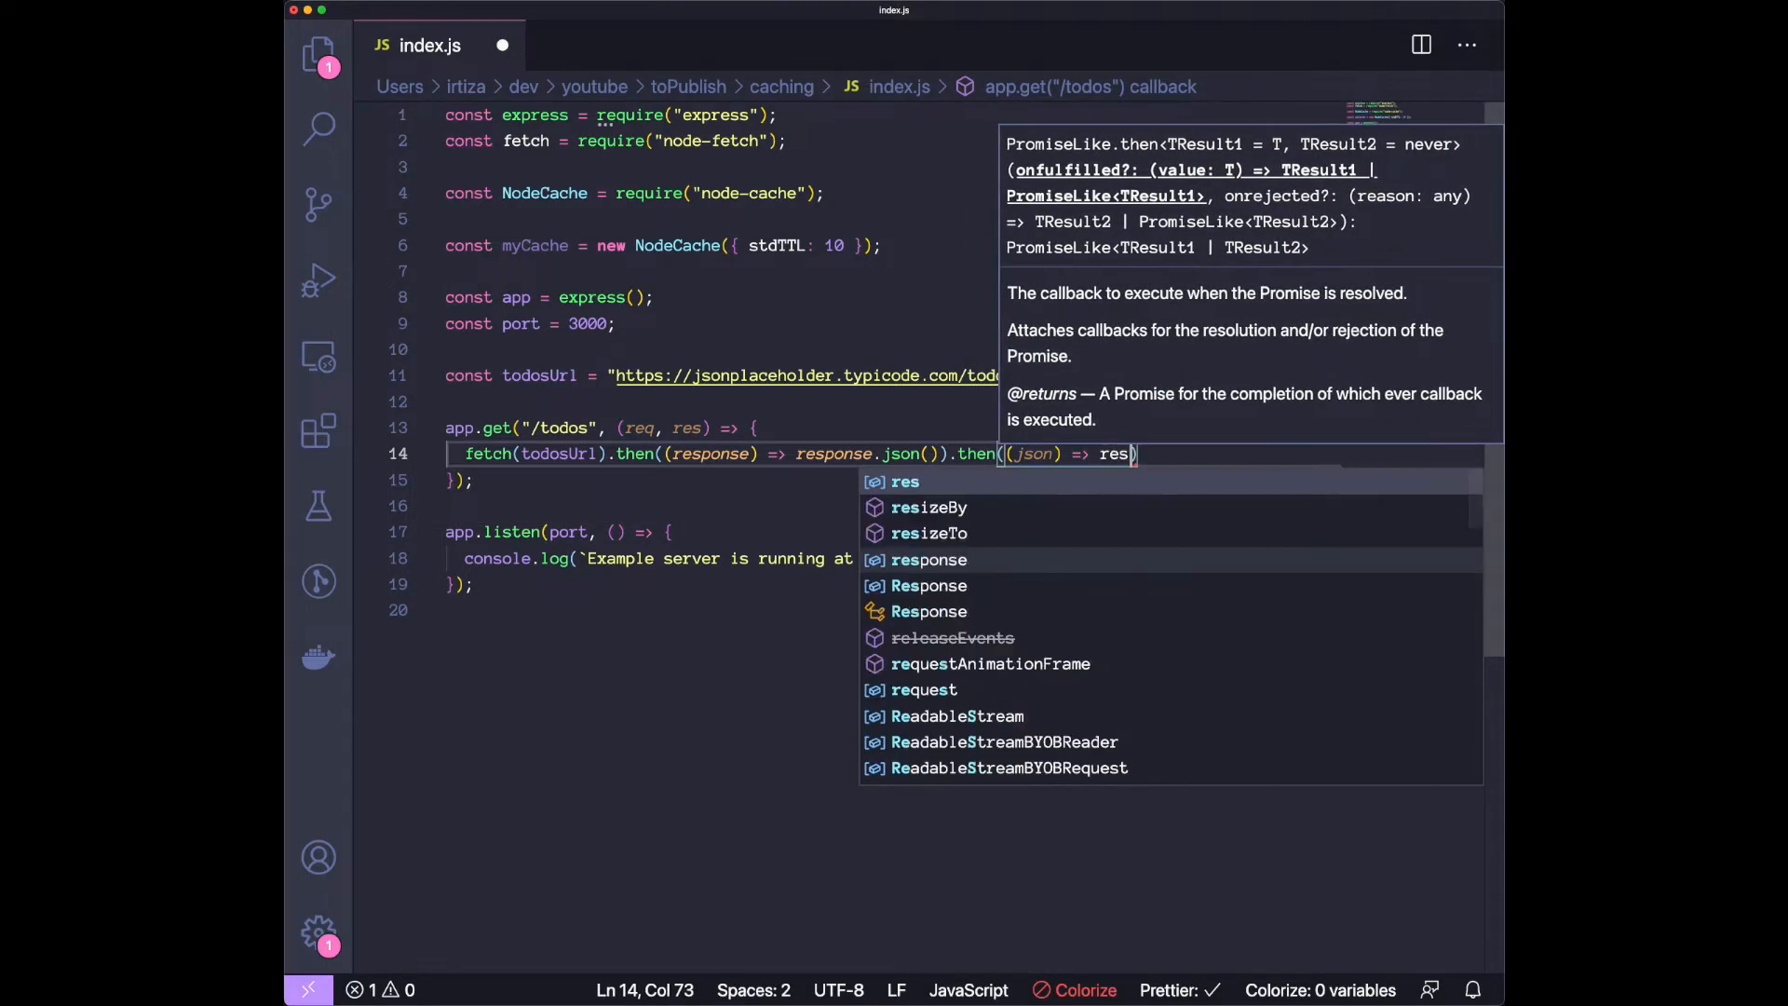
{"action": "type", "text": ".send(json));"}
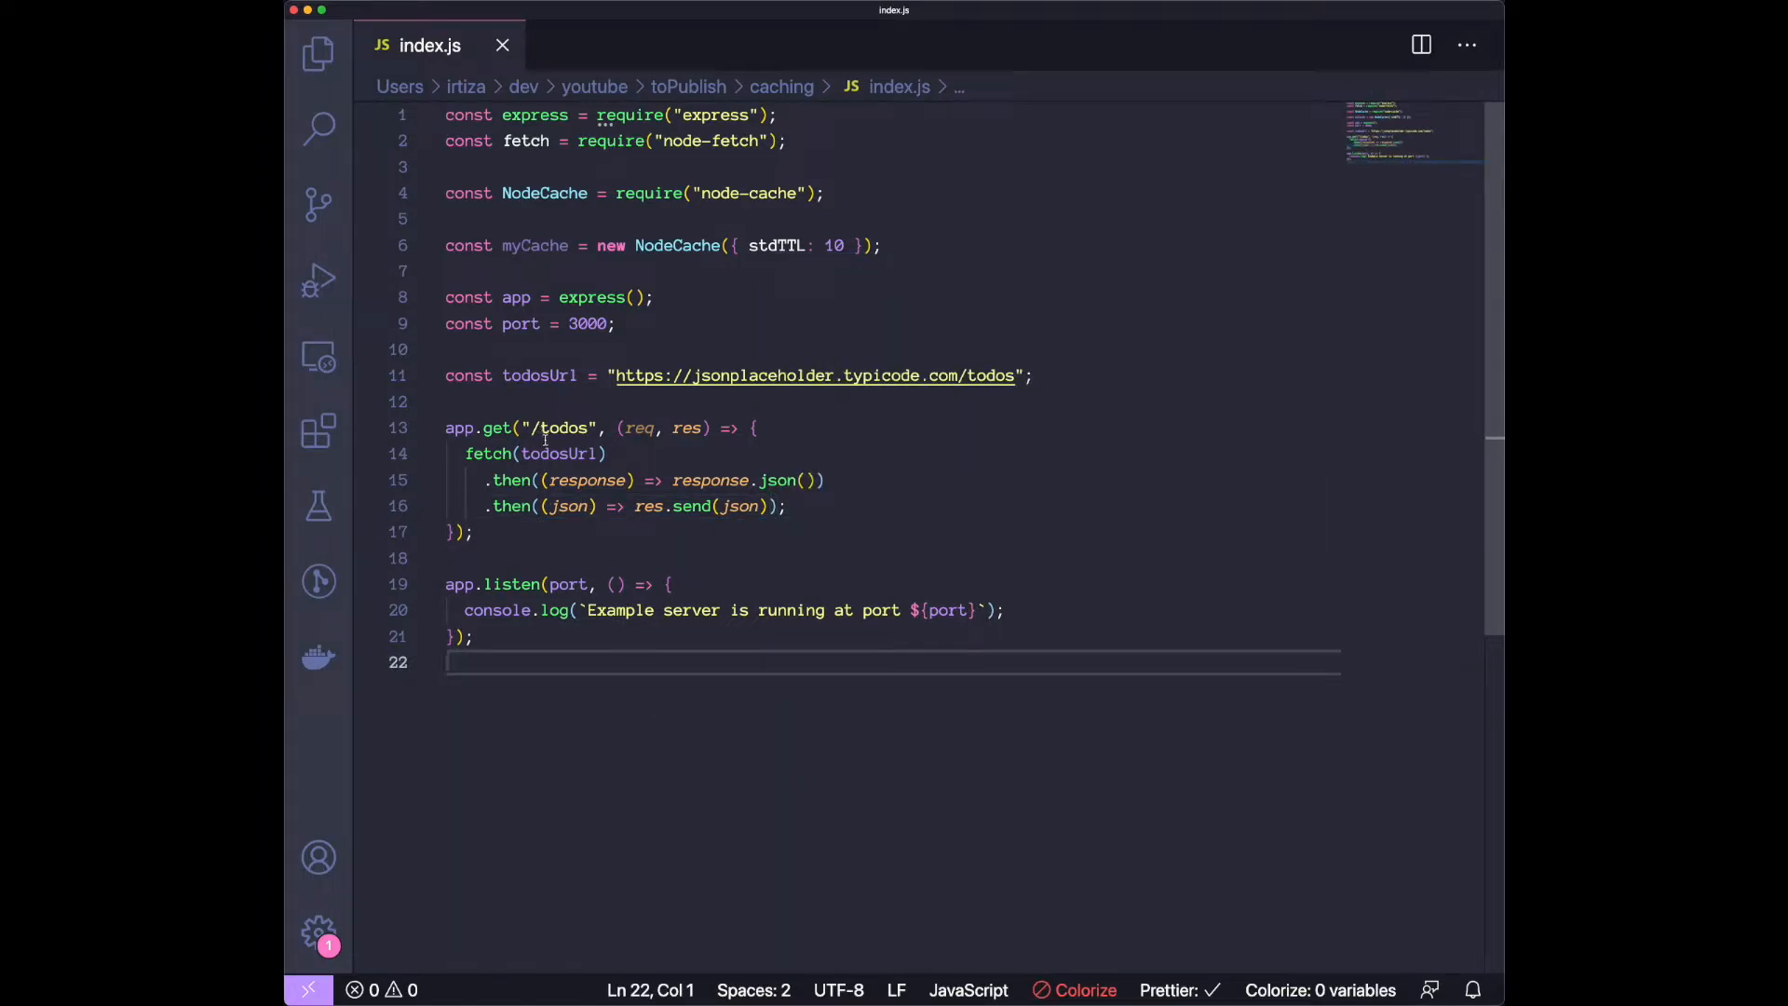
{"action": "double_click", "coordinate": [557, 452]}
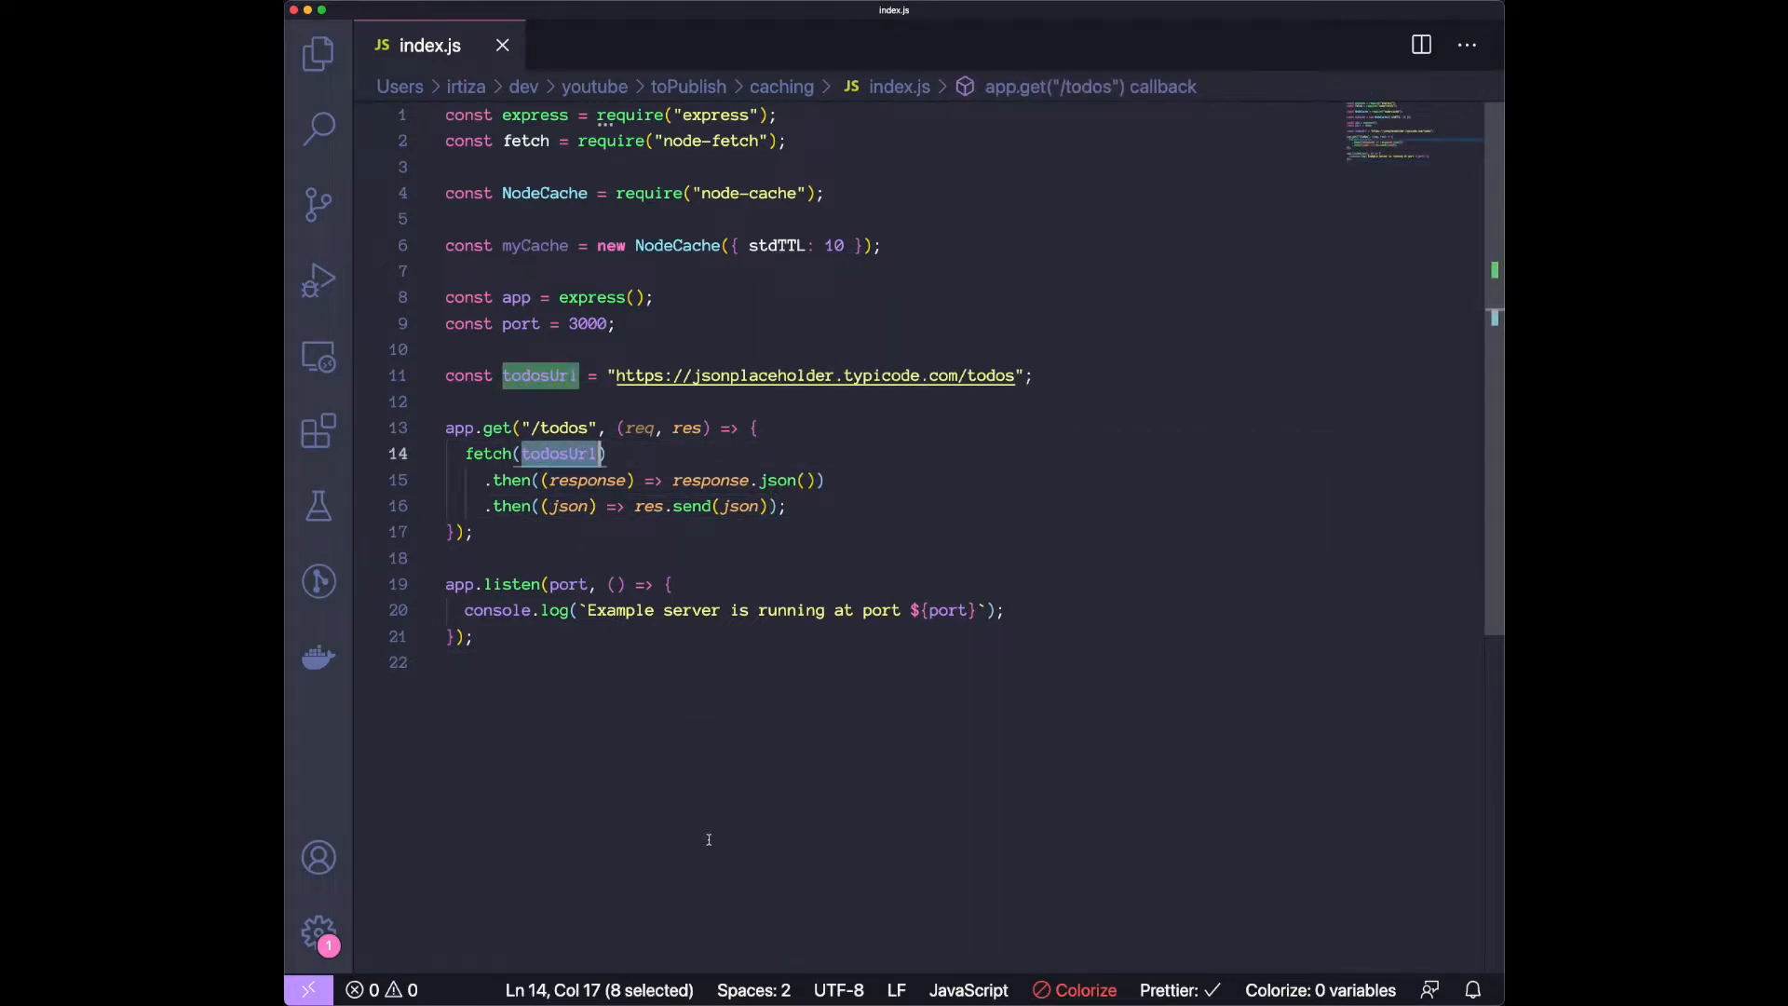
{"action": "mouse_move", "coordinate": [566, 481]}
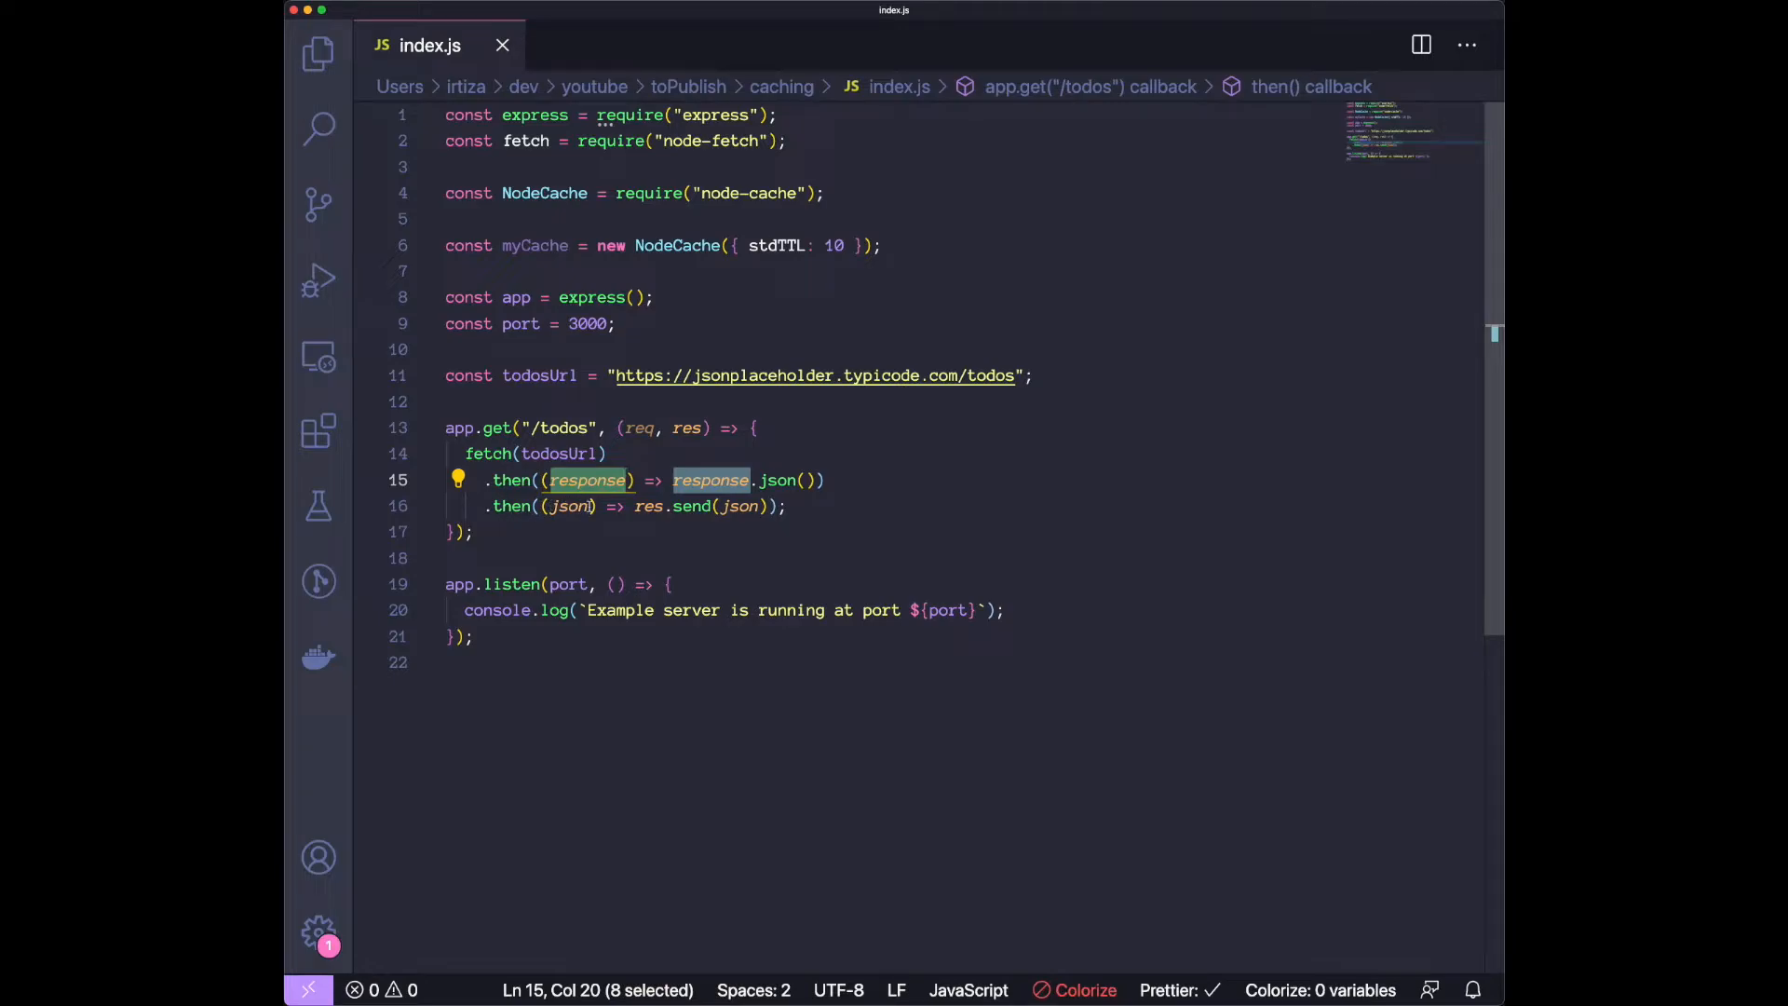
{"action": "left_click", "coordinate": [682, 507]}
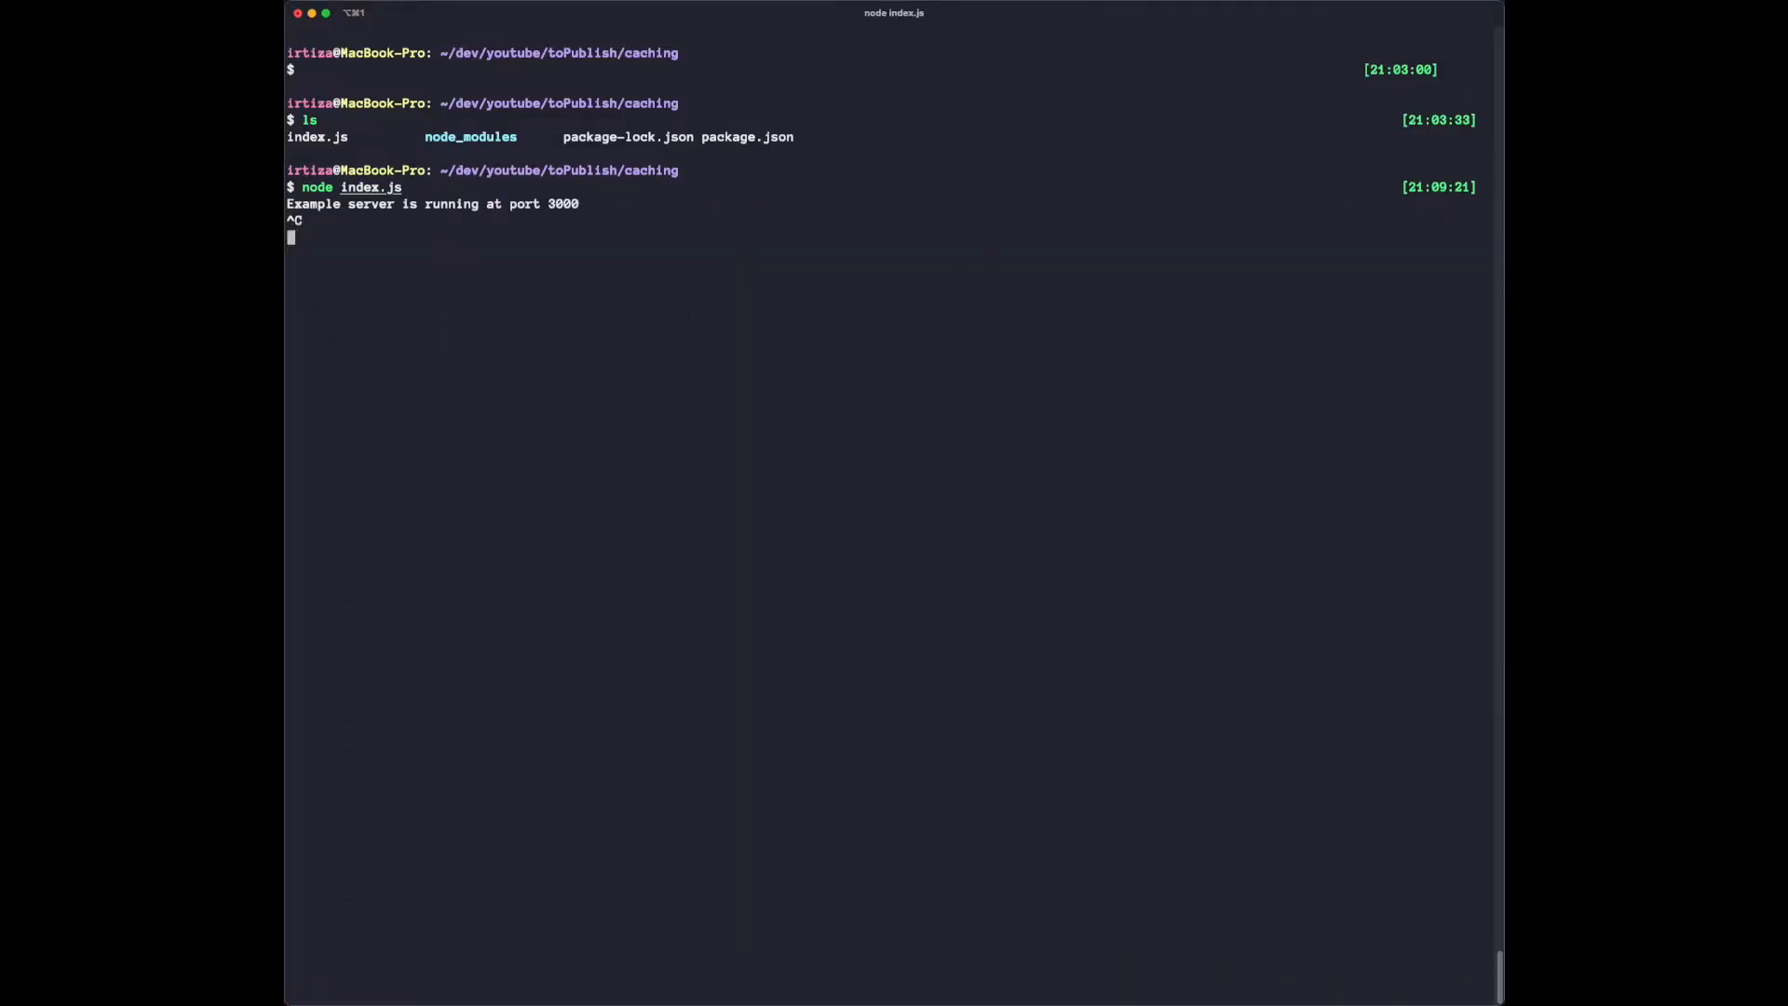
Clear the terminal and run node index.js again.
{"action": "type", "text": "clear"}
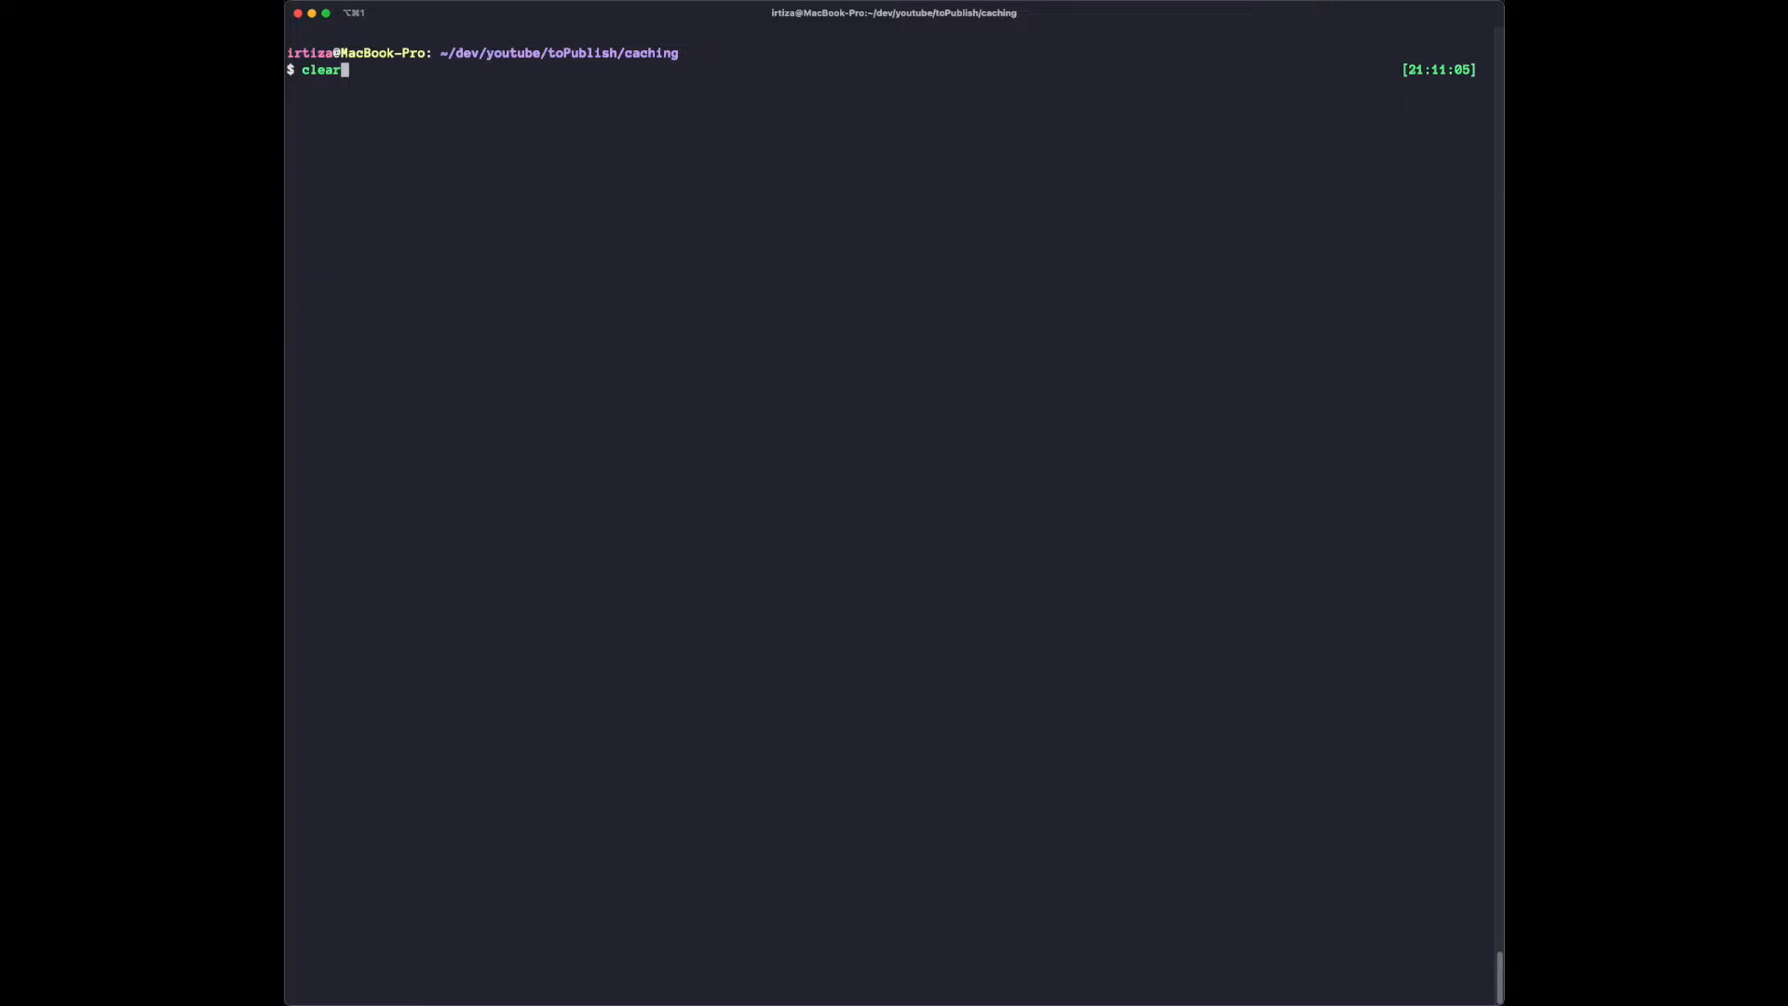
{"action": "type", "text": "node index.js"}
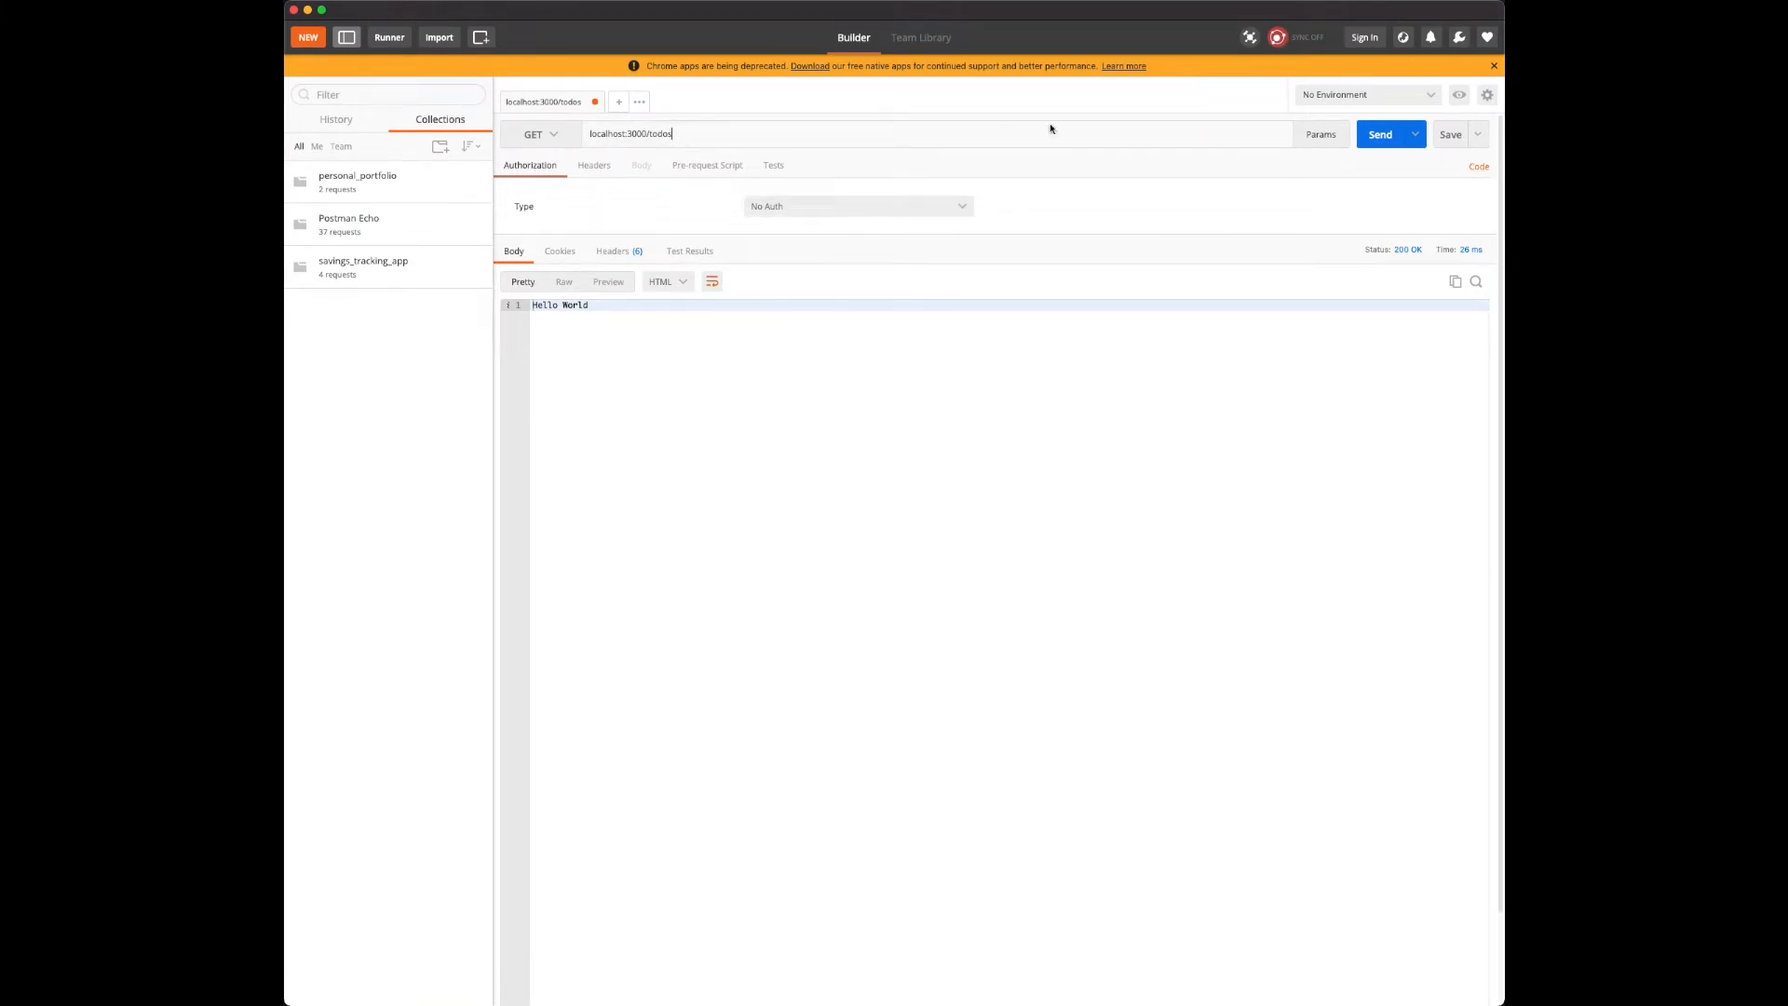
Send GET localhost:3000/todos repeatedly and review the 200 OK JSON todo list.
{"action": "left_click", "coordinate": [1381, 134]}
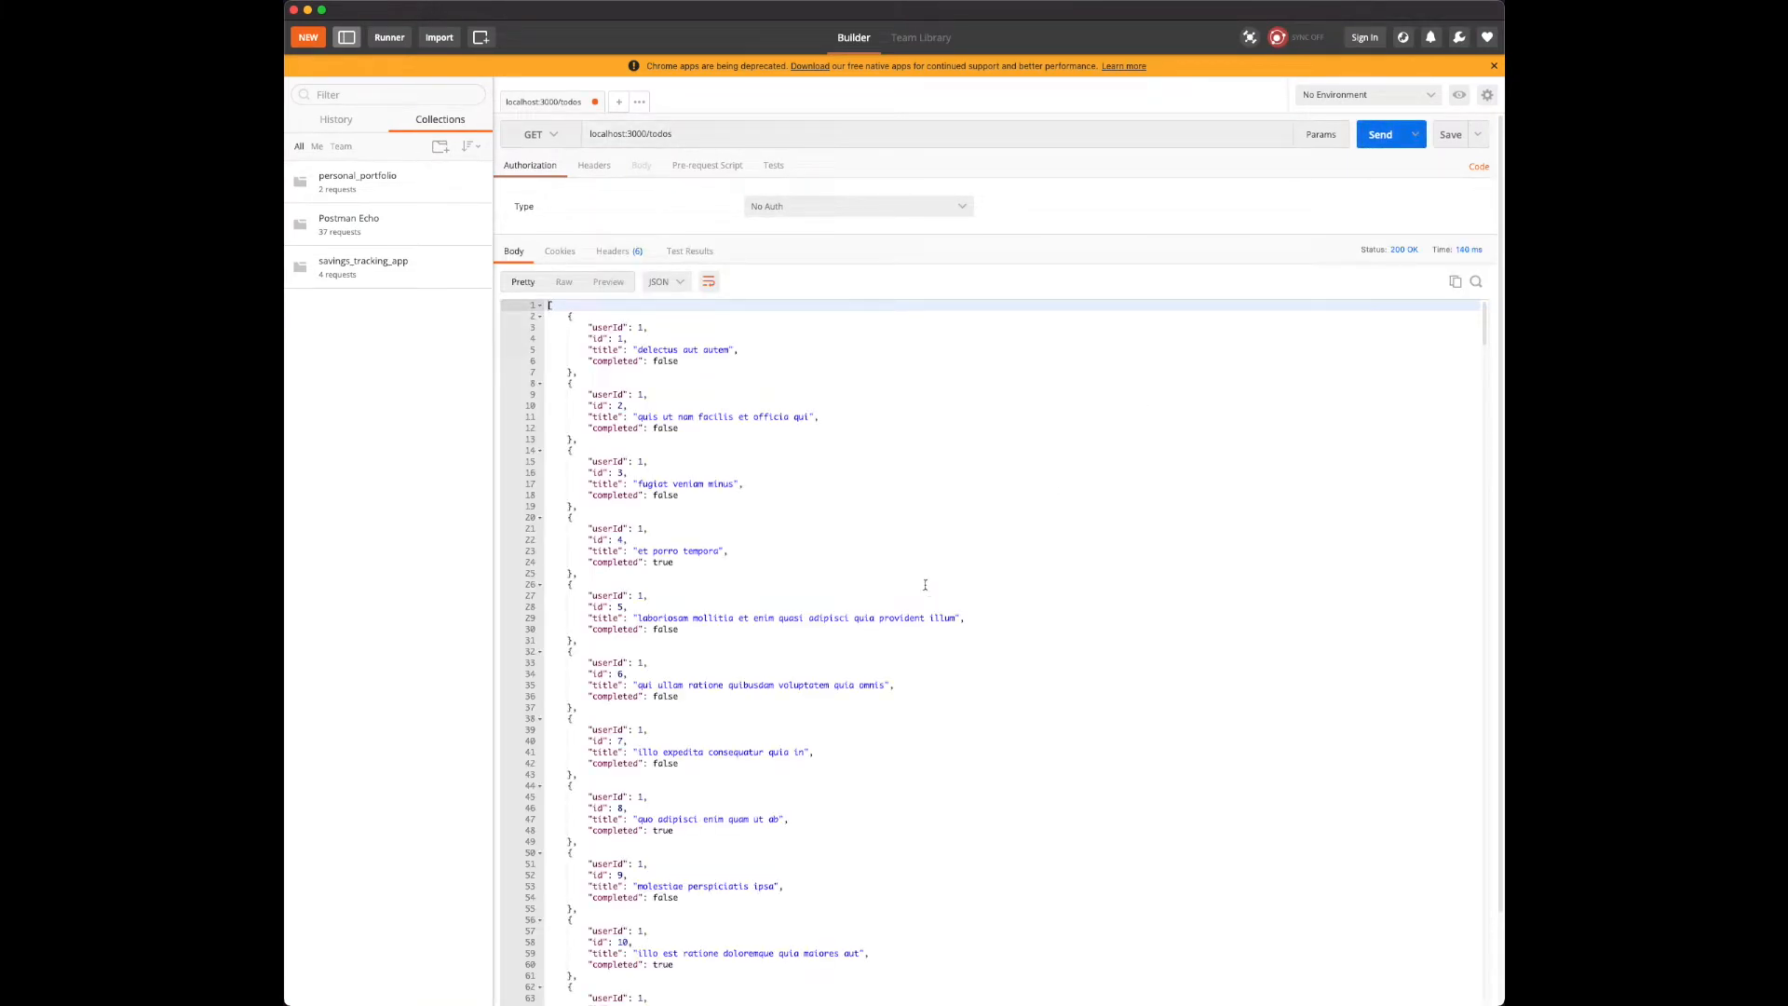
{"action": "scroll", "scroll_direction": "down", "scroll_amount": 3}
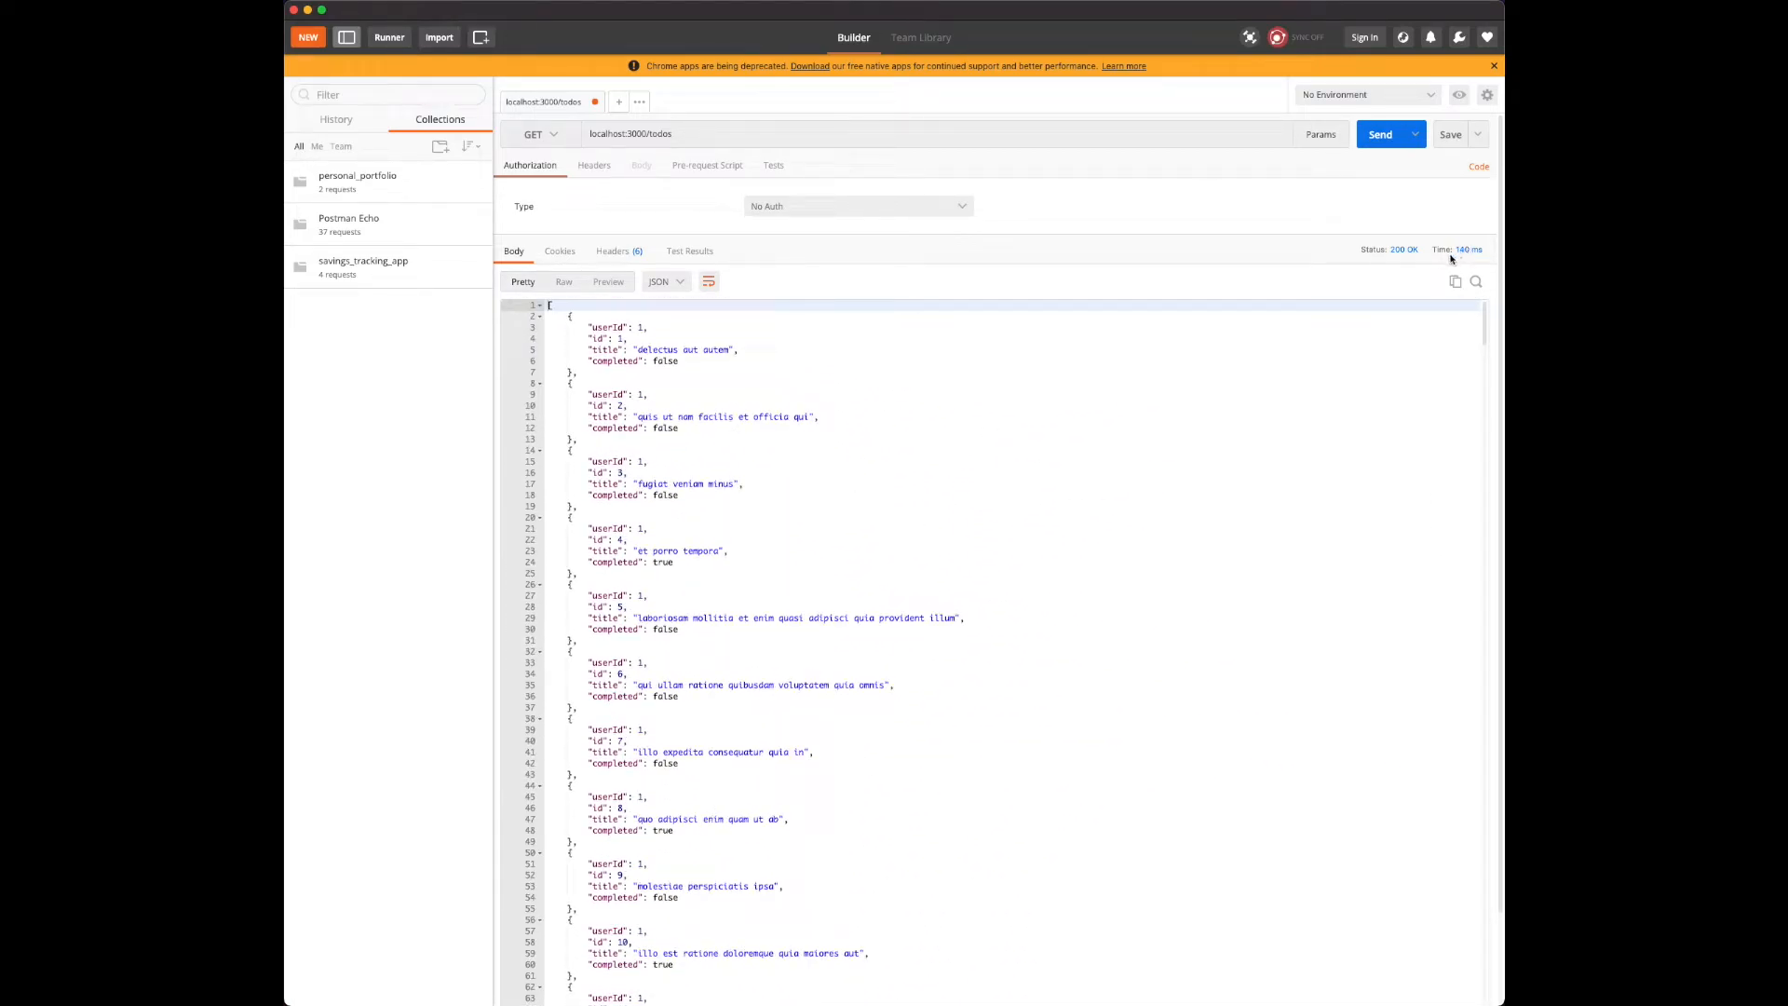
{"action": "mouse_move", "coordinate": [916, 524]}
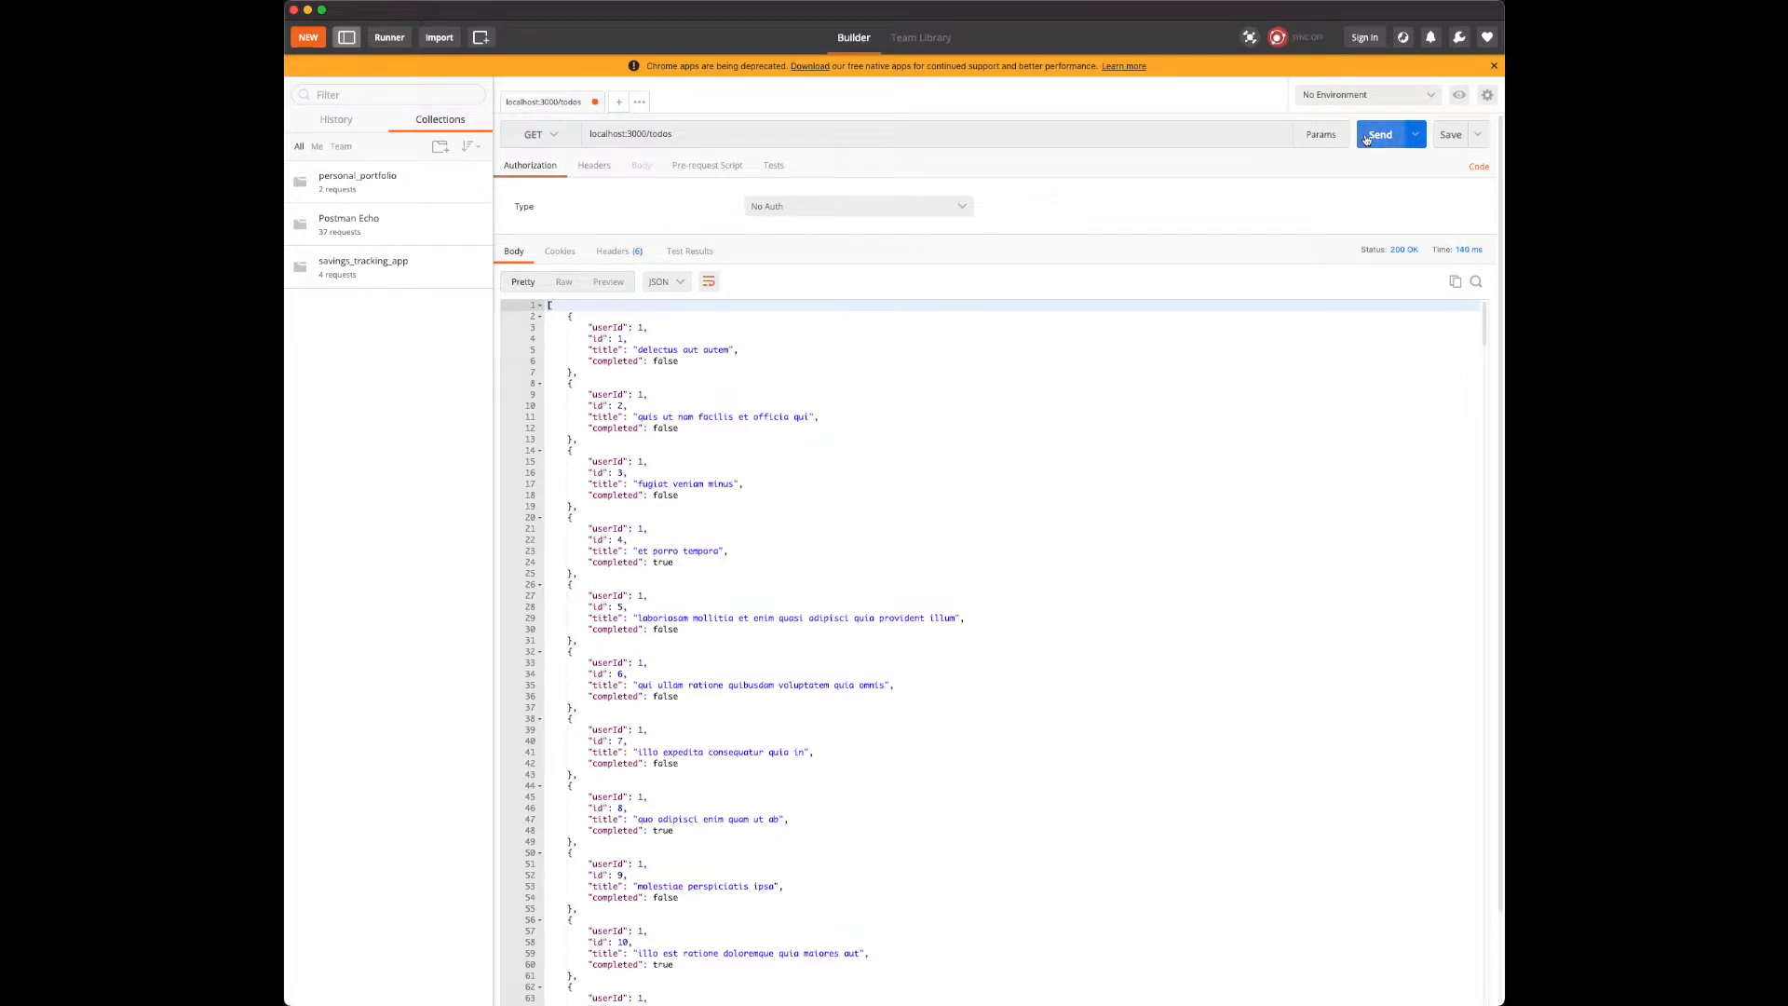
{"action": "left_click", "coordinate": [1379, 134]}
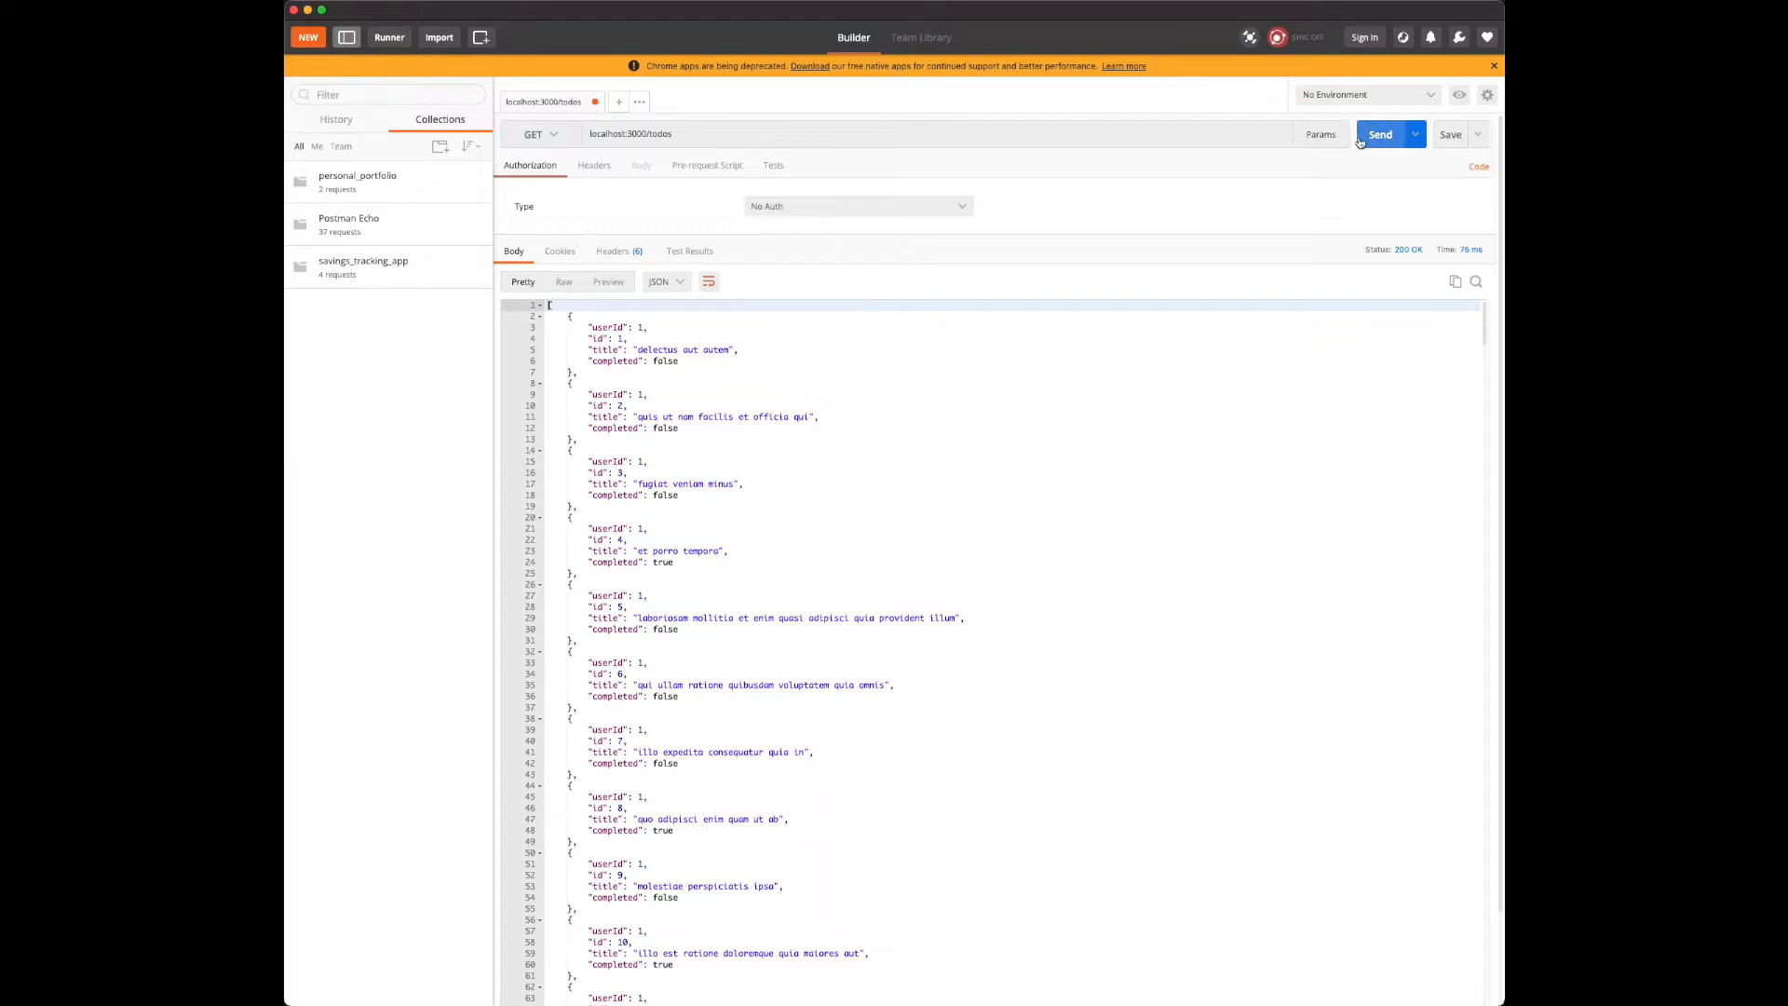
{"action": "left_click", "coordinate": [1381, 134]}
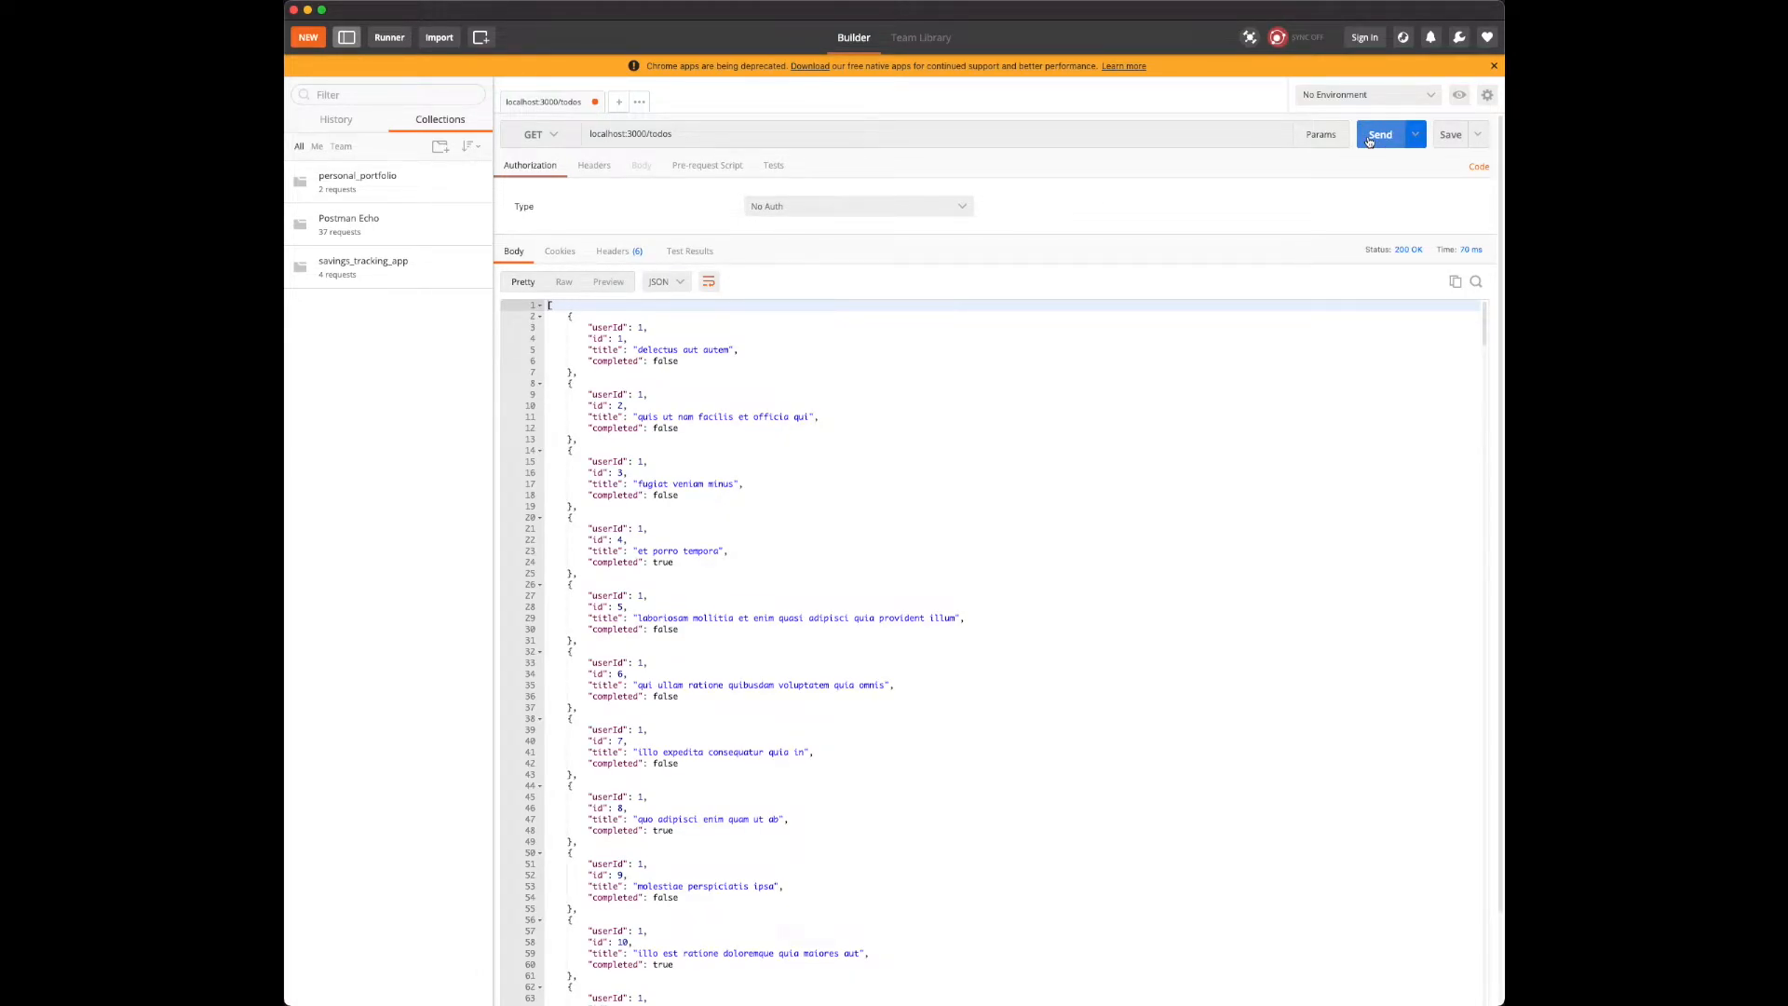
{"action": "left_click", "coordinate": [1381, 134]}
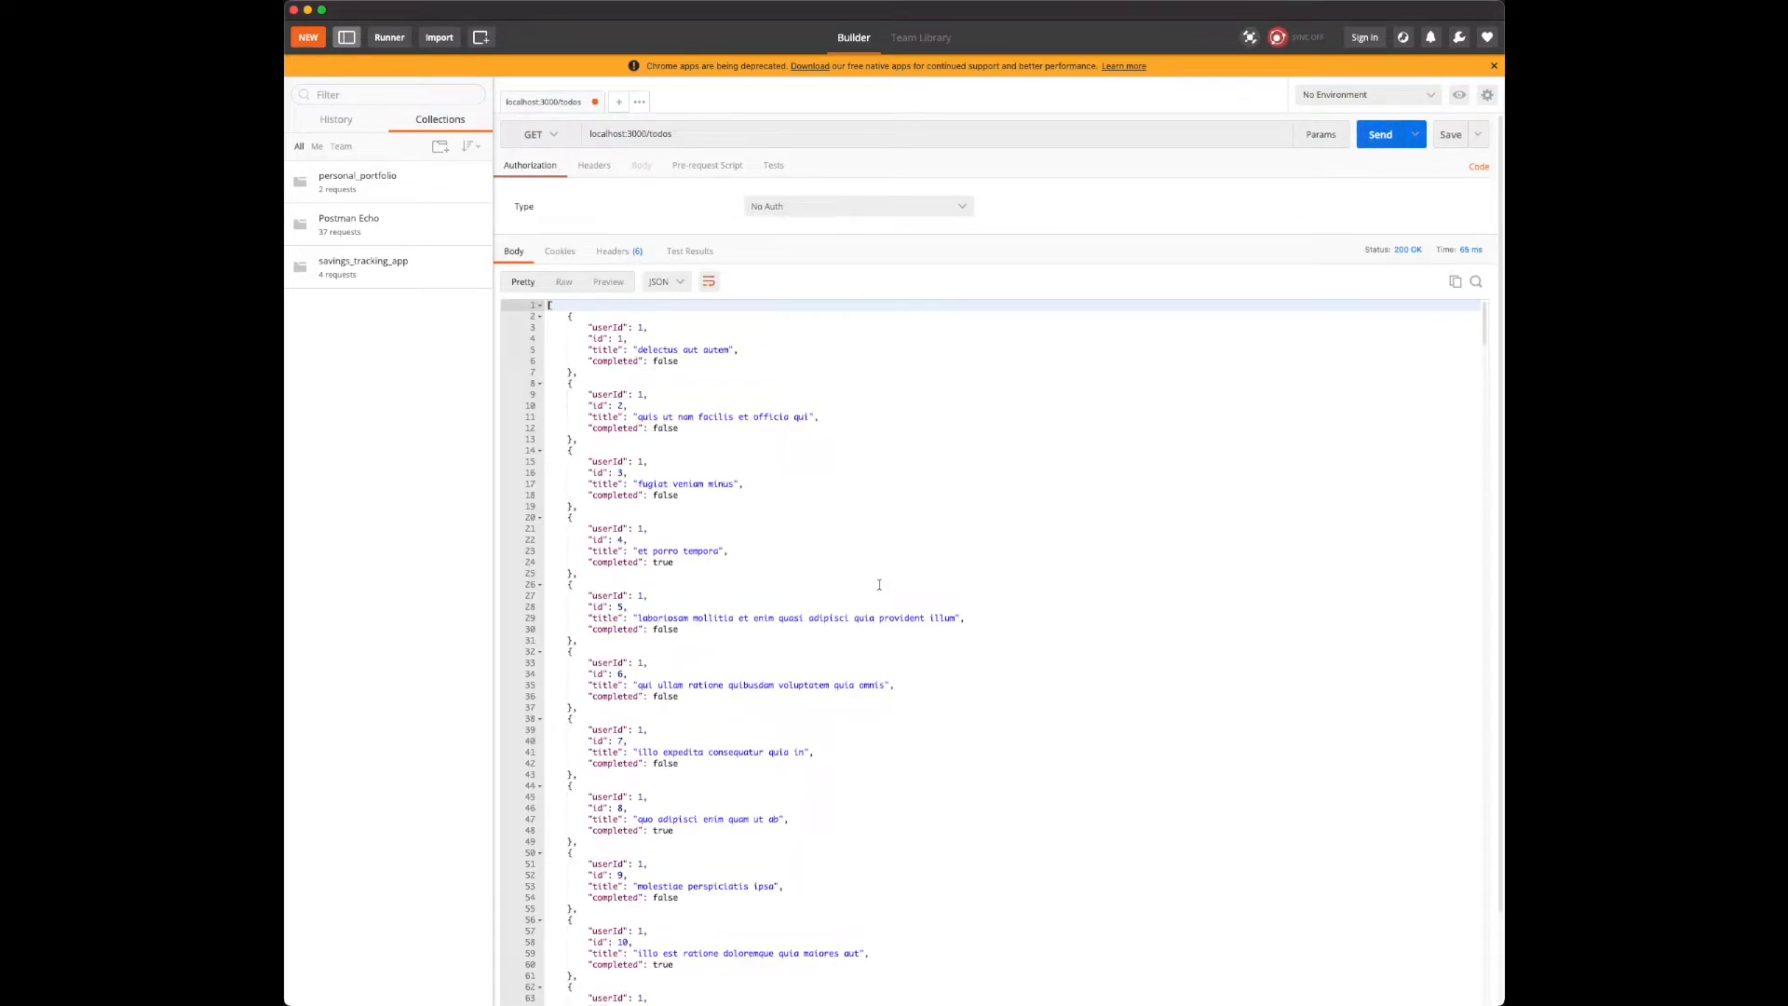
{"action": "mouse_move", "coordinate": [793, 444]}
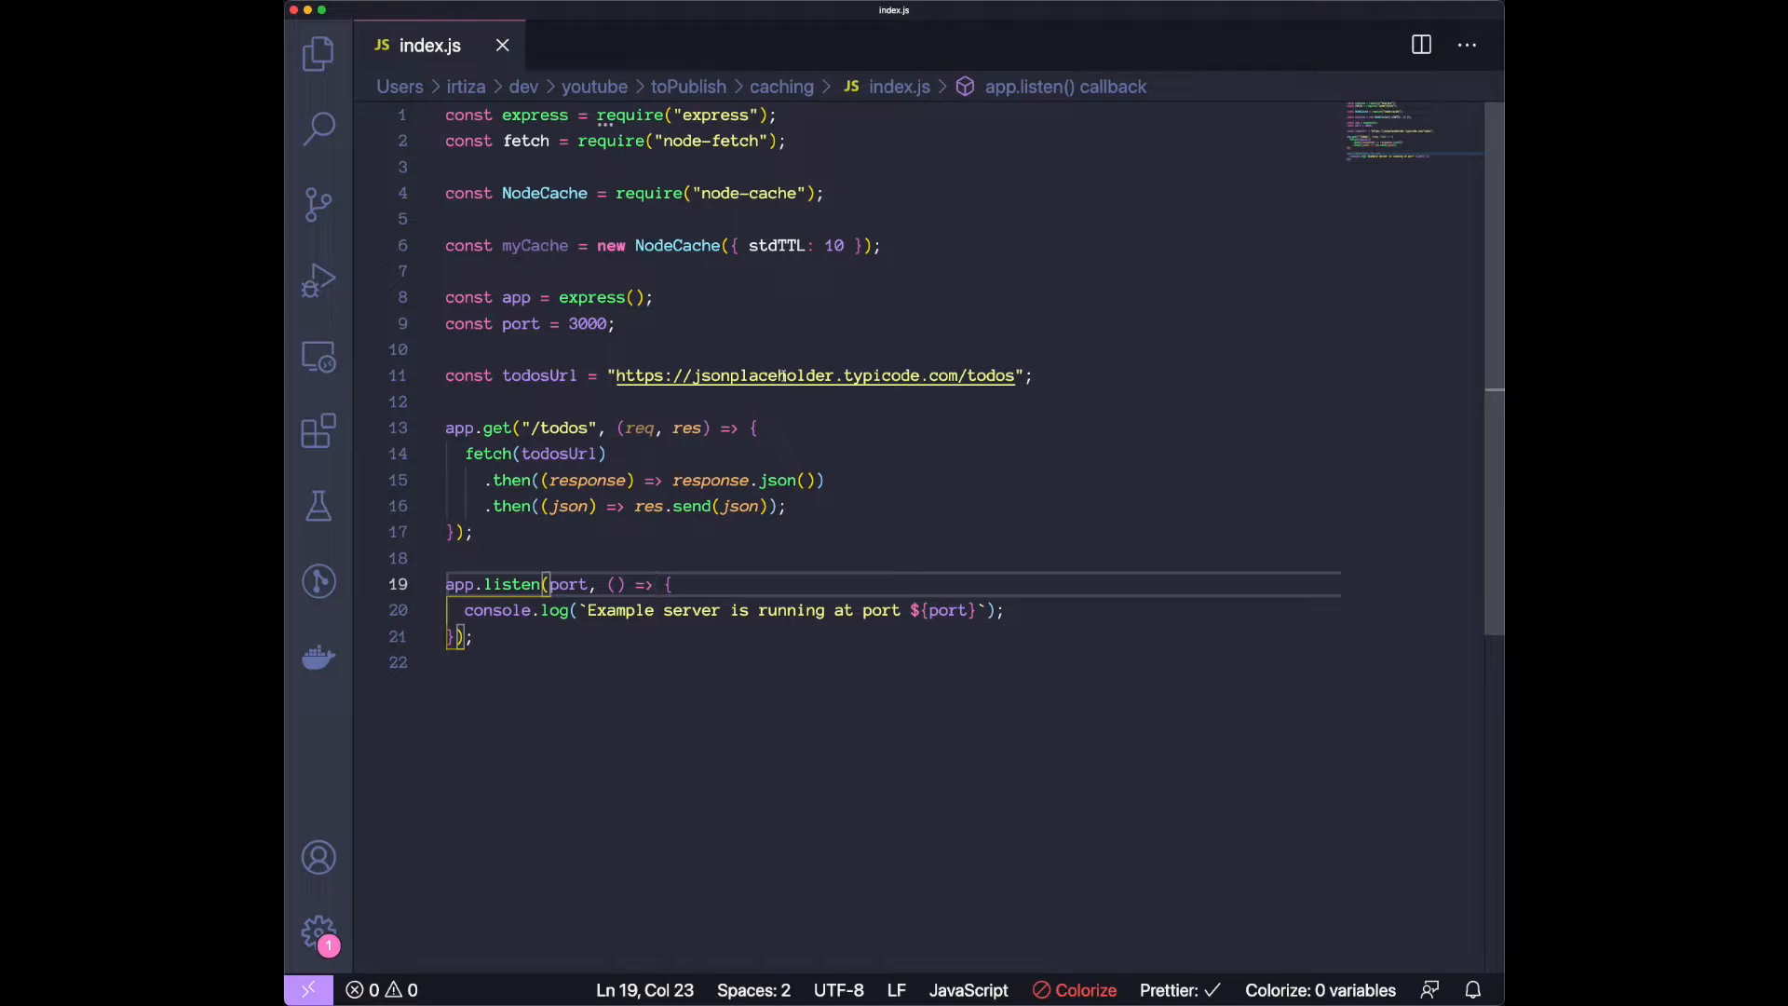
{"action": "double_click", "coordinate": [539, 374]}
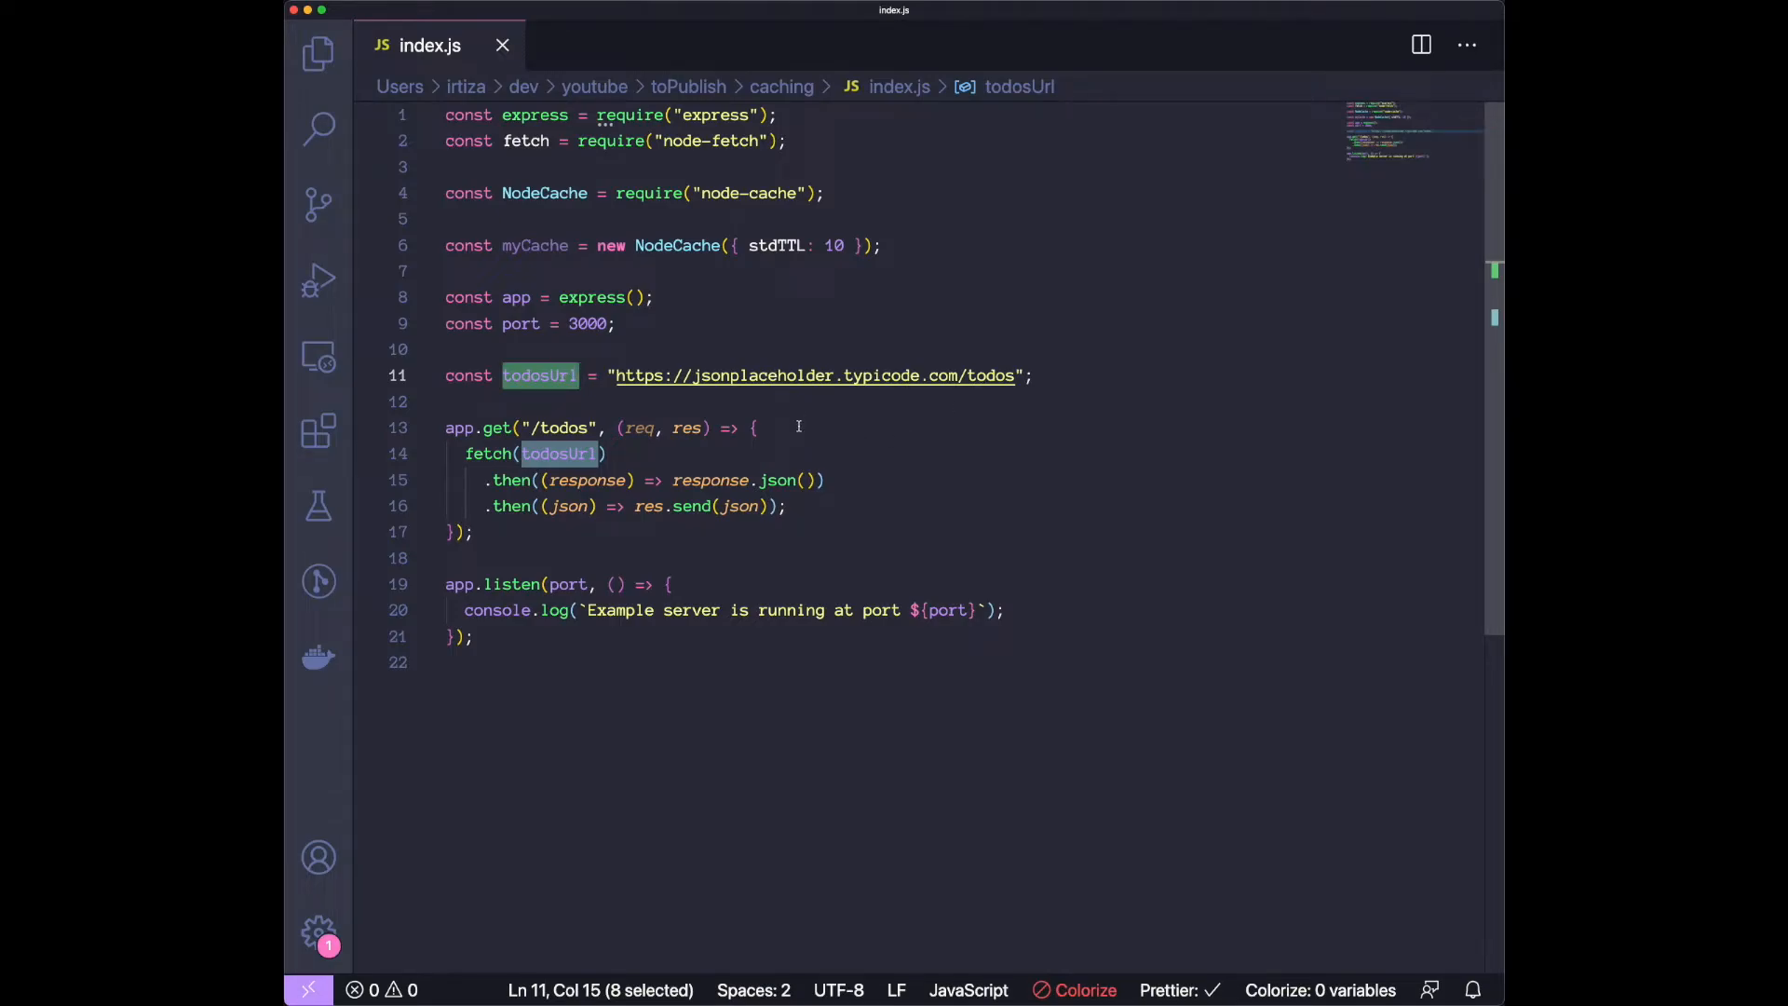
{"action": "left_click", "coordinate": [616, 583]}
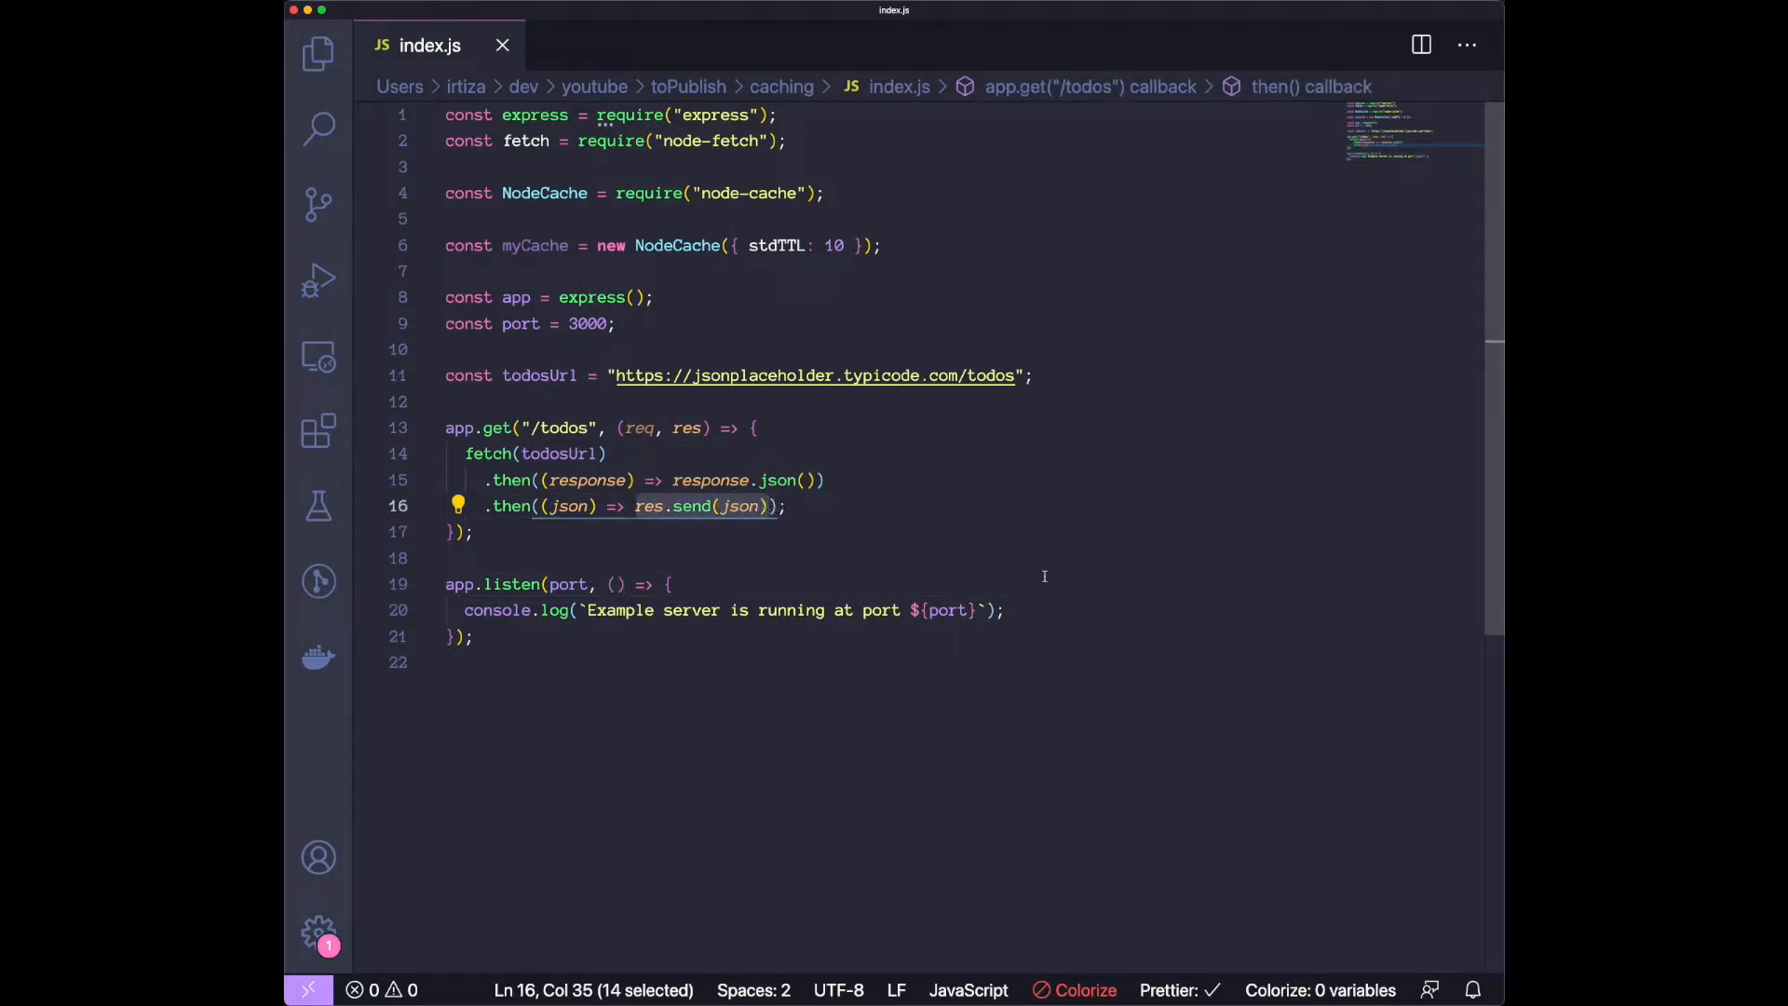
Rewrite the second .then to call myCache.set("todos", json) before res.send(json), and save.
{"action": "type", "text": "{"}
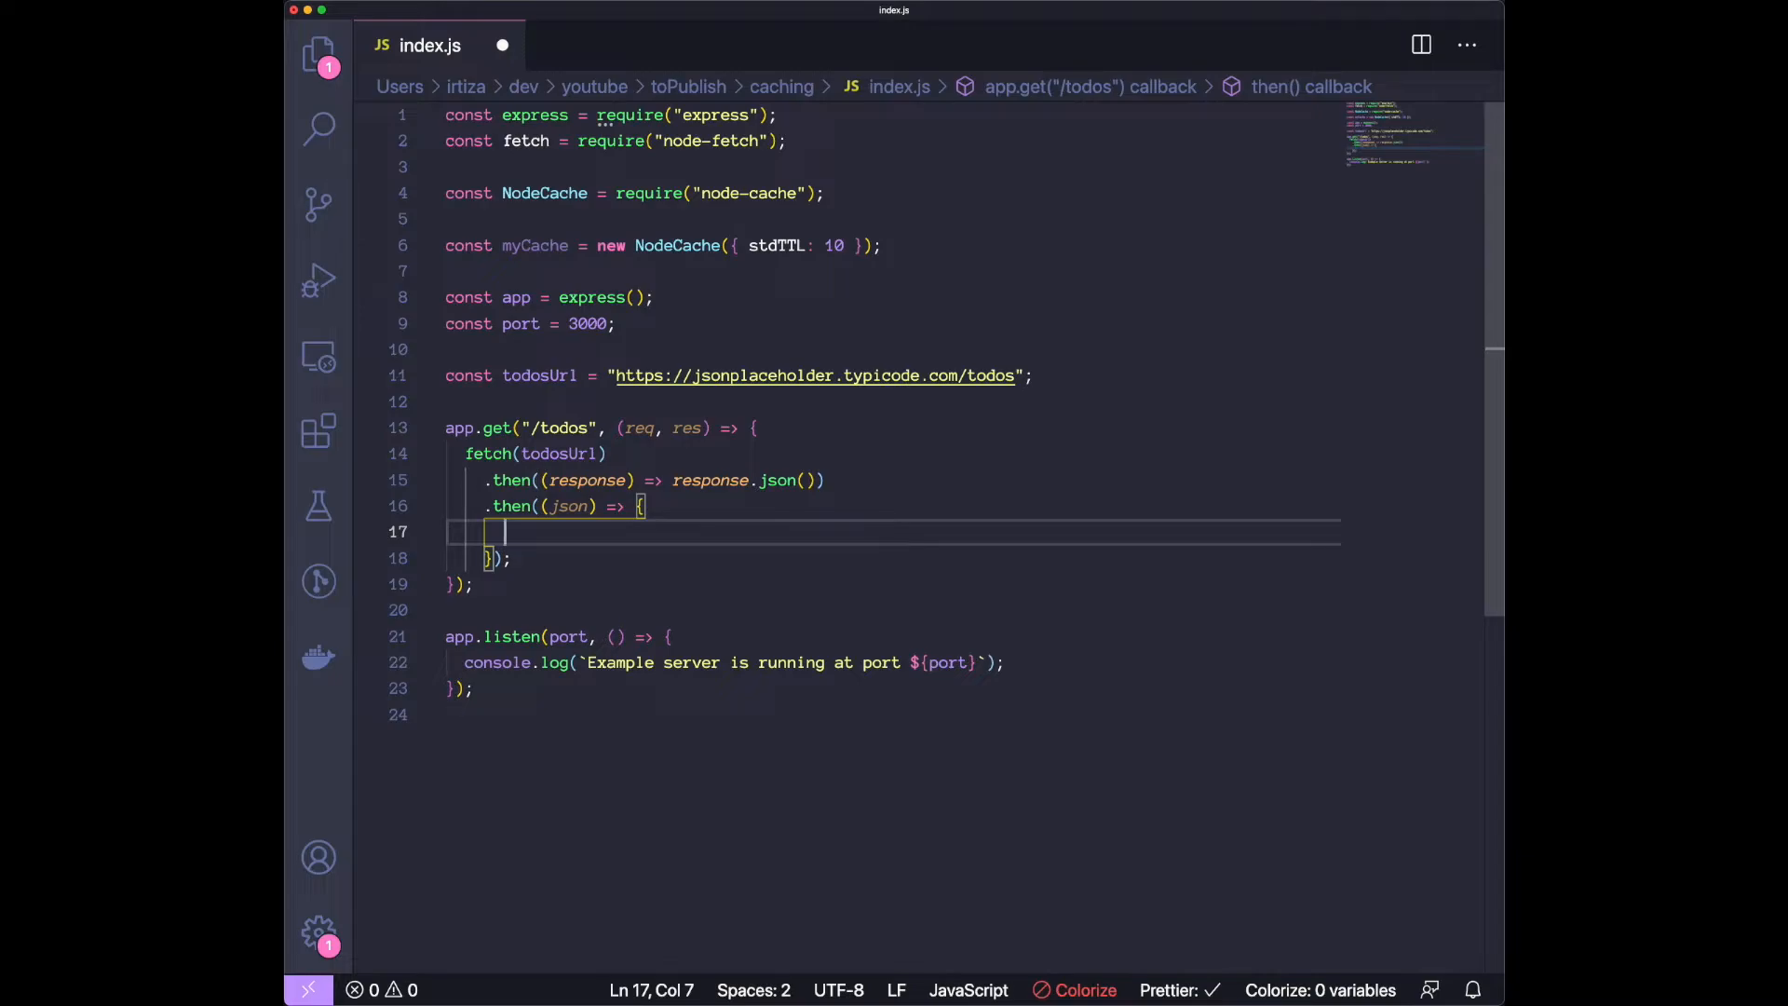
{"action": "type", "text": "myCache"}
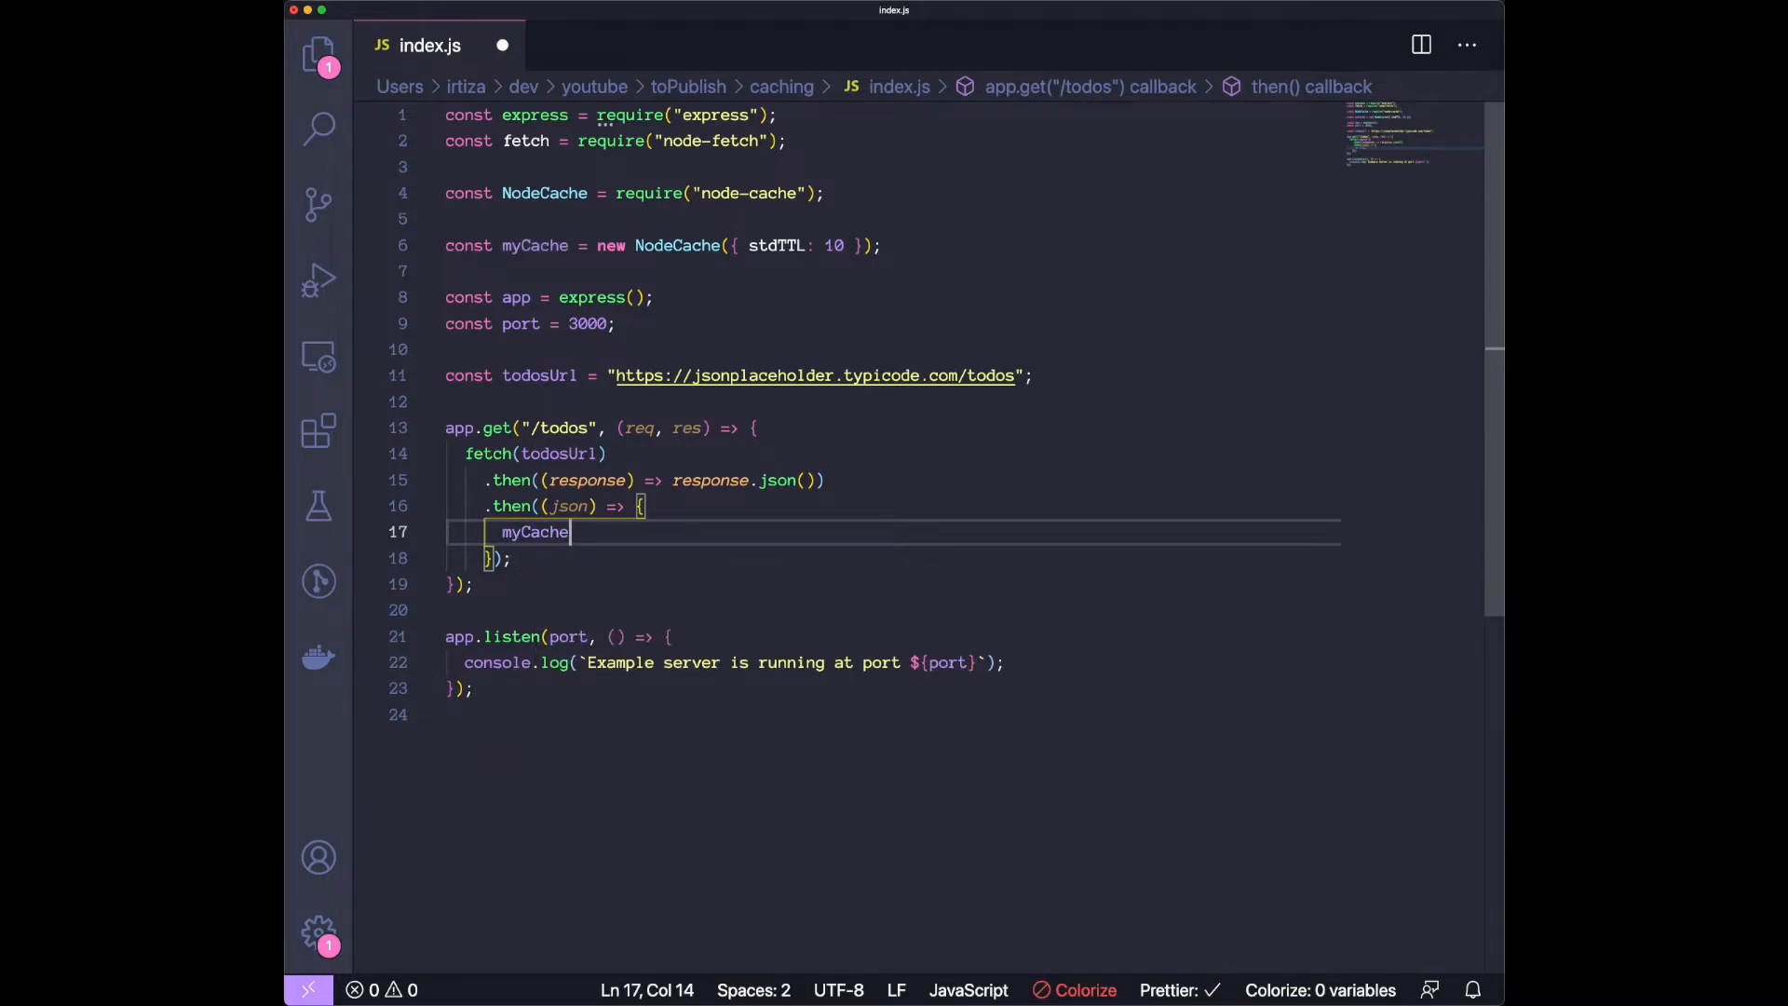
{"action": "type", "text": ".set"}
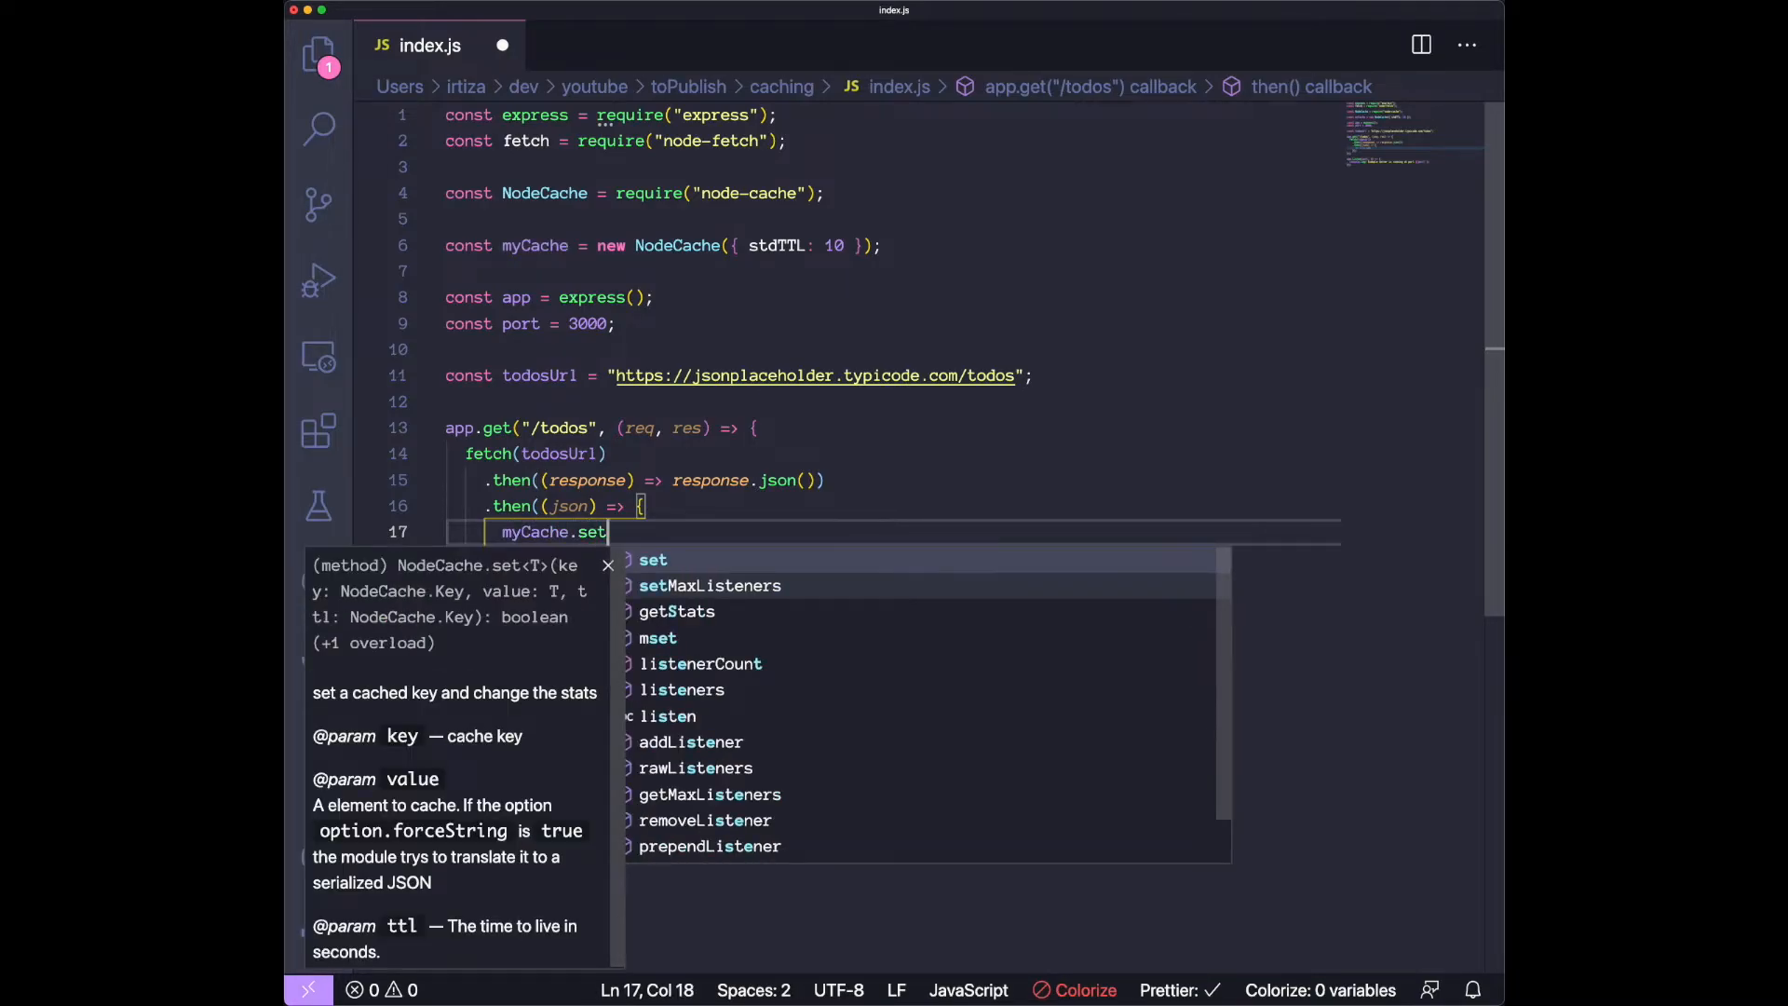
{"action": "type", "text": "(\"todos\", json);"}
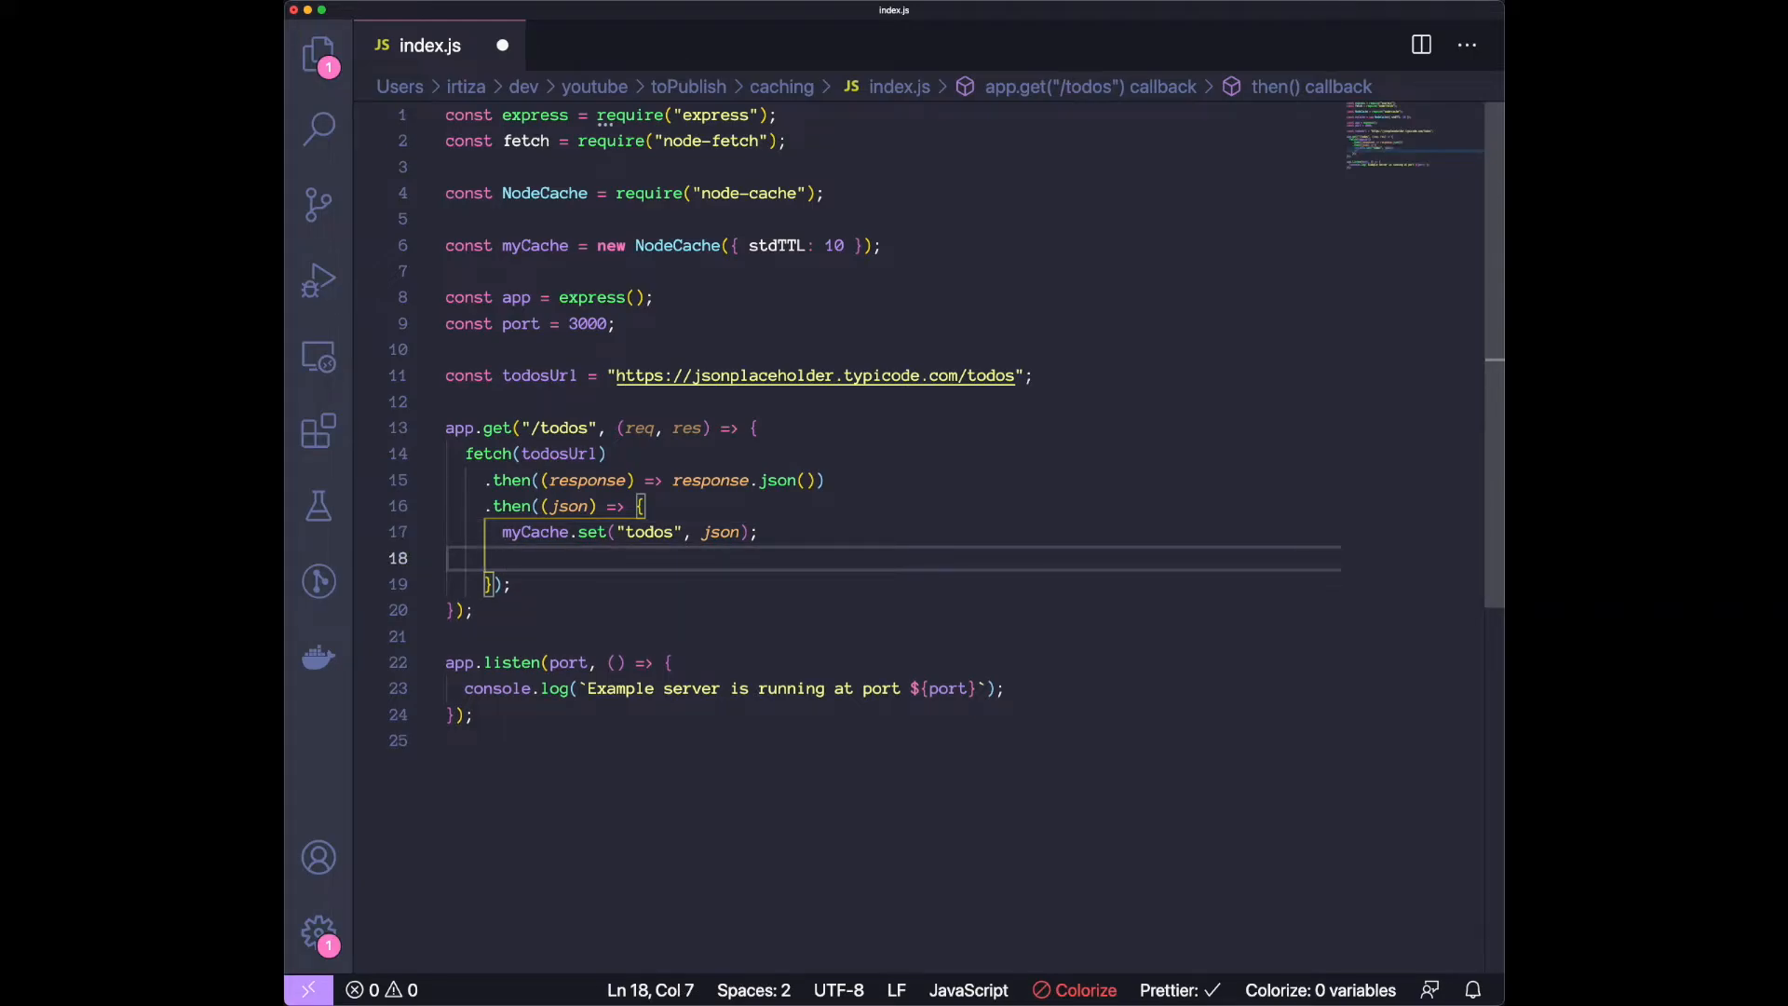
{"action": "type", "text": "res.send(json);"}
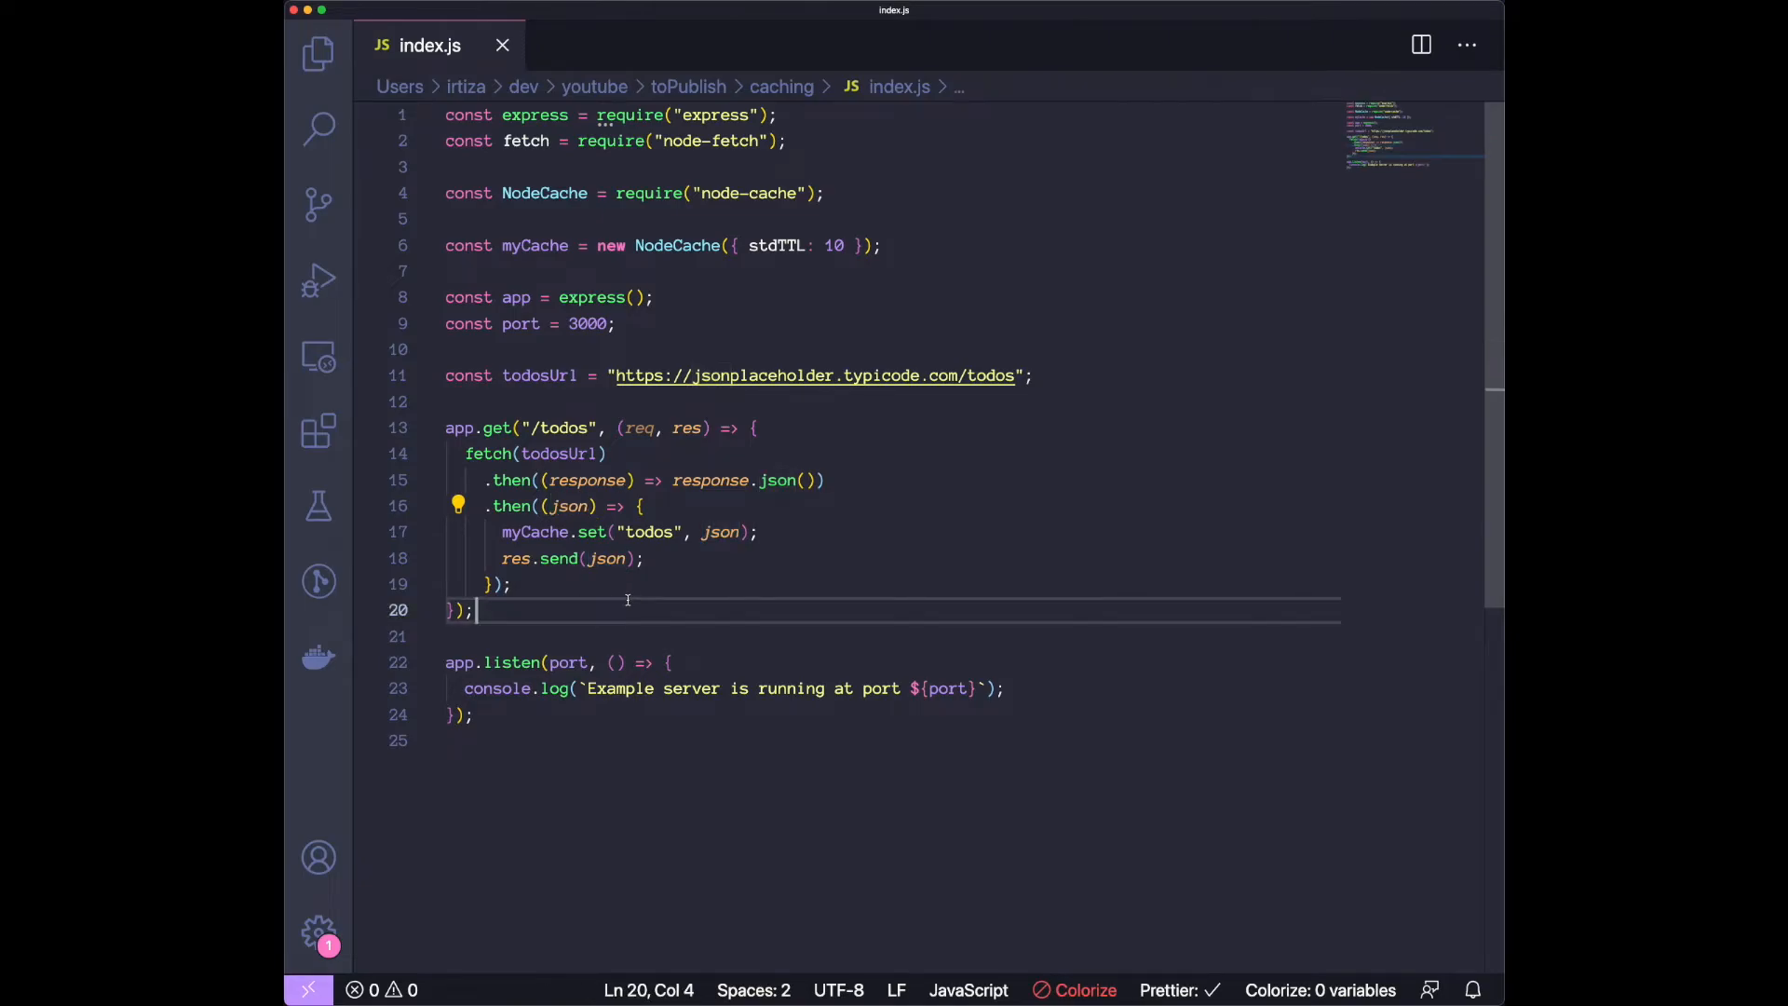
{"action": "double_click", "coordinate": [535, 531]}
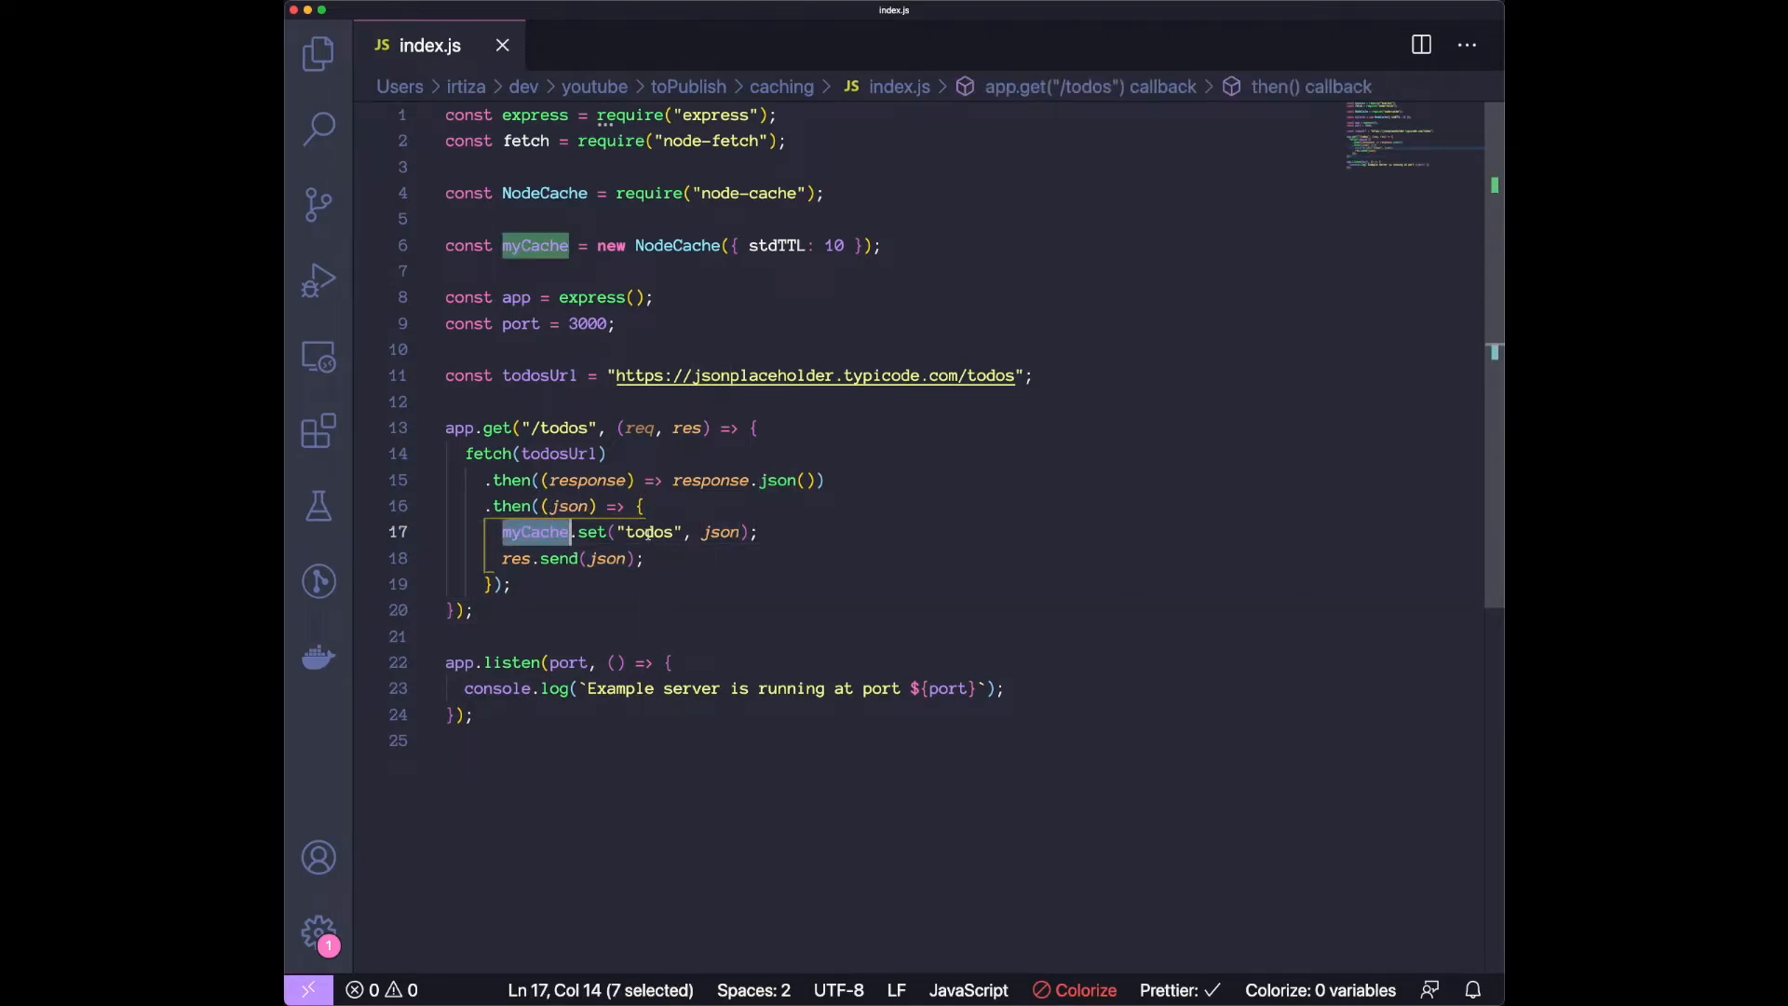
{"action": "double_click", "coordinate": [648, 531]}
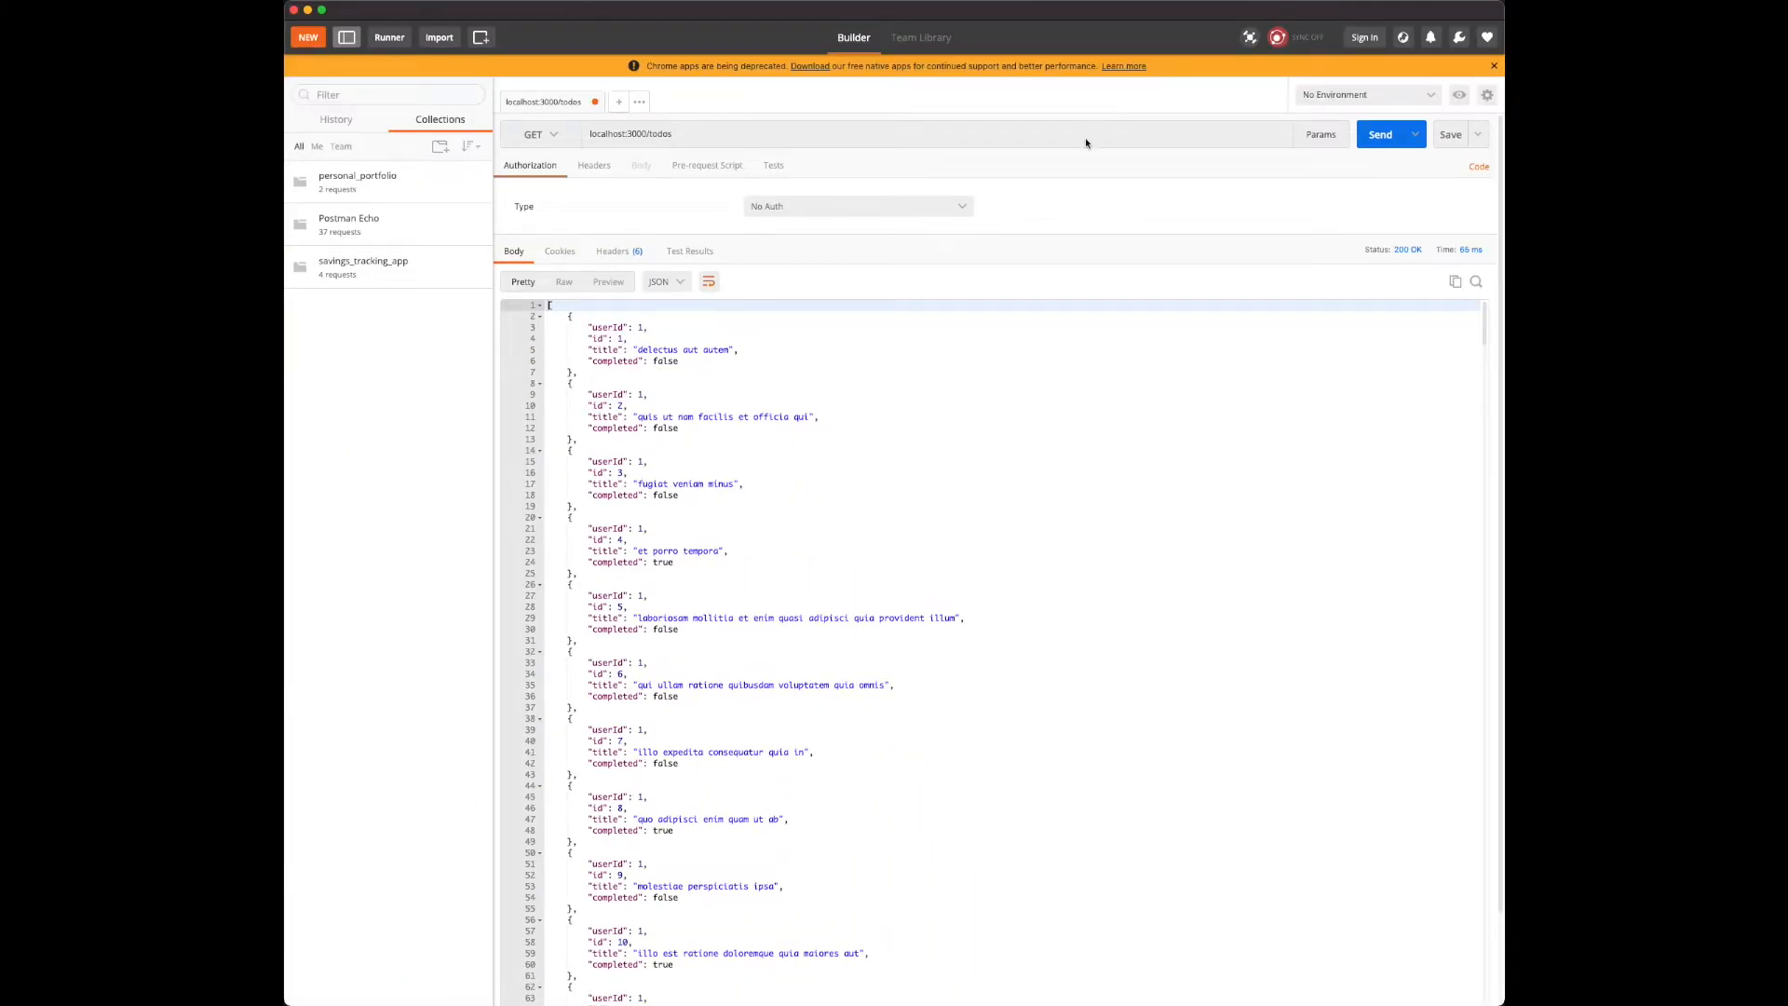
Send GET localhost:3000/todos six times, each returning 200 OK with the todo list.
{"action": "left_click", "coordinate": [1380, 134]}
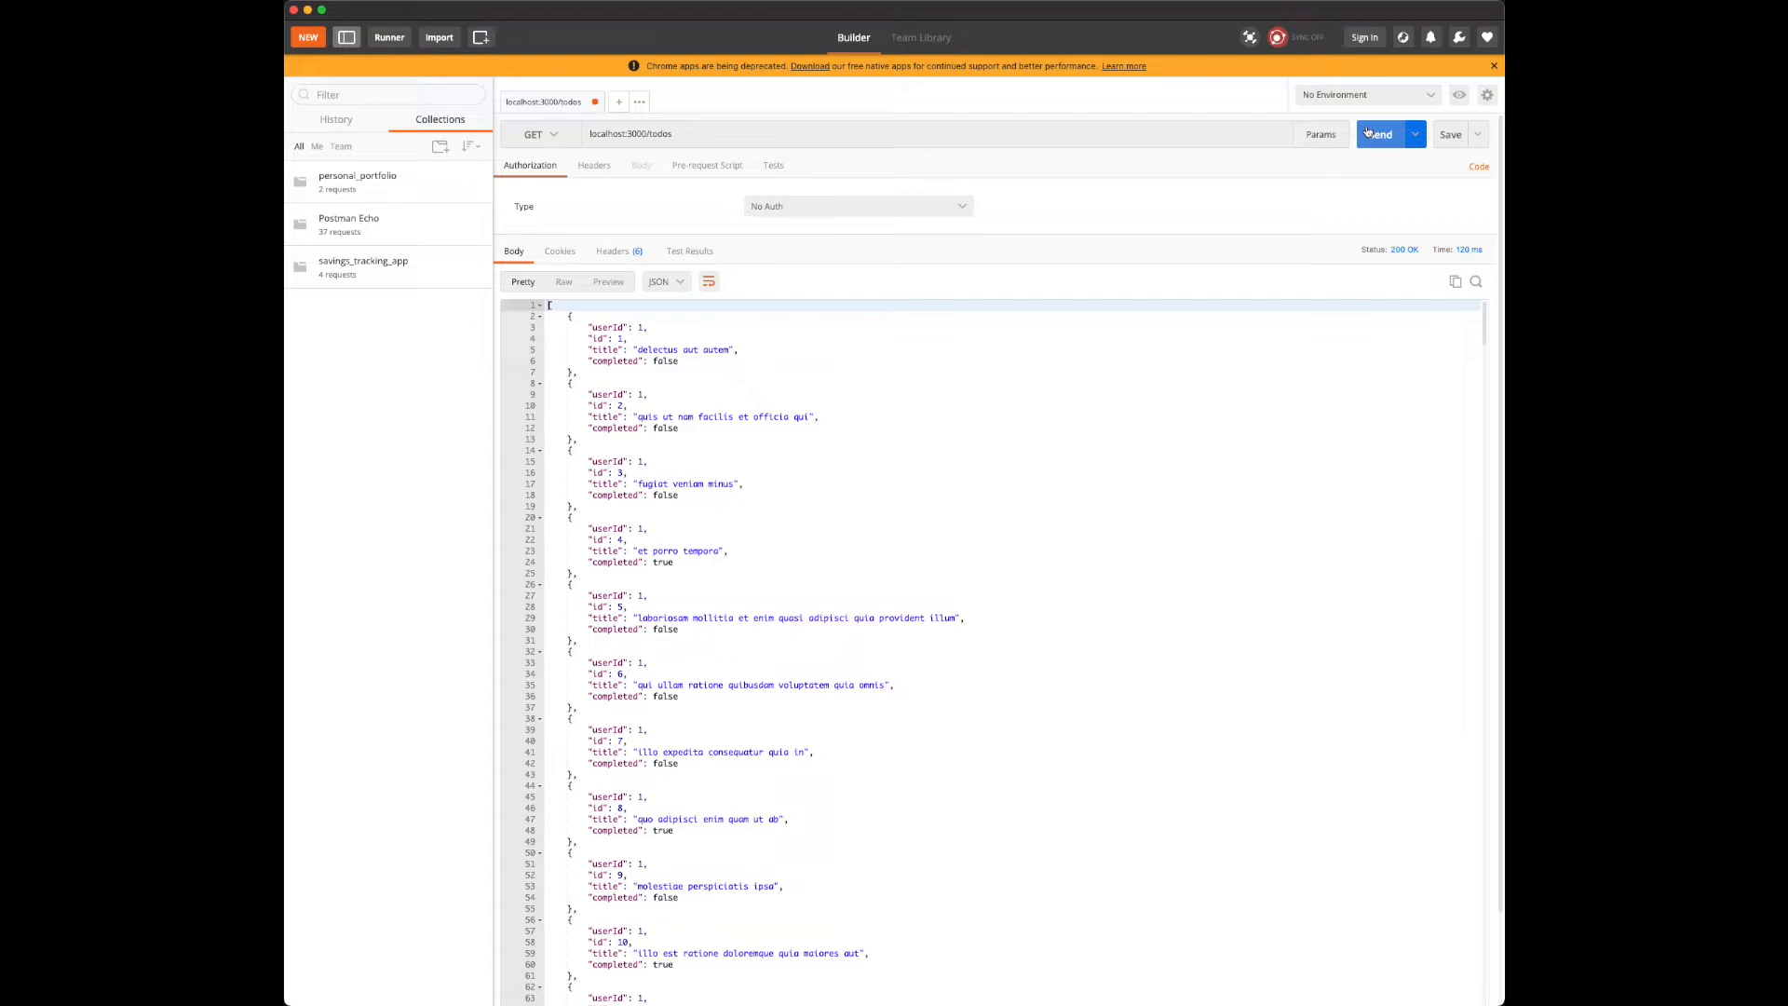
{"action": "left_click", "coordinate": [1379, 135]}
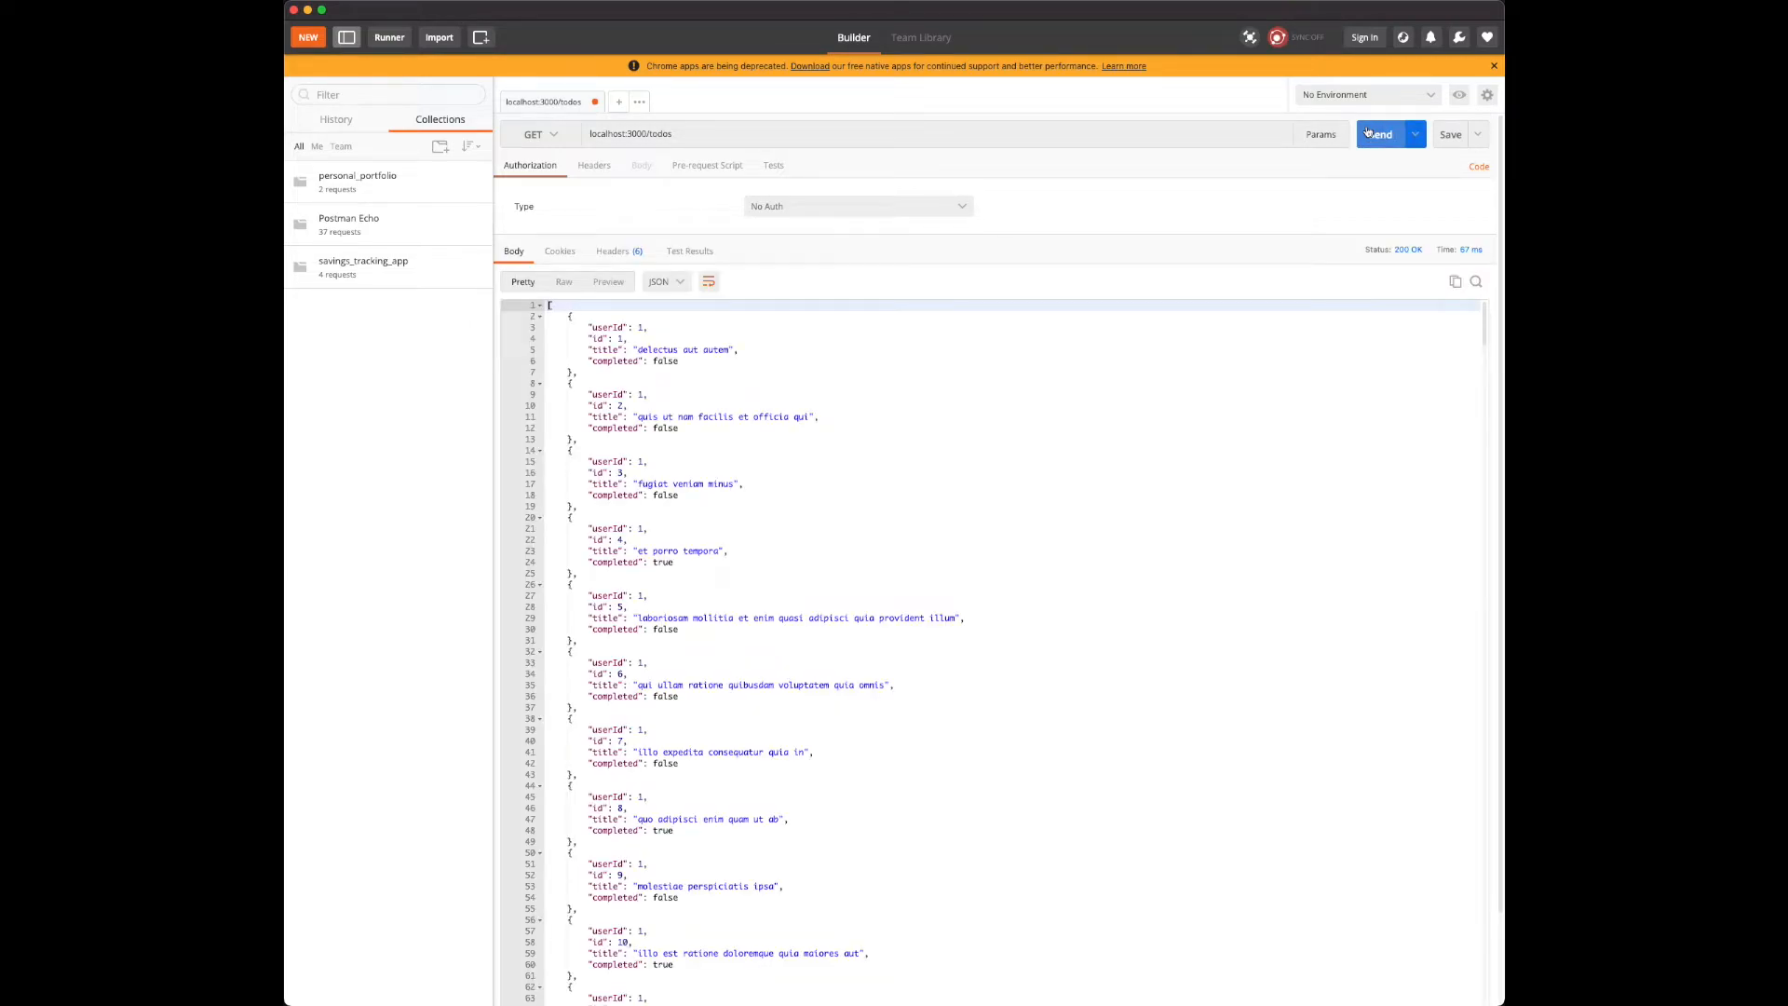
{"action": "left_click", "coordinate": [1382, 134]}
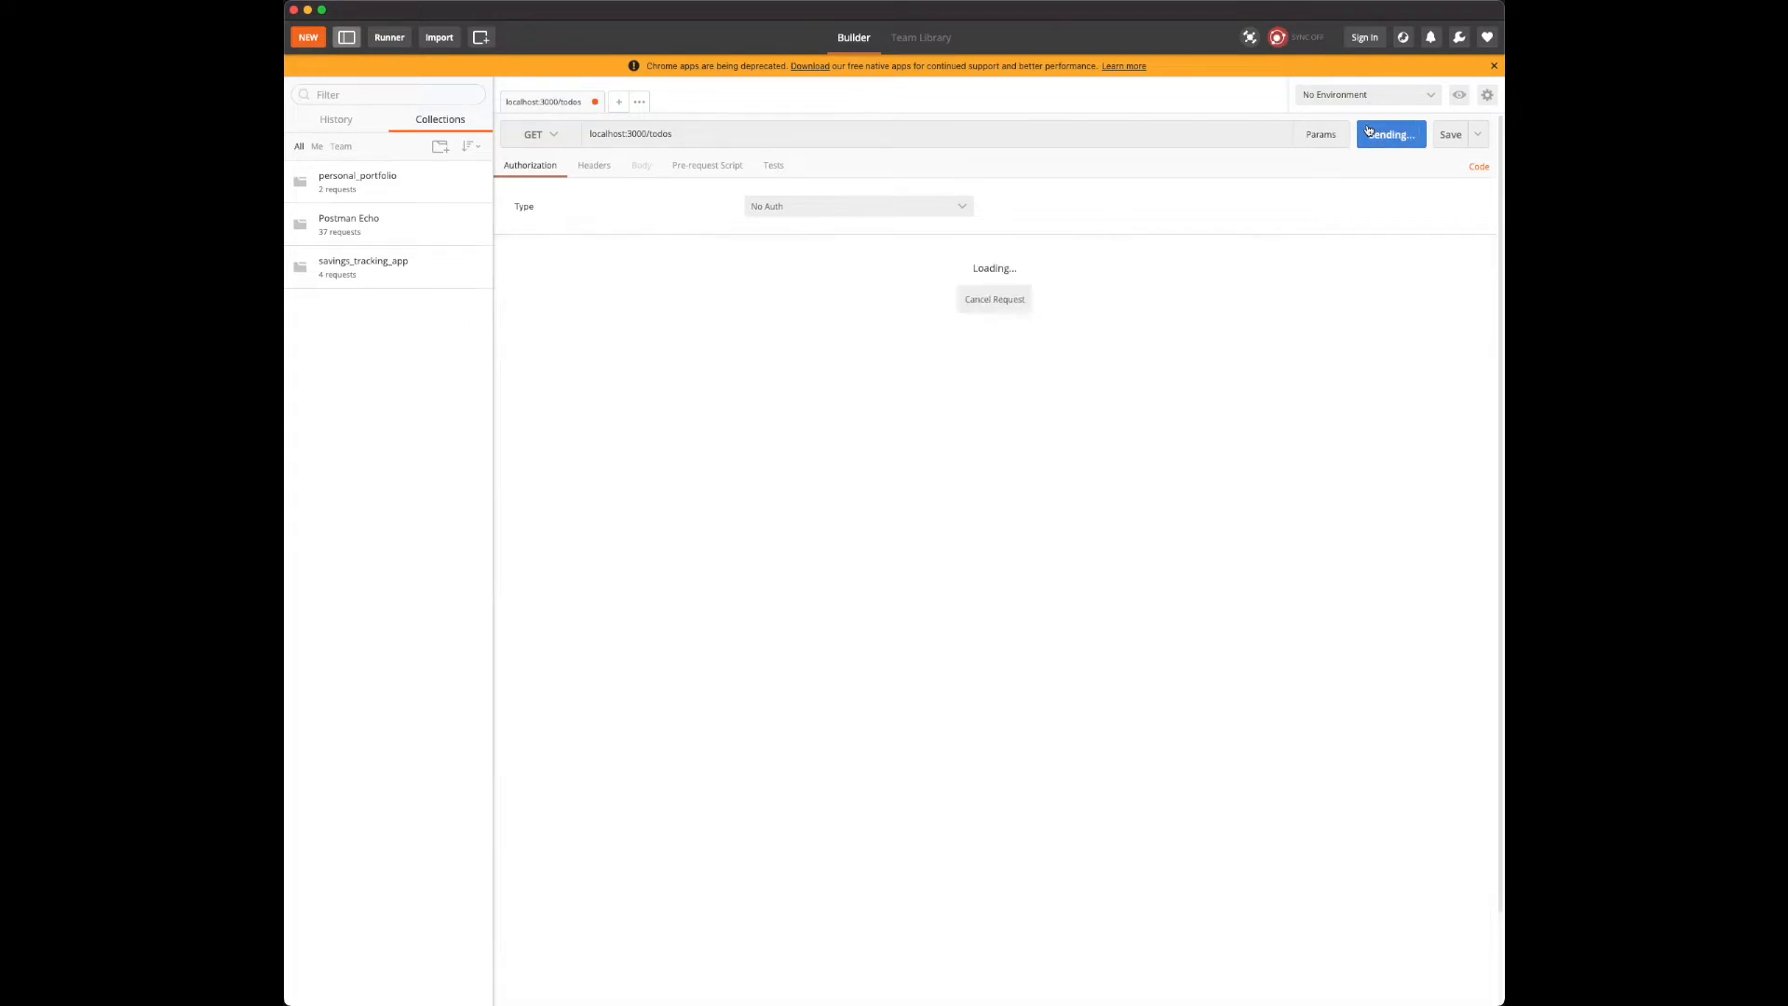
{"action": "left_click", "coordinate": [1382, 134]}
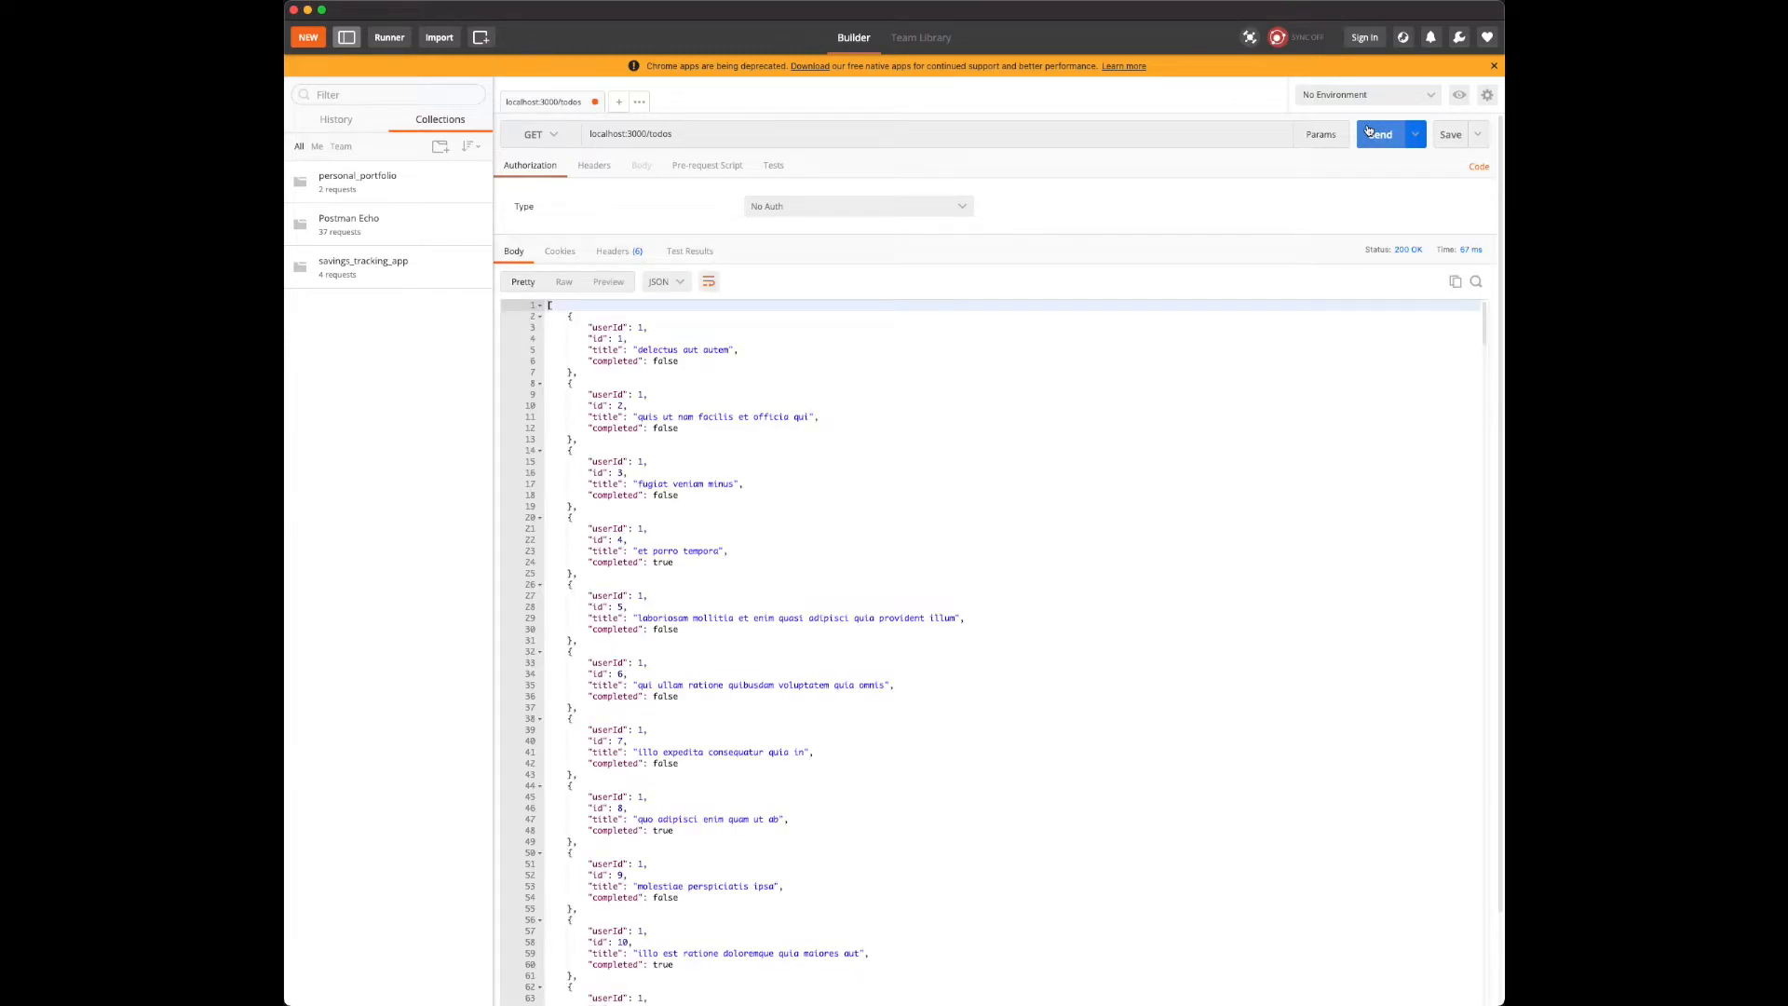
{"action": "left_click", "coordinate": [1384, 134]}
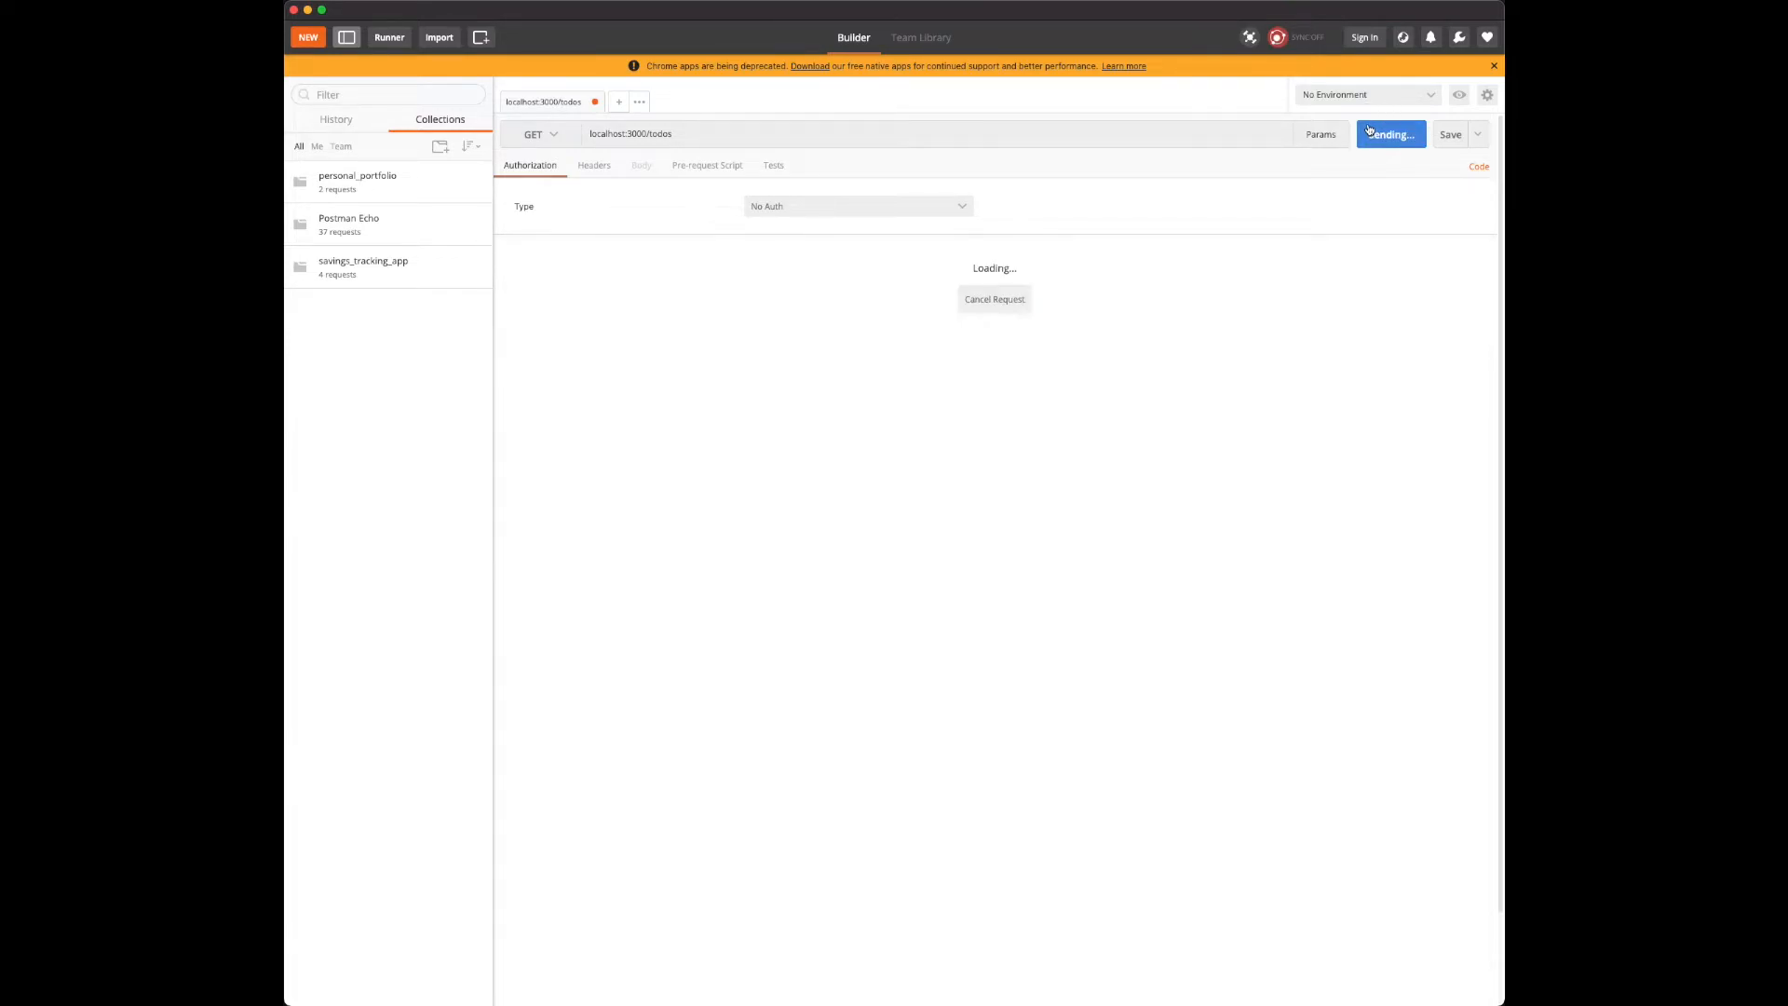
{"action": "left_click", "coordinate": [1384, 134]}
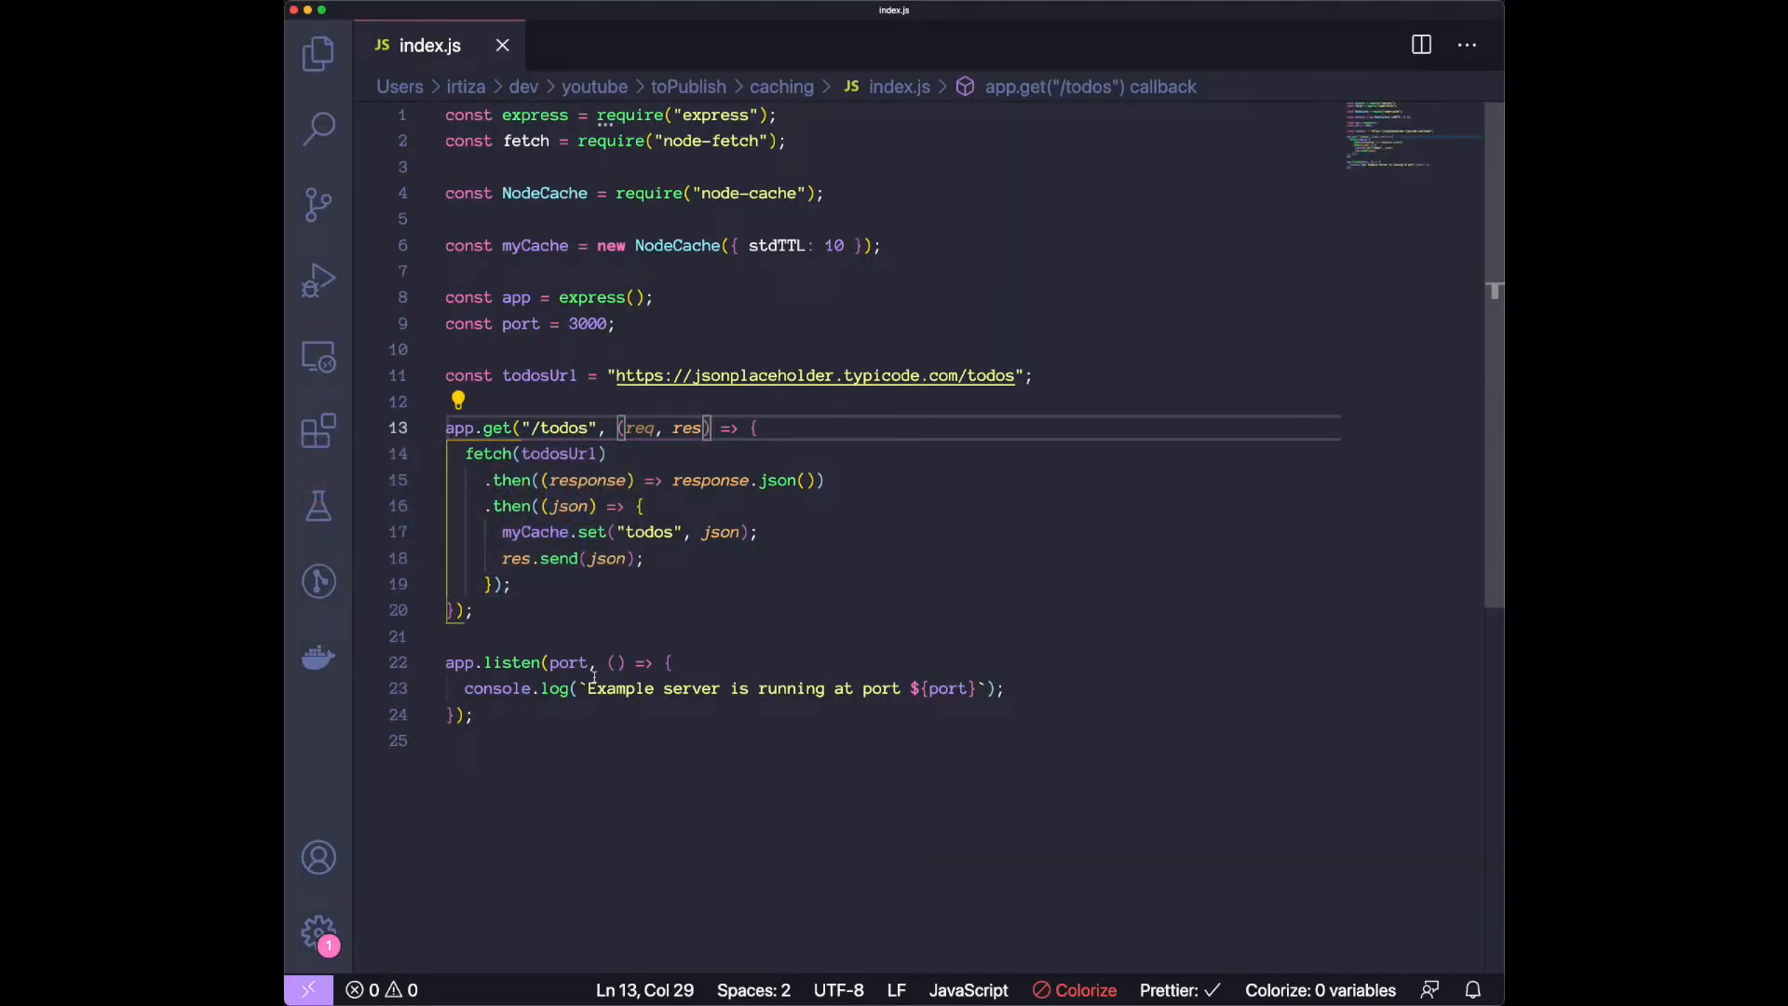
Select the req parameter on the app.get("/todos") line to begin editing the handler.
{"action": "double_click", "coordinate": [592, 511]}
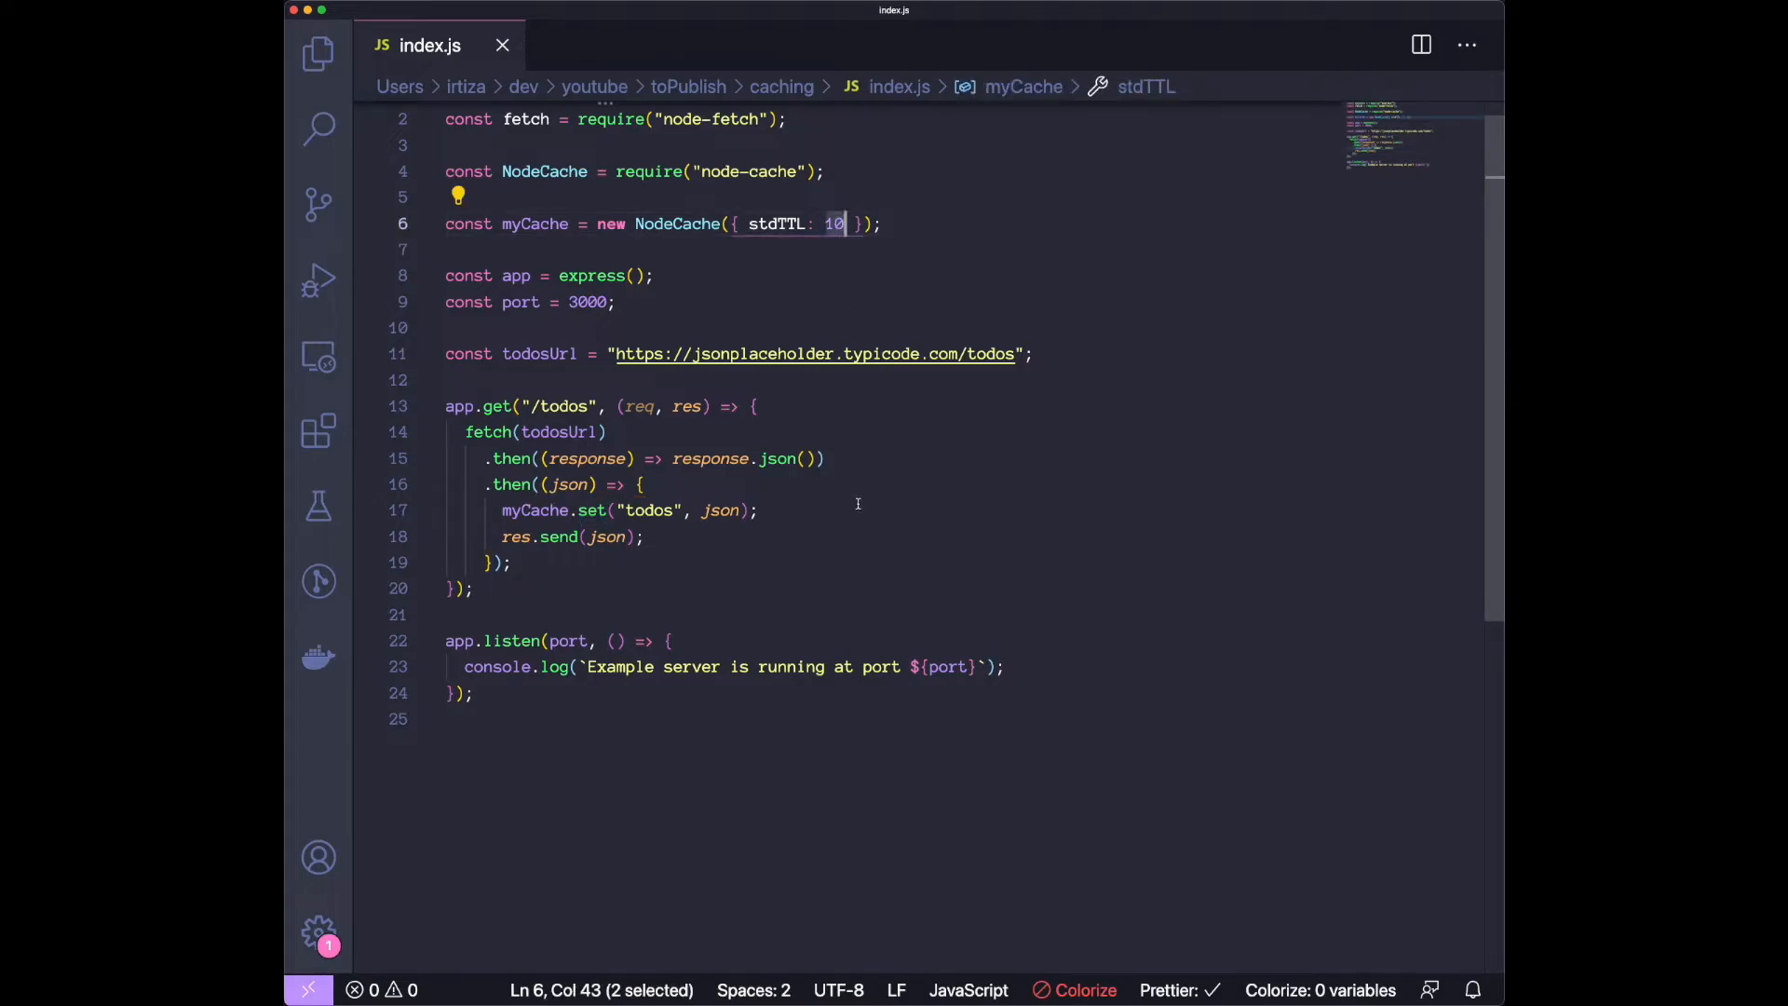
{"action": "mouse_move", "coordinate": [816, 315]}
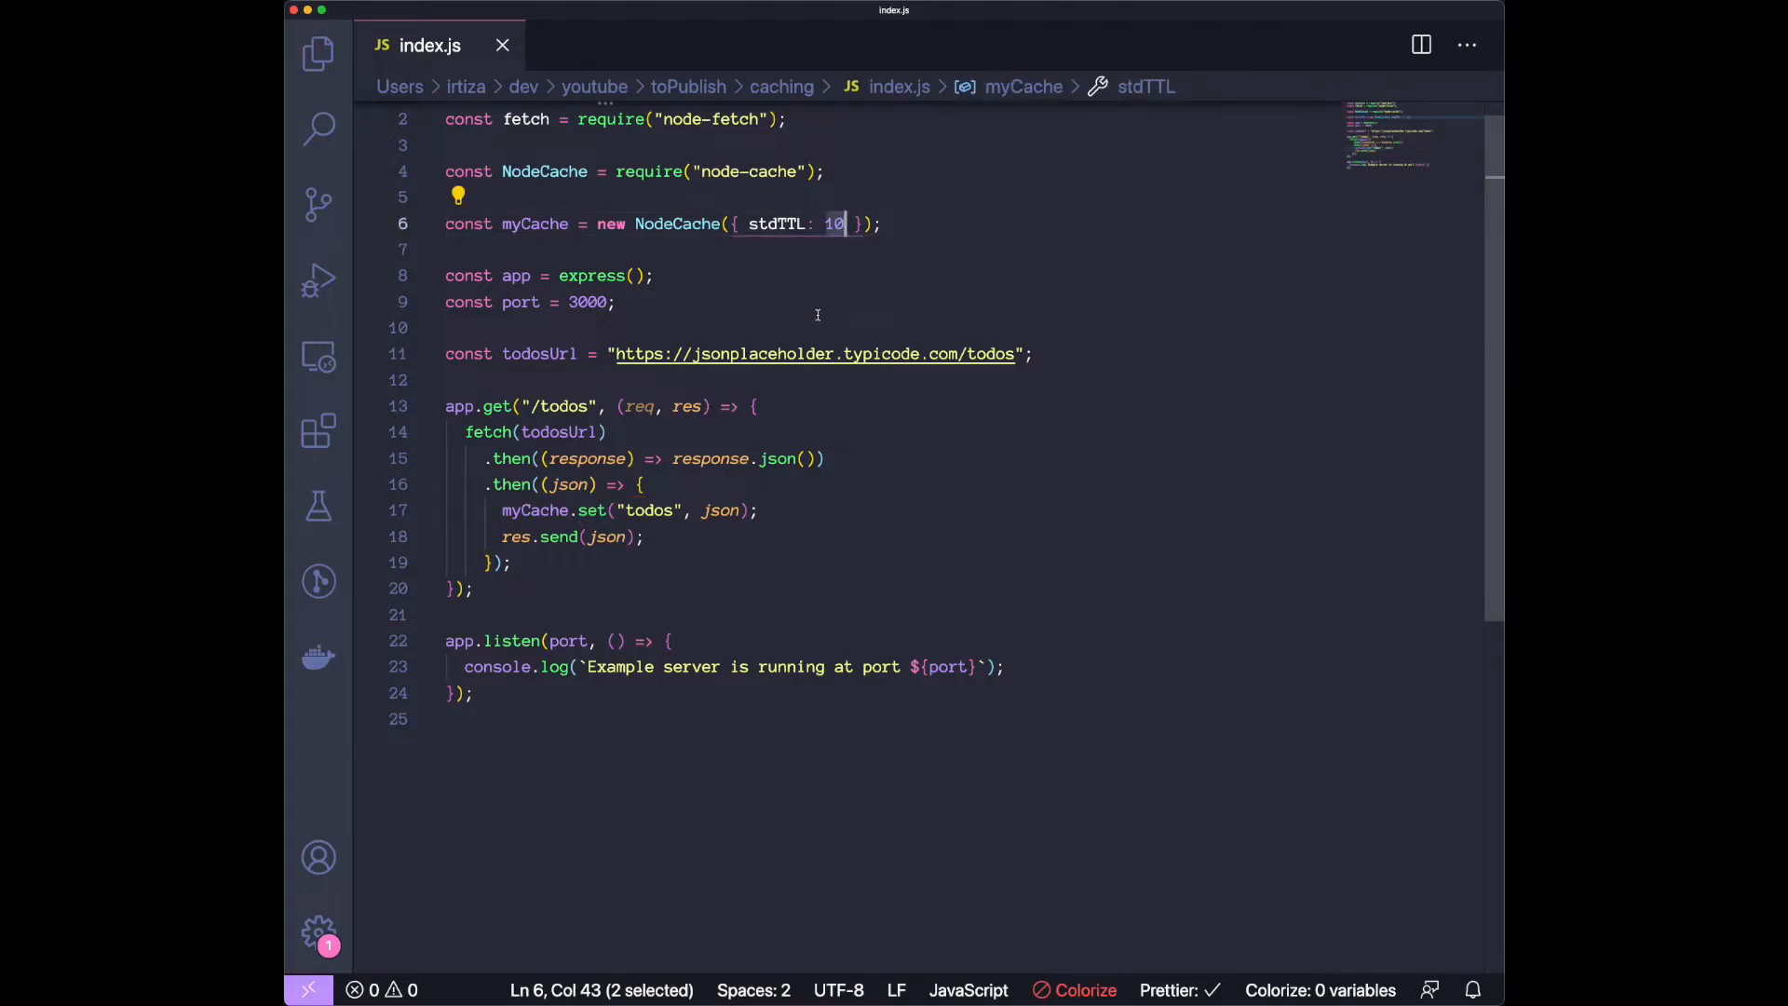
{"action": "mouse_move", "coordinate": [815, 354]}
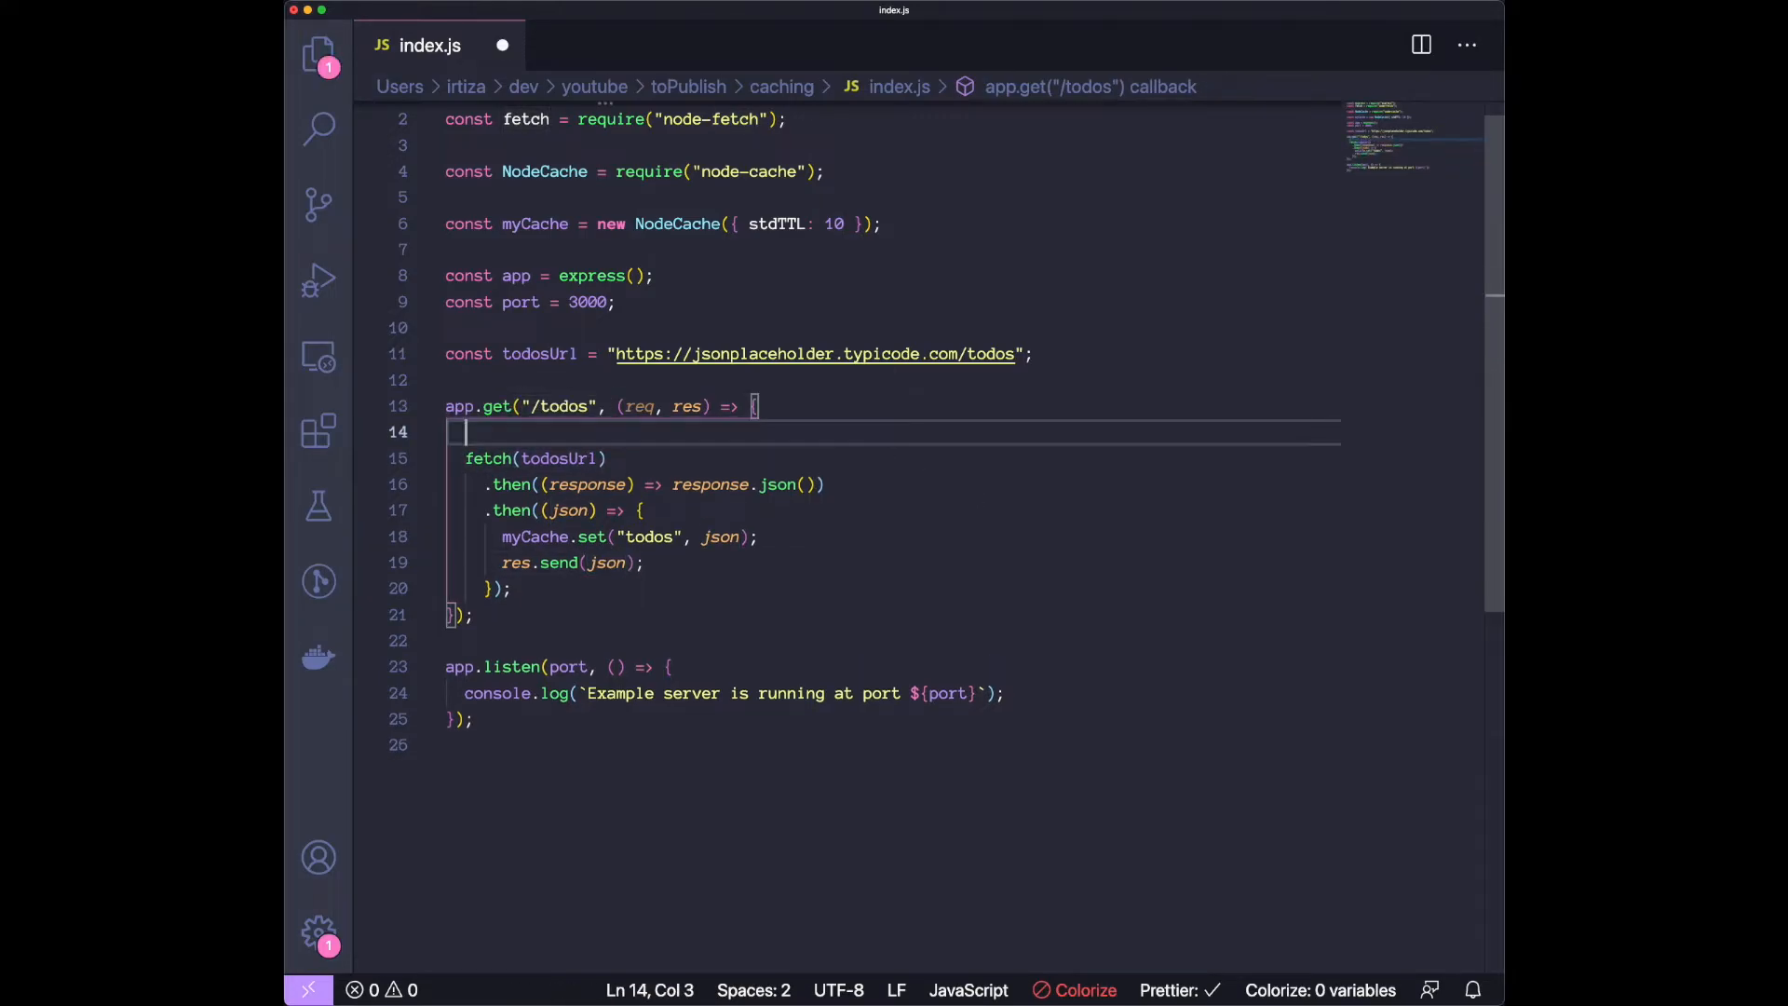
Return res.send(myCache.get("todos")) when myCache.has("todos"), else run the fetch chain; save.
{"action": "type", "text": "if ("}
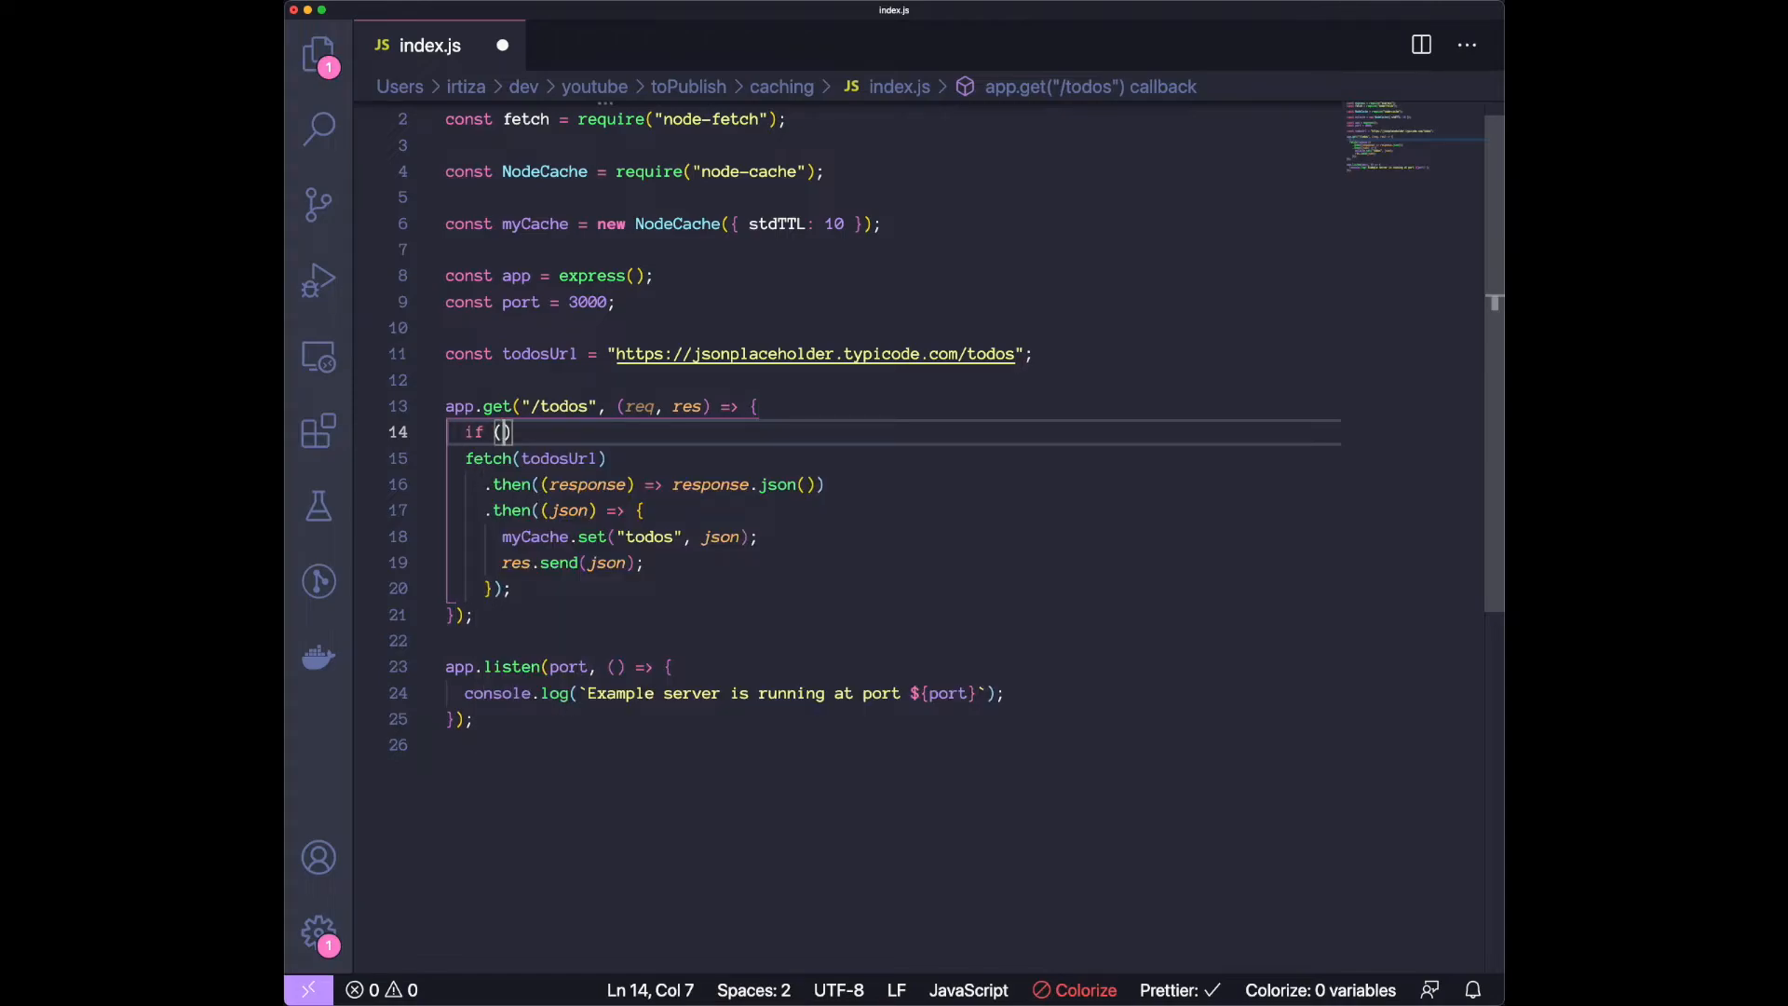
{"action": "type", "text": "myCache."}
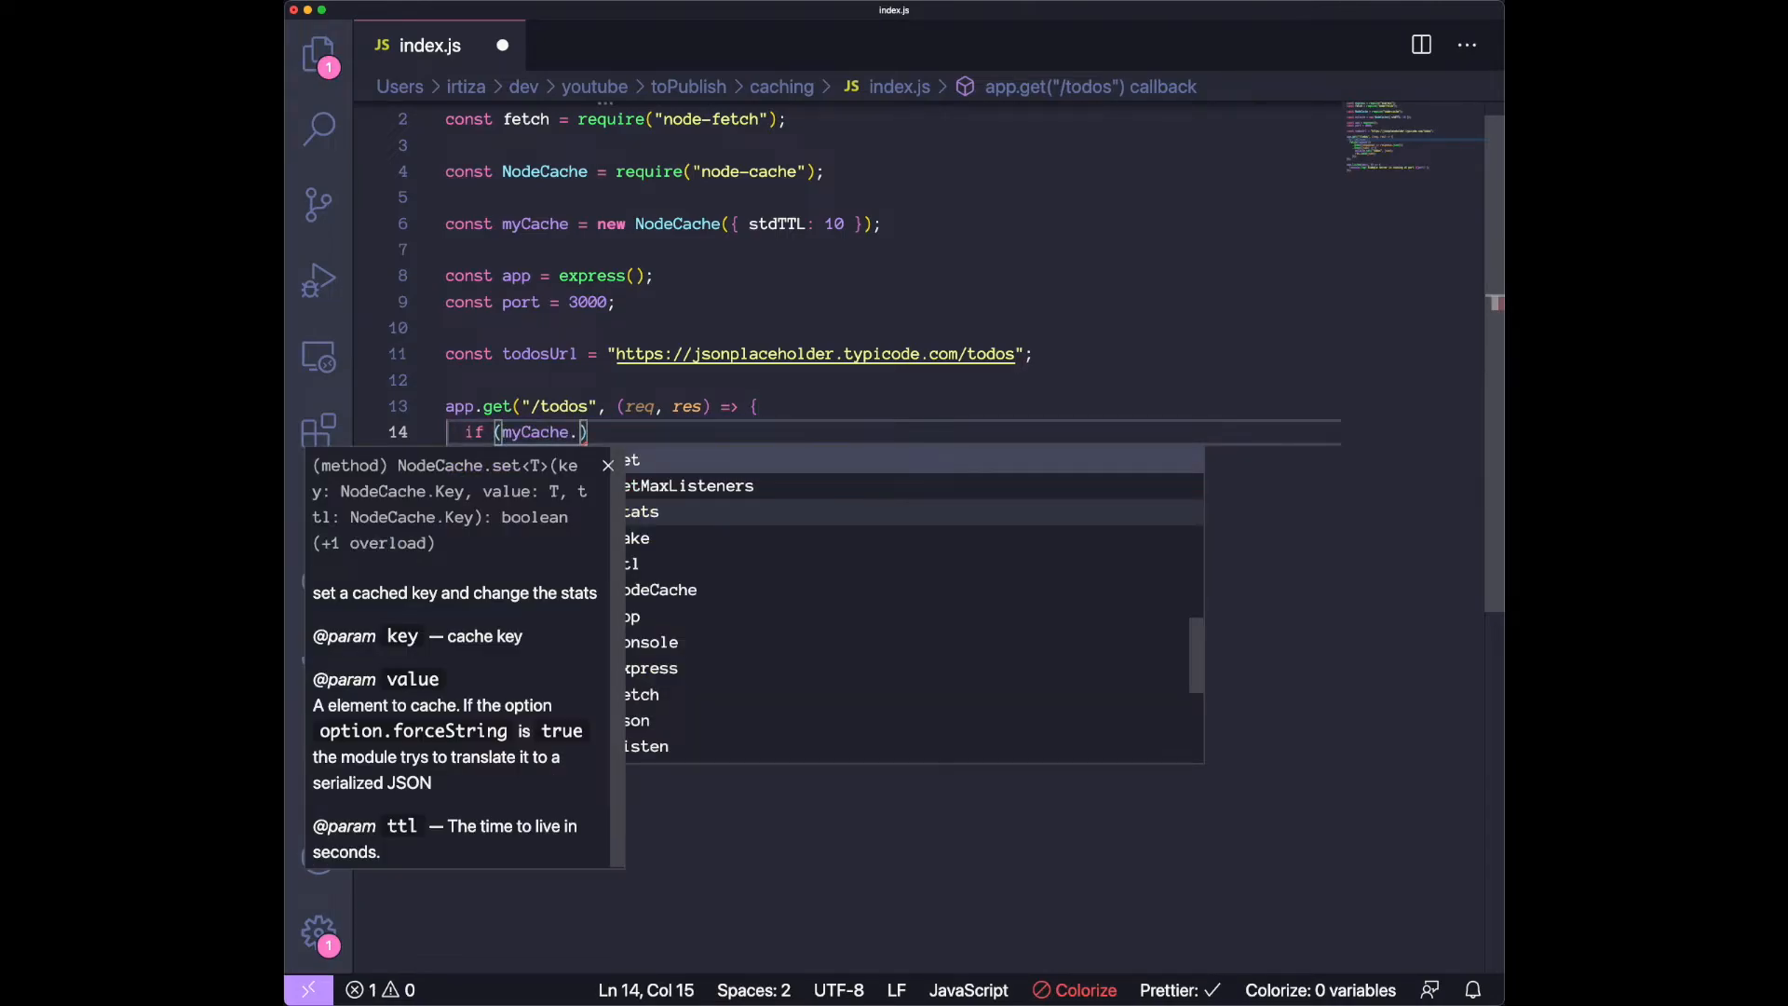
{"action": "type", "text": "has(\"todos\")"}
{"action": "type", "text": "return"}
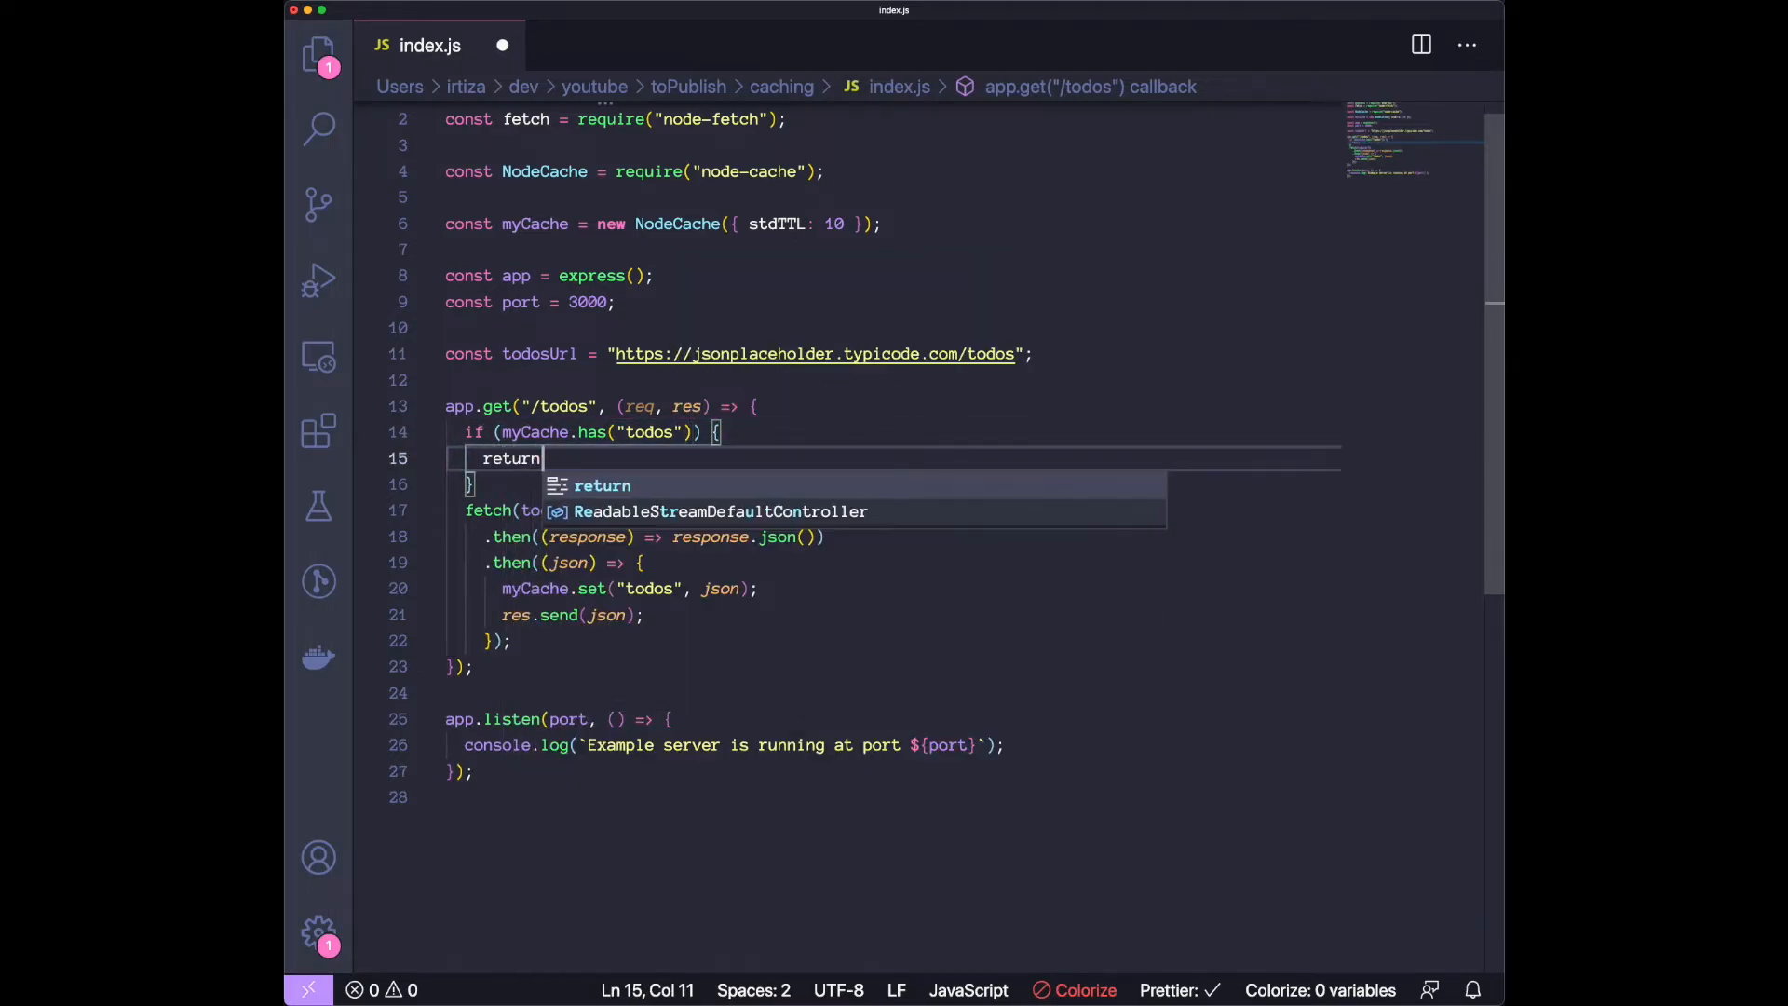
{"action": "type", "text": "res.send()"}
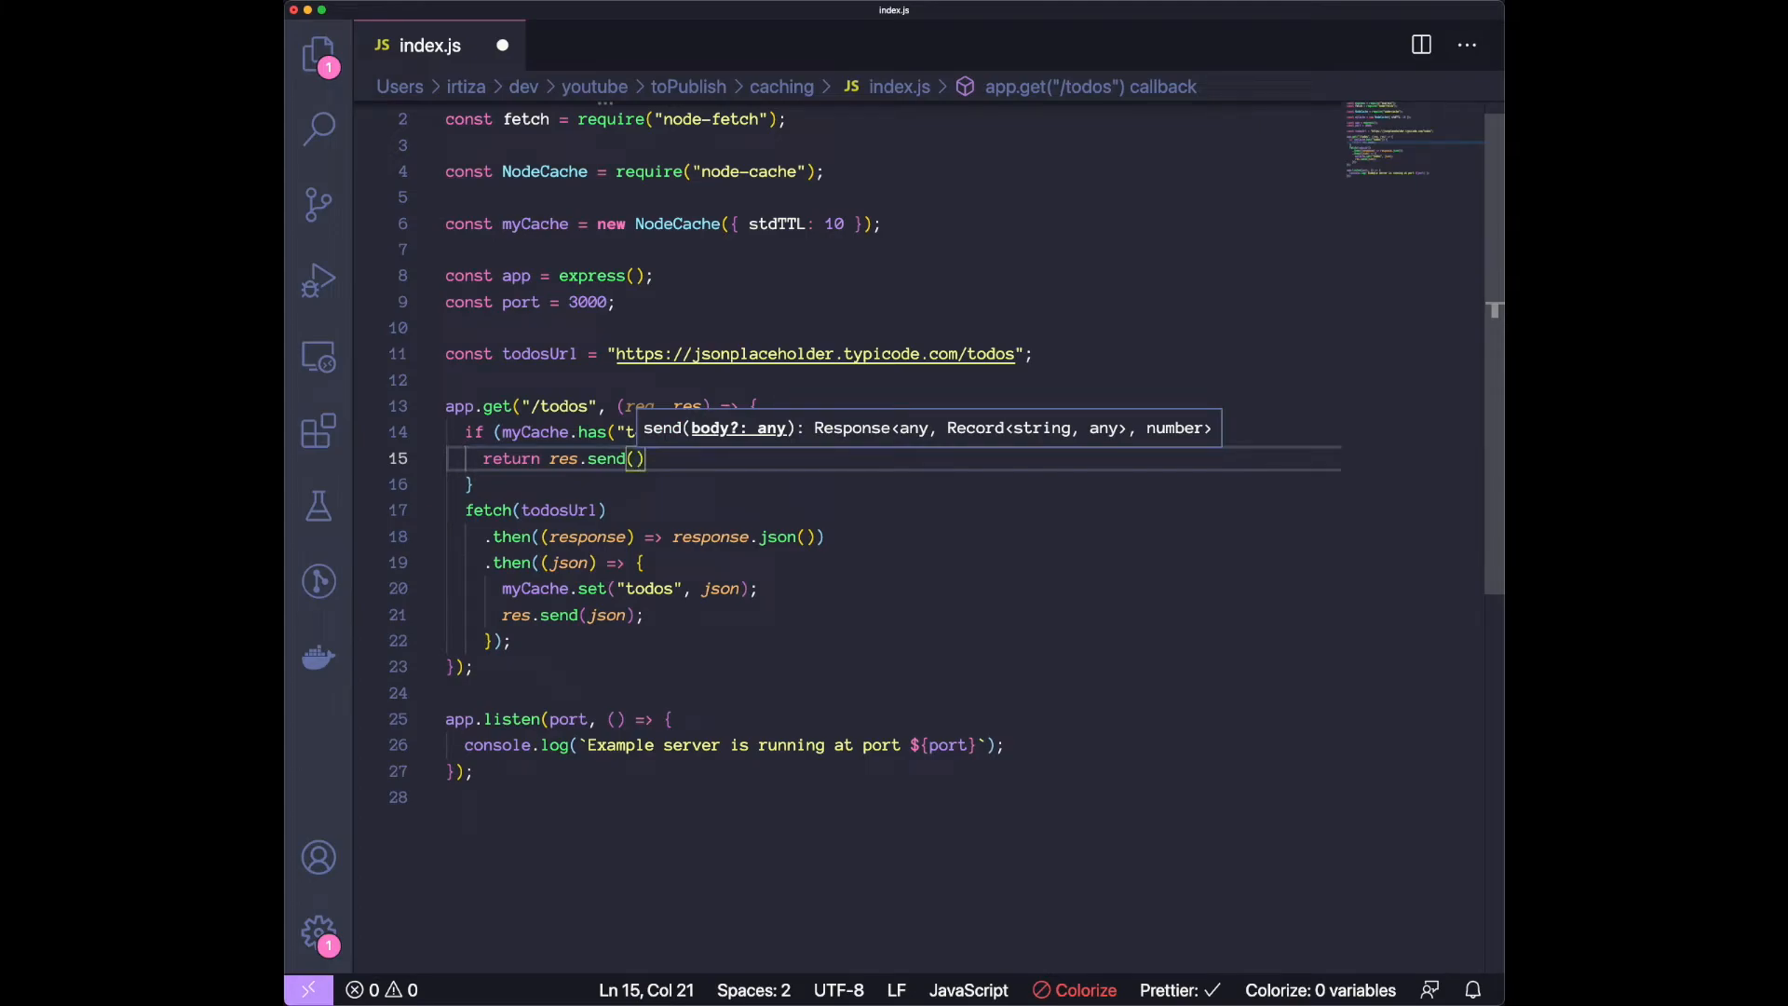
{"action": "type", "text": "m"}
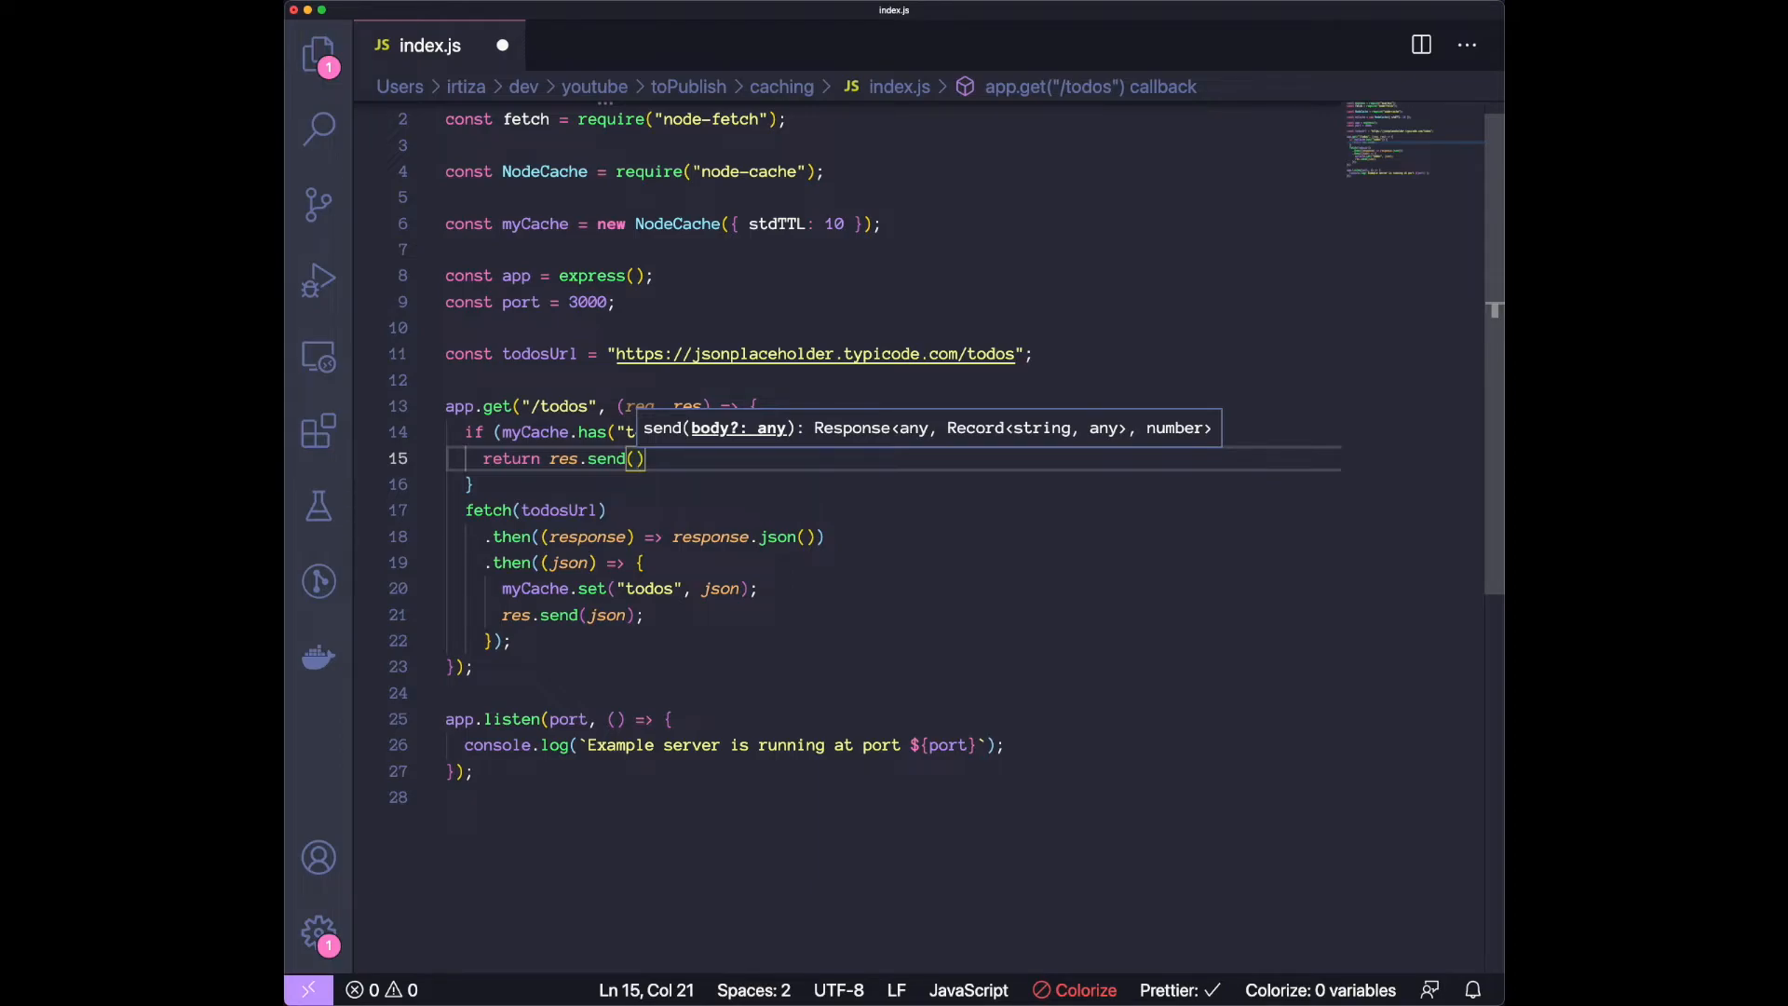
{"action": "type", "text": "myCache.get("}
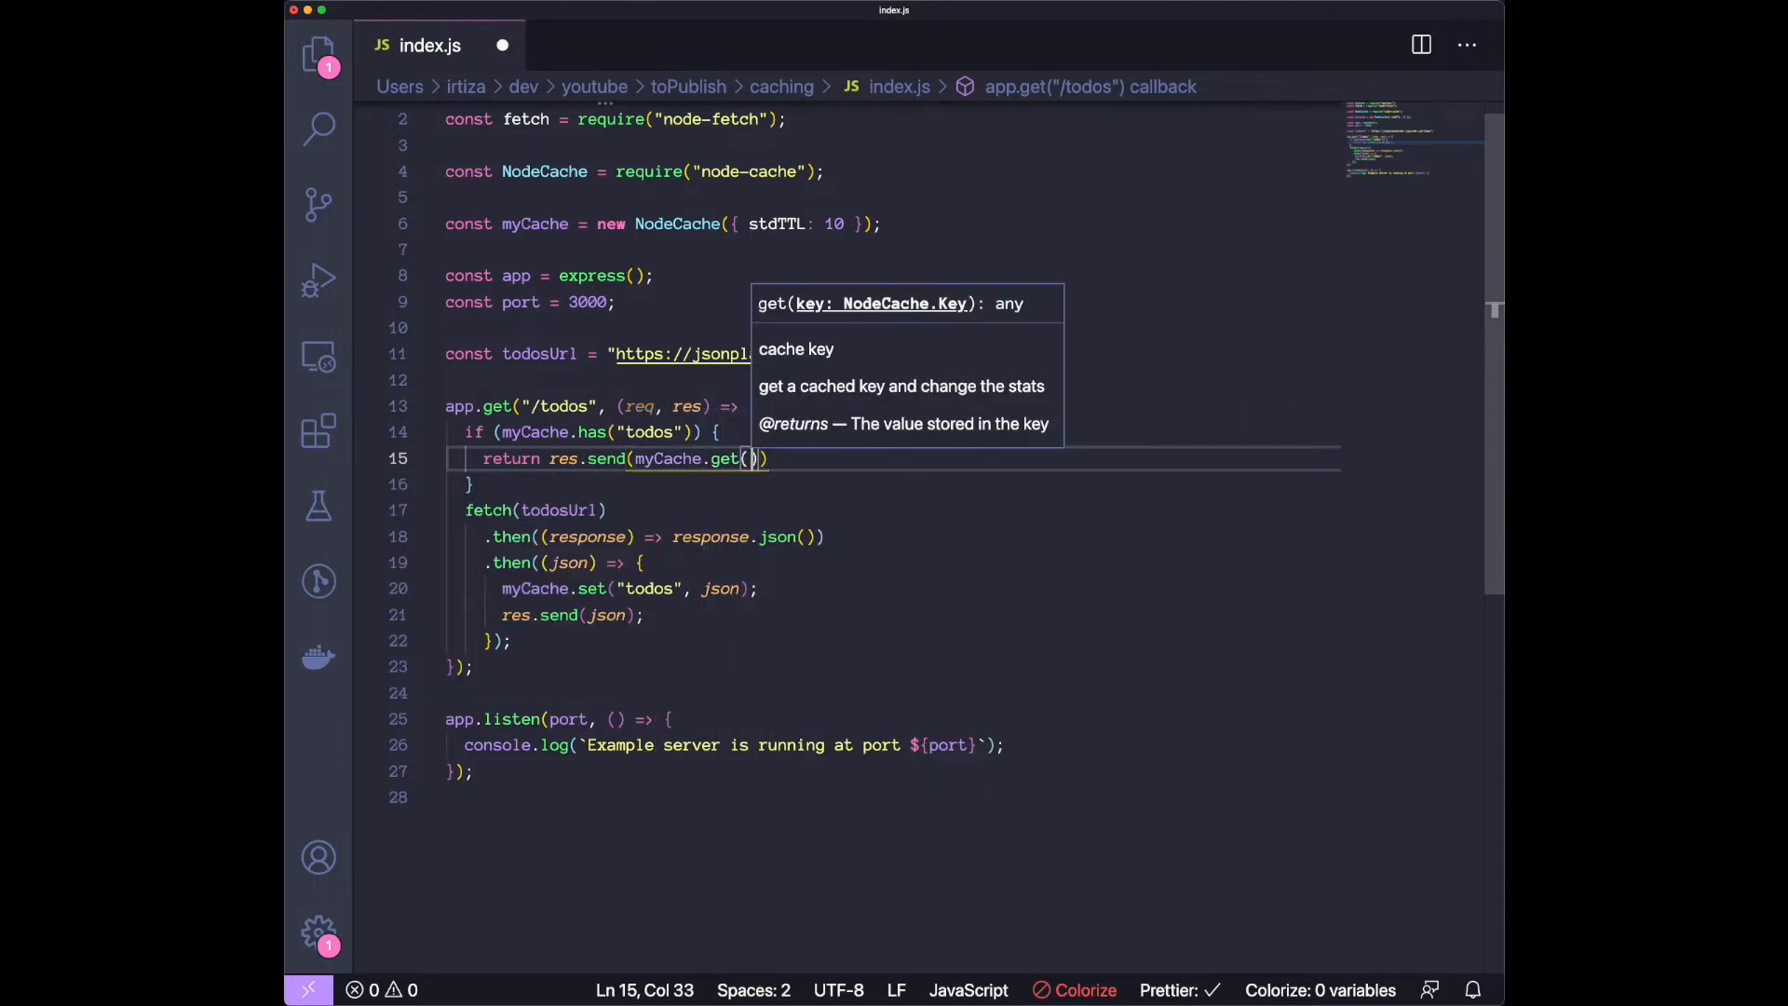
{"action": "type", "text": "\"todos"}
{"action": "left_click", "coordinate": [892, 485]}
{"action": "type", "text": " else {"}
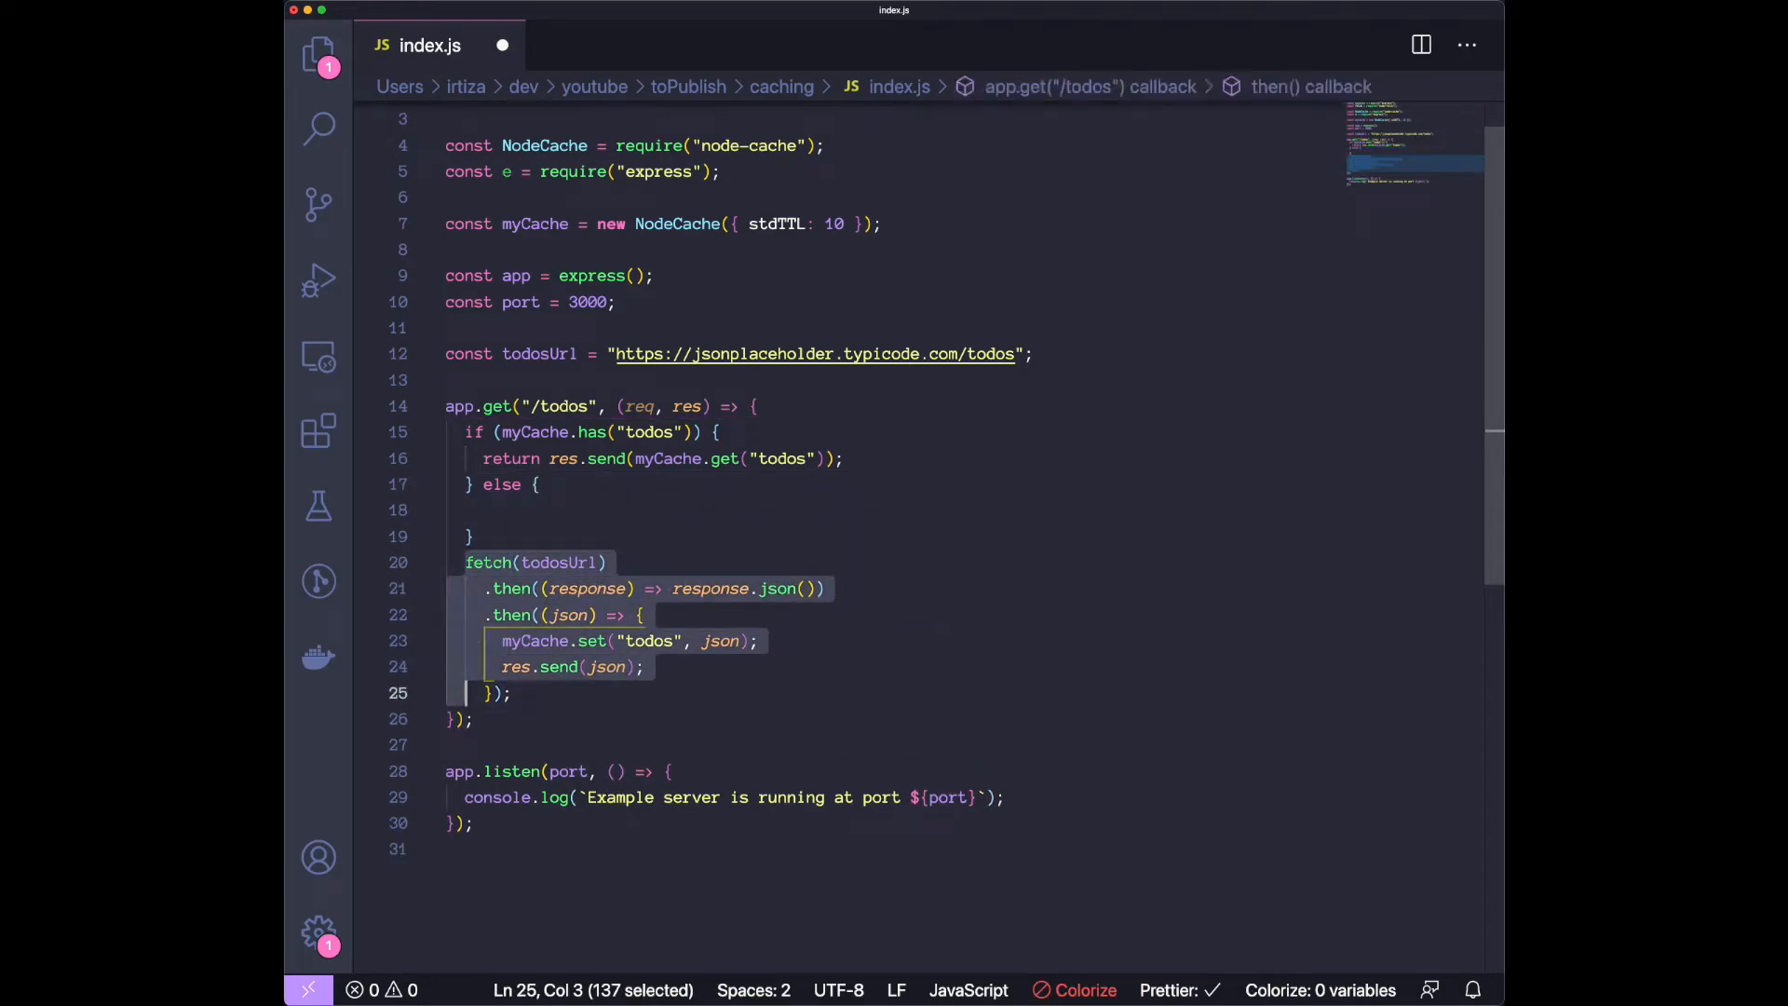
{"action": "key", "text": "Backspace"}
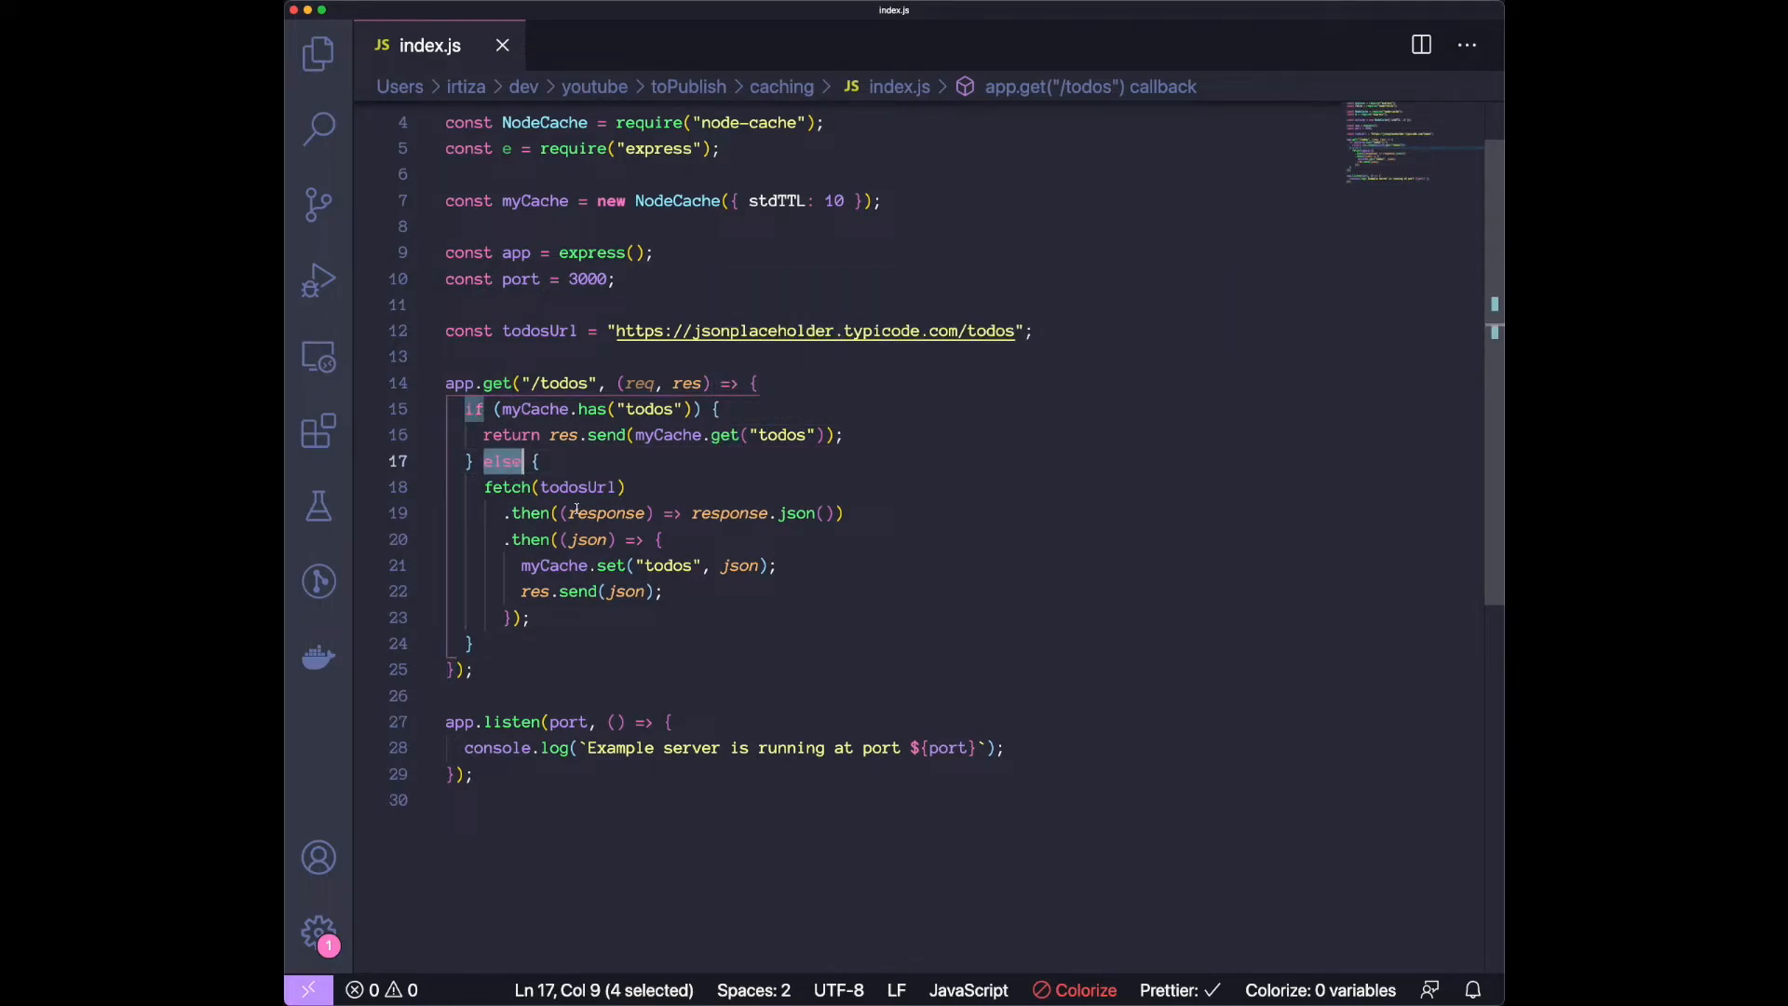
{"action": "mouse_move", "coordinate": [581, 486]}
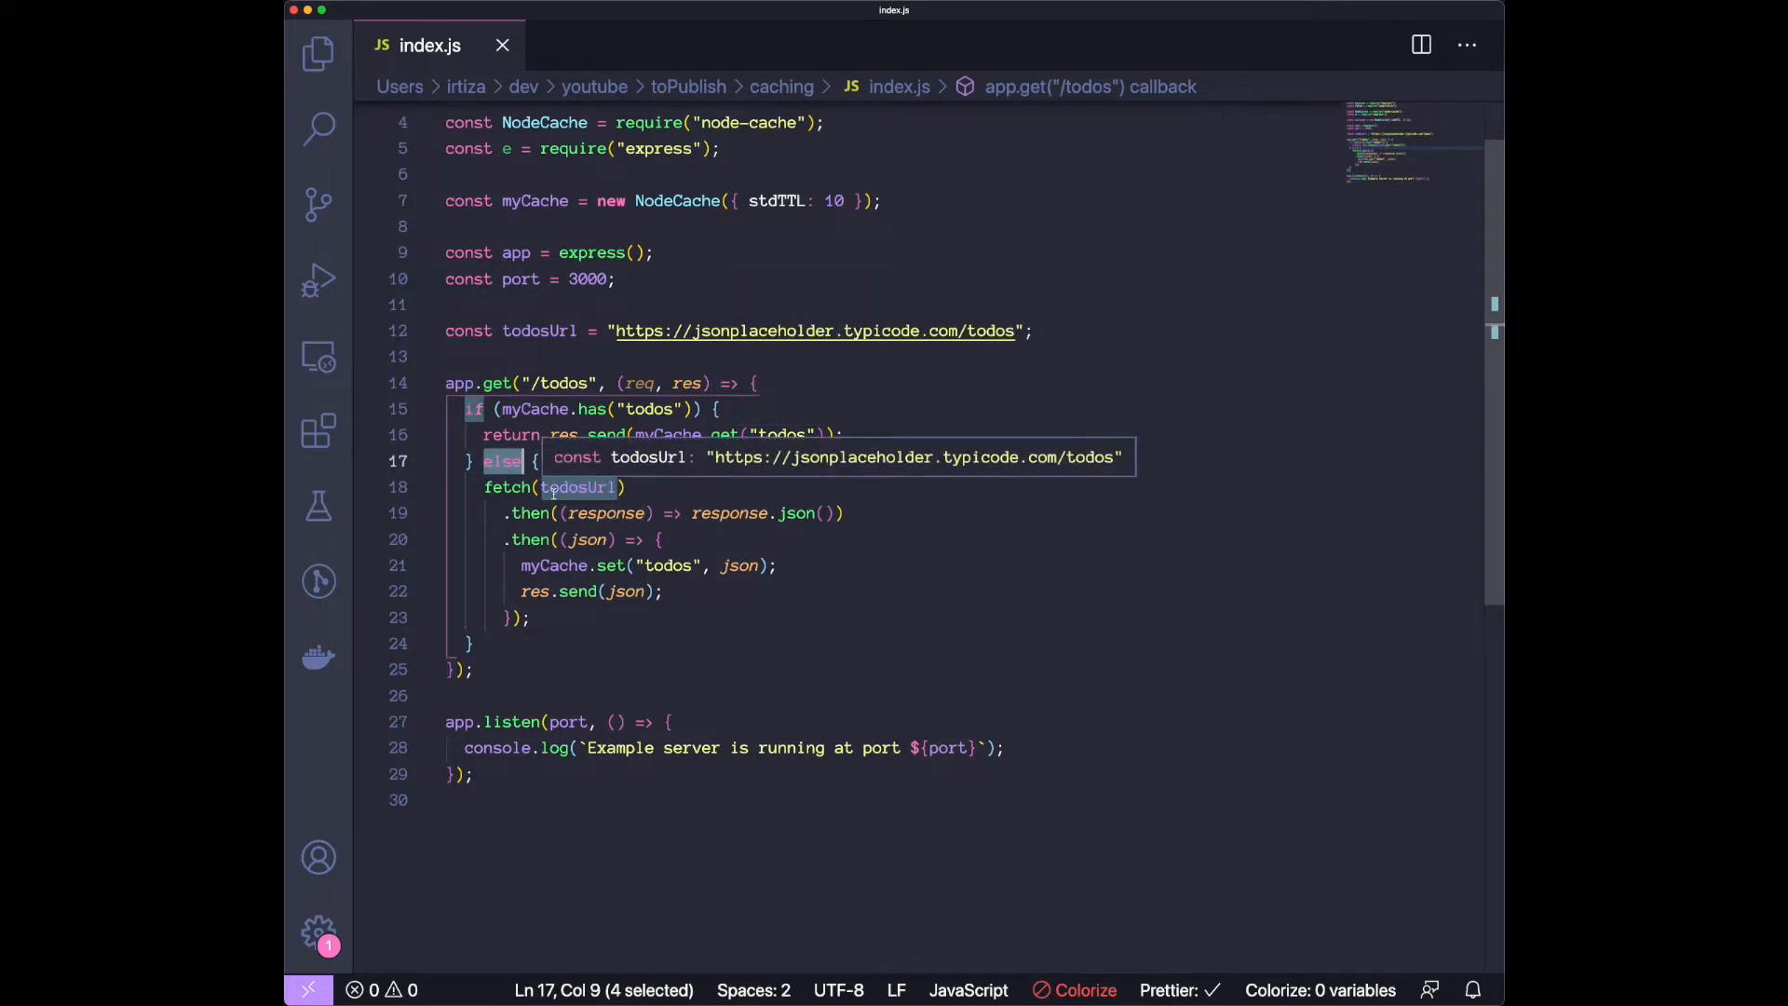
{"action": "mouse_move", "coordinate": [656, 635]}
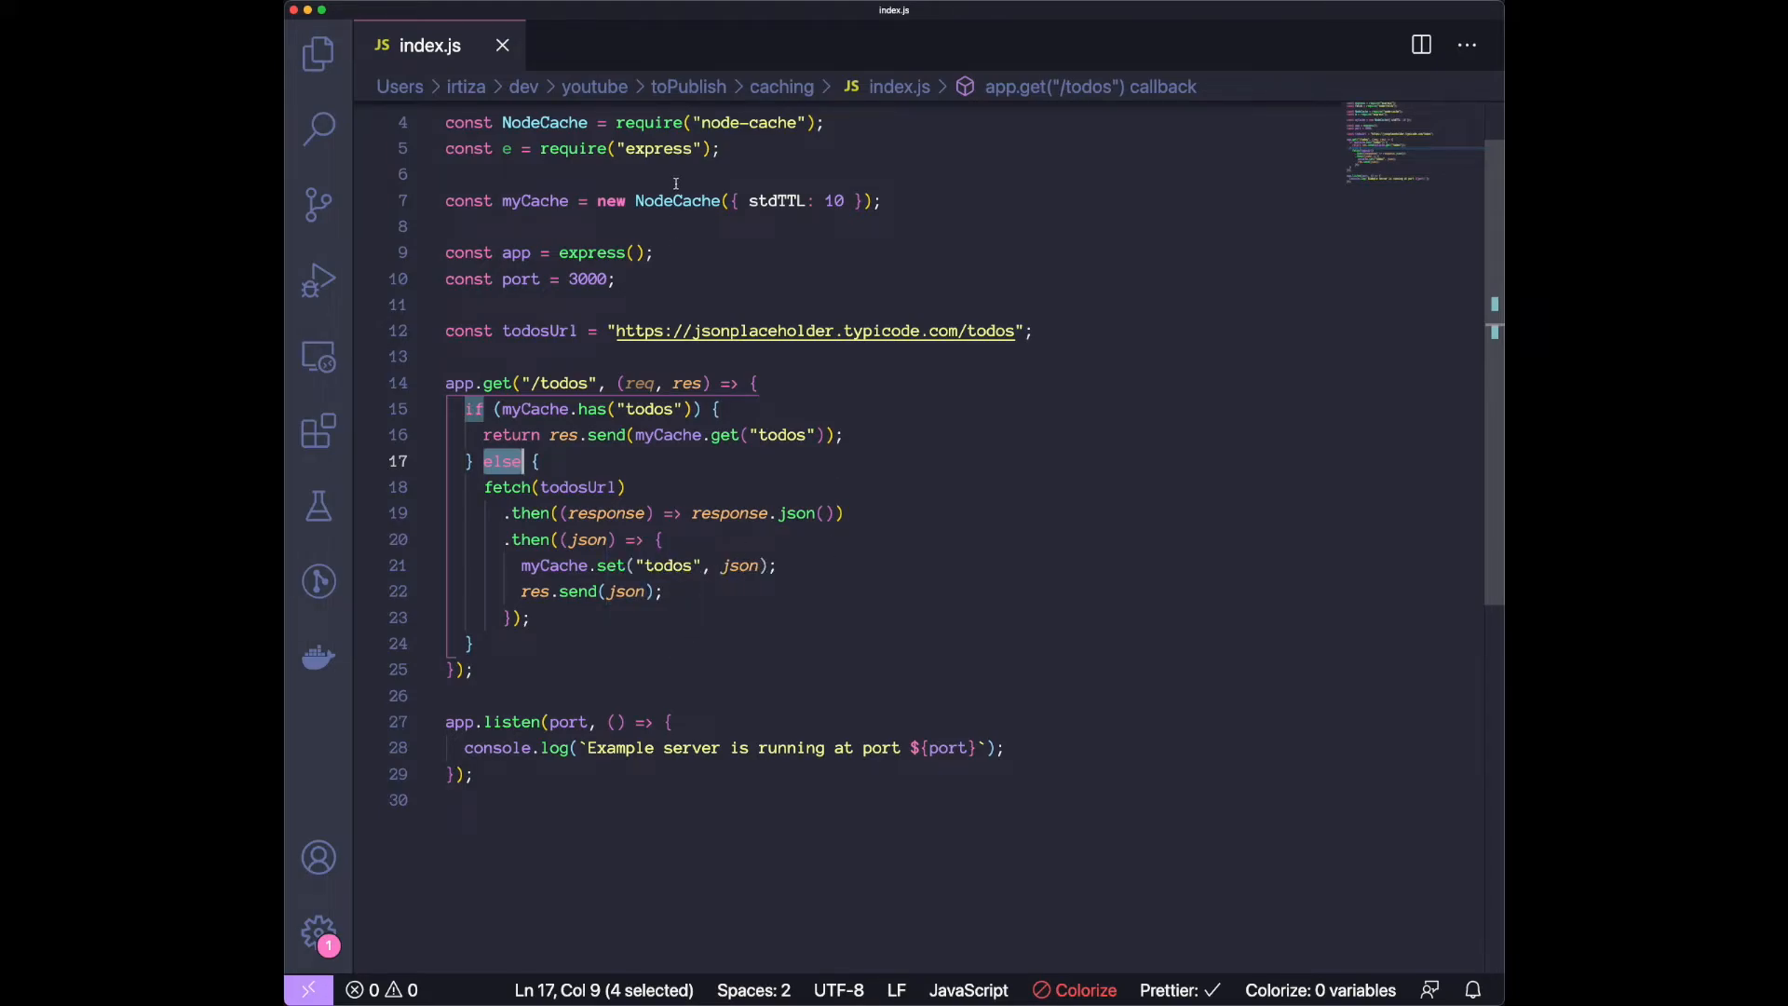
{"action": "mouse_move", "coordinate": [730, 514]}
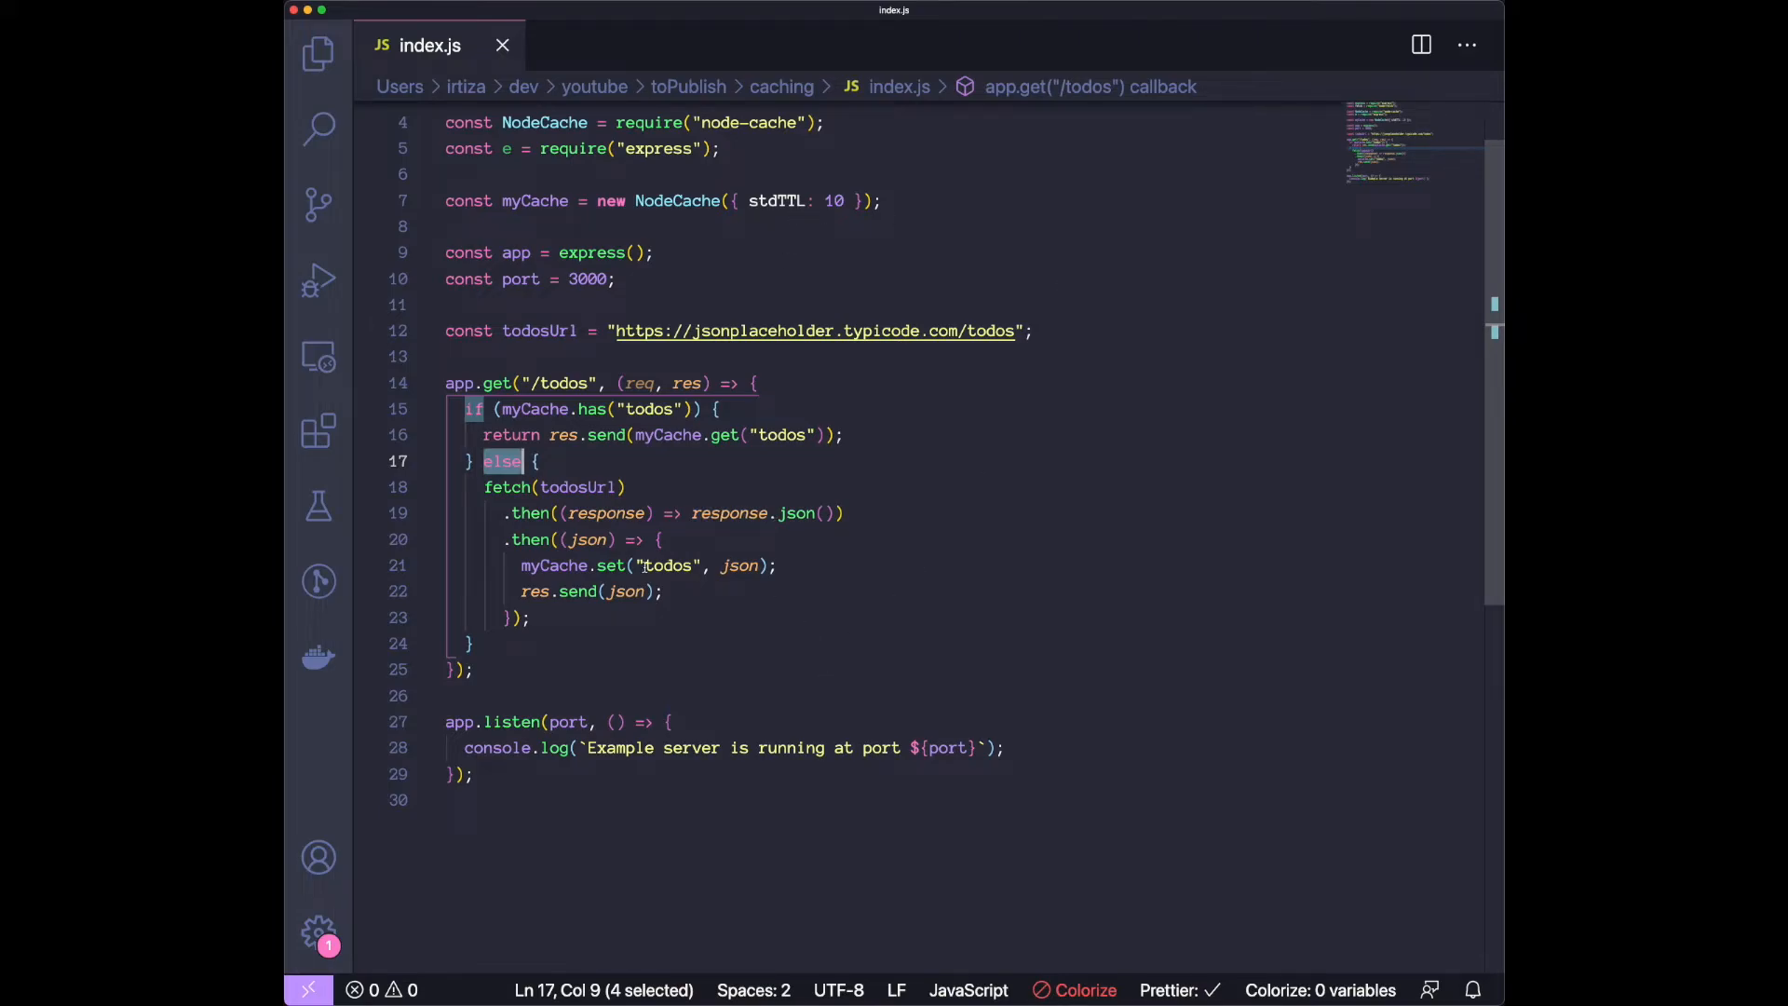
Log "Getting it from cache" in the if branch and "Getting it from API" after myCache.set.
{"action": "left_click", "coordinate": [716, 408]}
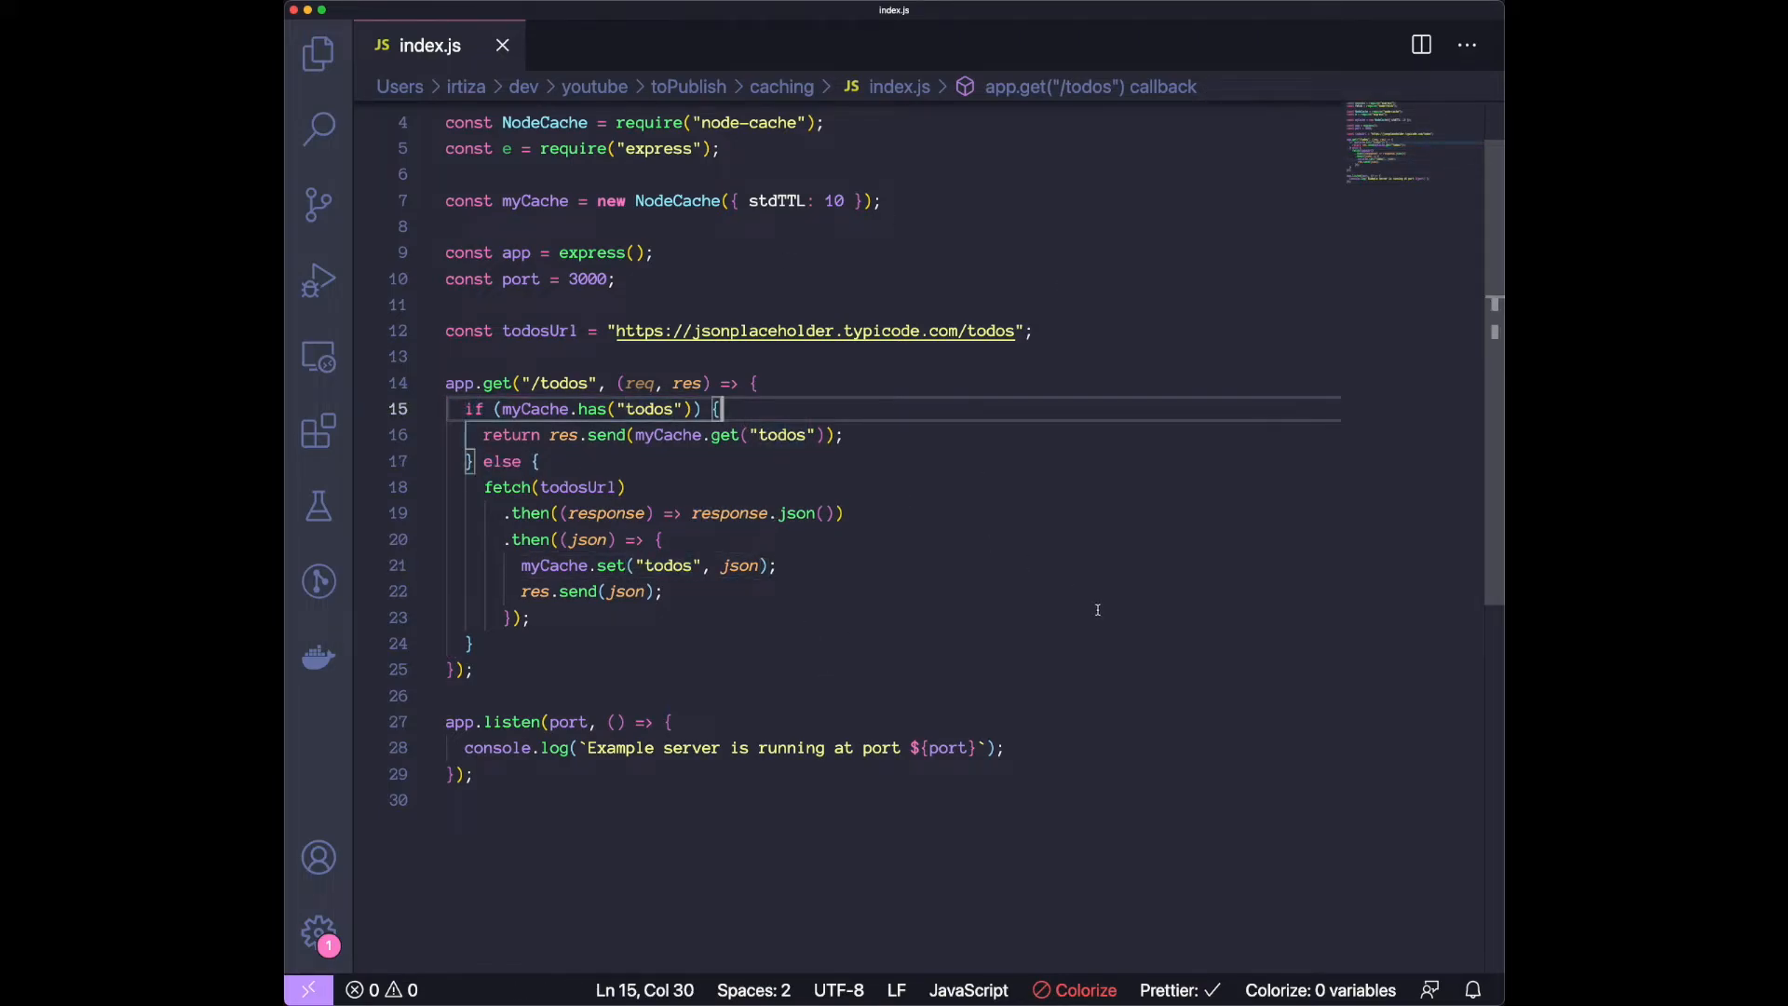
{"action": "type", "text": "console.log("}
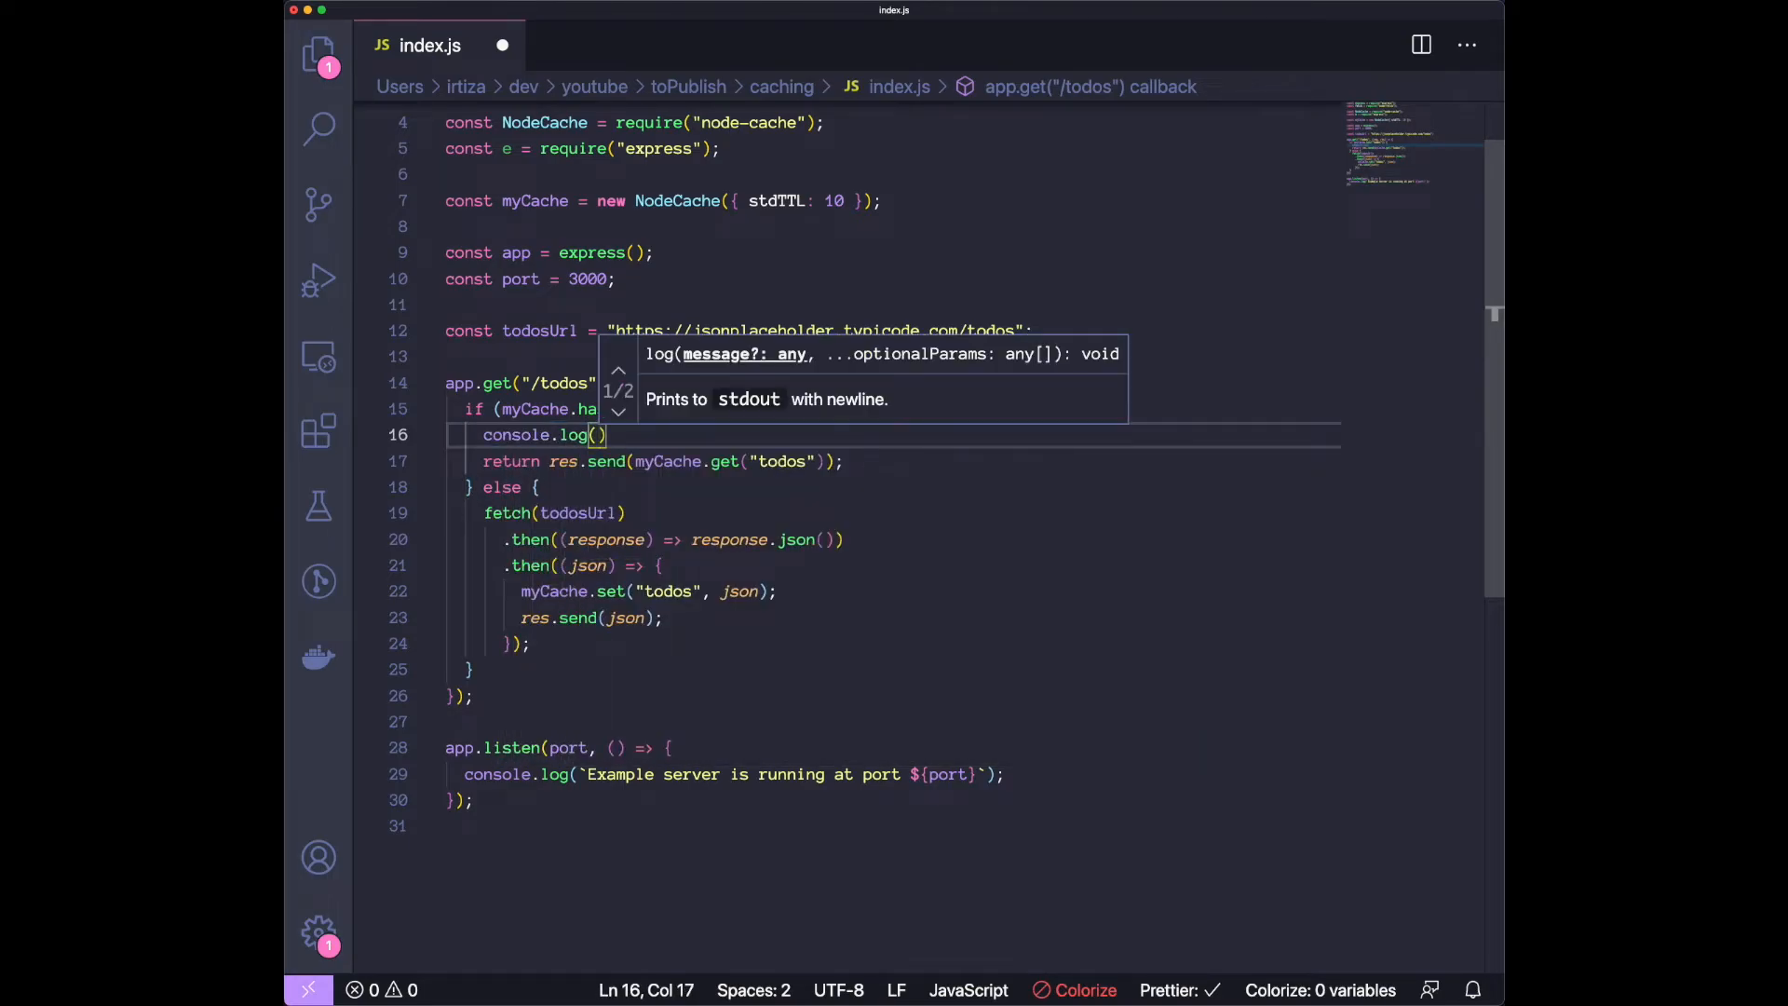
{"action": "type", "text": "\""}
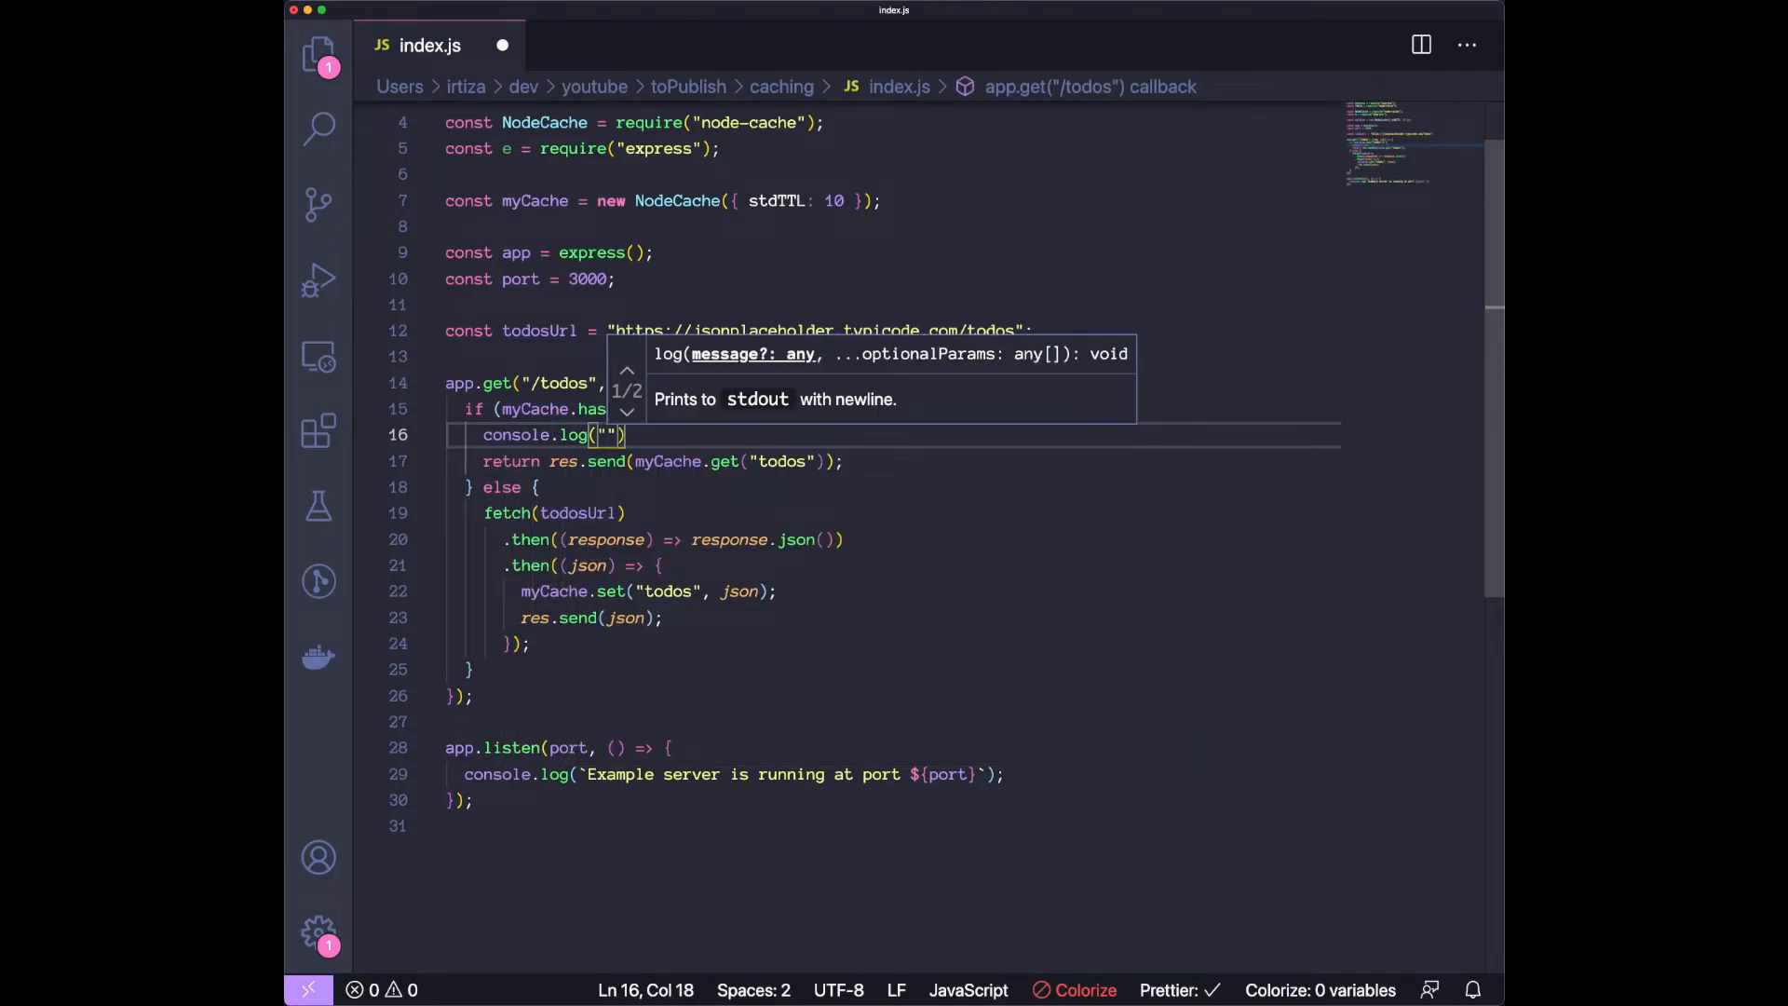
{"action": "type", "text": "Getting it from cache"}
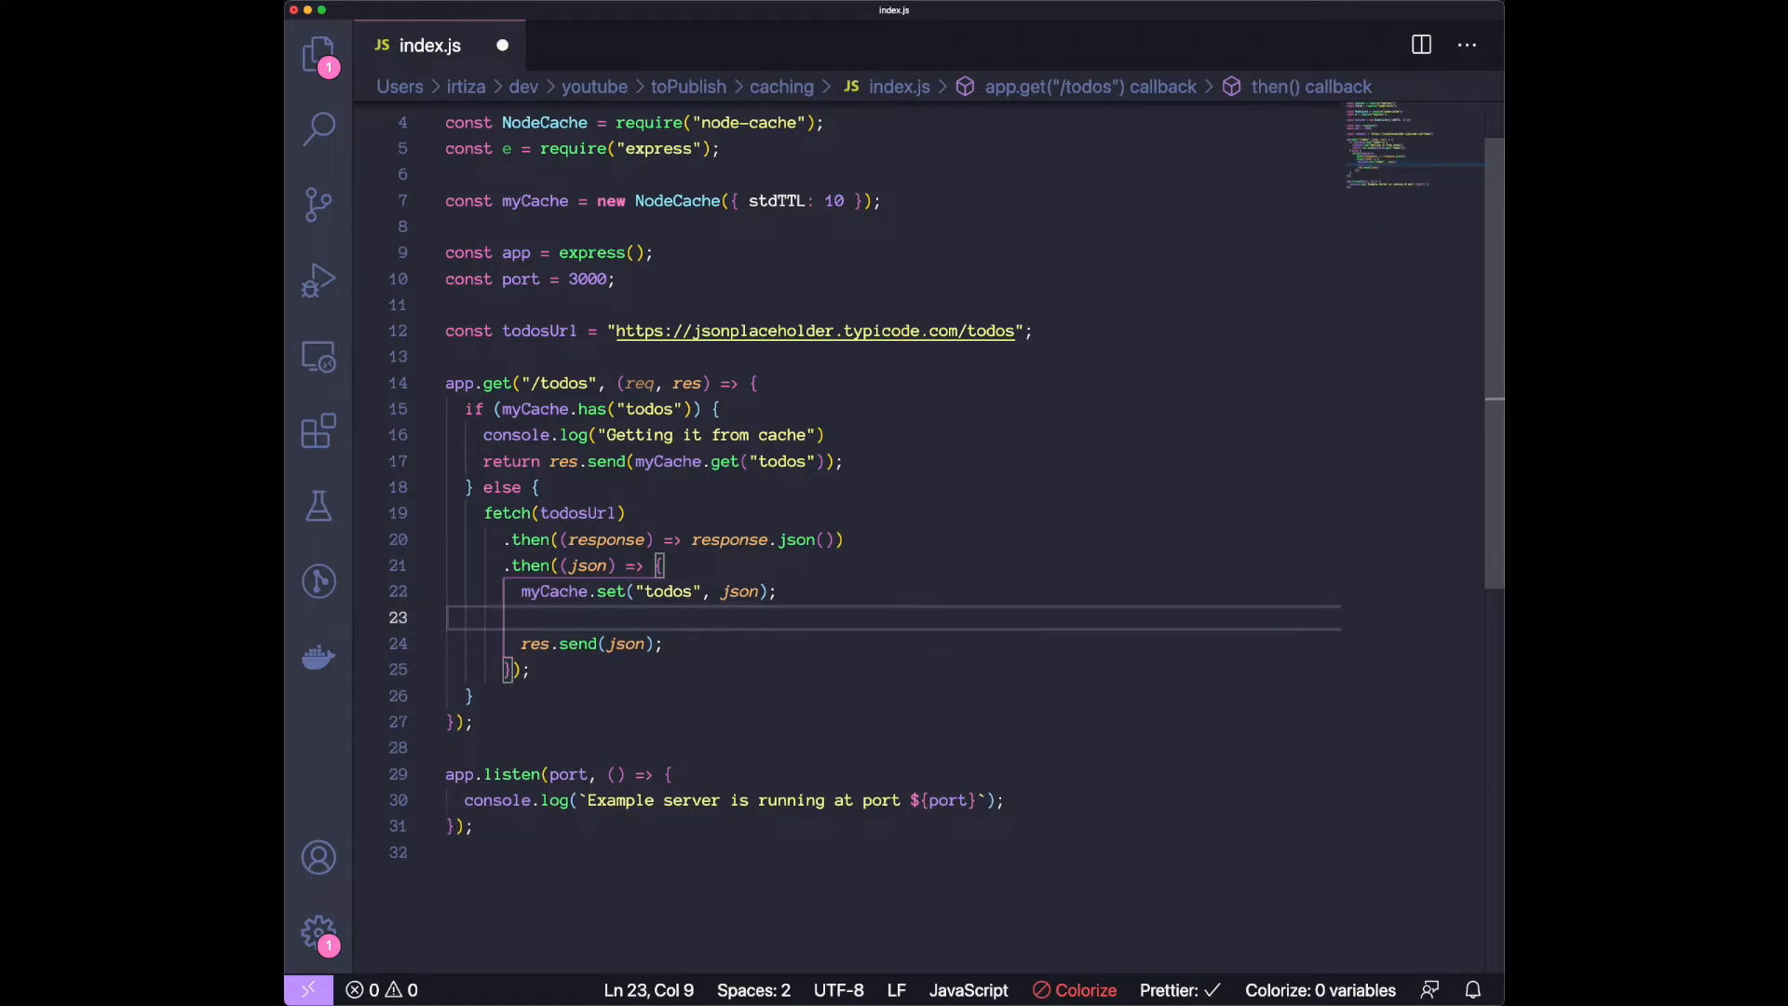
{"action": "type", "text": "console.log(\"\")"}
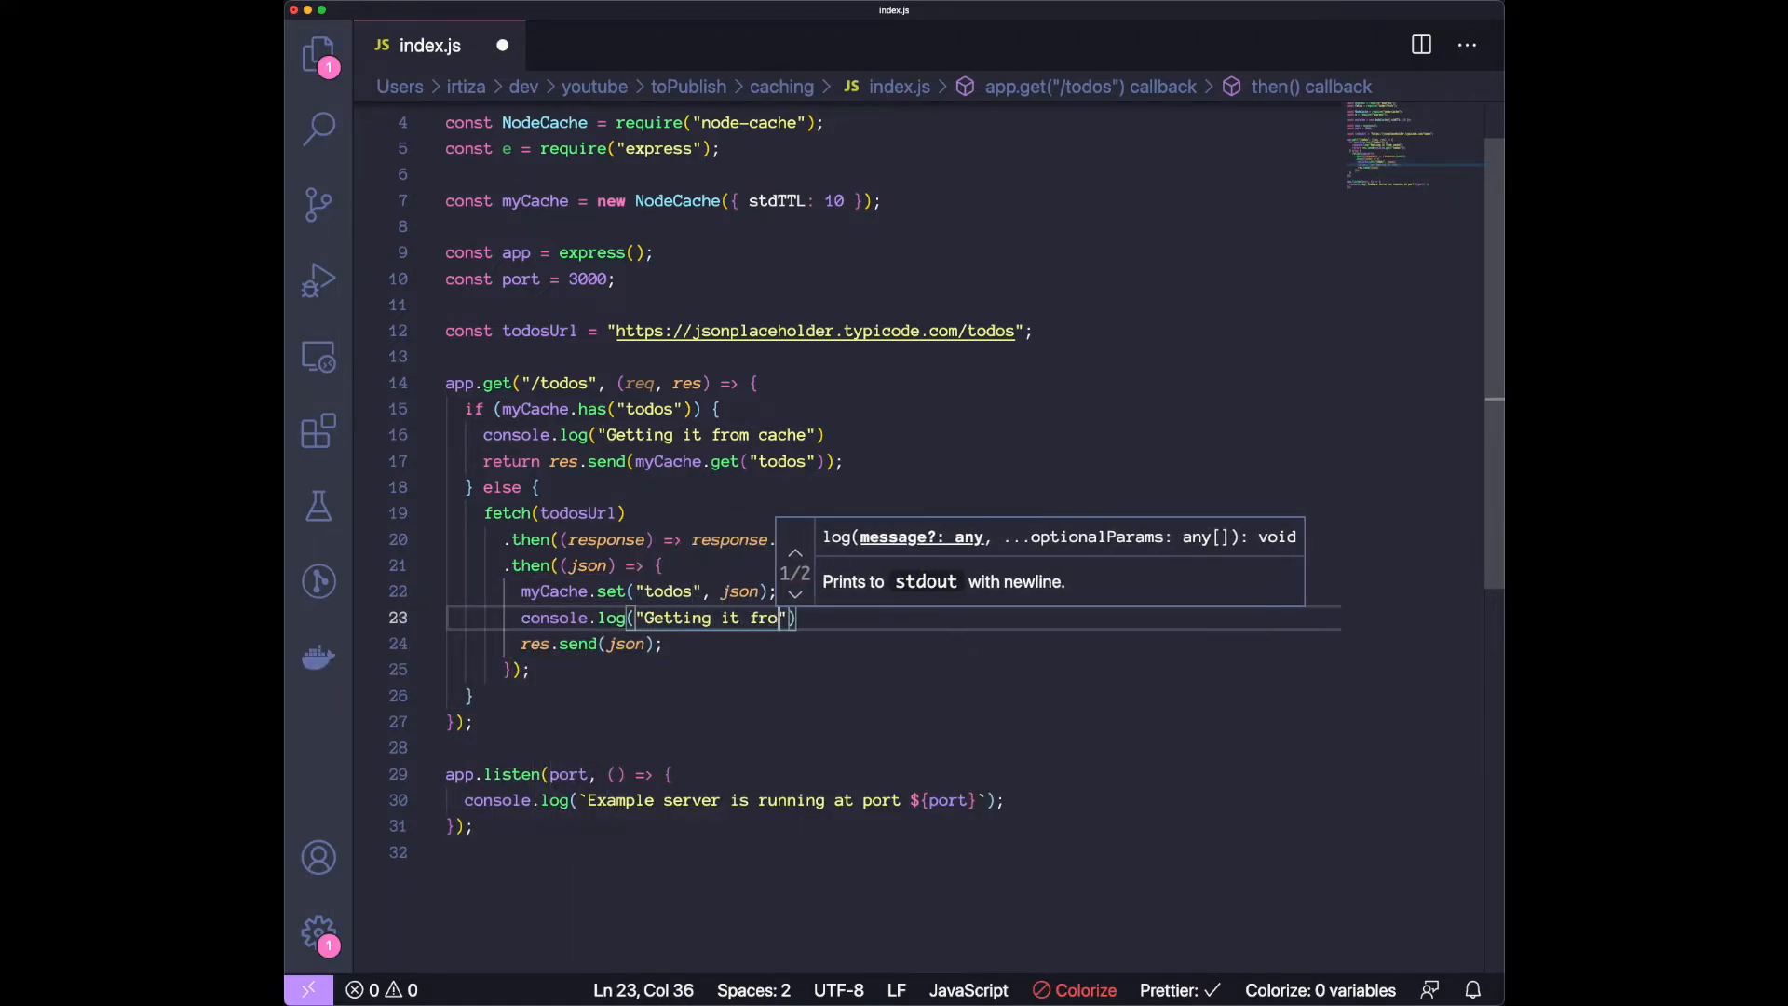
{"action": "type", "text": "API"}
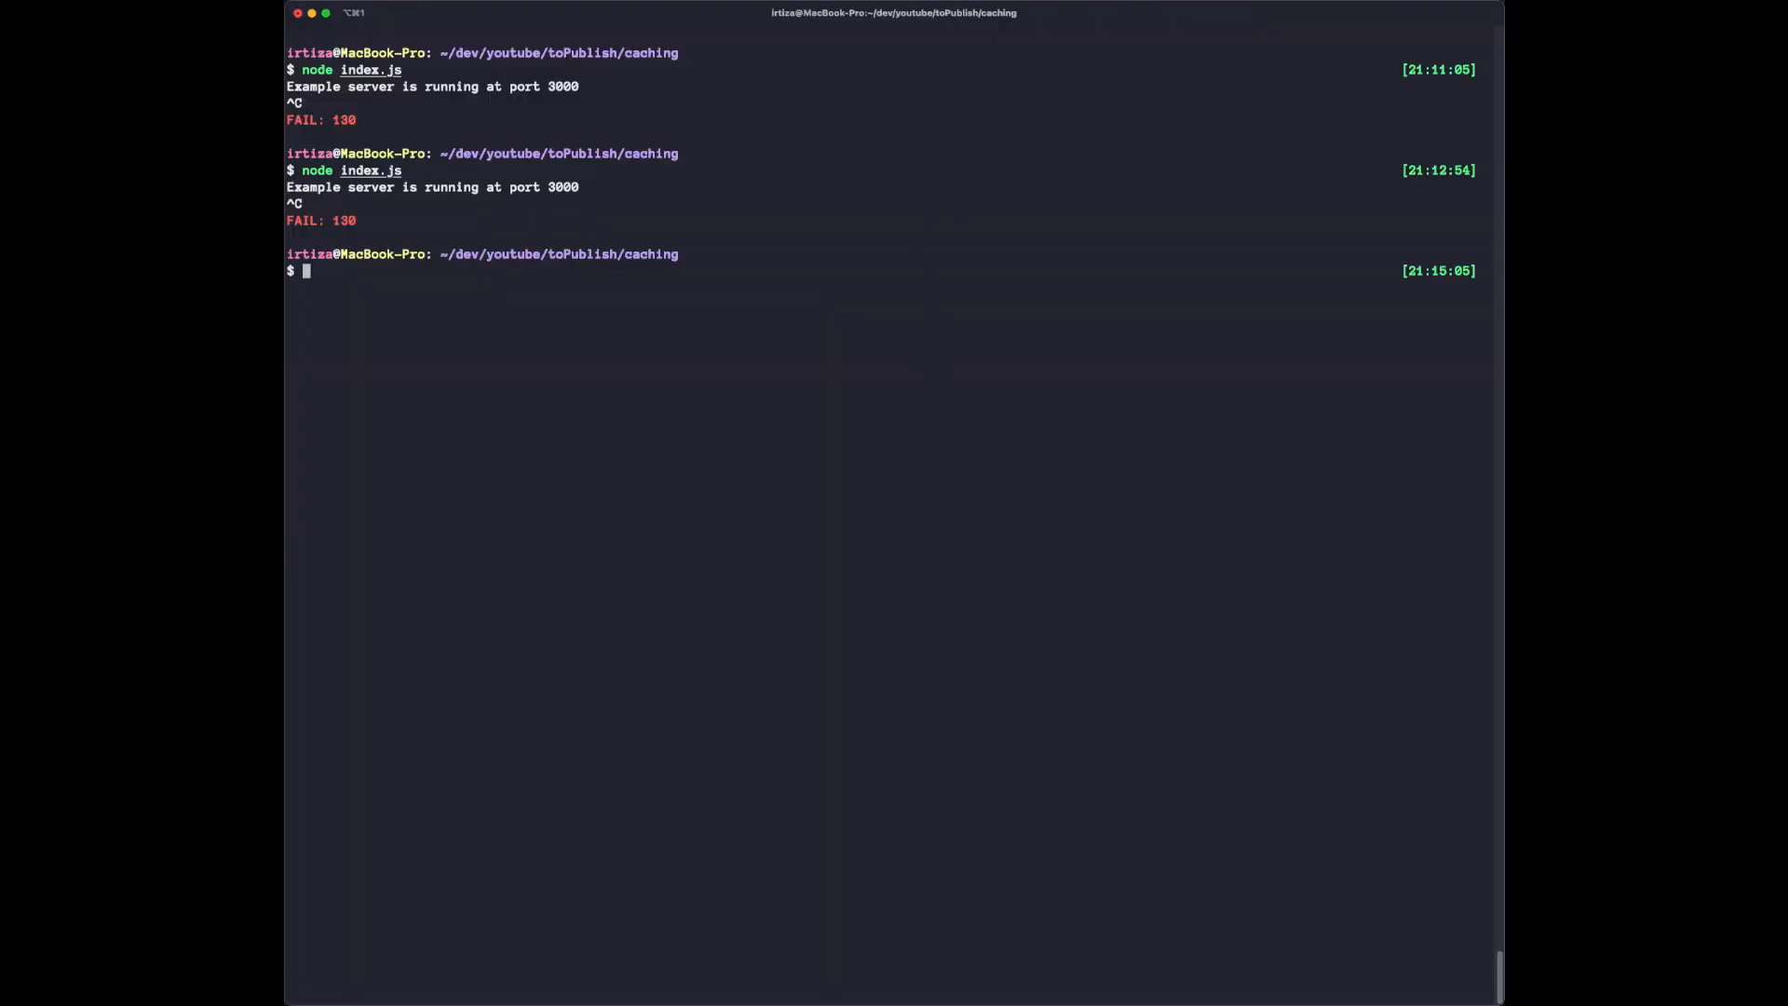
Start the Express server again with node index.js.
{"action": "type", "text": "node index.js"}
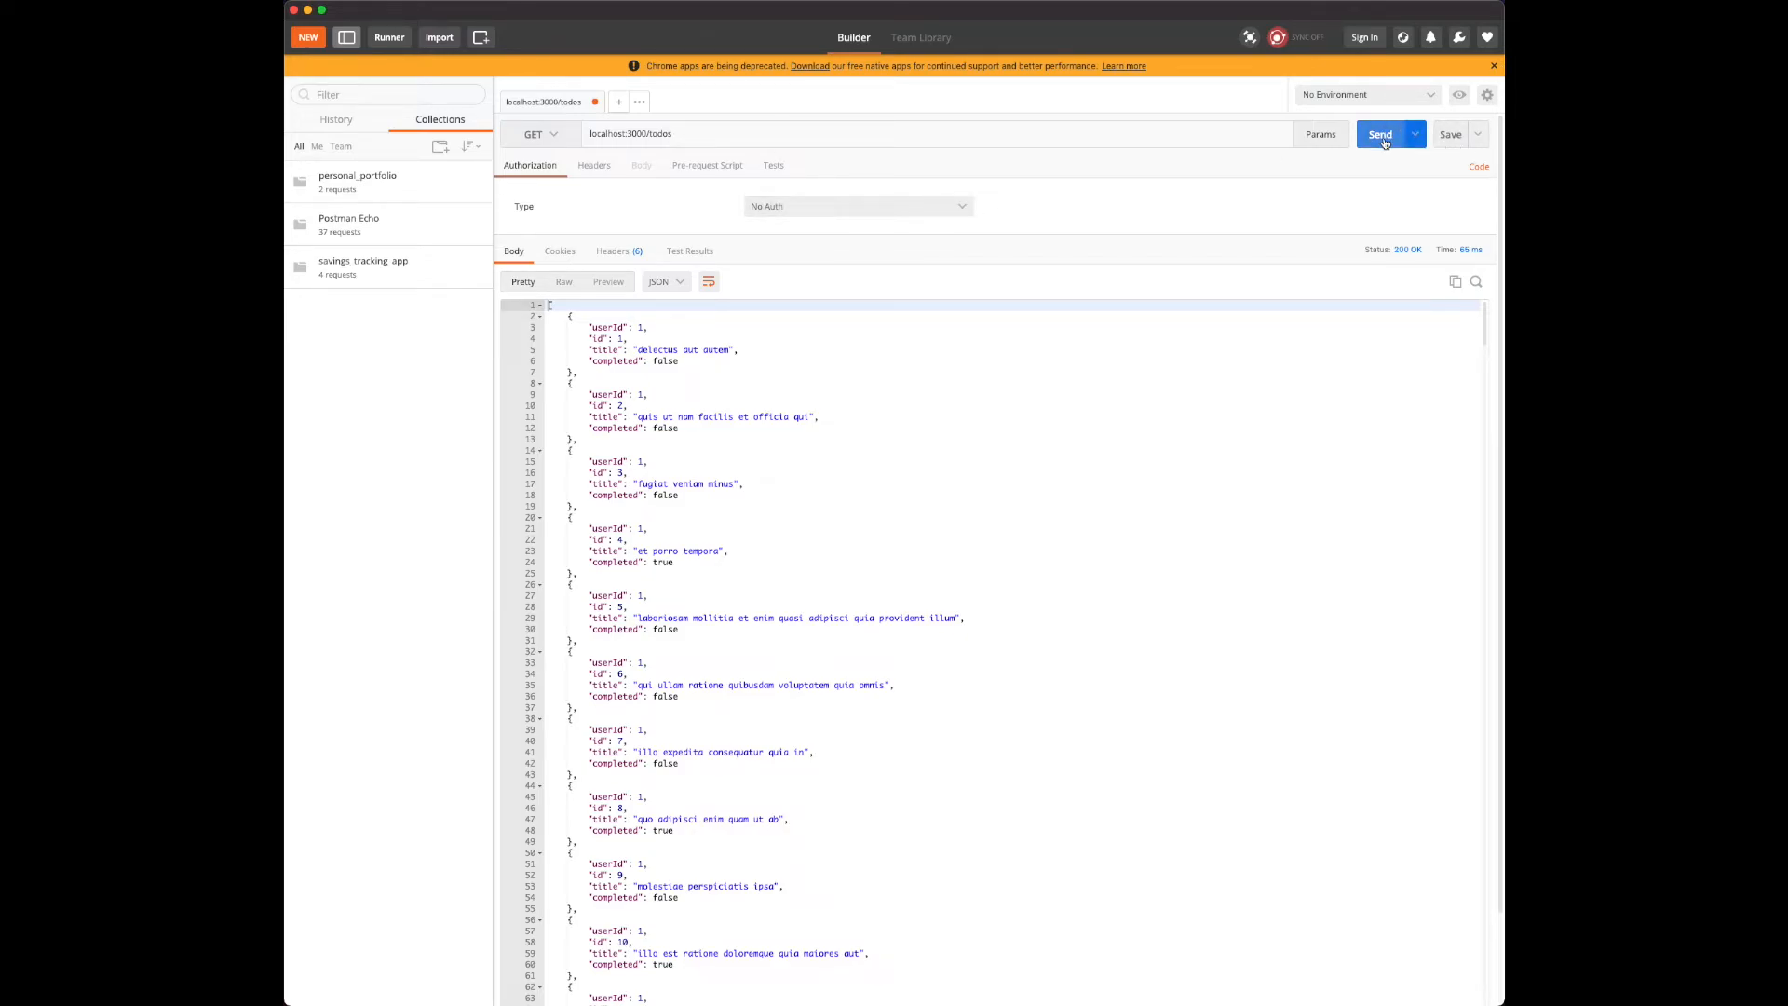
Send GET localhost:3000/todos five times so the logs show an API fetch, cache hits, then a fresh fetch.
{"action": "left_click", "coordinate": [1380, 134]}
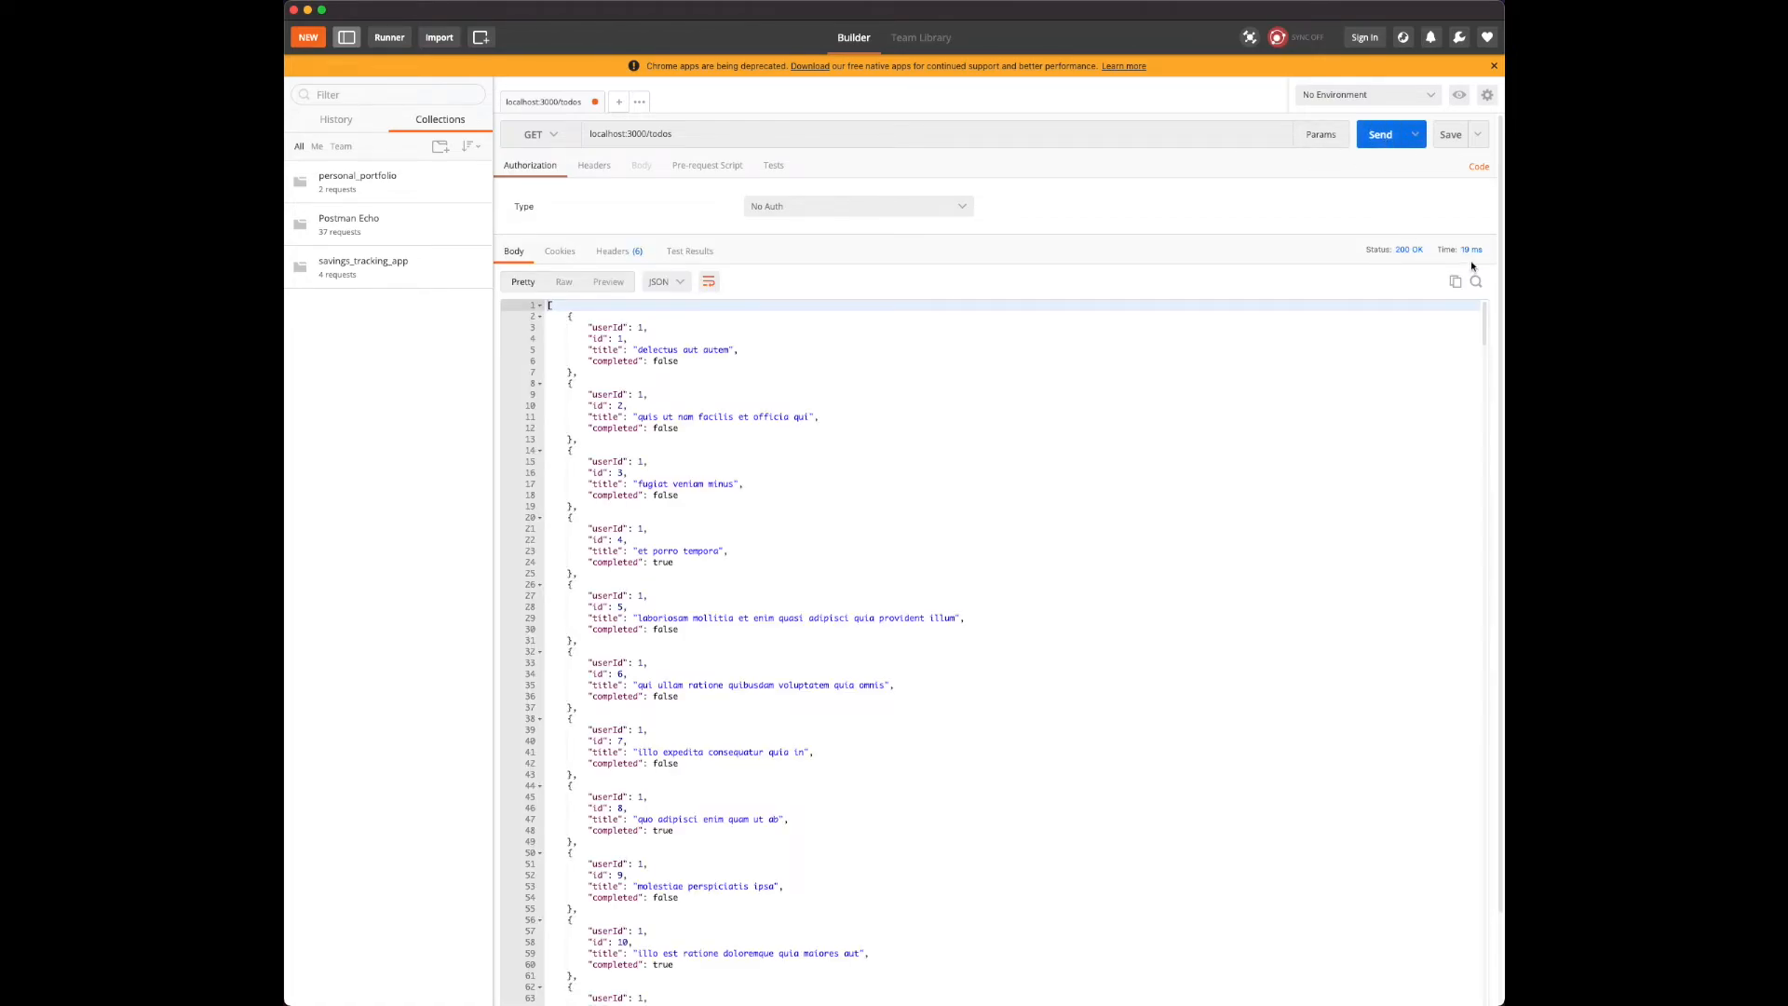
{"action": "left_click", "coordinate": [1380, 134]}
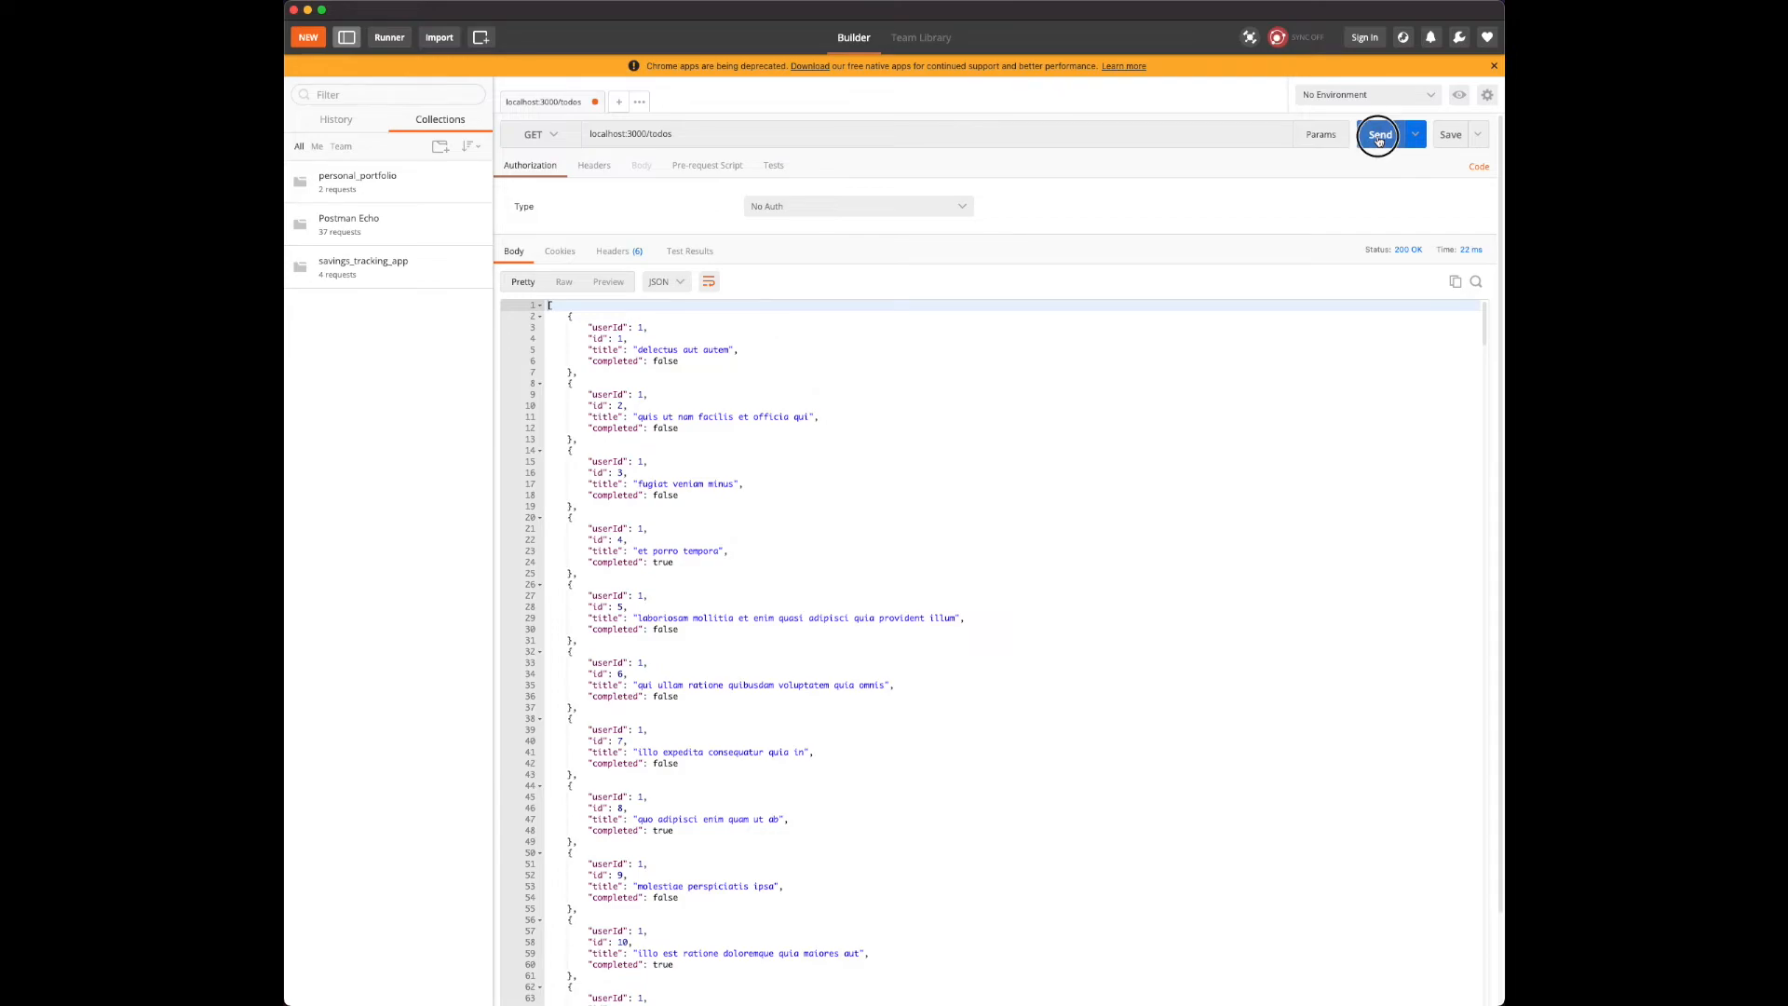
{"action": "left_click", "coordinate": [1380, 134]}
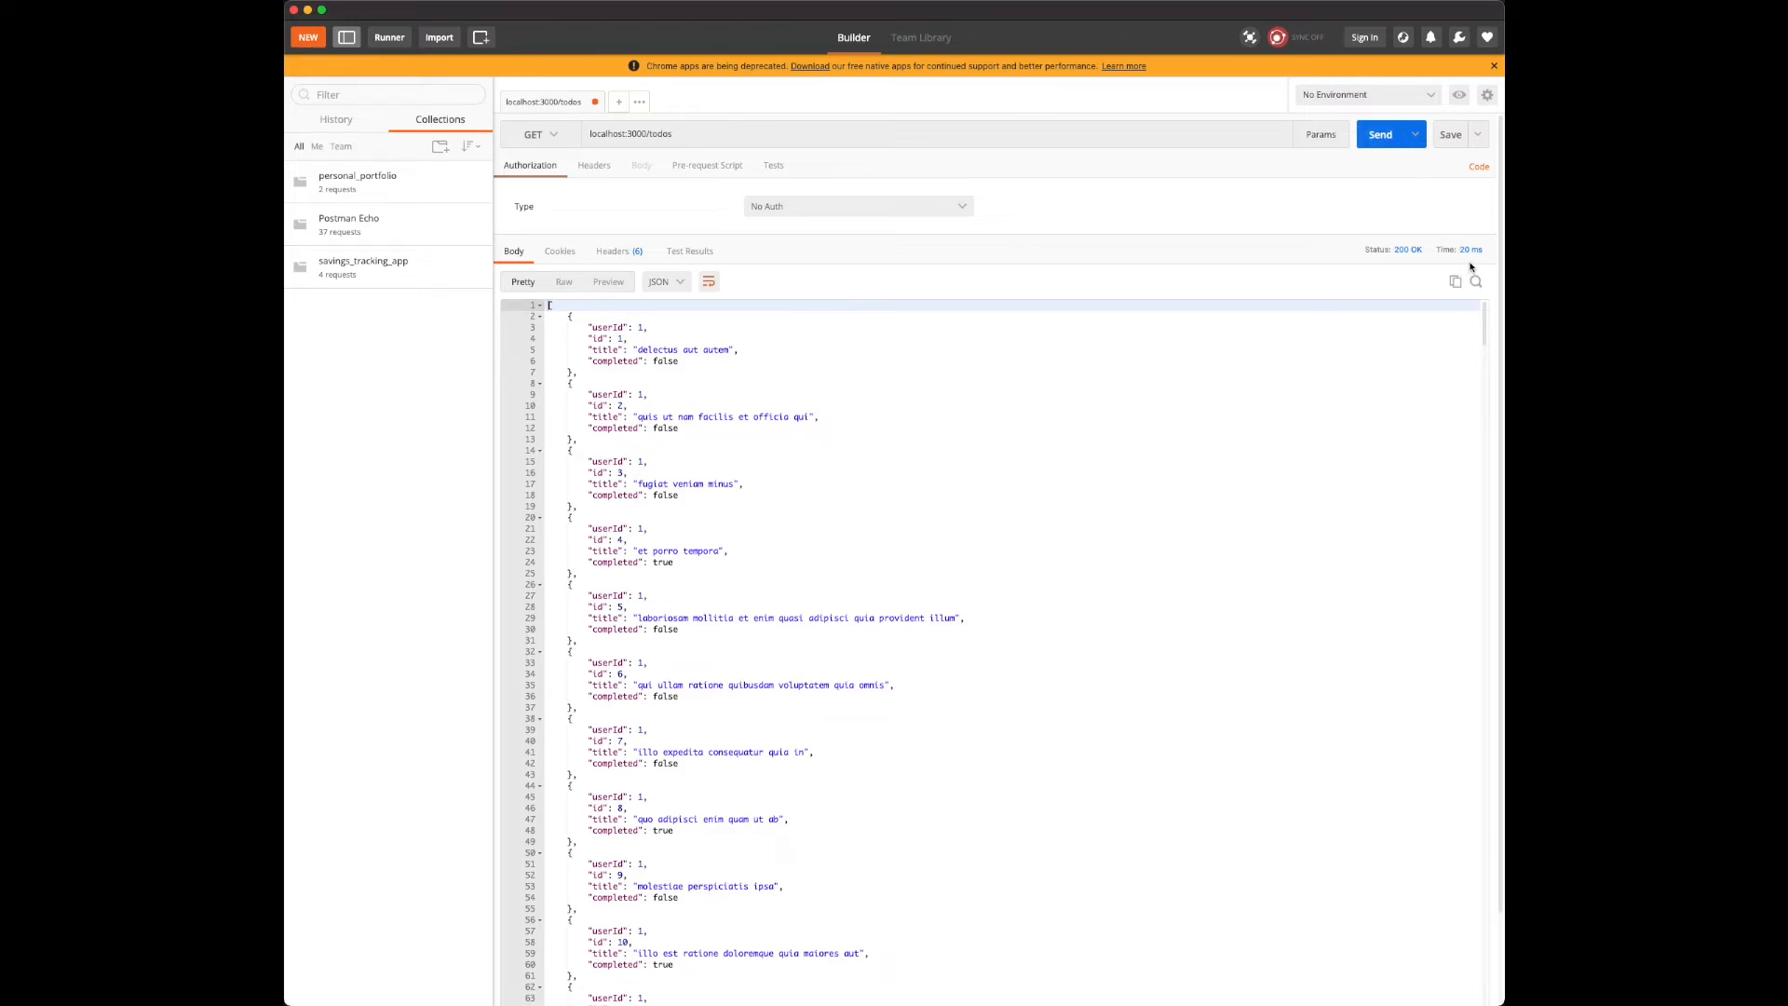
{"action": "mouse_move", "coordinate": [1466, 257]}
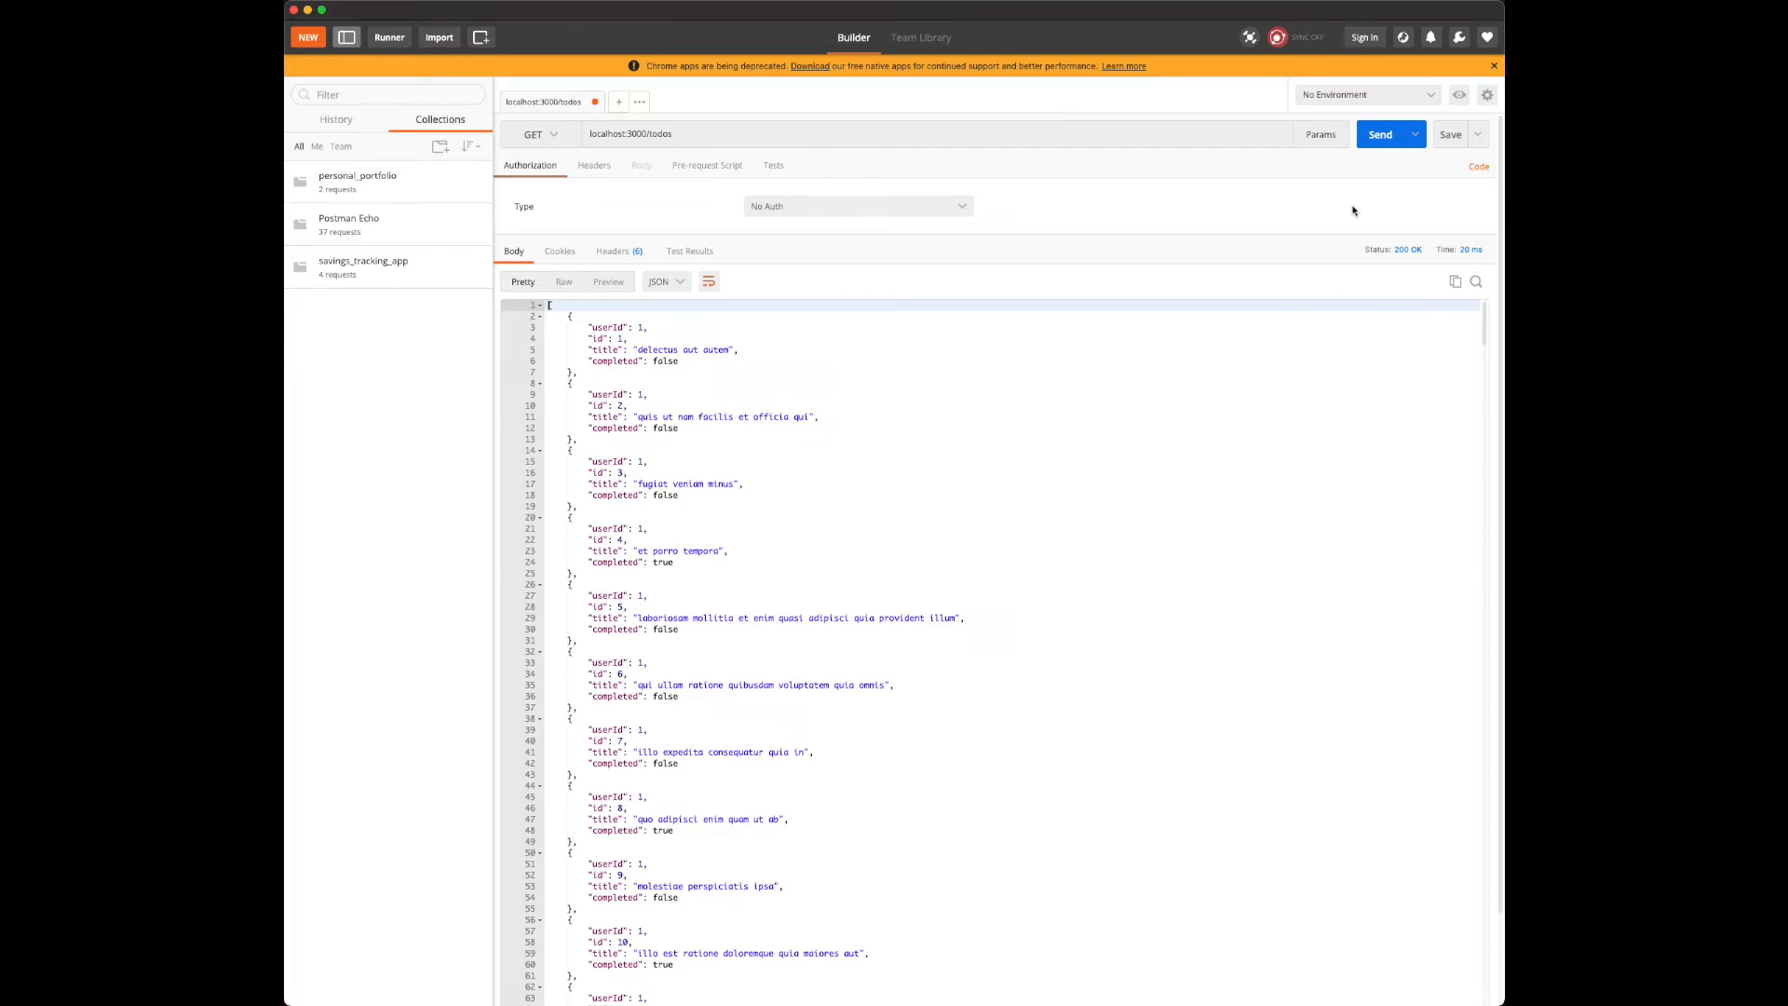
{"action": "left_click", "coordinate": [1384, 134]}
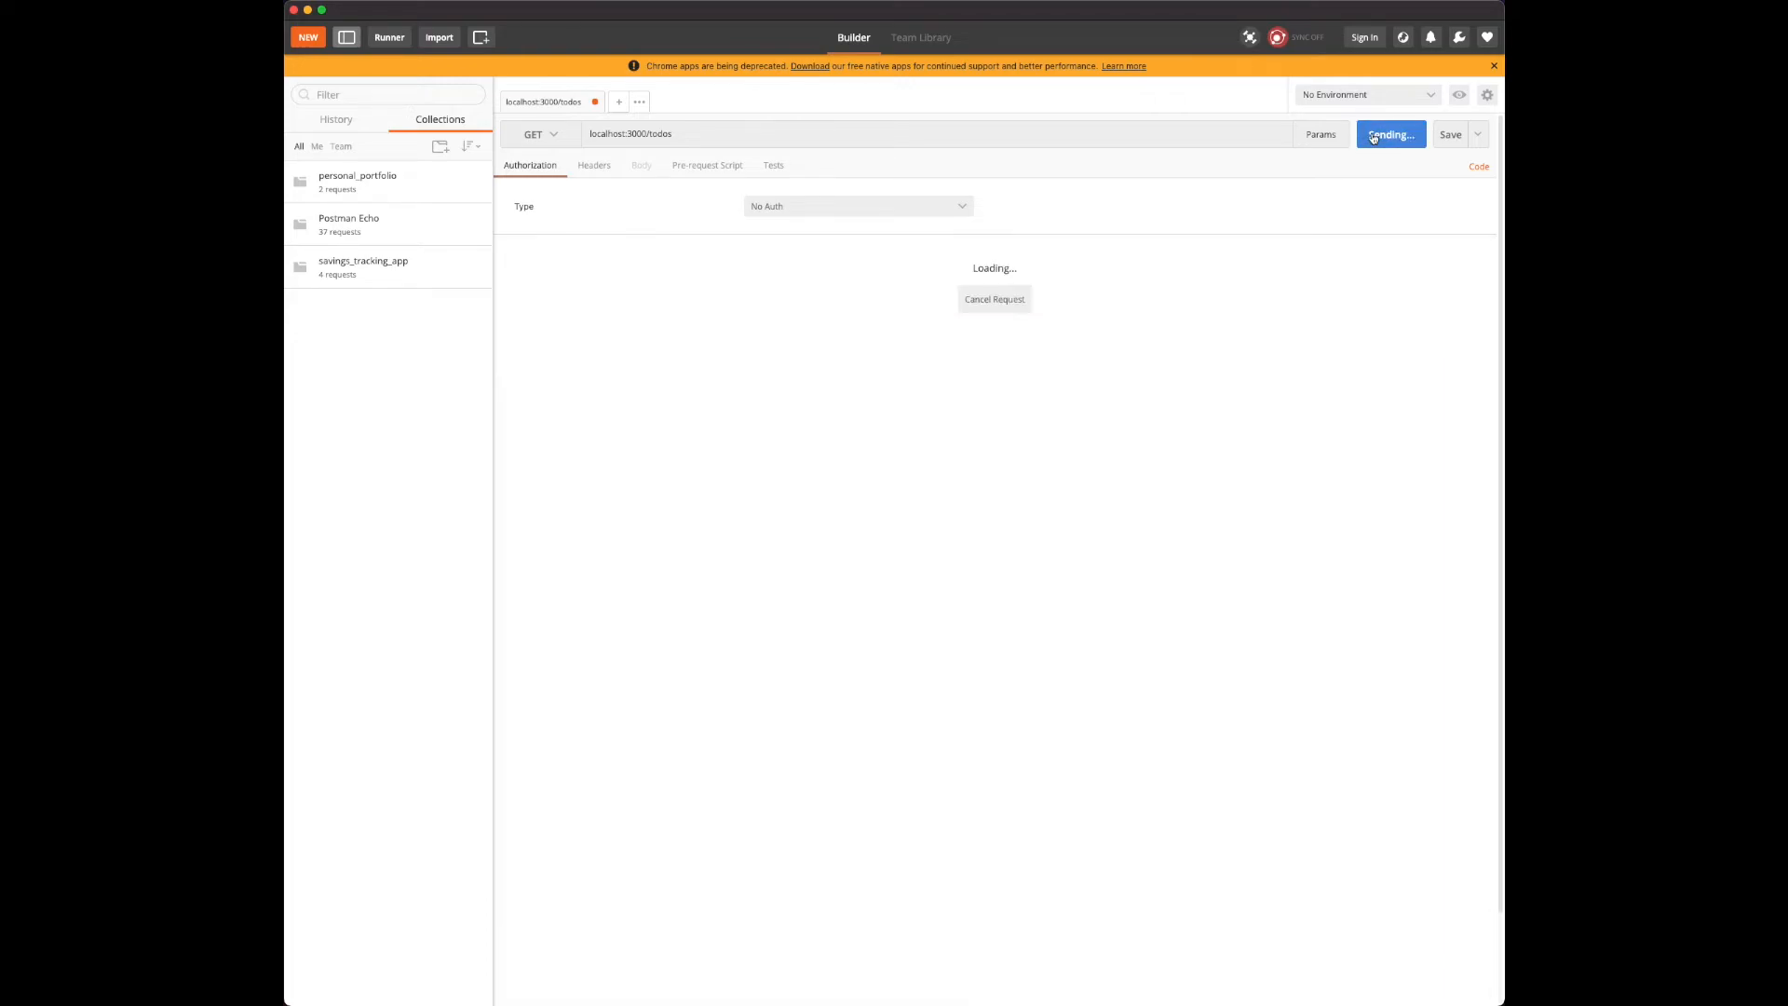
{"action": "left_click", "coordinate": [1388, 134]}
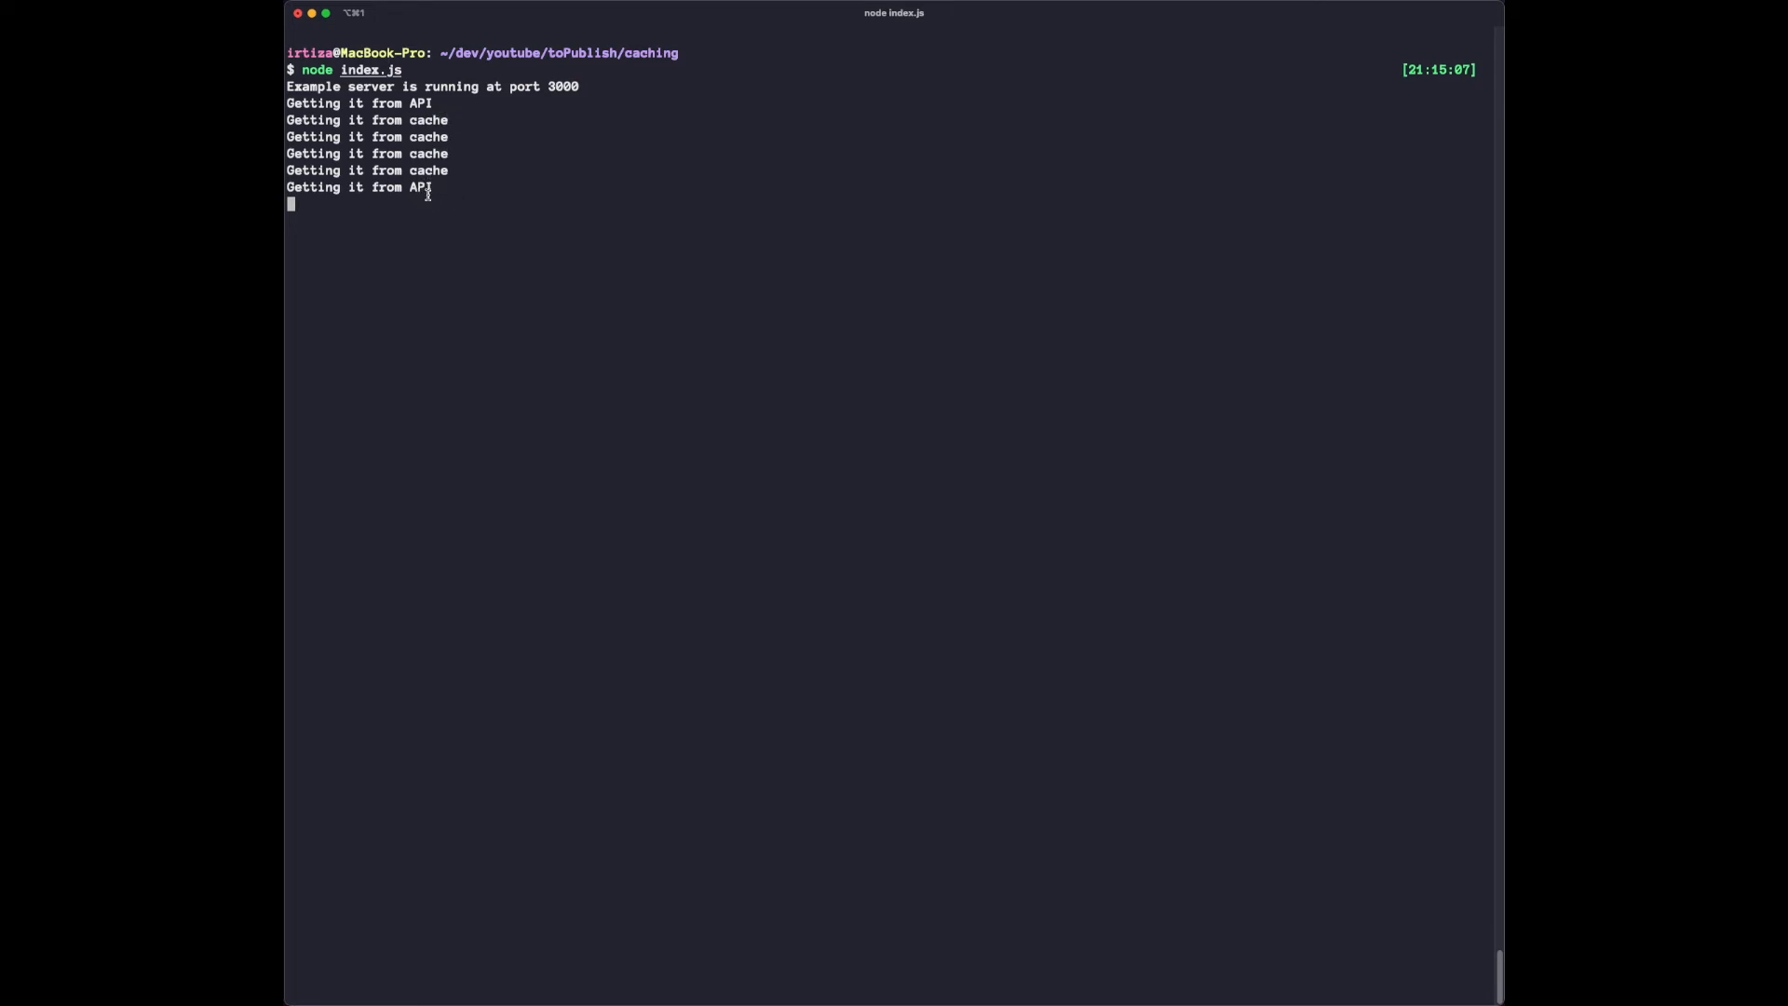
{"action": "mouse_move", "coordinate": [448, 216]}
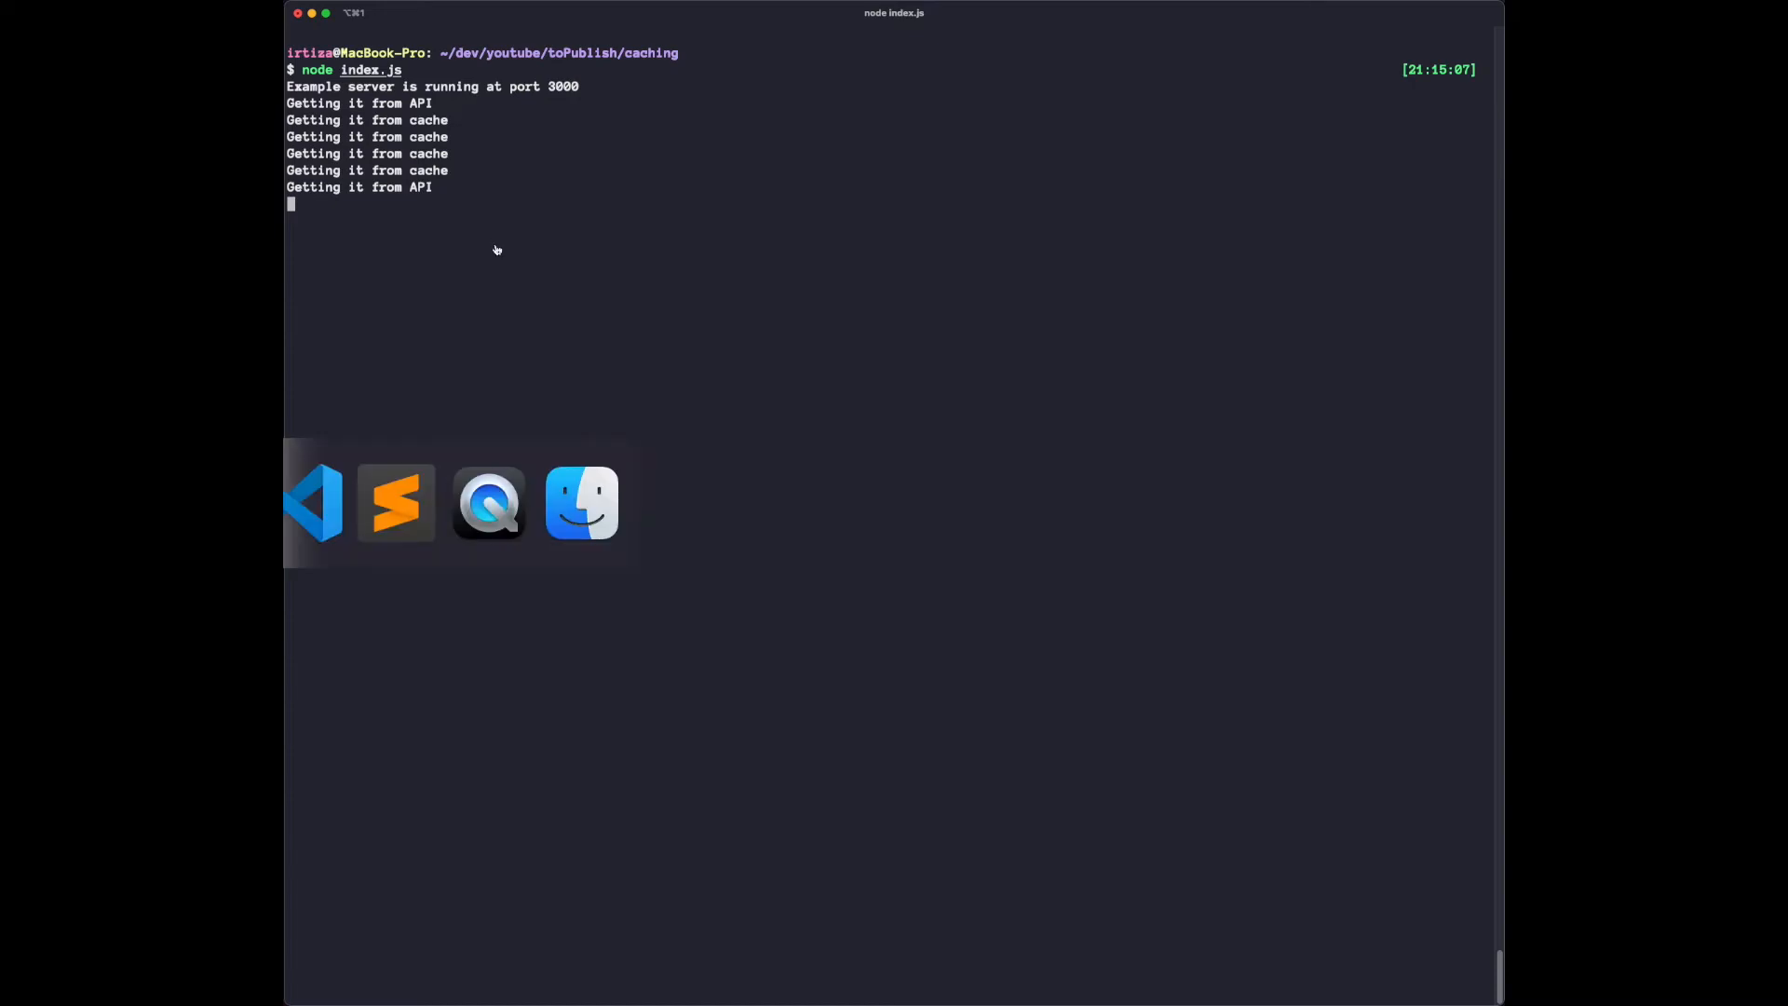
Switch from the Terminal logs back to index.js in Visual Studio Code.
{"action": "left_click", "coordinate": [313, 501]}
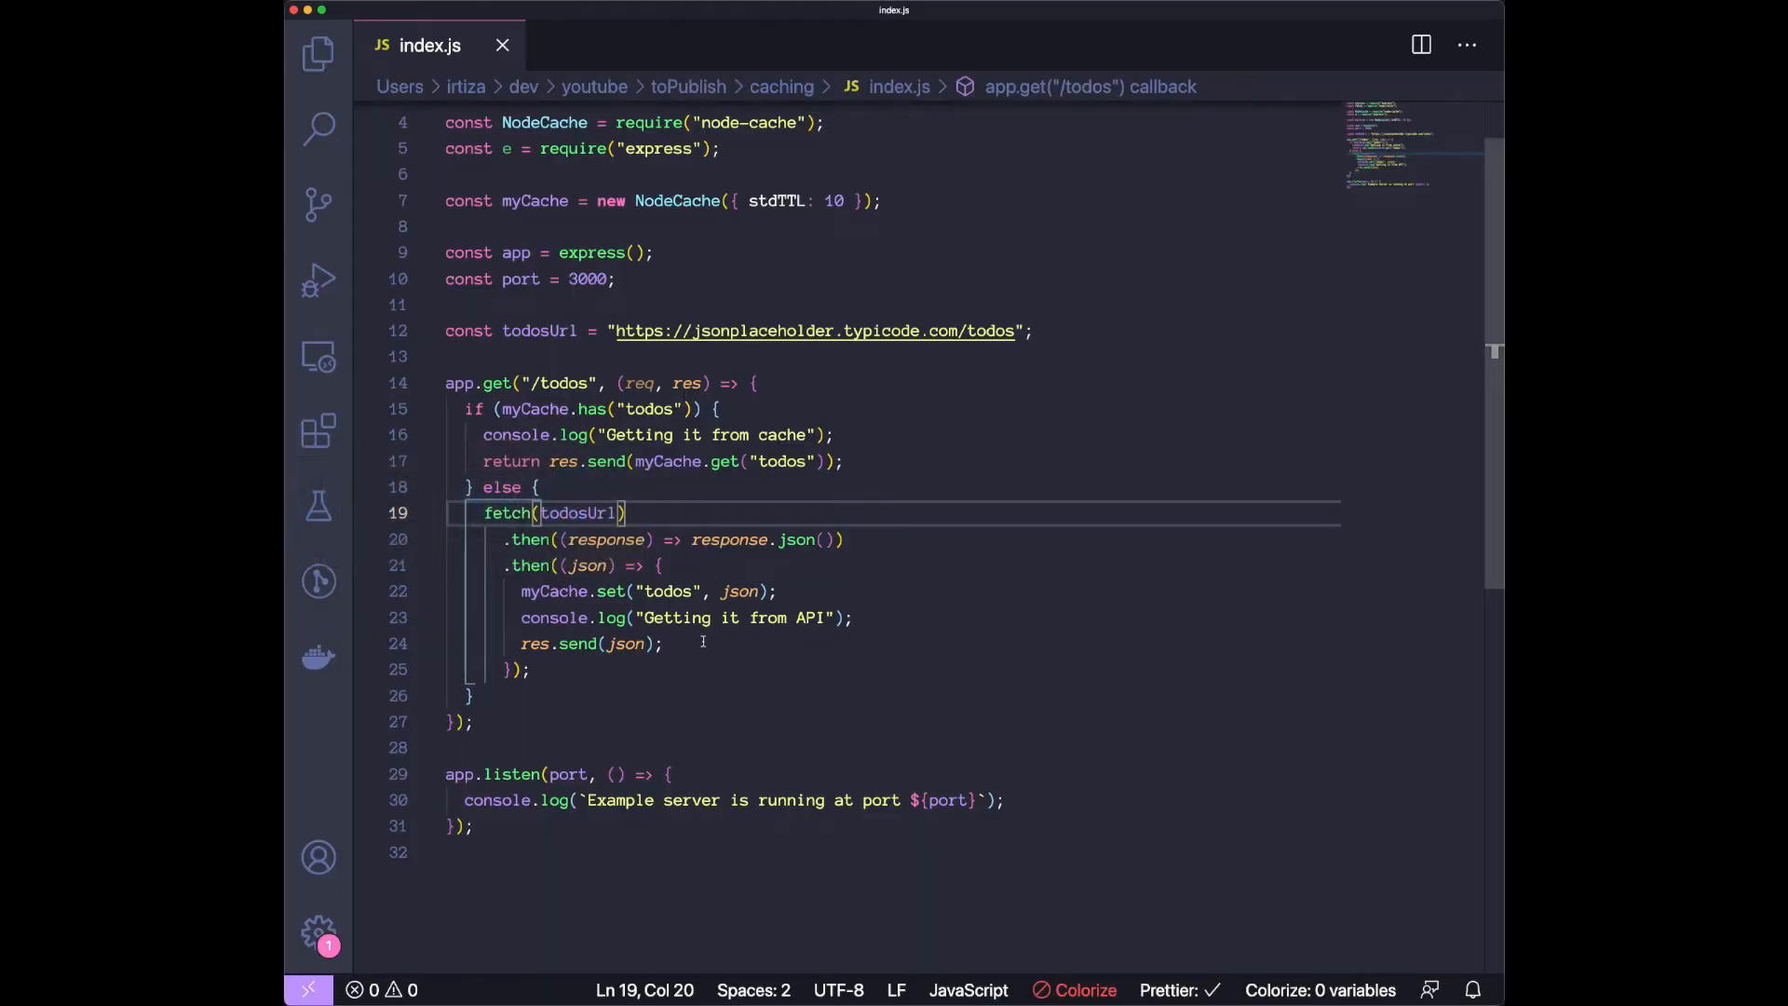
Add app.get("/stats", (req, res) => { res.send(myCache.getStats()) }) below the /todos route.
{"action": "scroll", "scroll_direction": "down", "scroll_amount": 3}
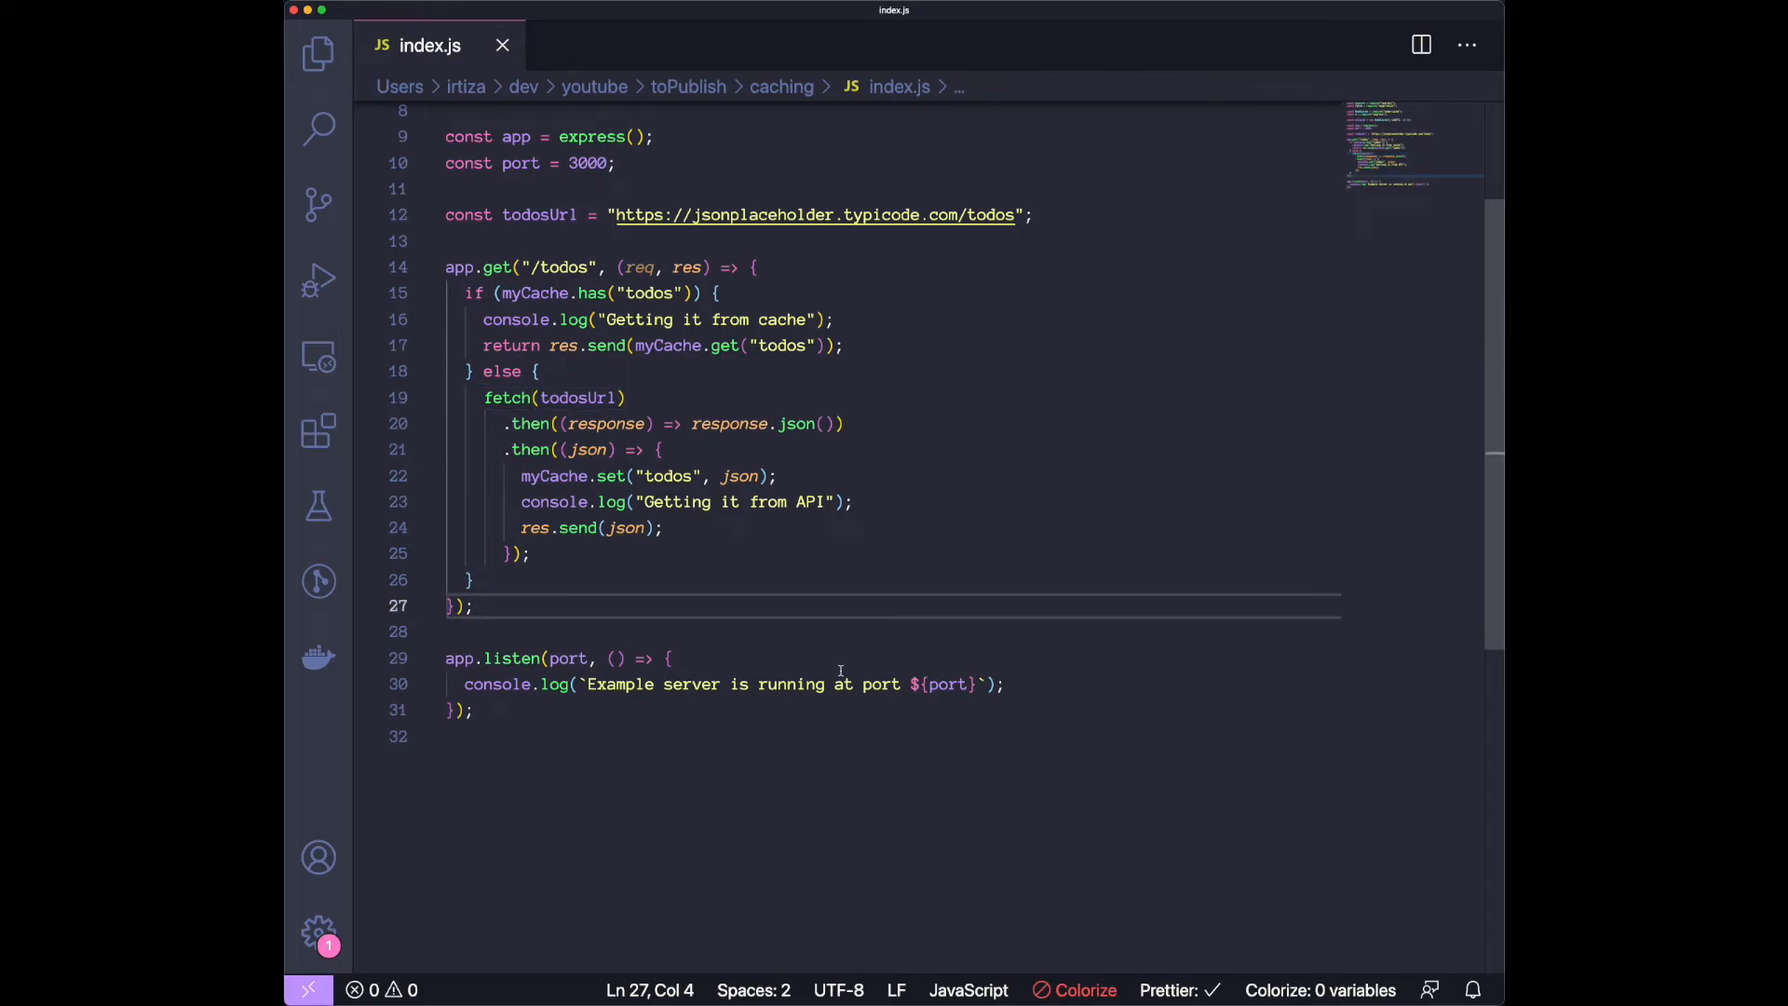
{"action": "key", "text": "Enter"}
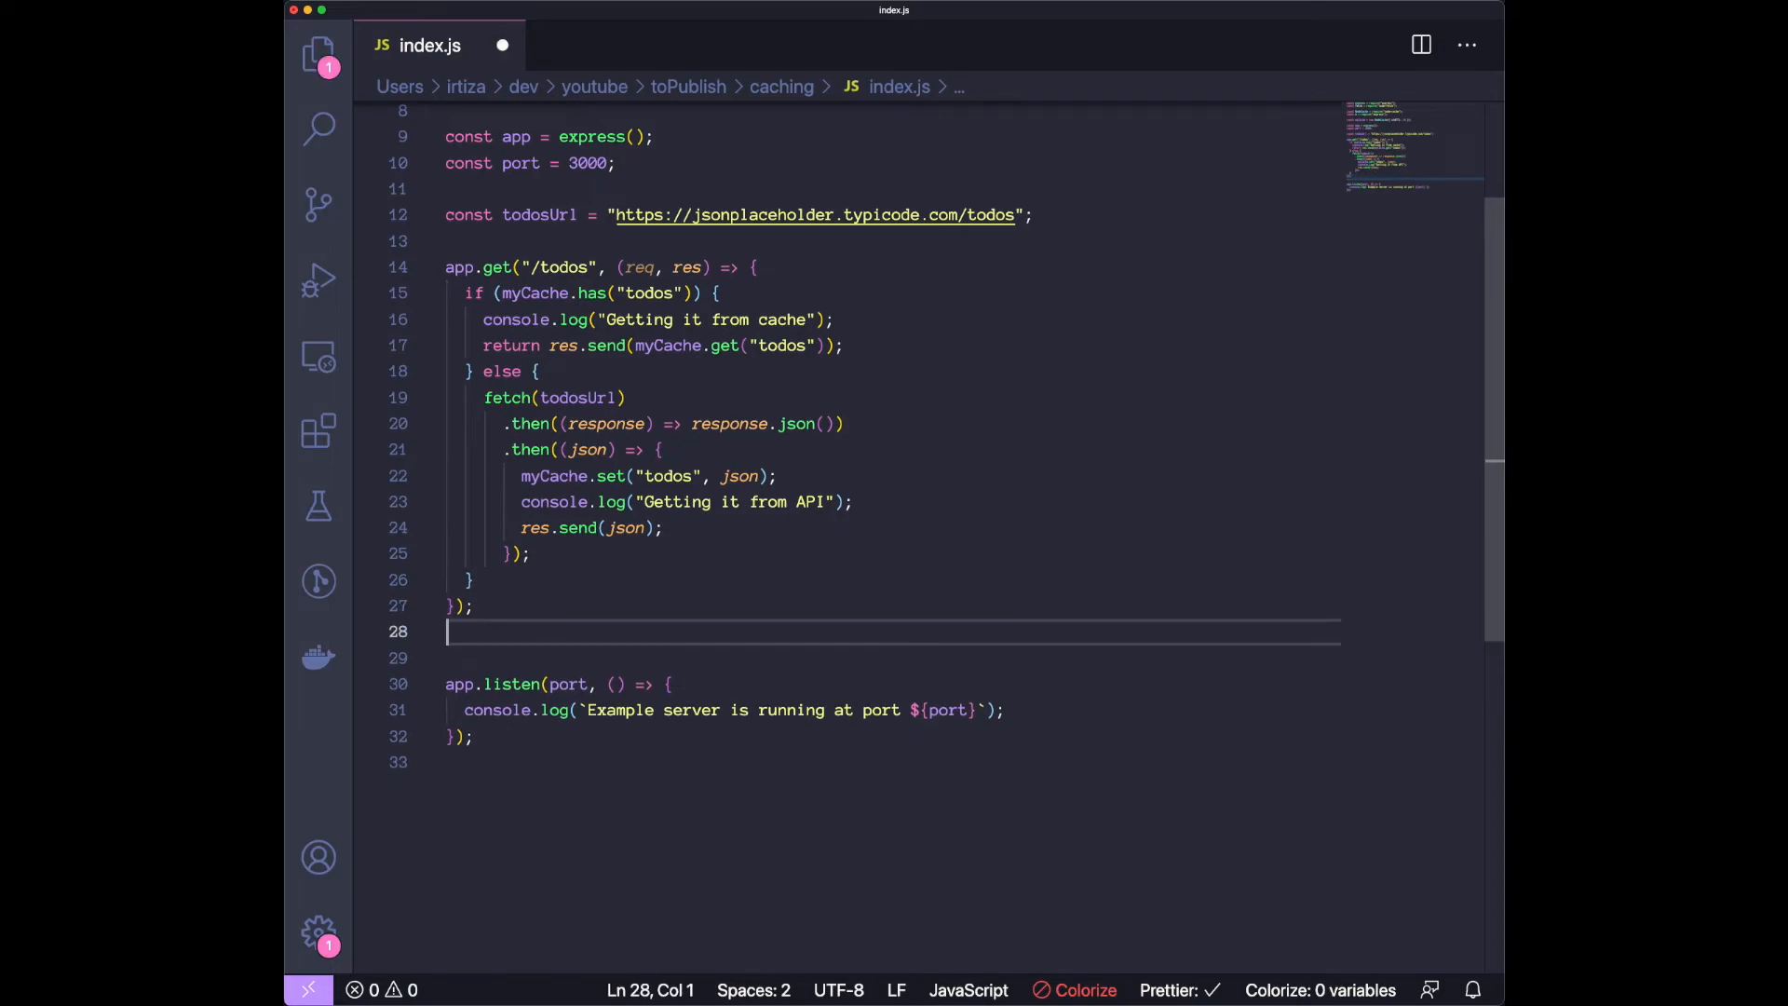
{"action": "type", "text": "app.g"}
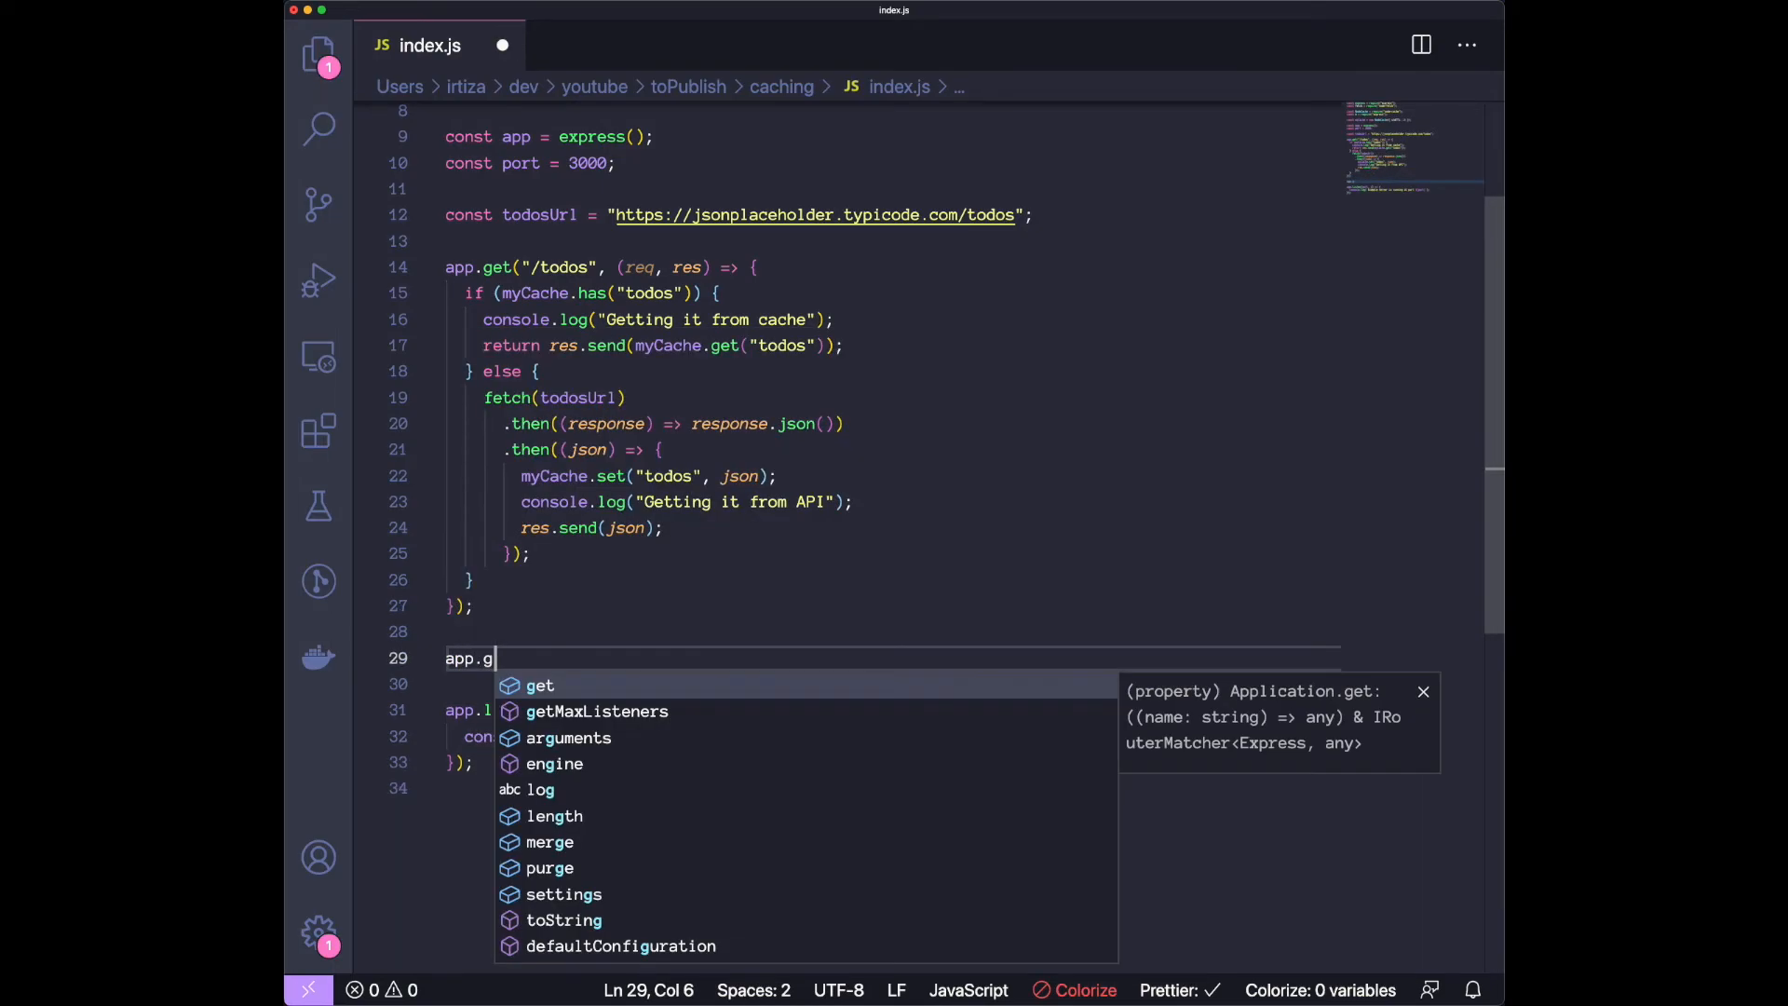
{"action": "left_click", "coordinate": [540, 684]}
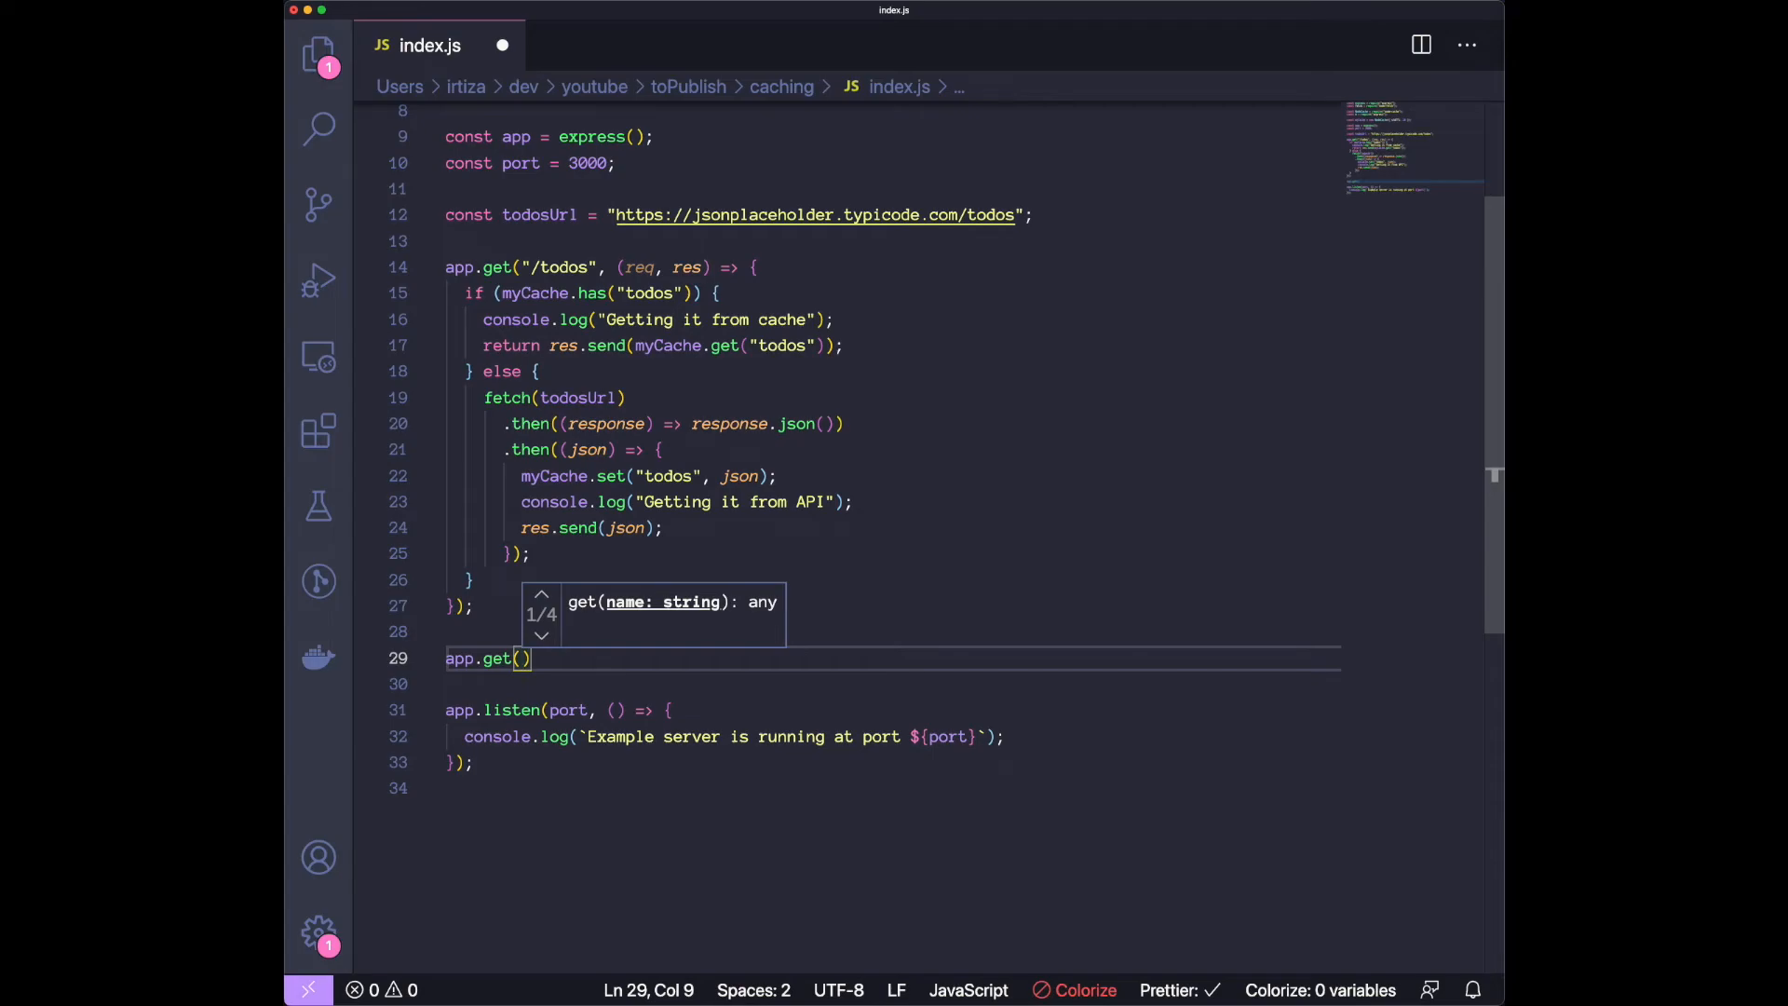
{"action": "type", "text": "\"/stats\""}
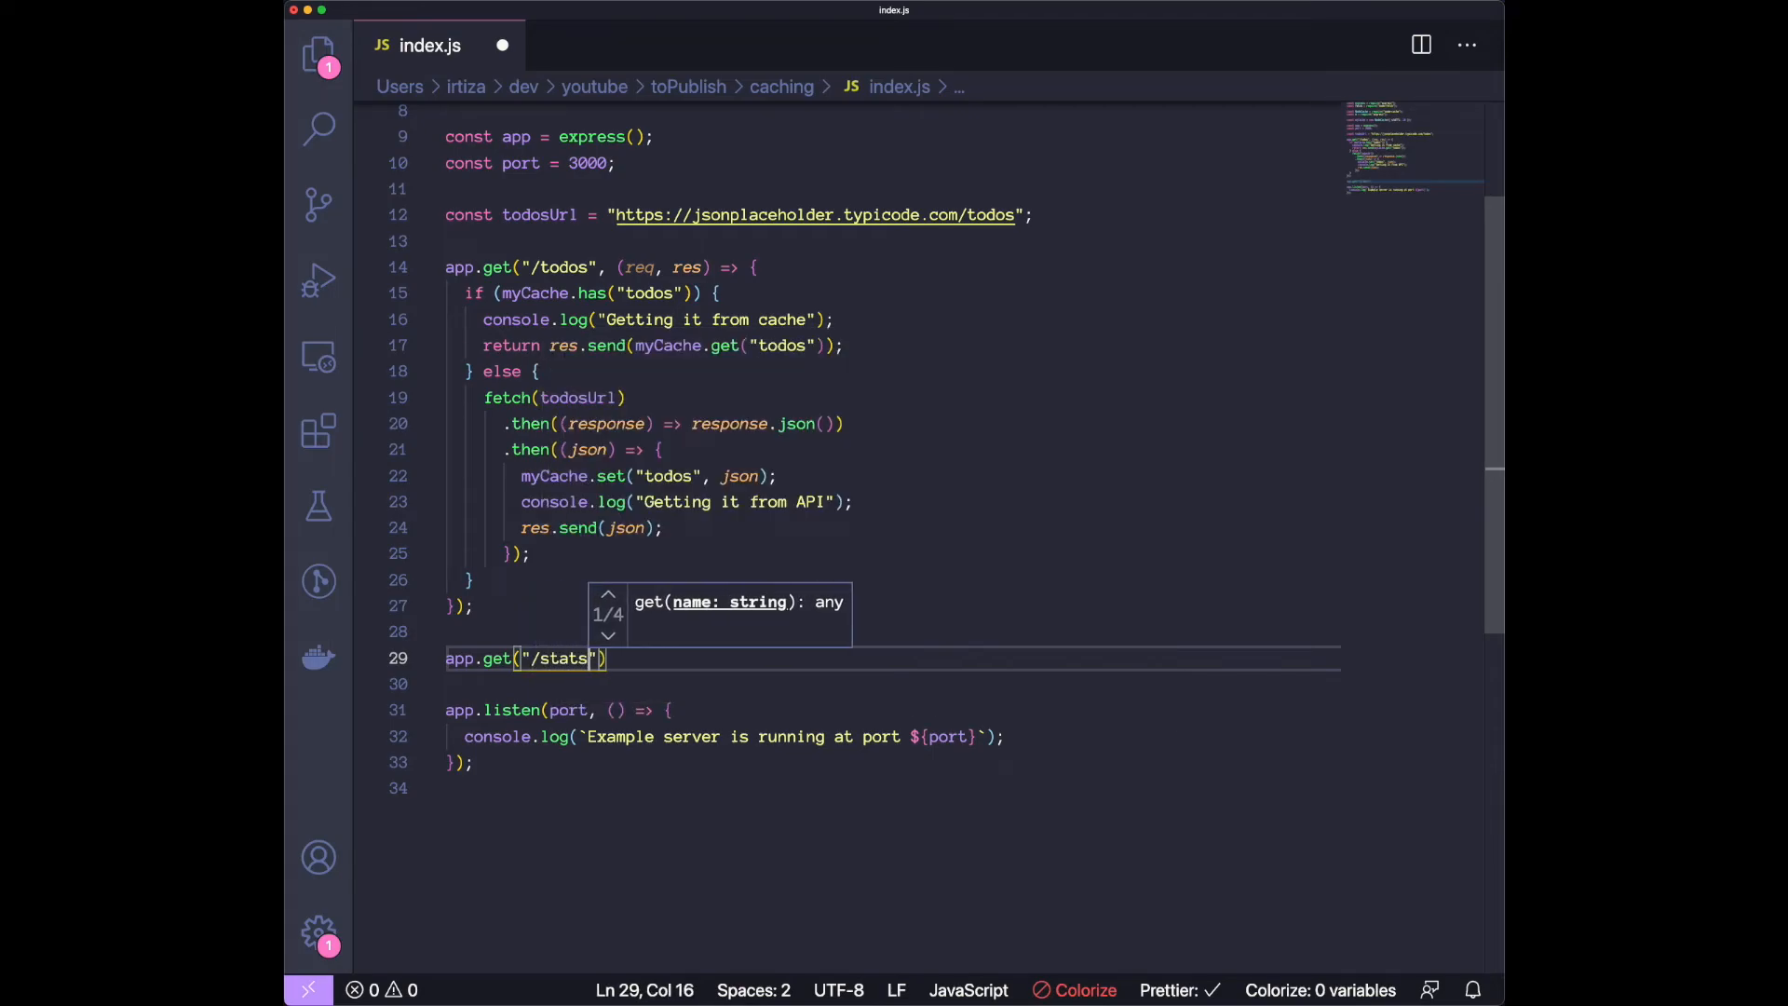
{"action": "type", "text": ", (req"}
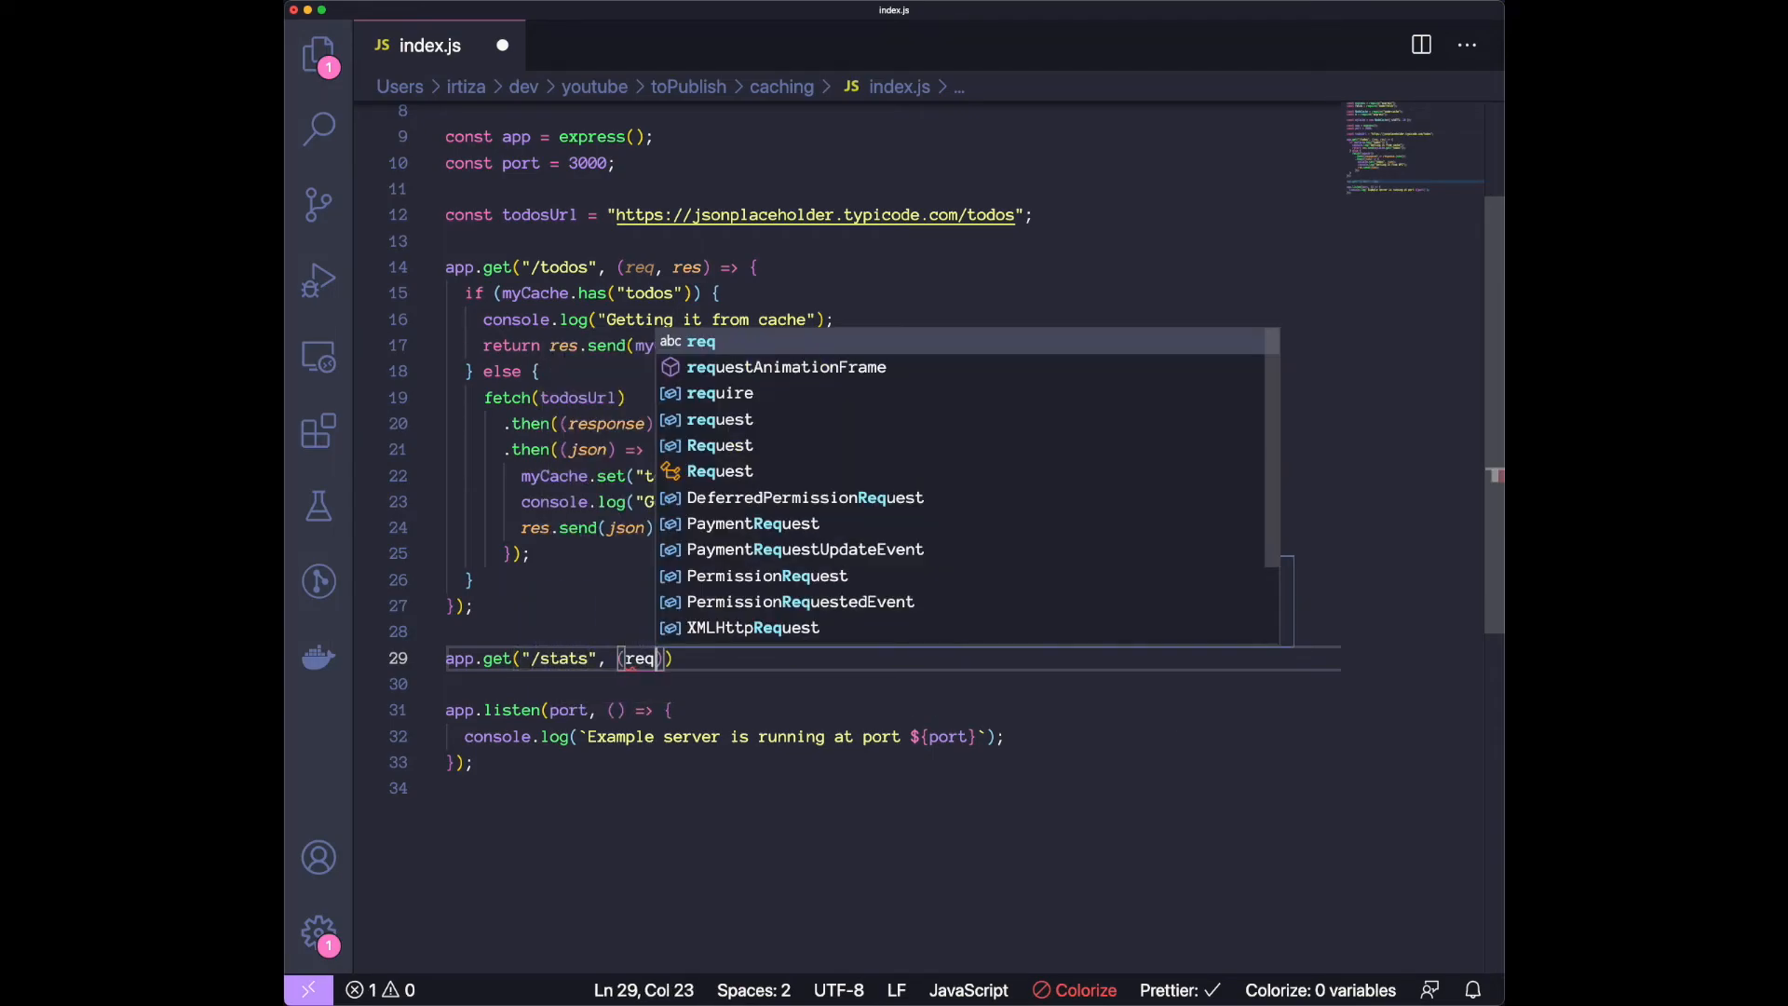
{"action": "type", "text": ", res) ="}
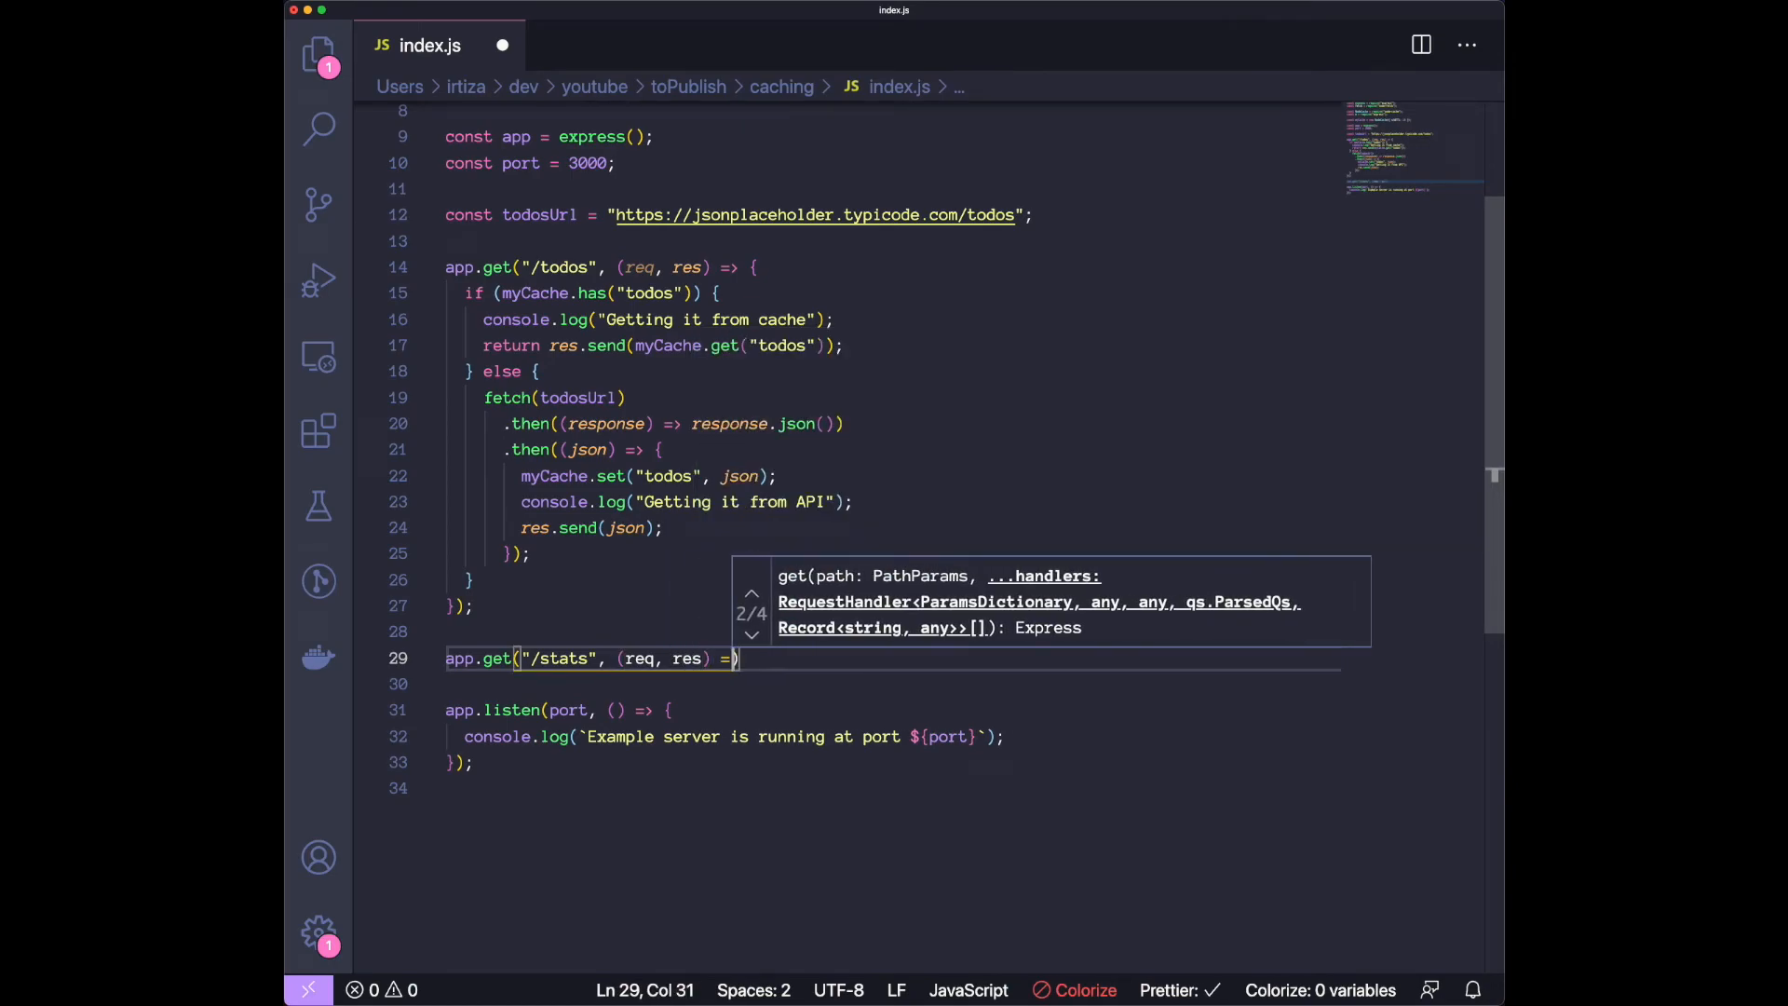
{"action": "type", "text": "{"}
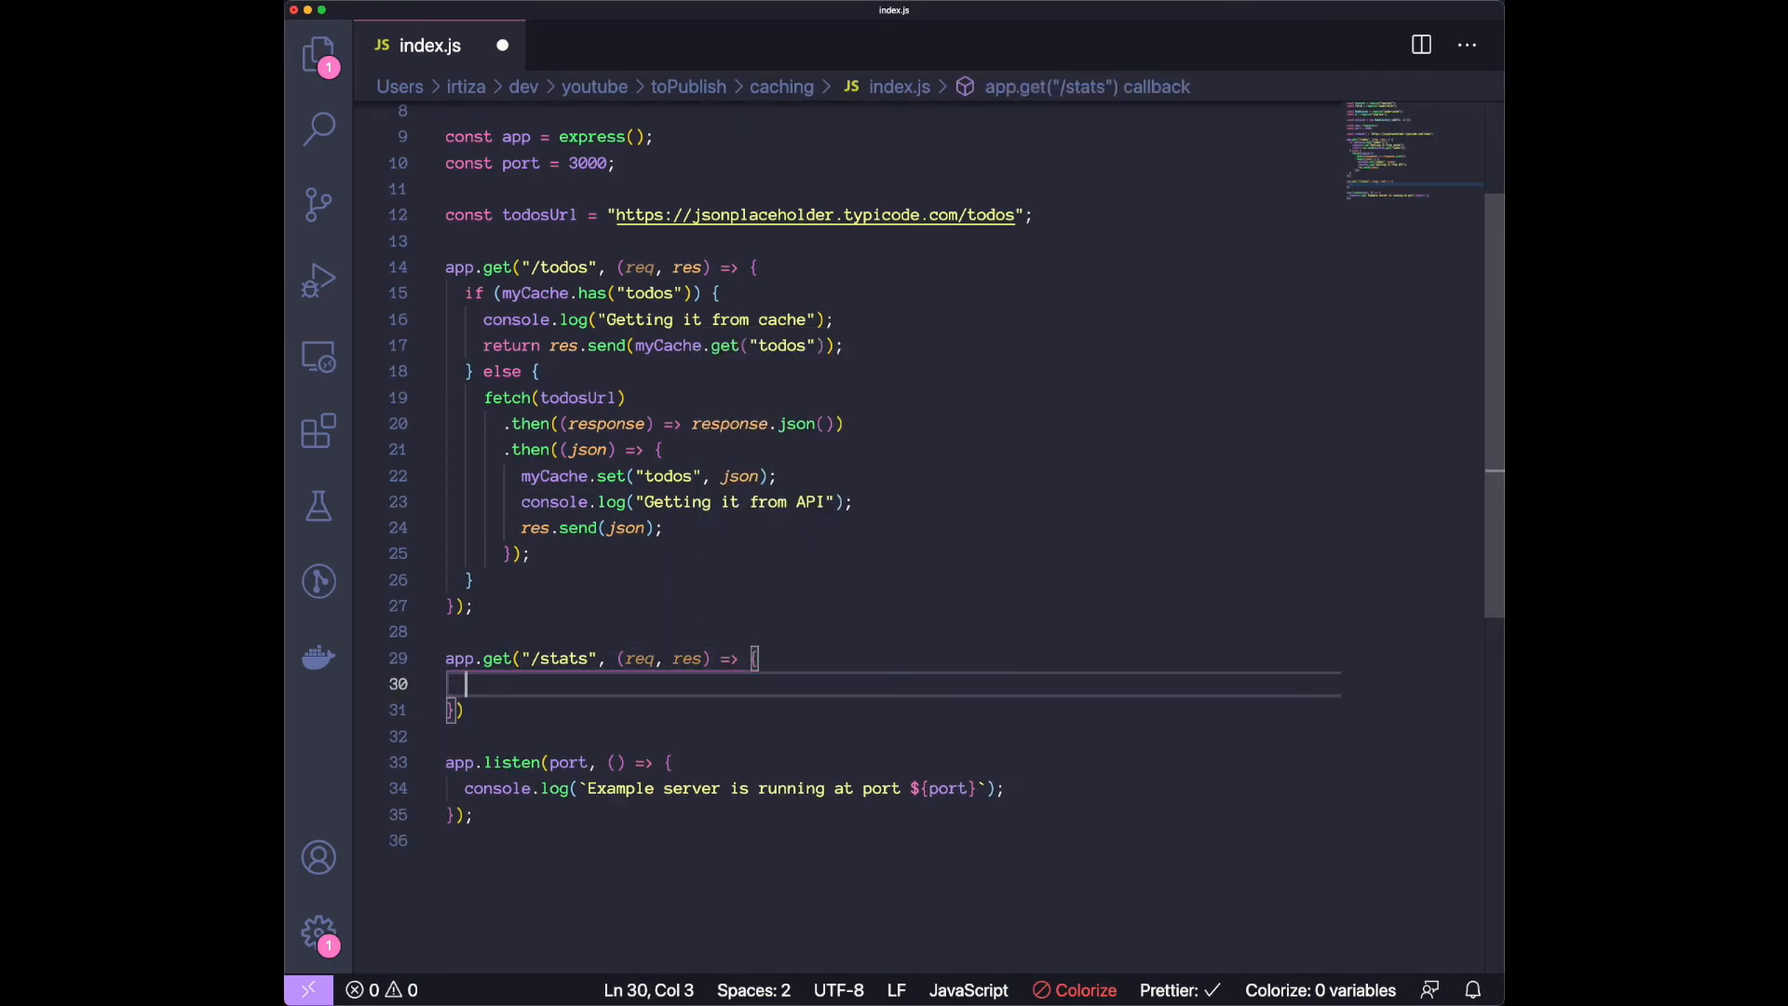
{"action": "type", "text": "cons"}
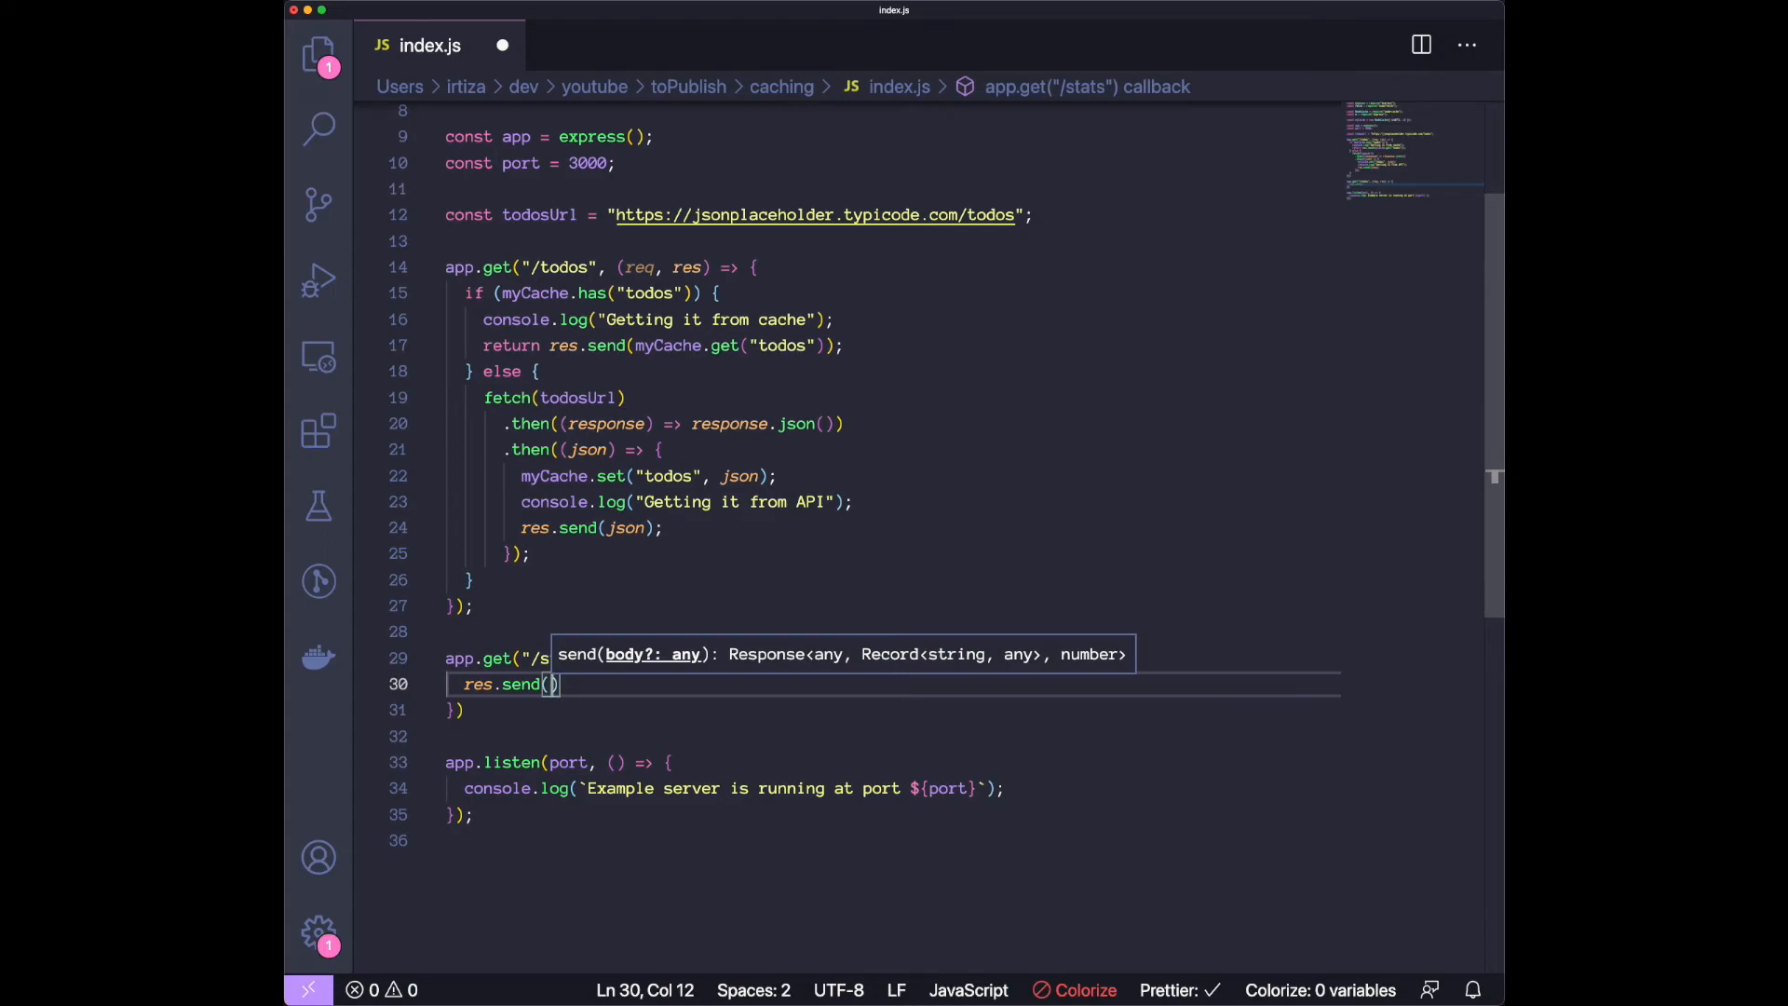
{"action": "type", "text": "my"}
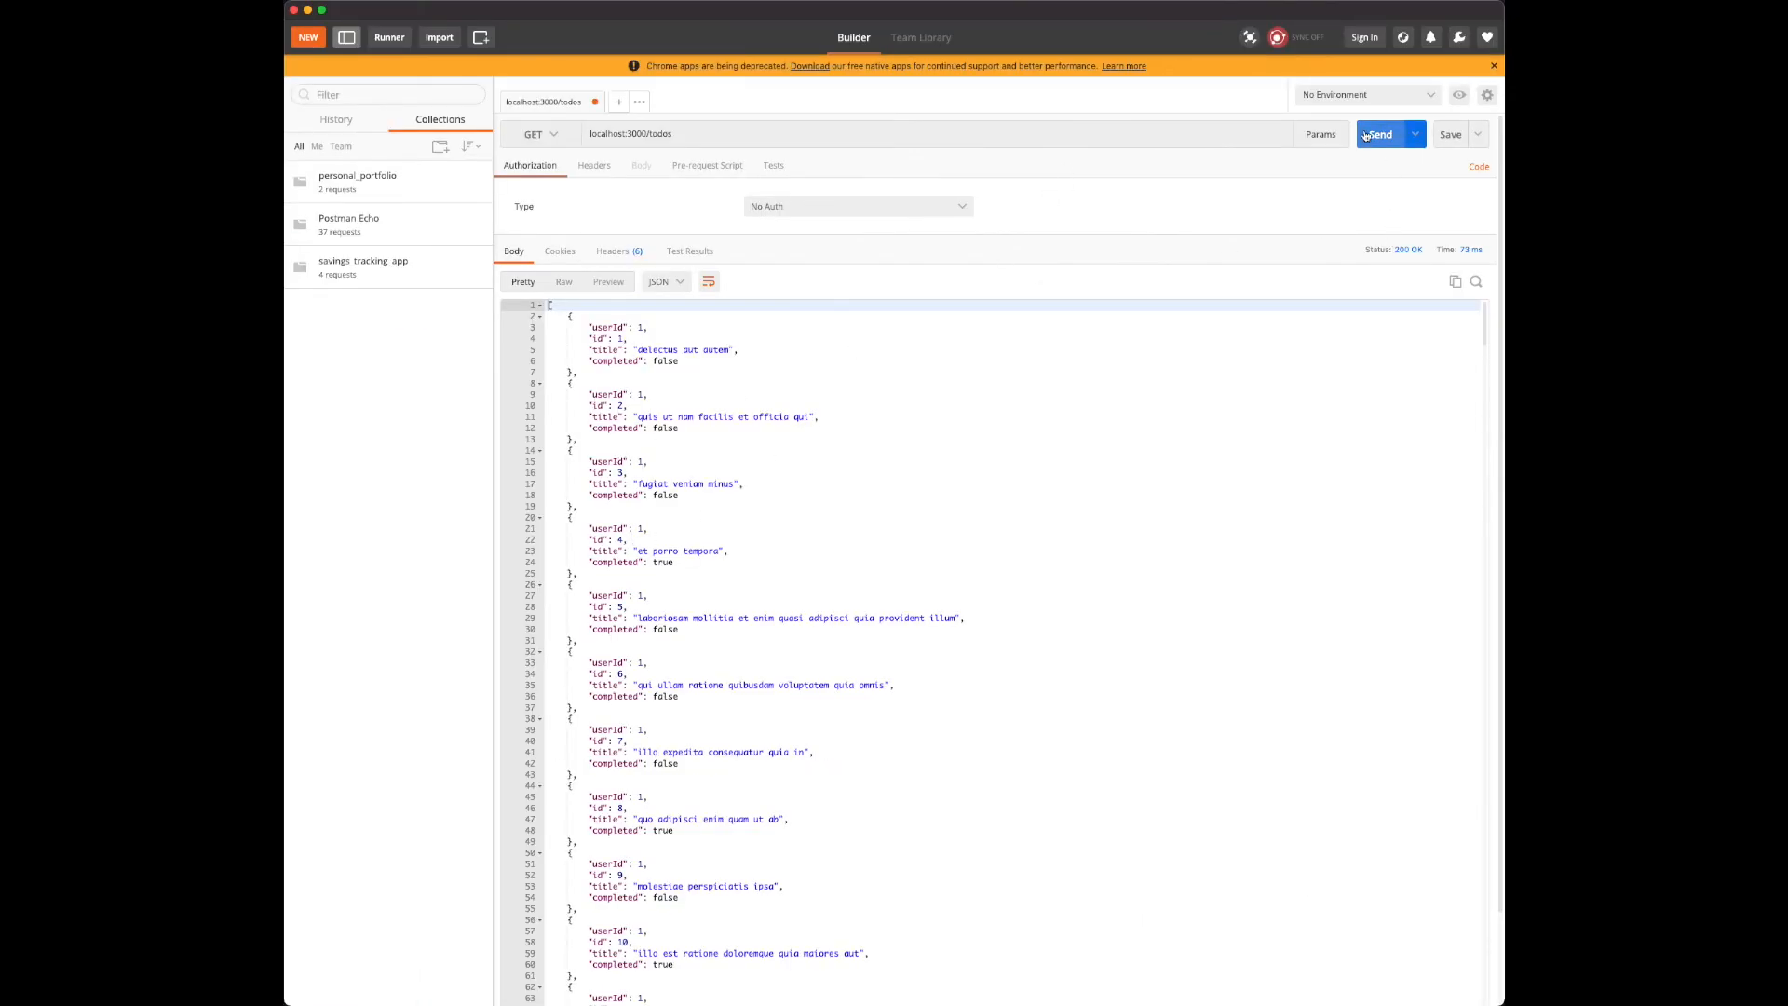
Request localhost:3000/stats and get 200 OK stats: hits 0, misses 0, keys 1, ksize 5, vsize 8000.
{"action": "left_click", "coordinate": [1381, 134]}
{"action": "type", "text": "sta"}
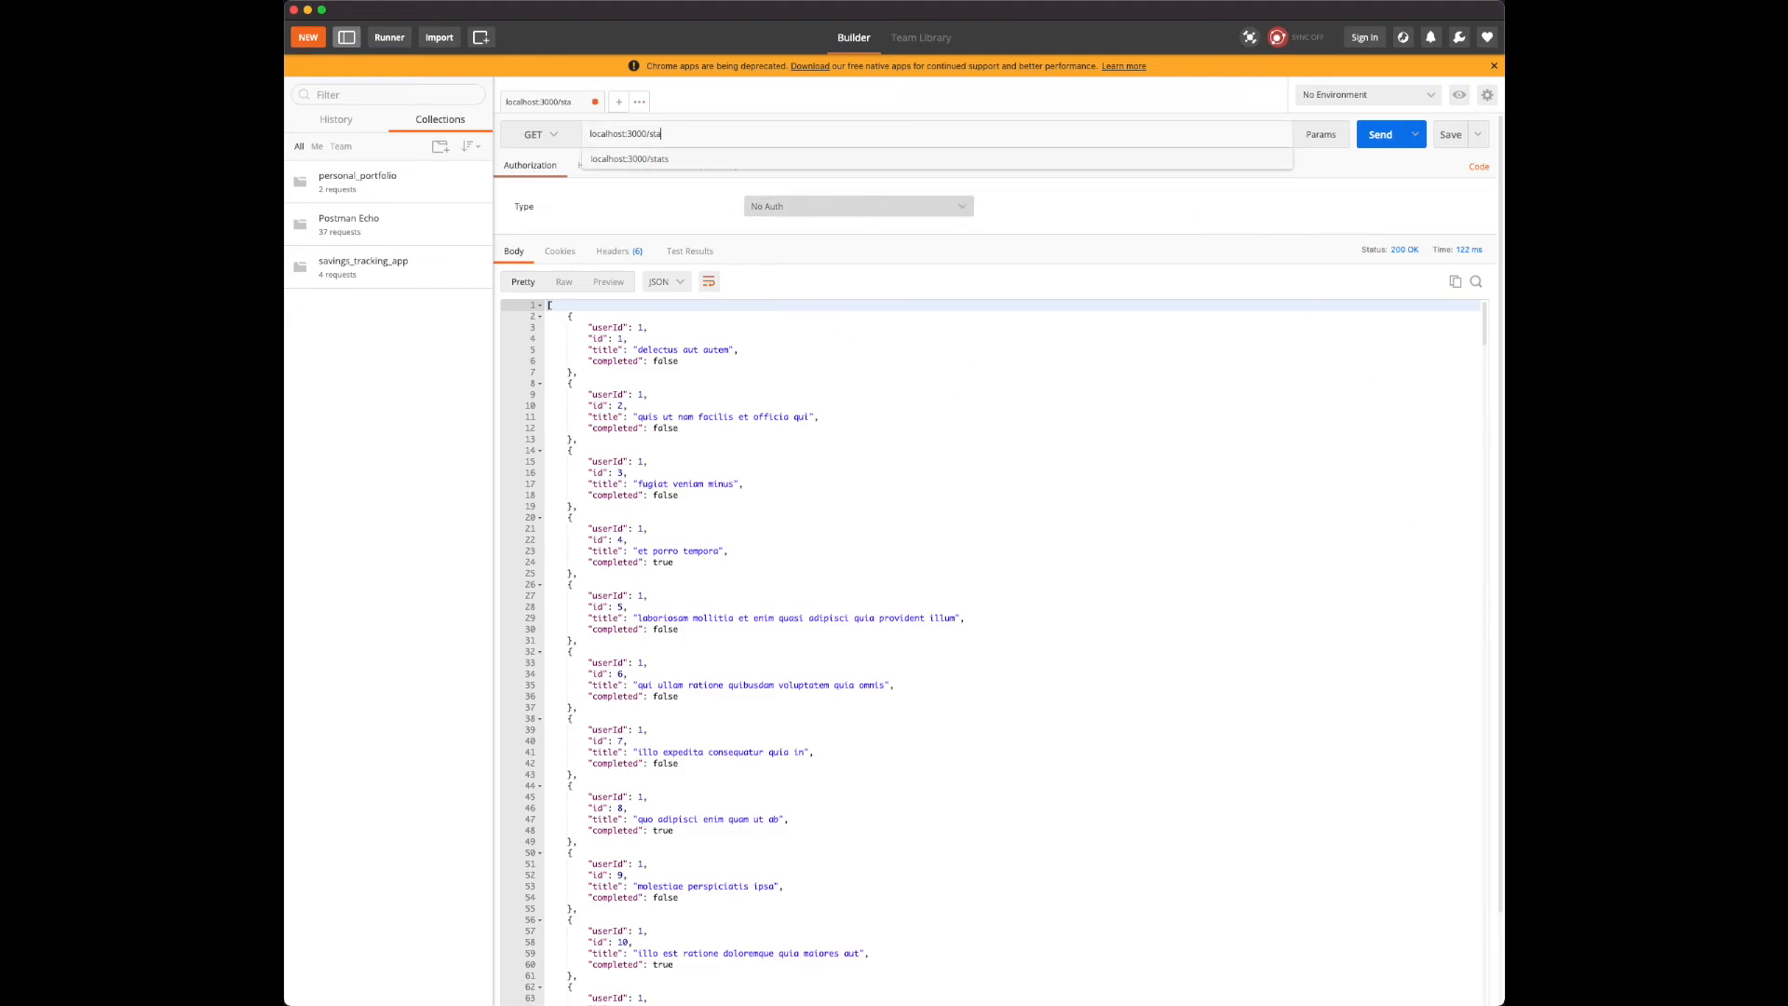
{"action": "left_click", "coordinate": [1380, 135]}
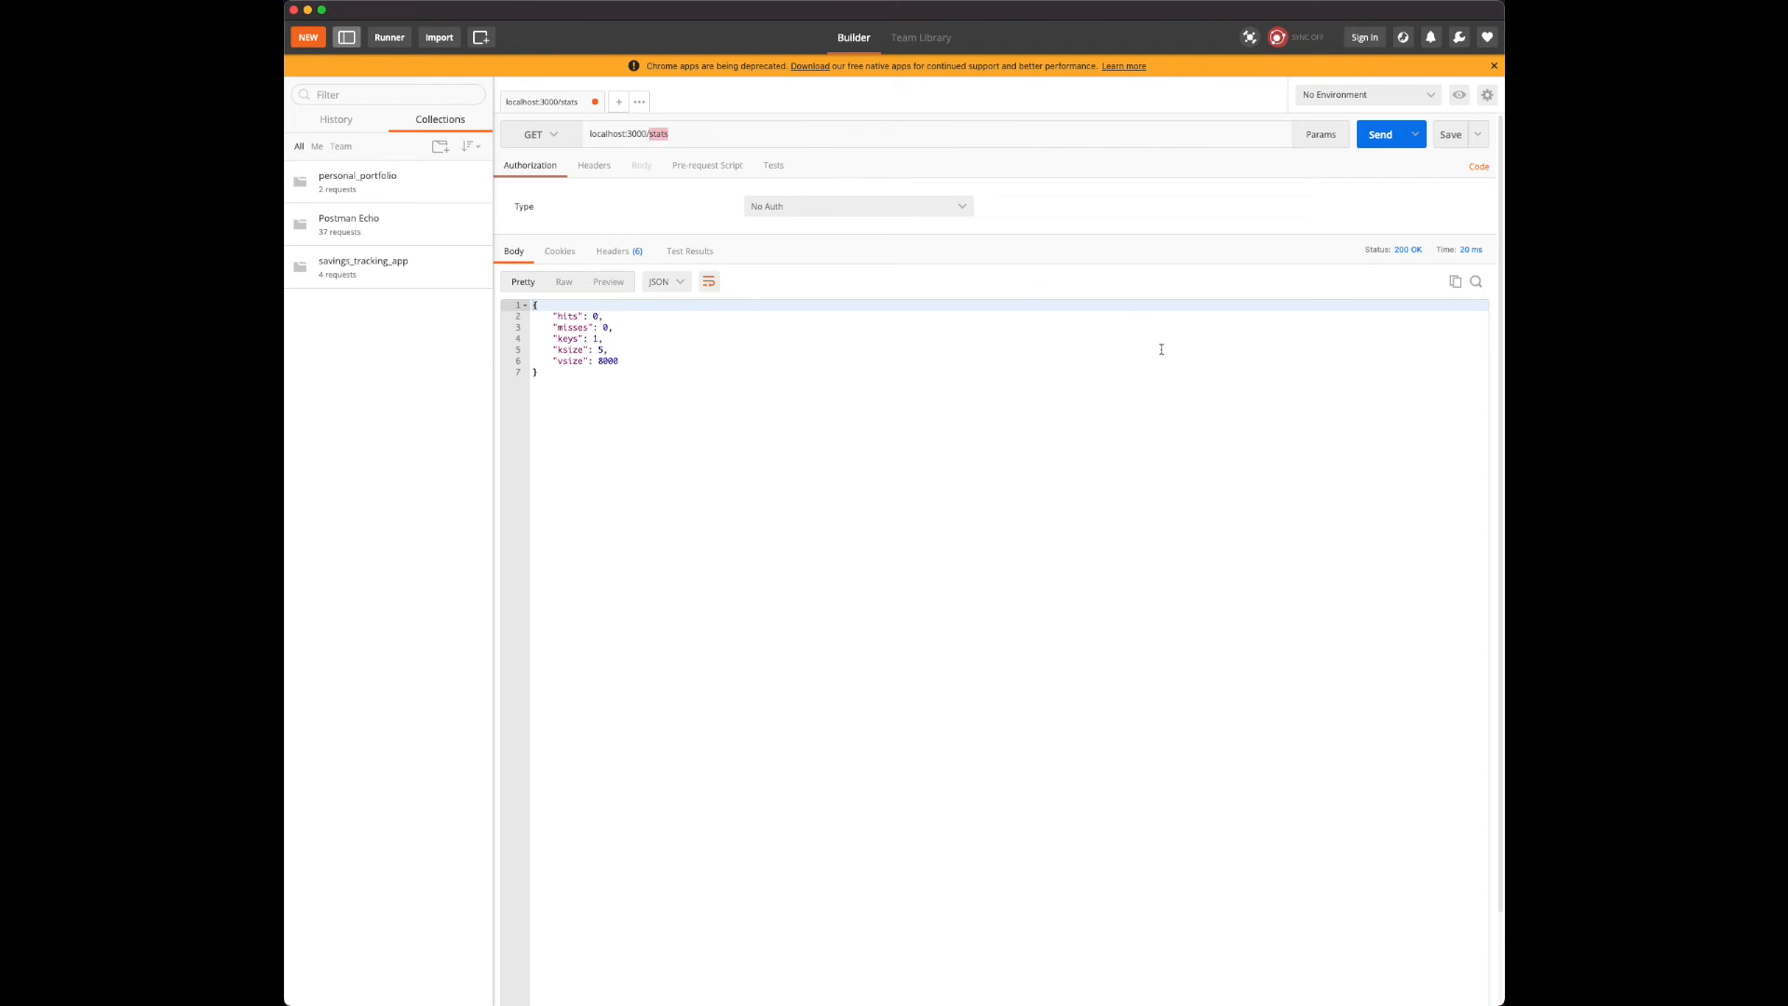
{"action": "type", "text": "localhost:3000/po"}
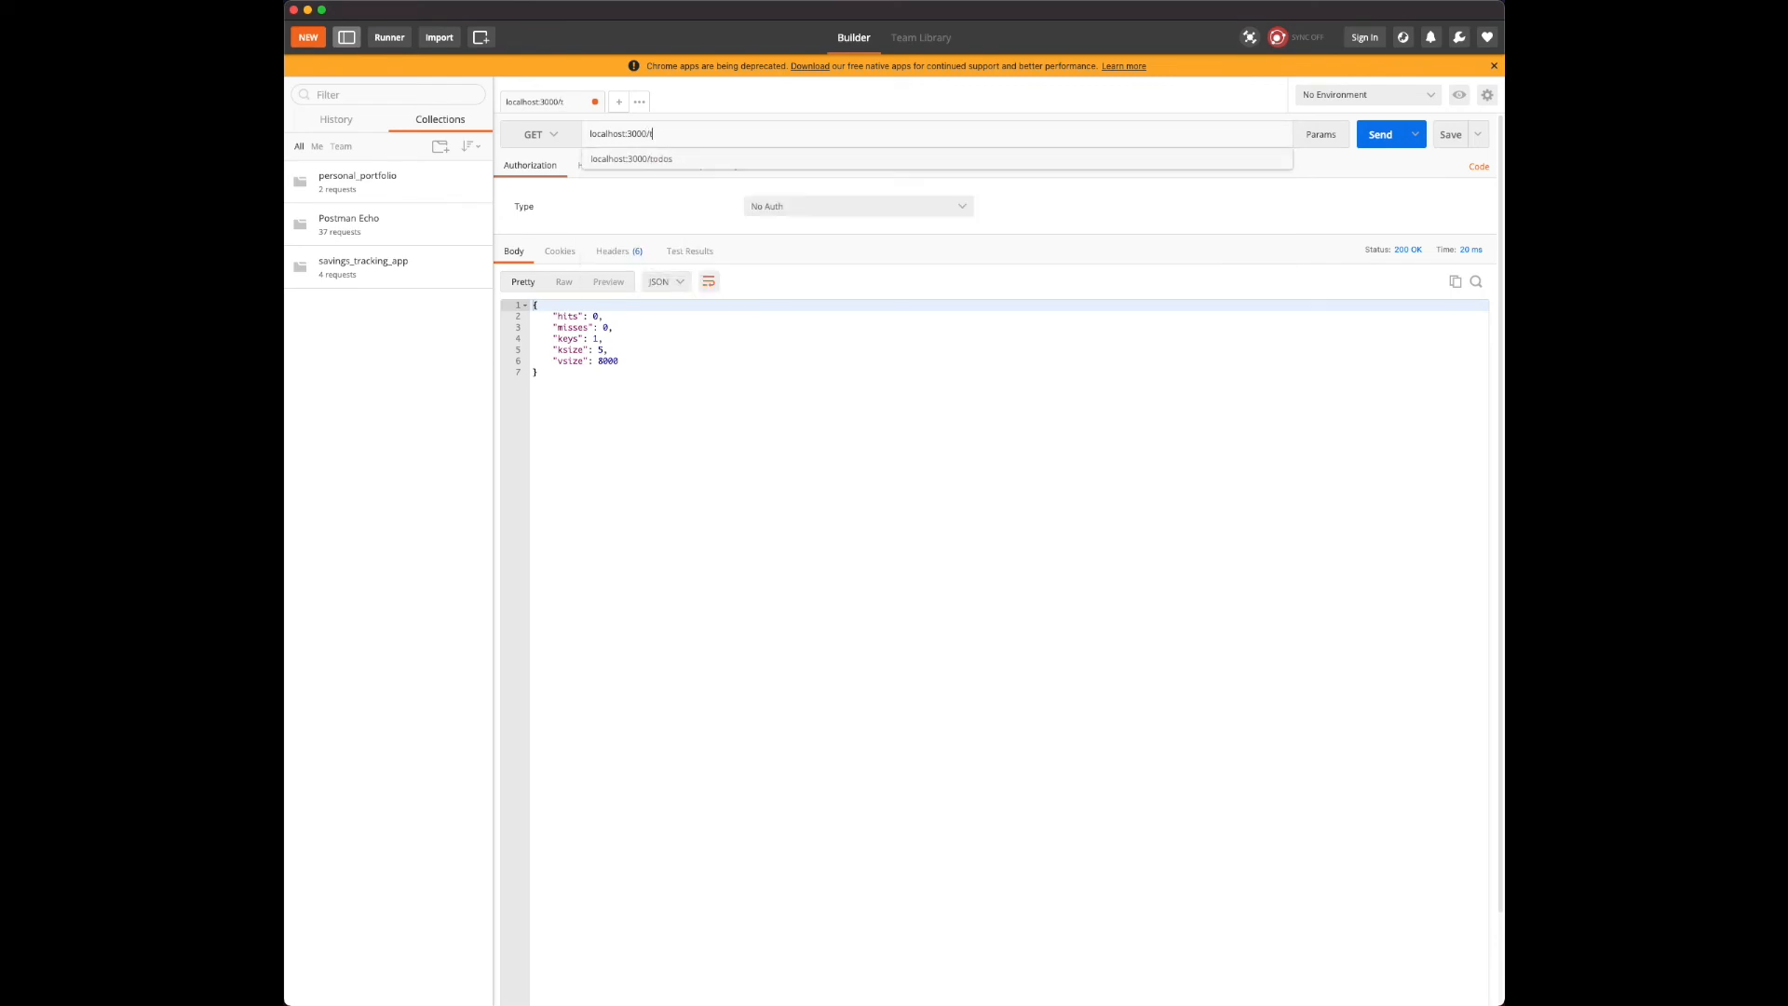
Request localhost:3000/todos again, then re-request /stats, now reporting 3 hits, 0 misses, 1 key.
{"action": "left_click", "coordinate": [635, 158]}
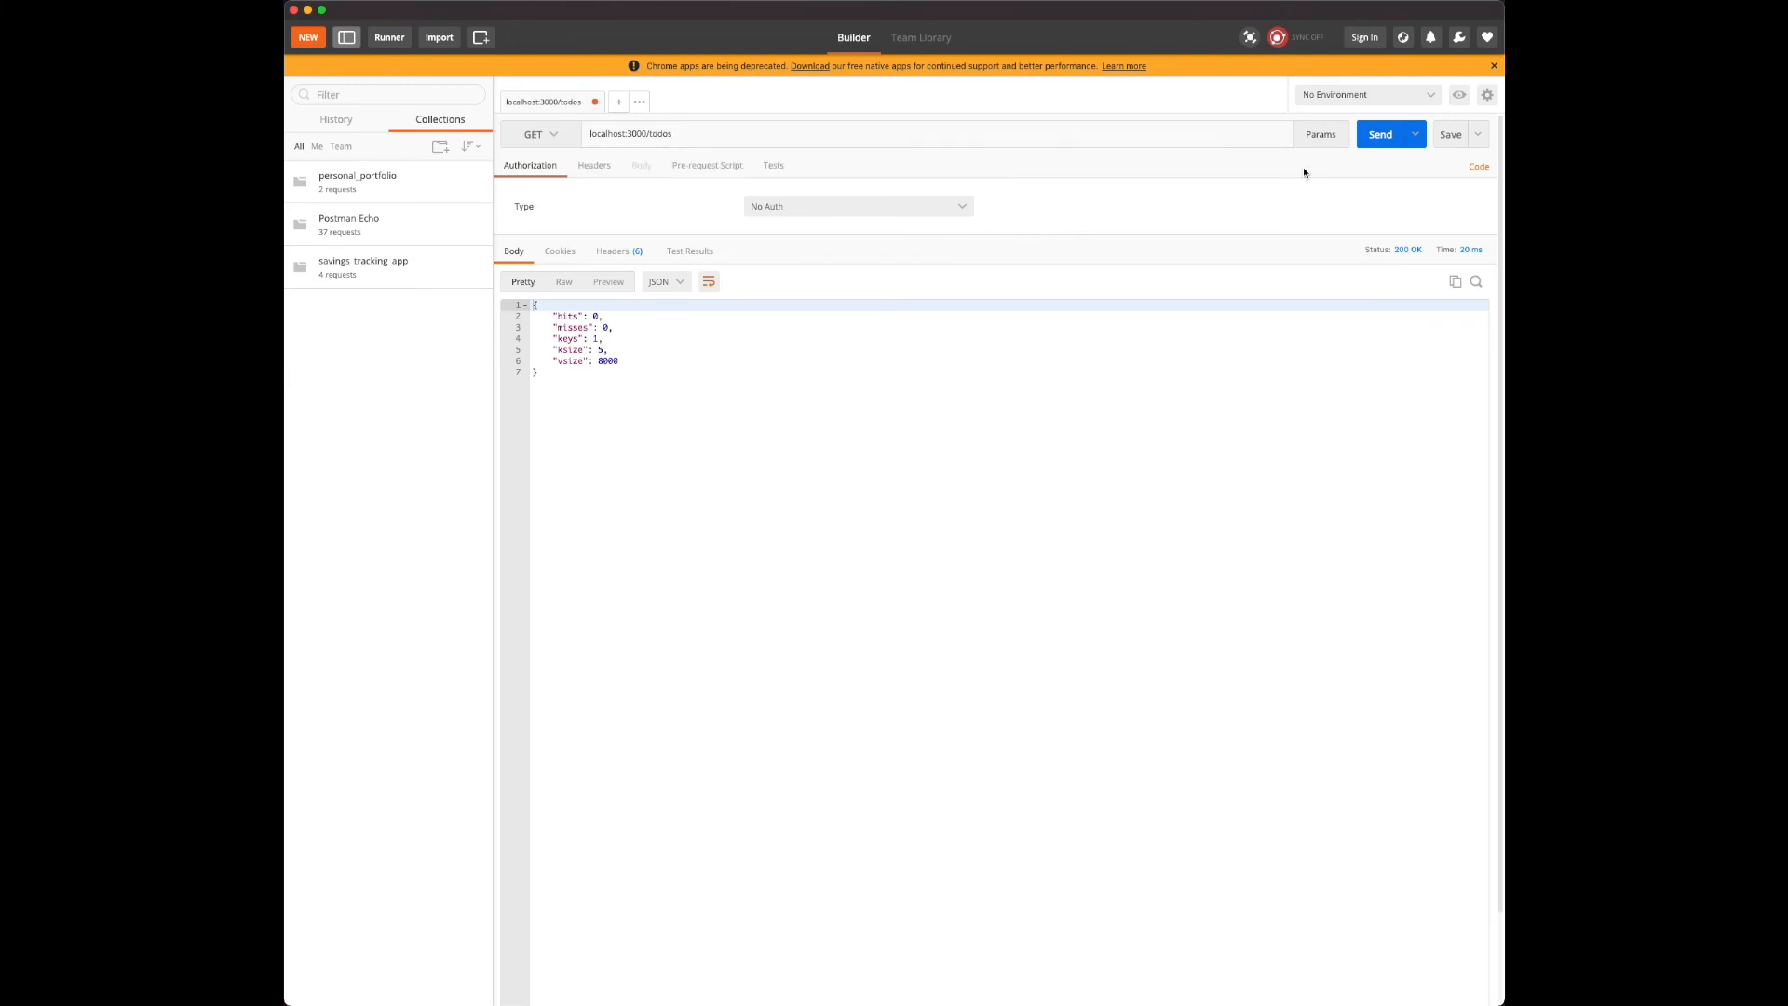
{"action": "left_click", "coordinate": [1380, 134]}
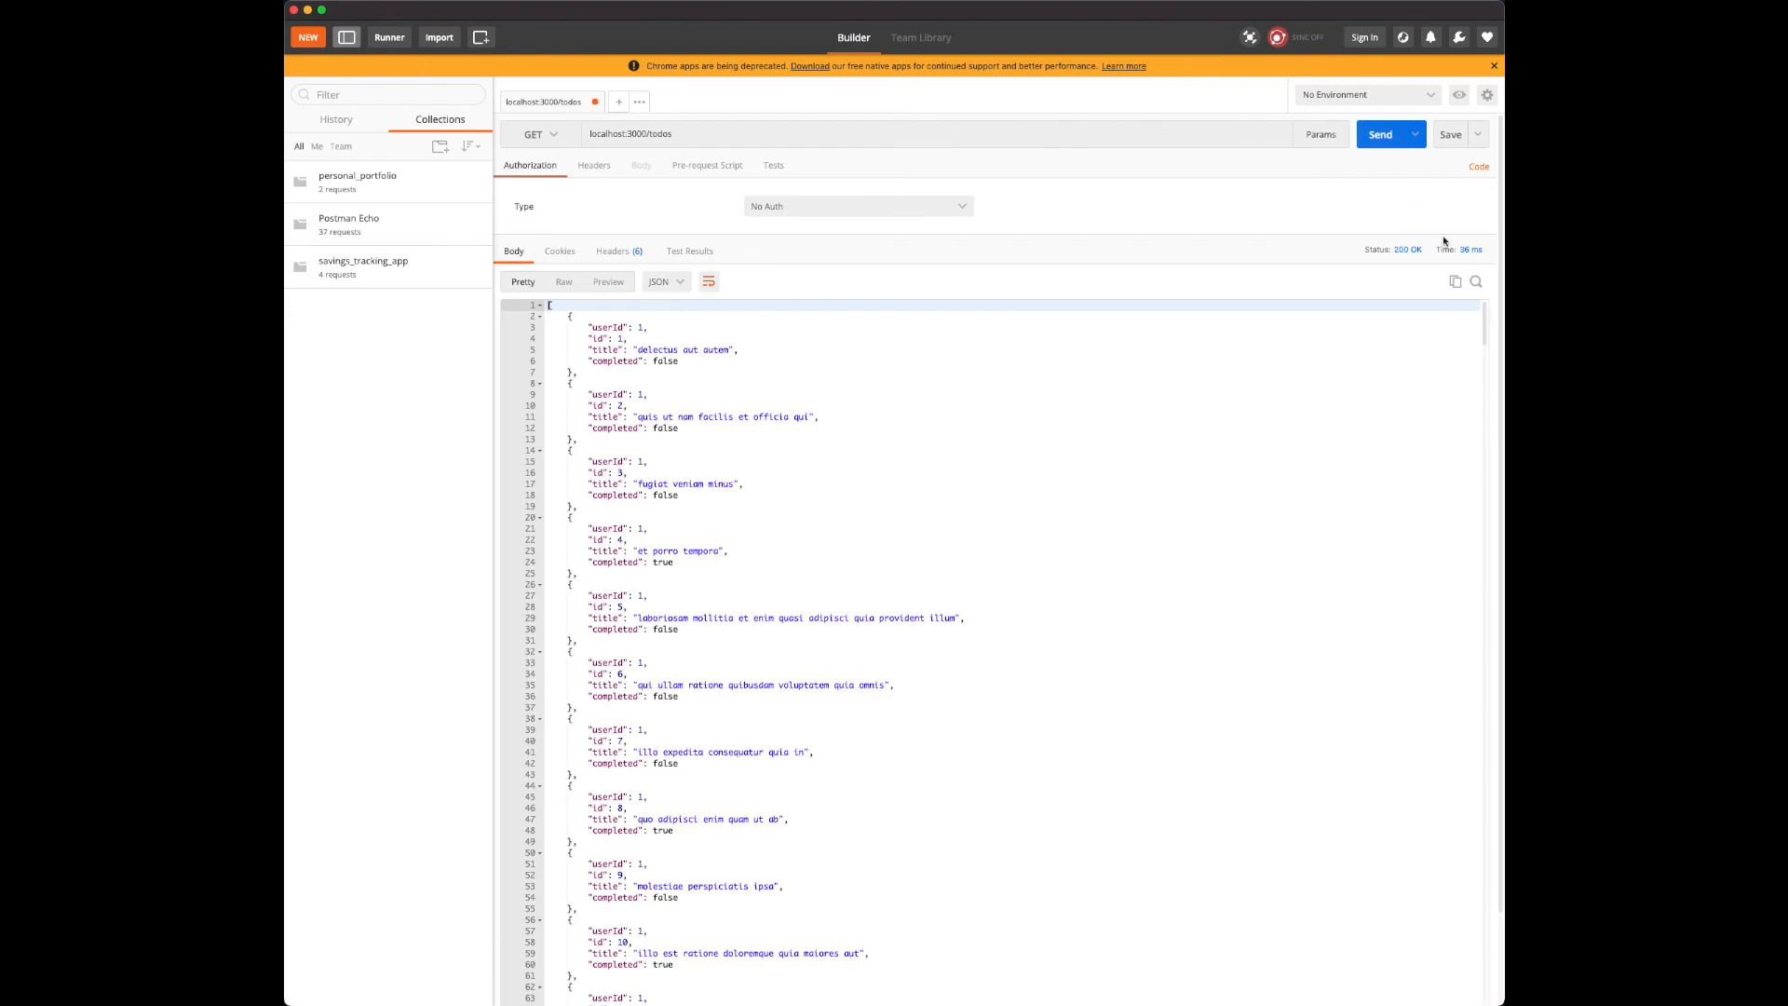
{"action": "mouse_move", "coordinate": [1477, 259]}
{"action": "type", "text": "stat"}
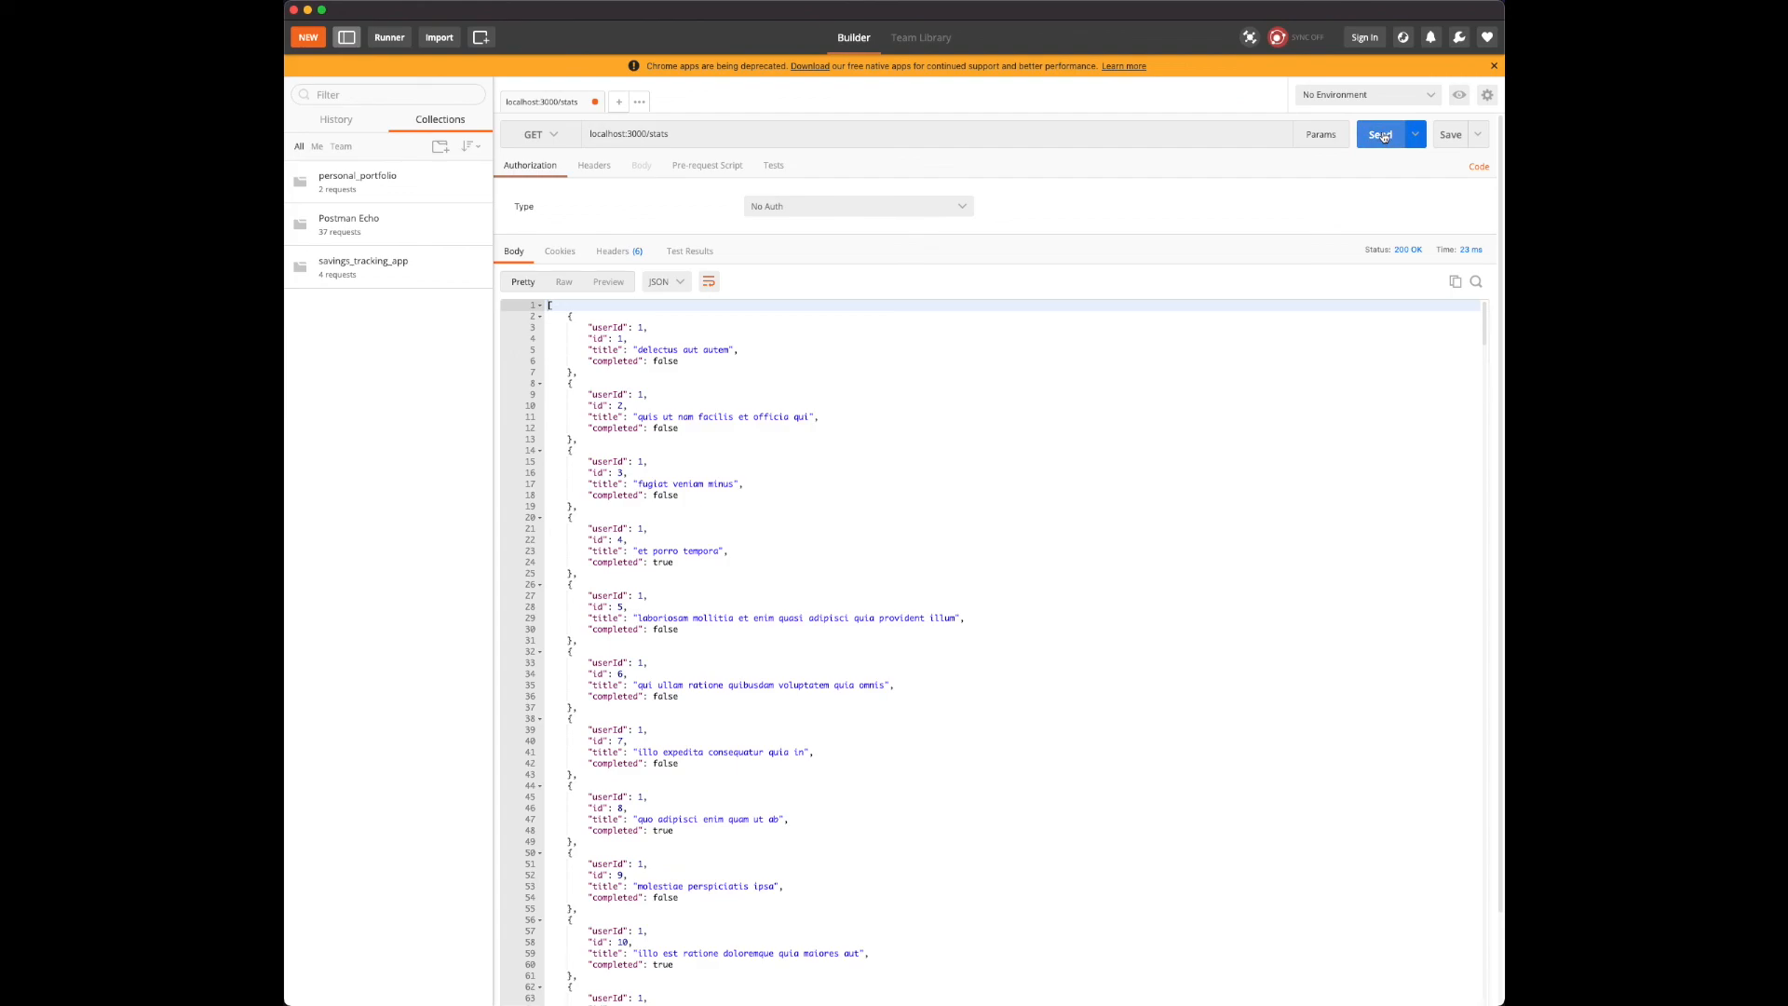
{"action": "left_click", "coordinate": [1380, 134]}
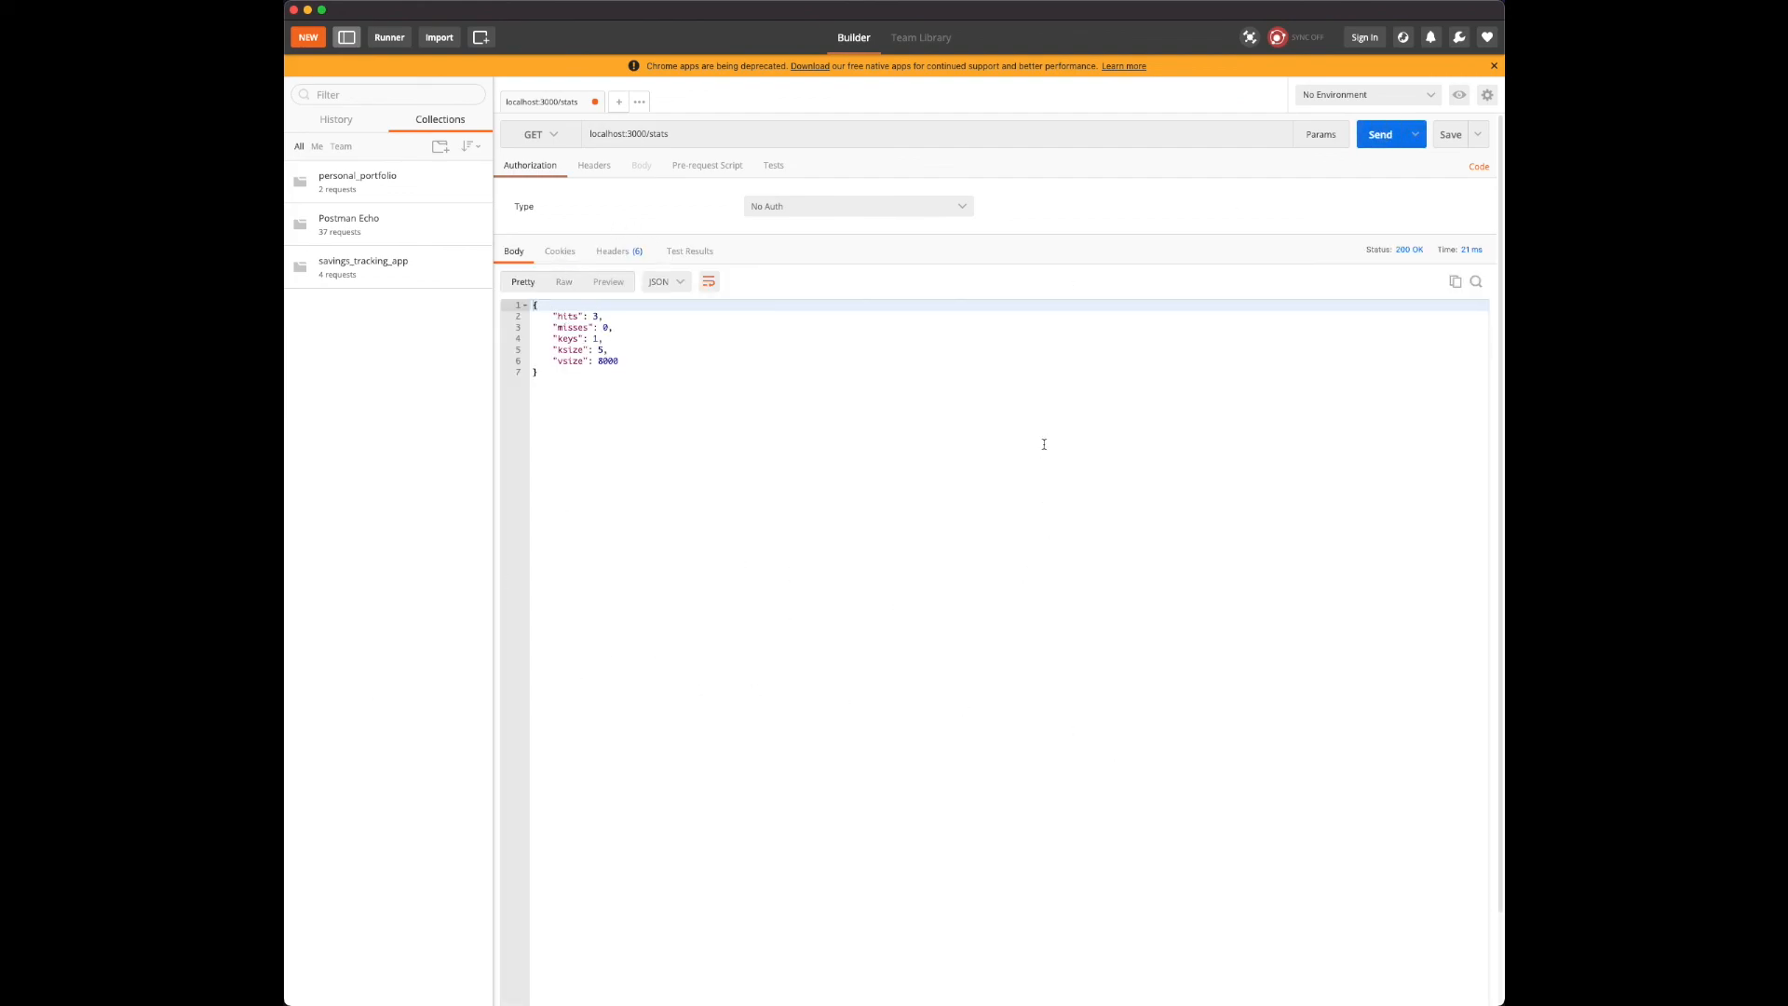
{"action": "mouse_move", "coordinate": [460, 443]}
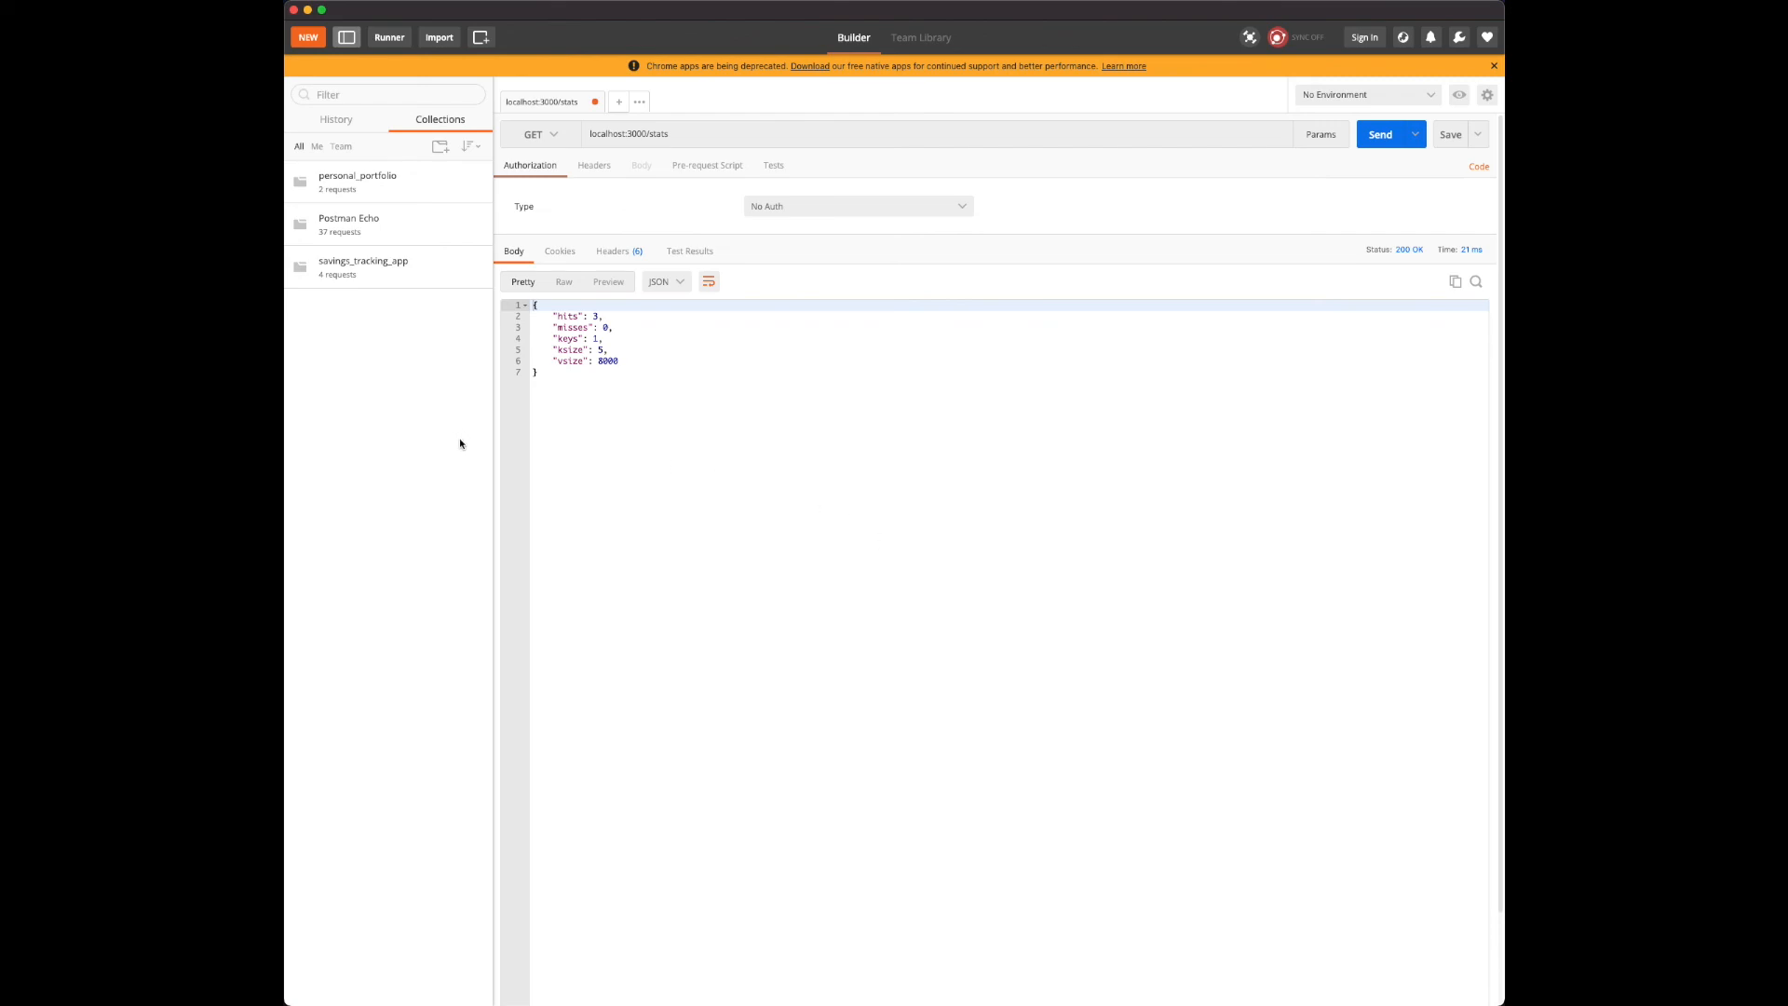
{"action": "mouse_move", "coordinate": [464, 451]}
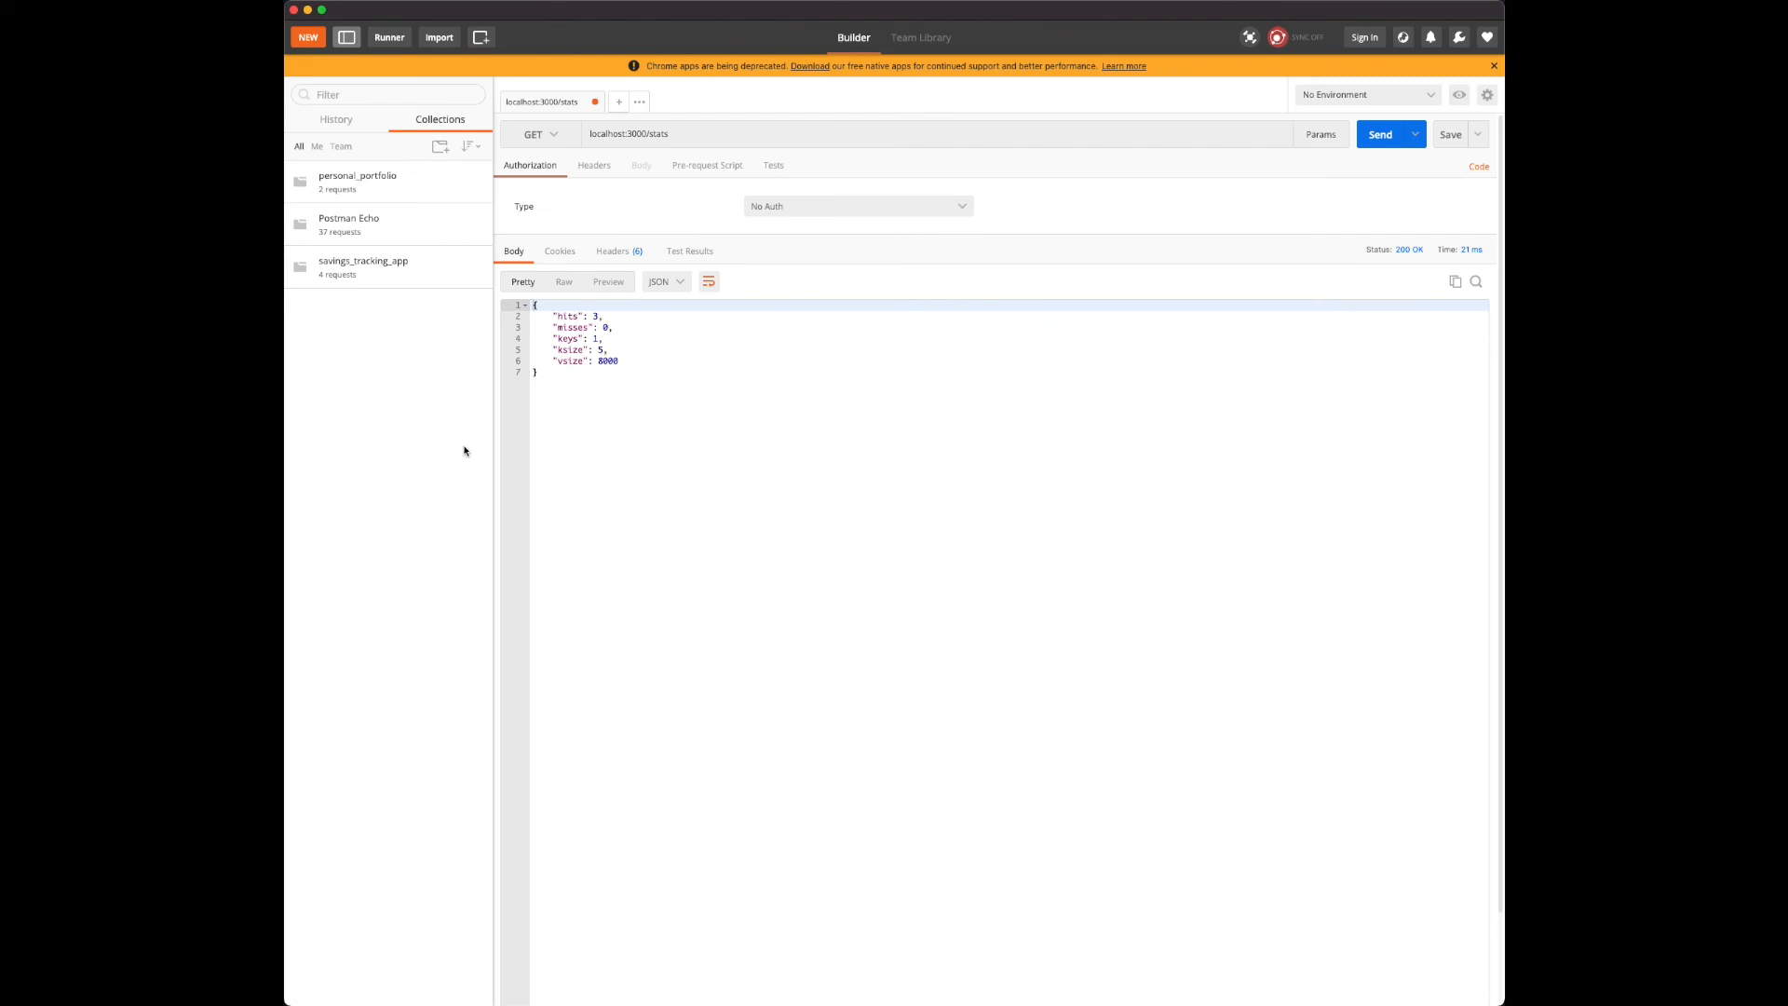
{"action": "mouse_move", "coordinate": [466, 454]}
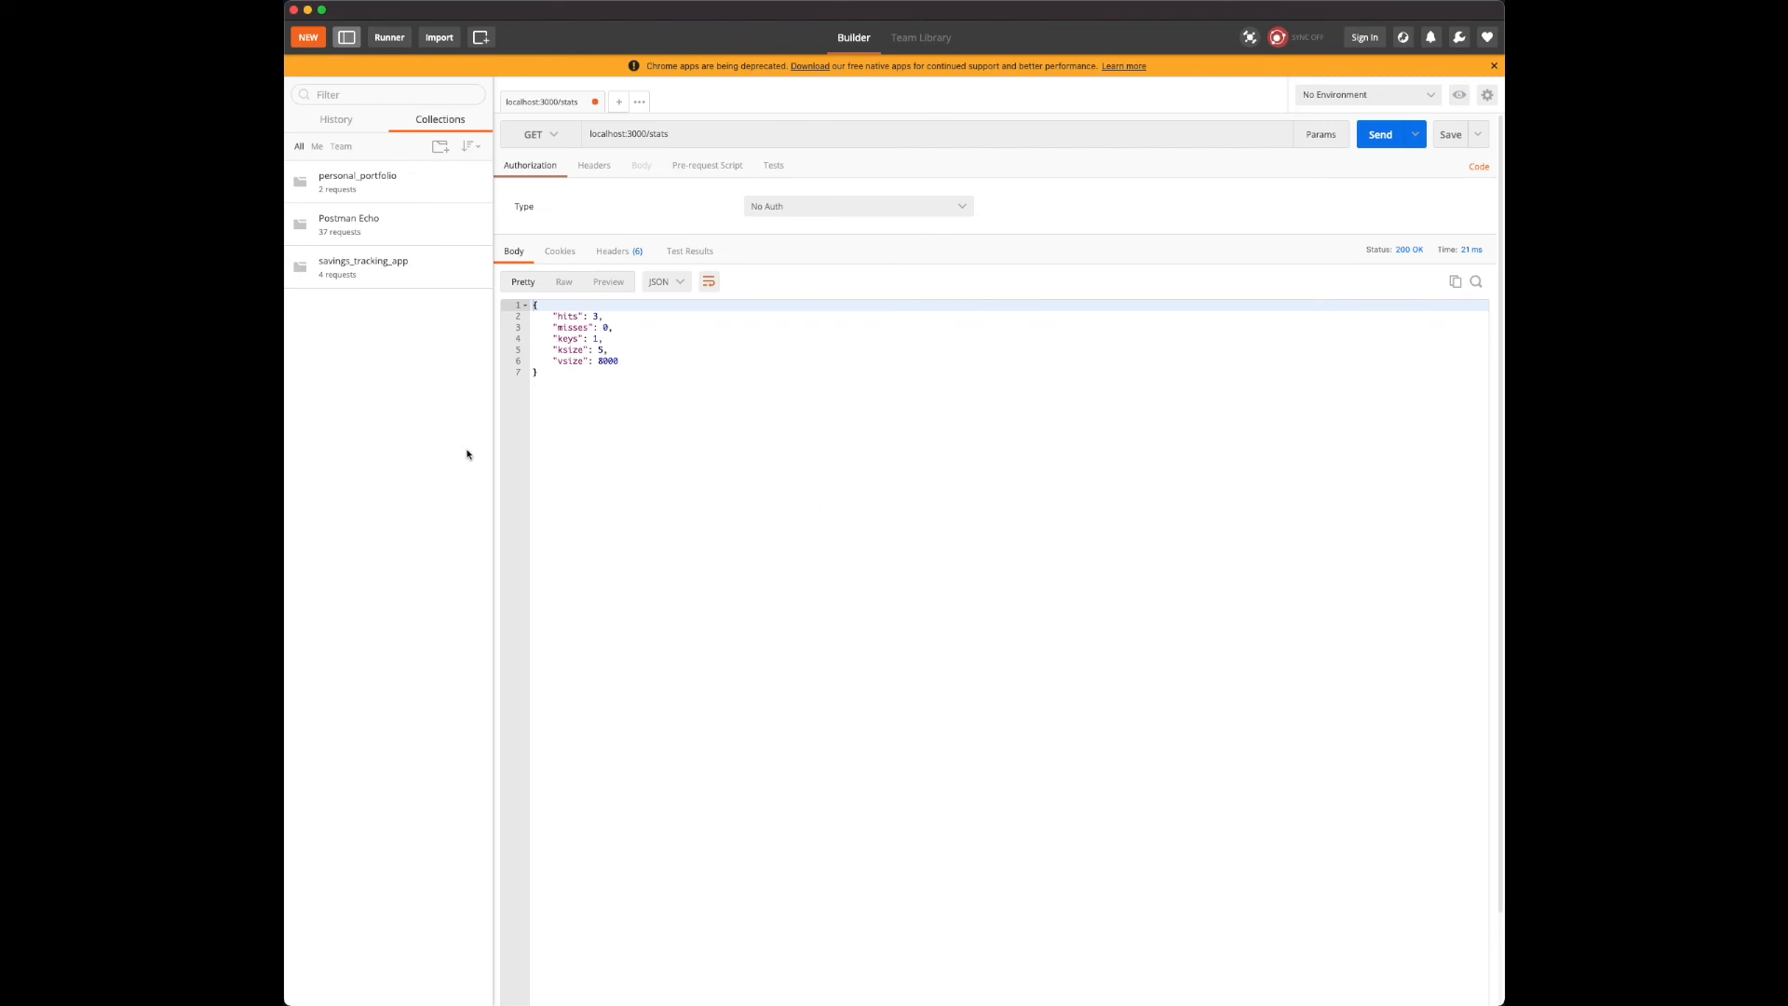
{"action": "mouse_move", "coordinate": [484, 477]}
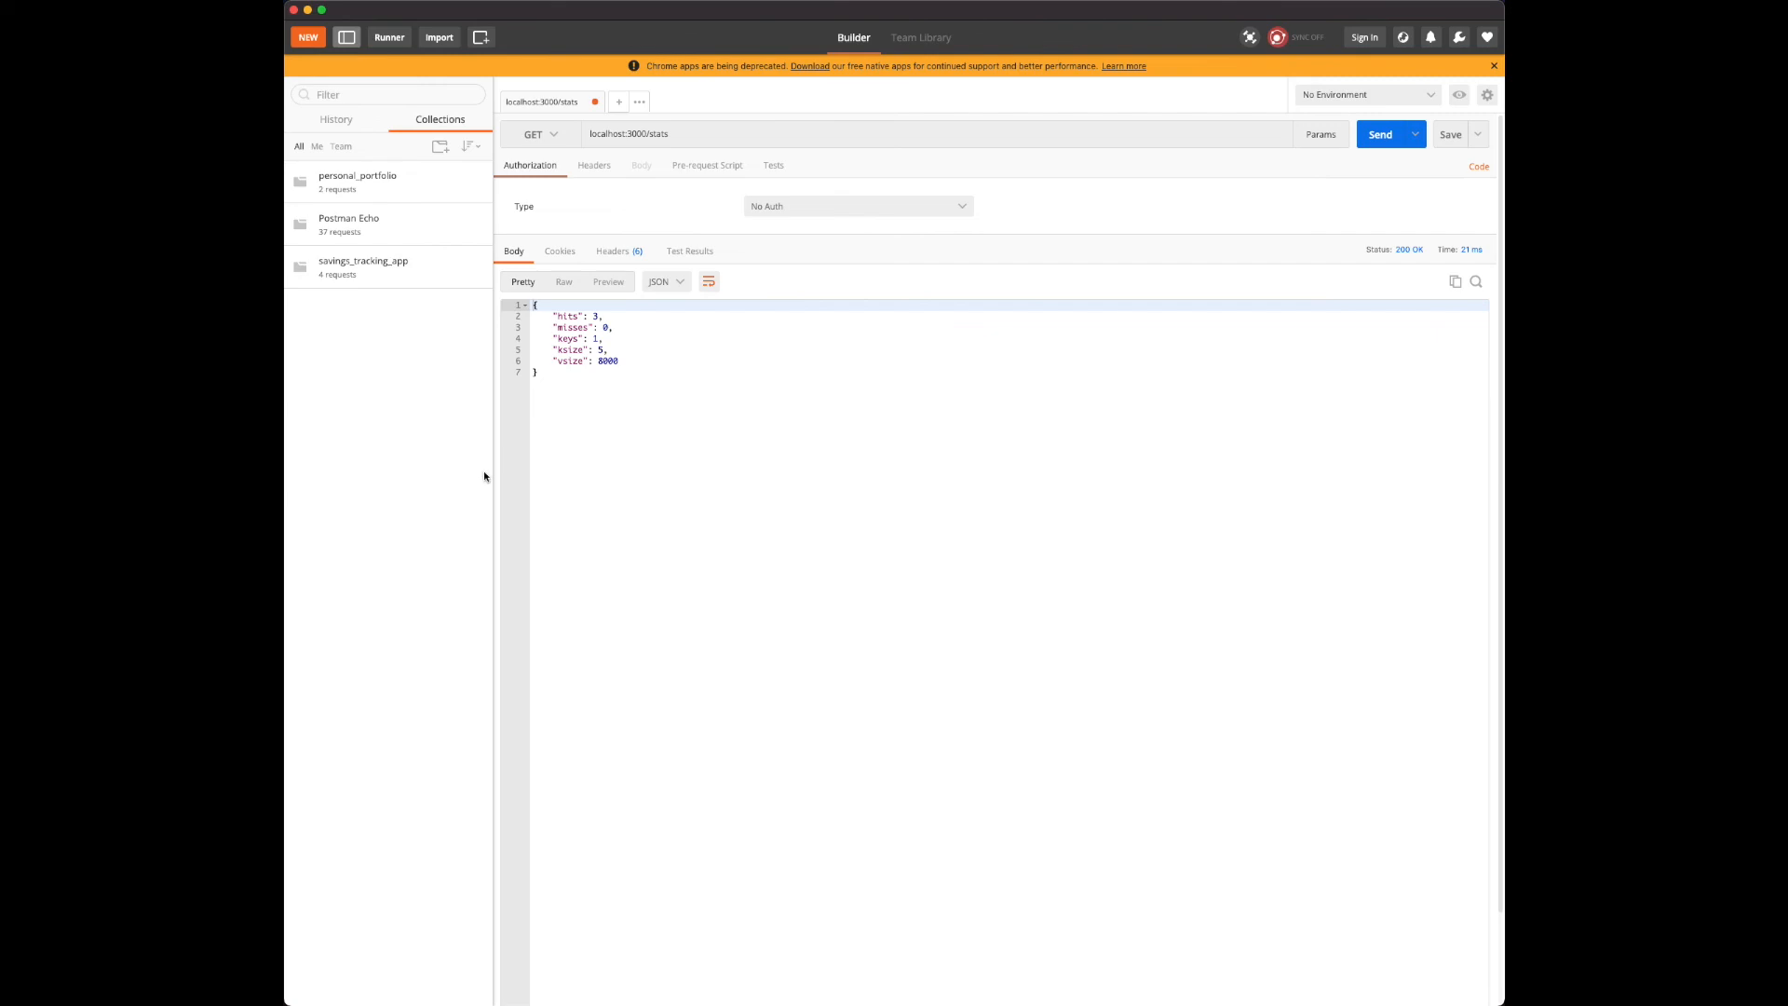
{"action": "mouse_move", "coordinate": [486, 490]}
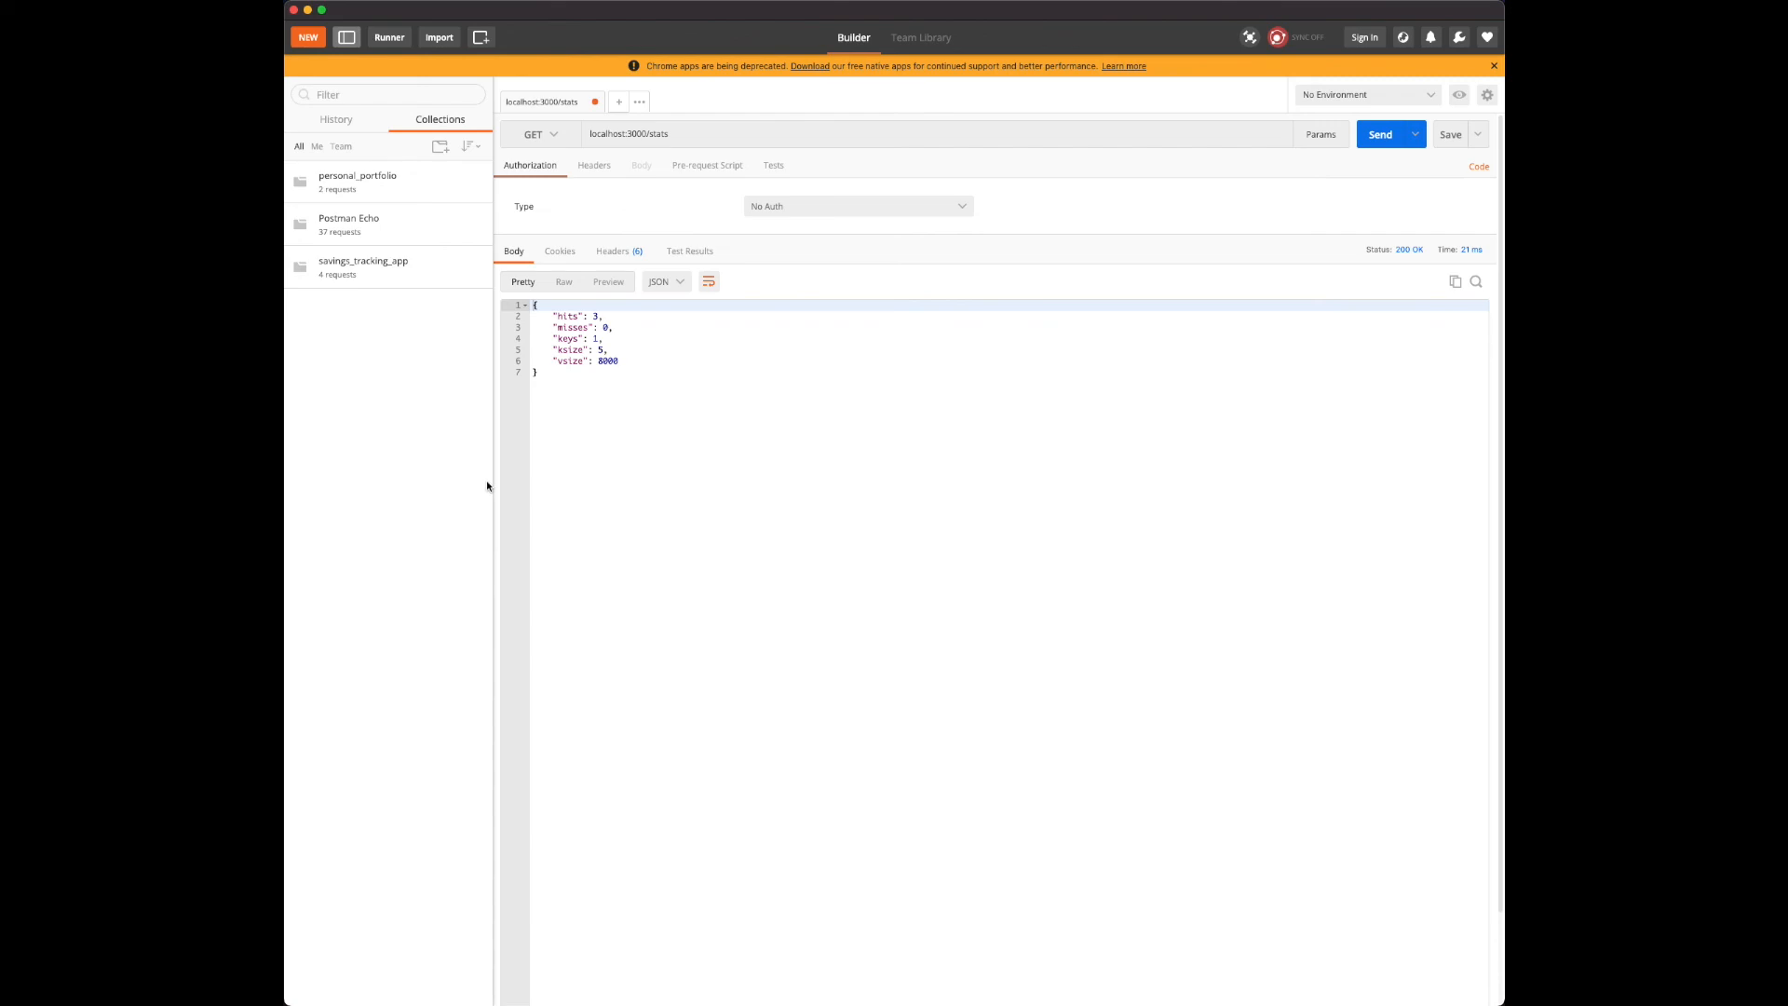
{"action": "mouse_move", "coordinate": [478, 480]}
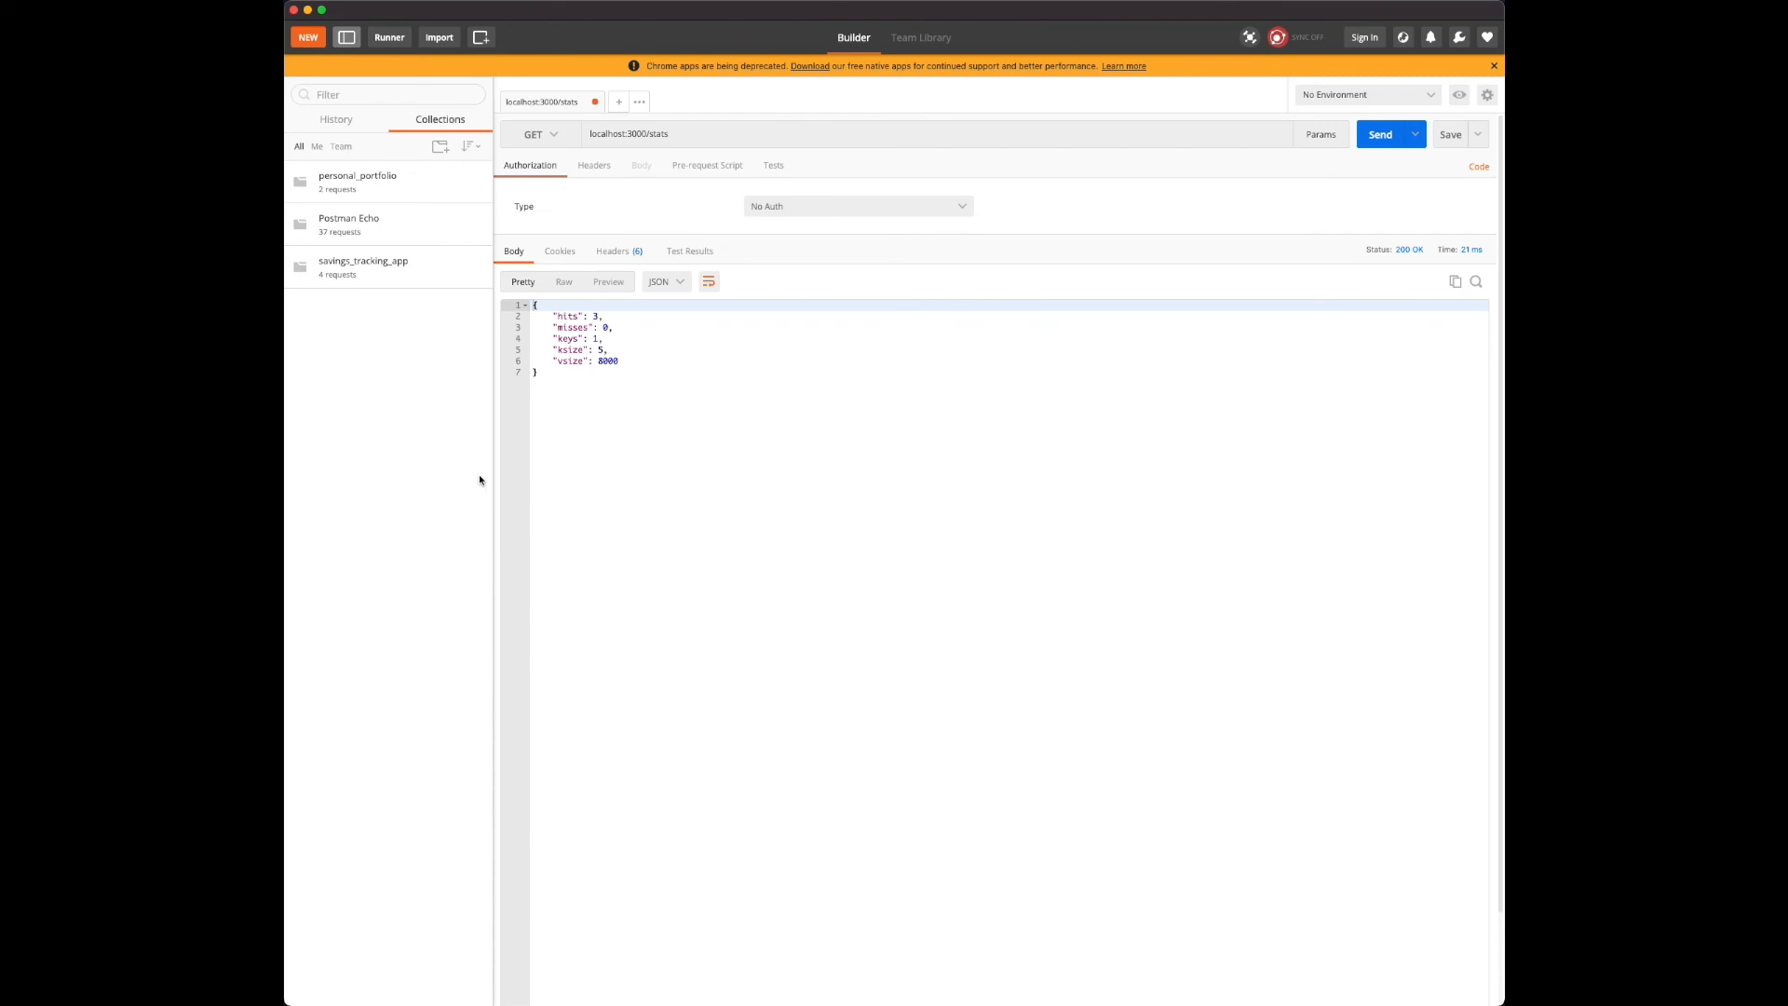
{"action": "mouse_move", "coordinate": [499, 572]}
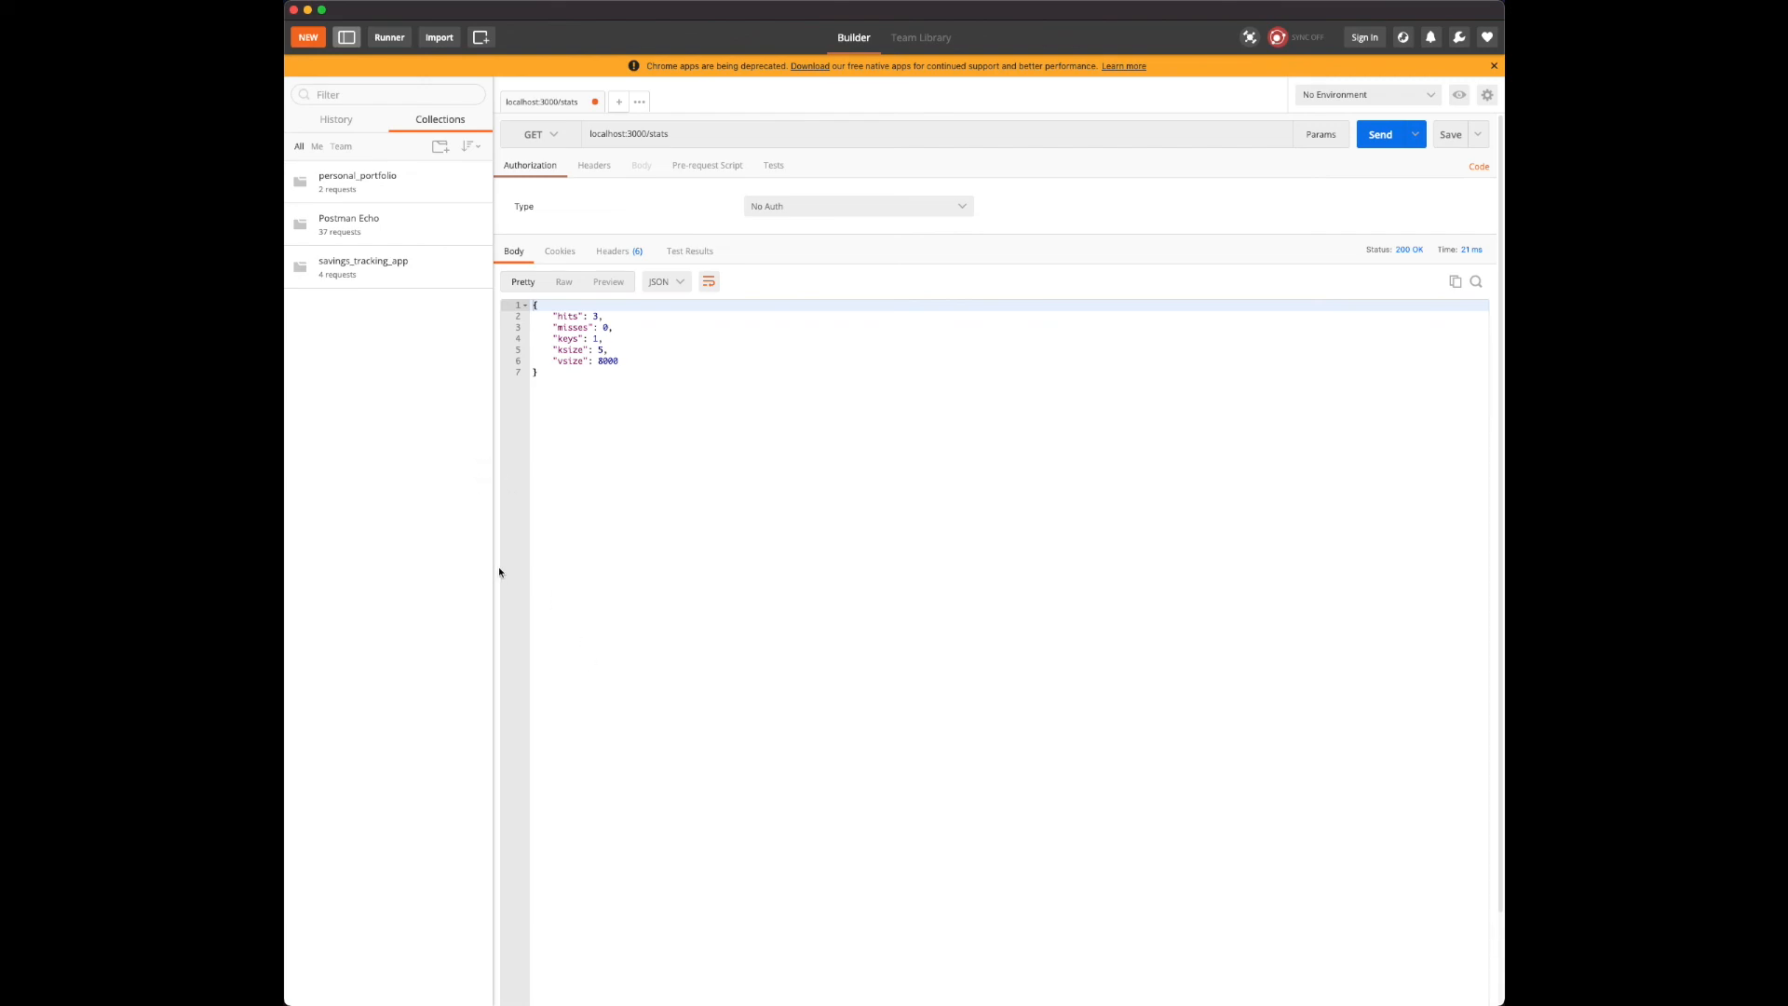